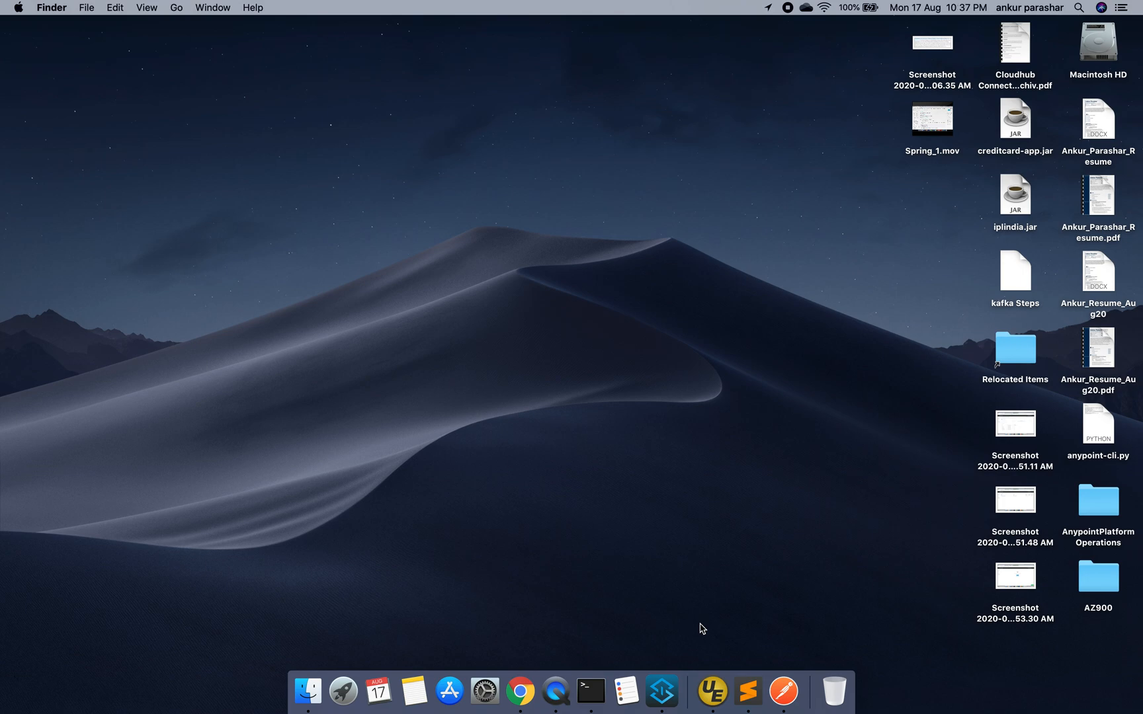
pyautogui.moveTo(527, 685)
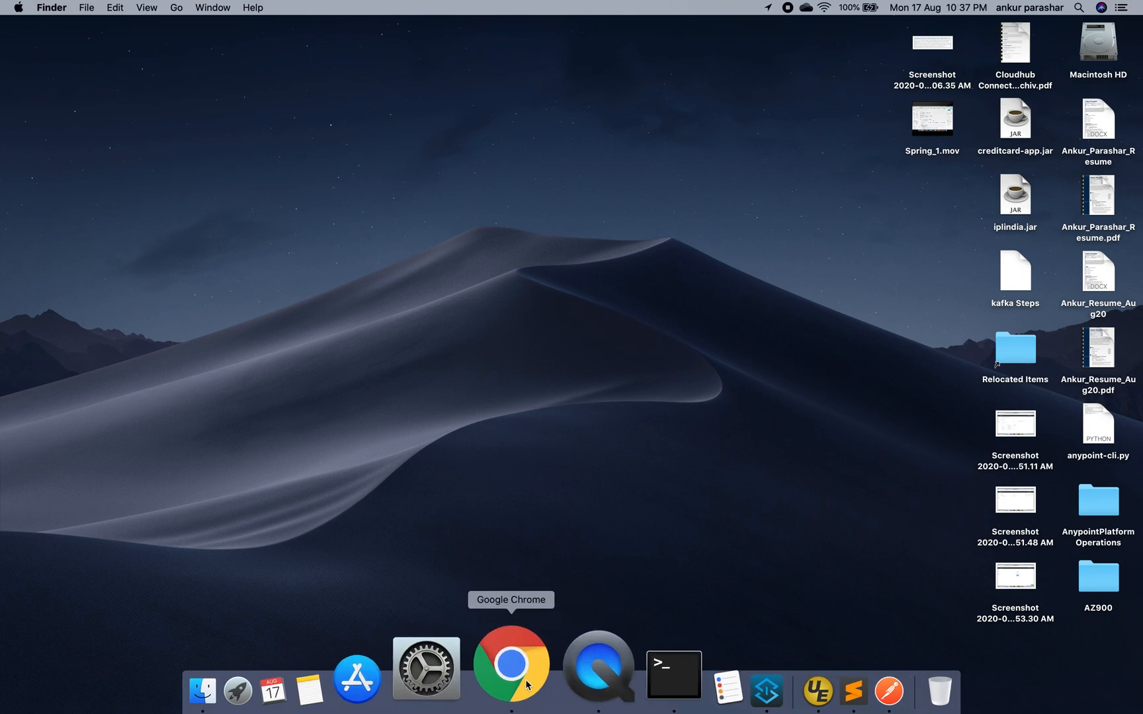
# Open the Anypoint Platform home page in Chrome, then sign out of the AP account
pyautogui.click(512, 664)
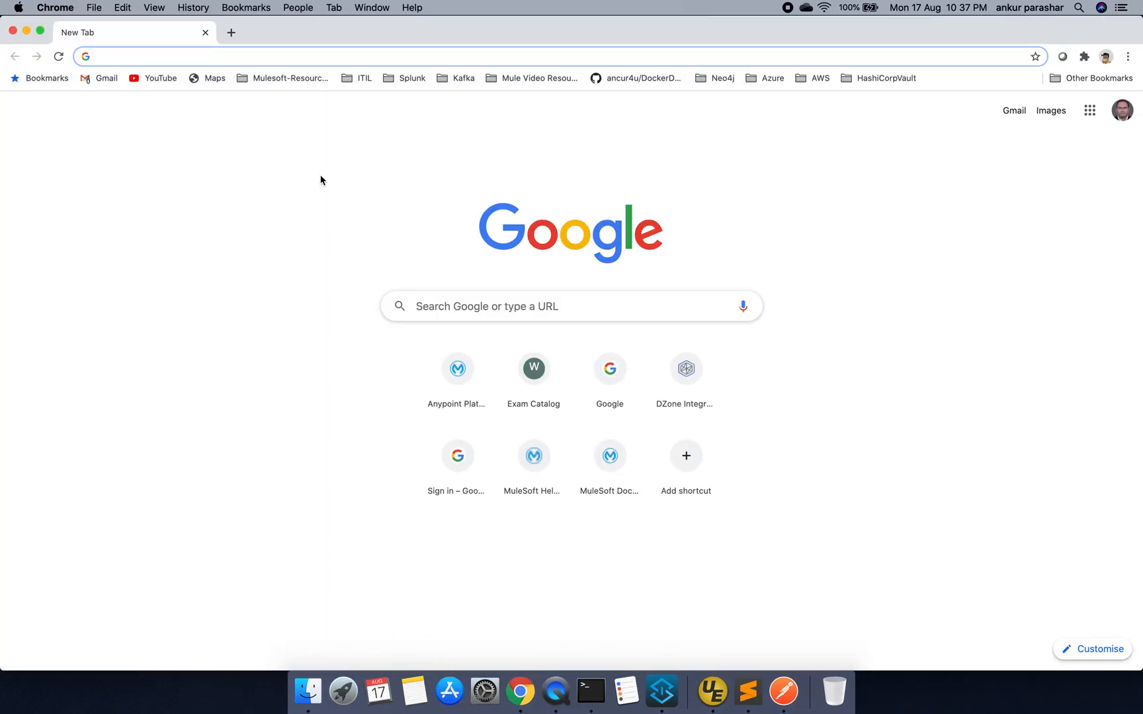
pyautogui.click(457, 368)
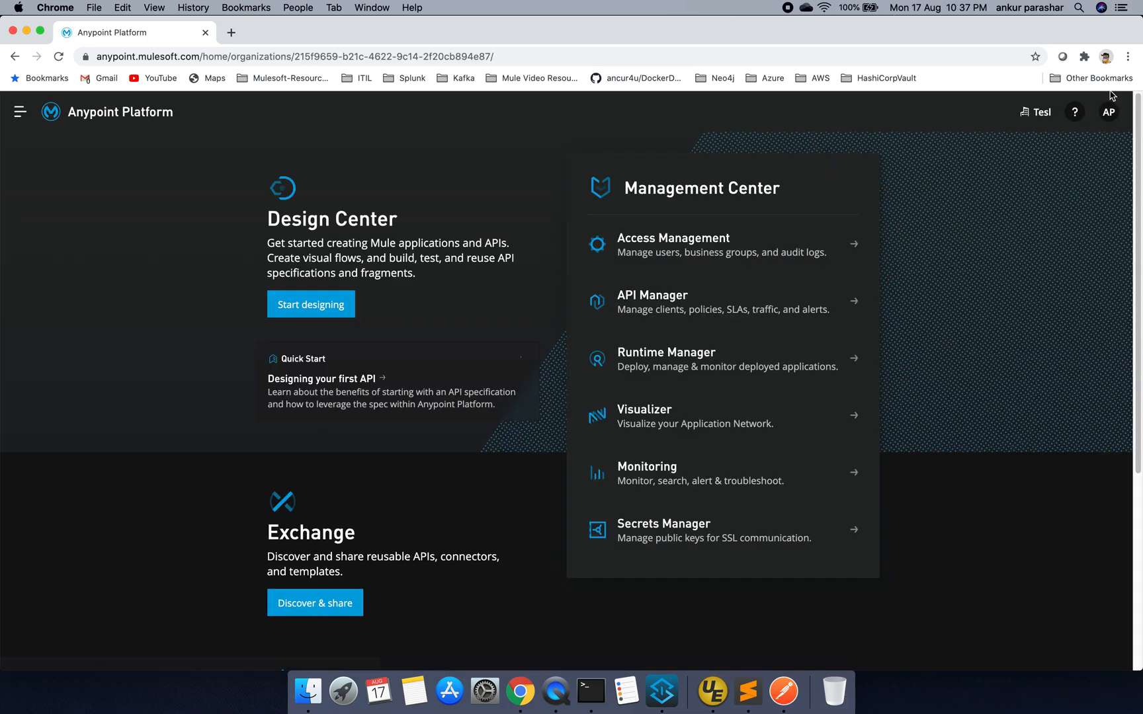
pyautogui.click(1109, 112)
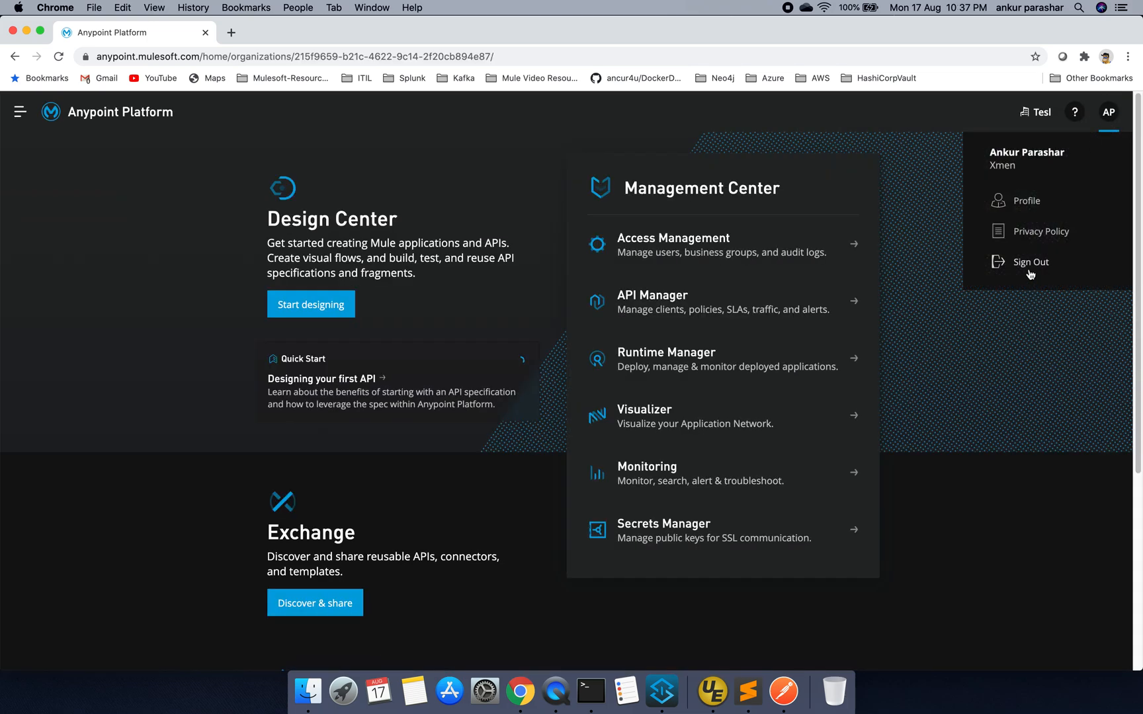
pyautogui.click(1031, 262)
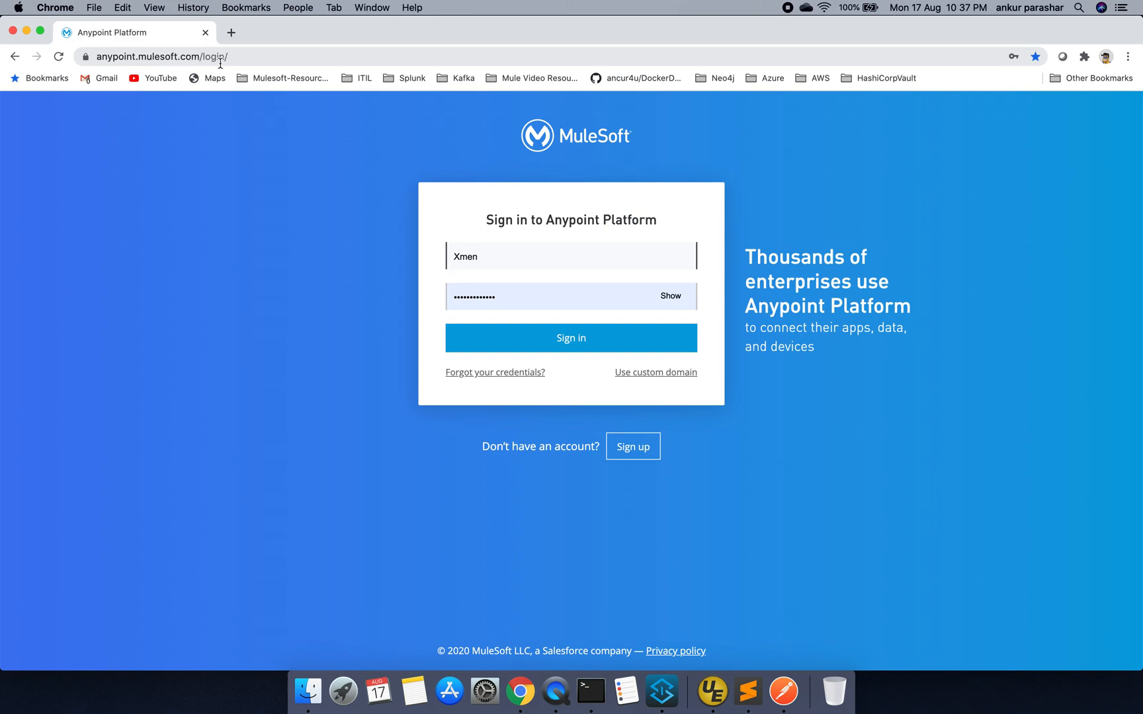
pyautogui.moveTo(648, 453)
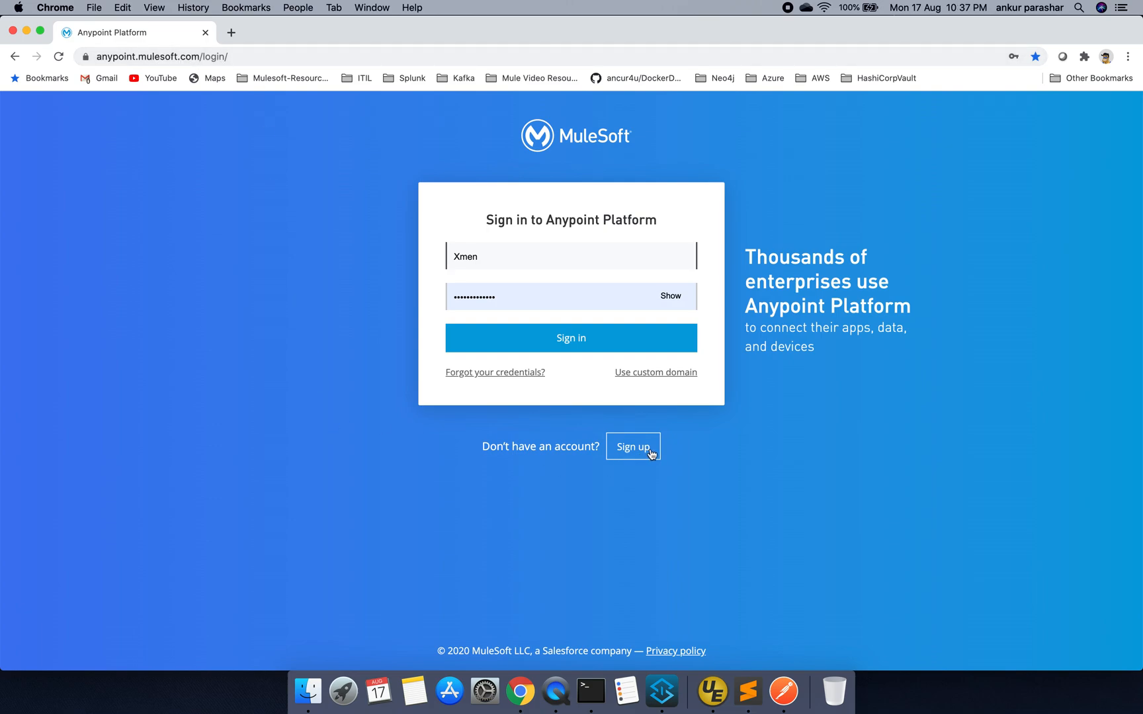
pyautogui.click(633, 447)
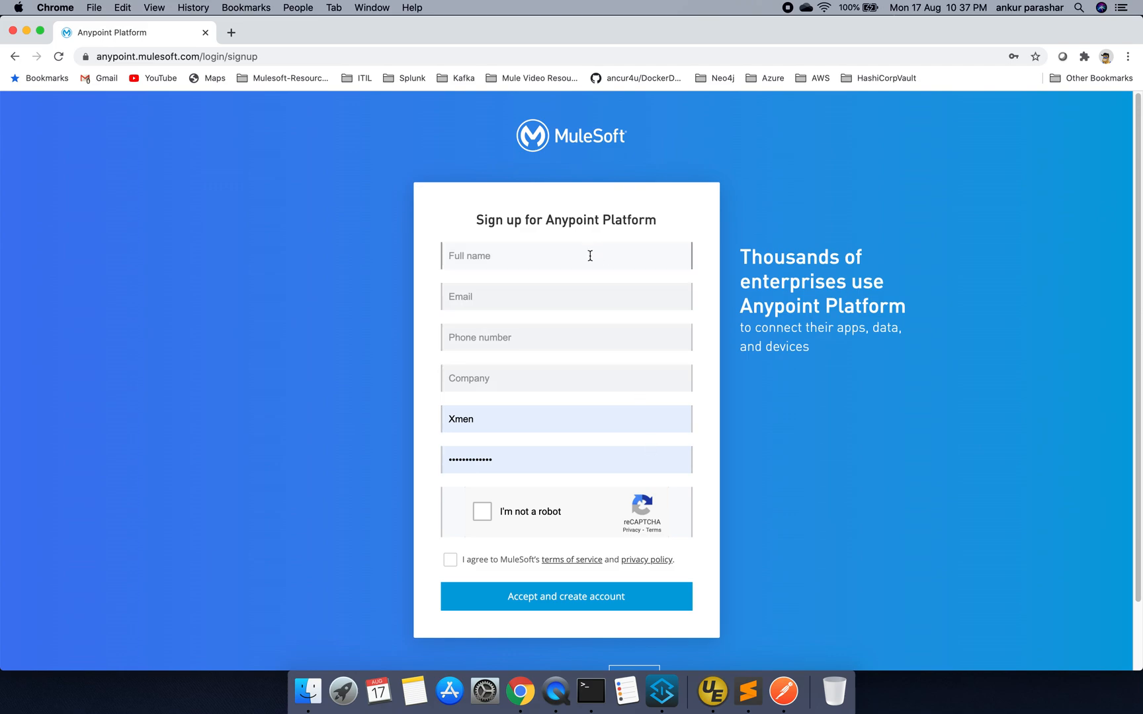
pyautogui.click(565, 256)
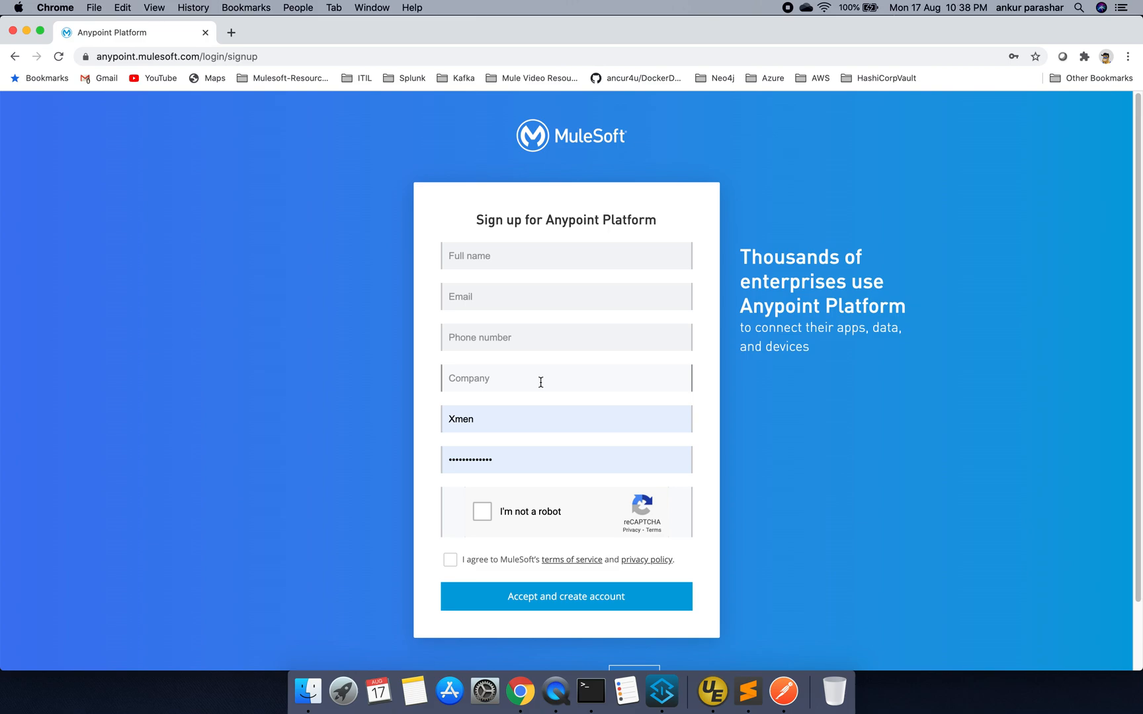
pyautogui.moveTo(542, 362)
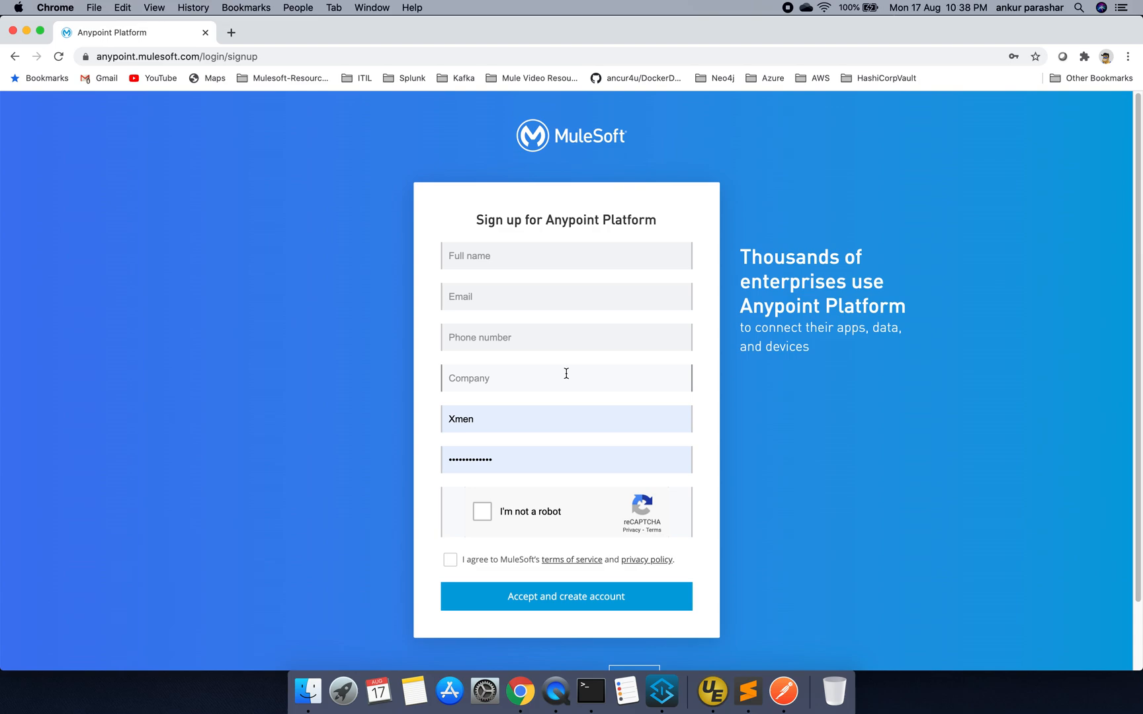
pyautogui.moveTo(705, 379)
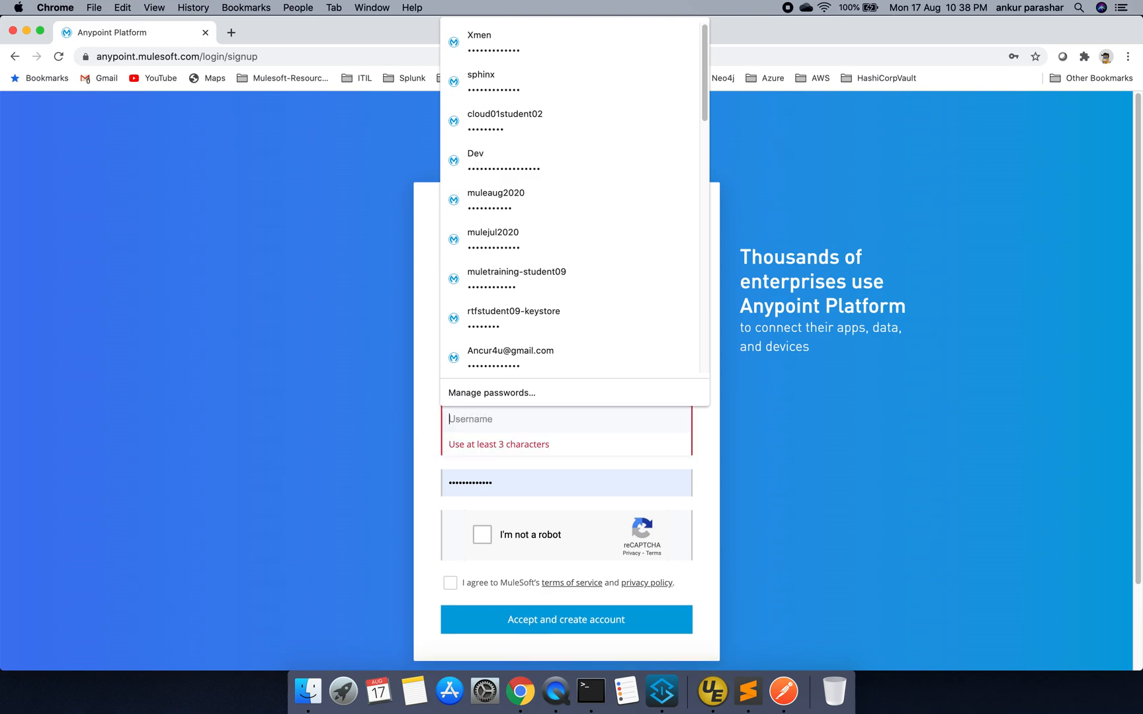
pyautogui.click(732, 505)
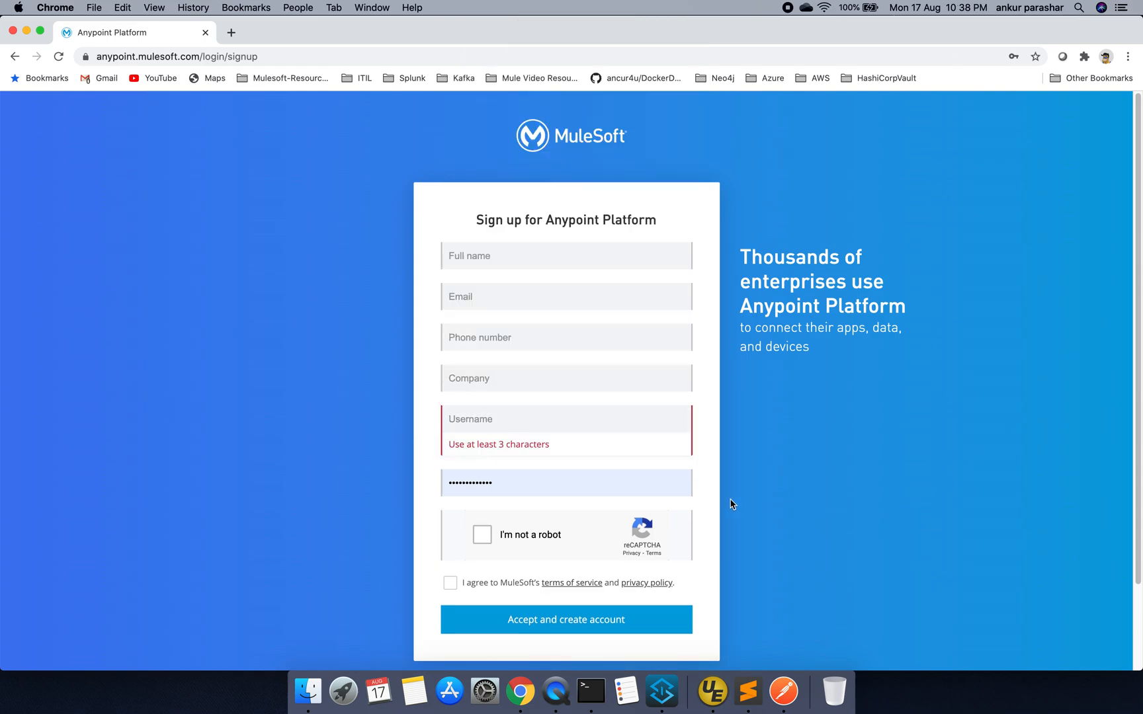
pyautogui.moveTo(692, 456)
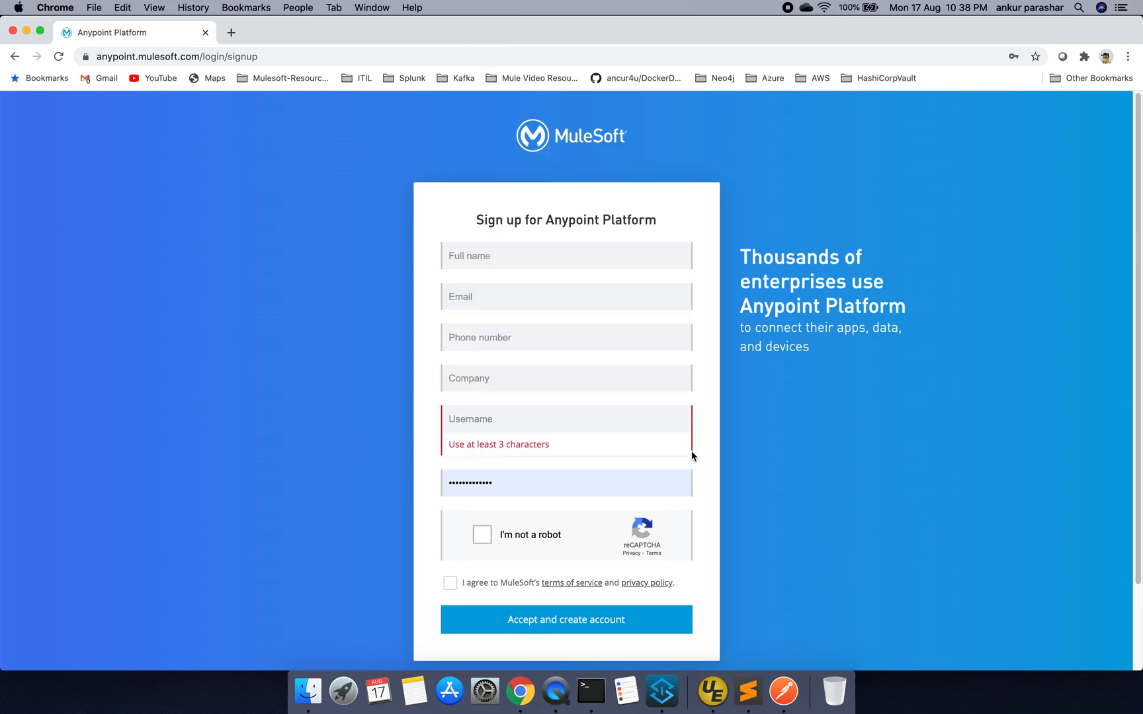
pyautogui.moveTo(843, 510)
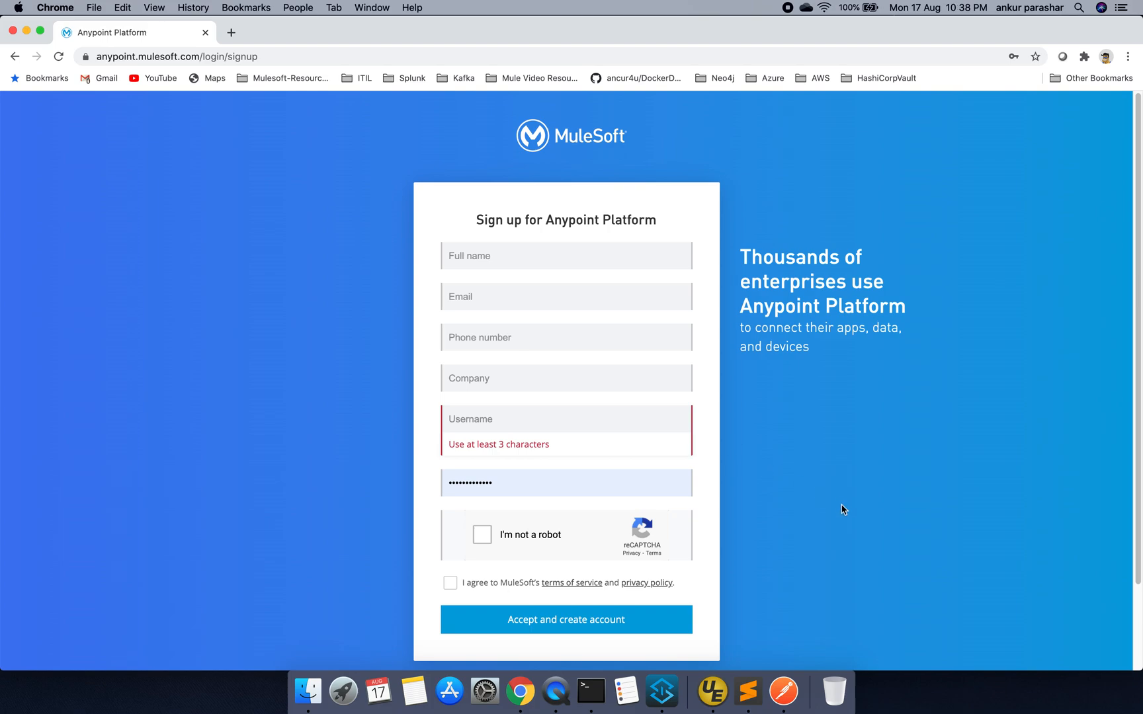
pyautogui.scroll(-3)
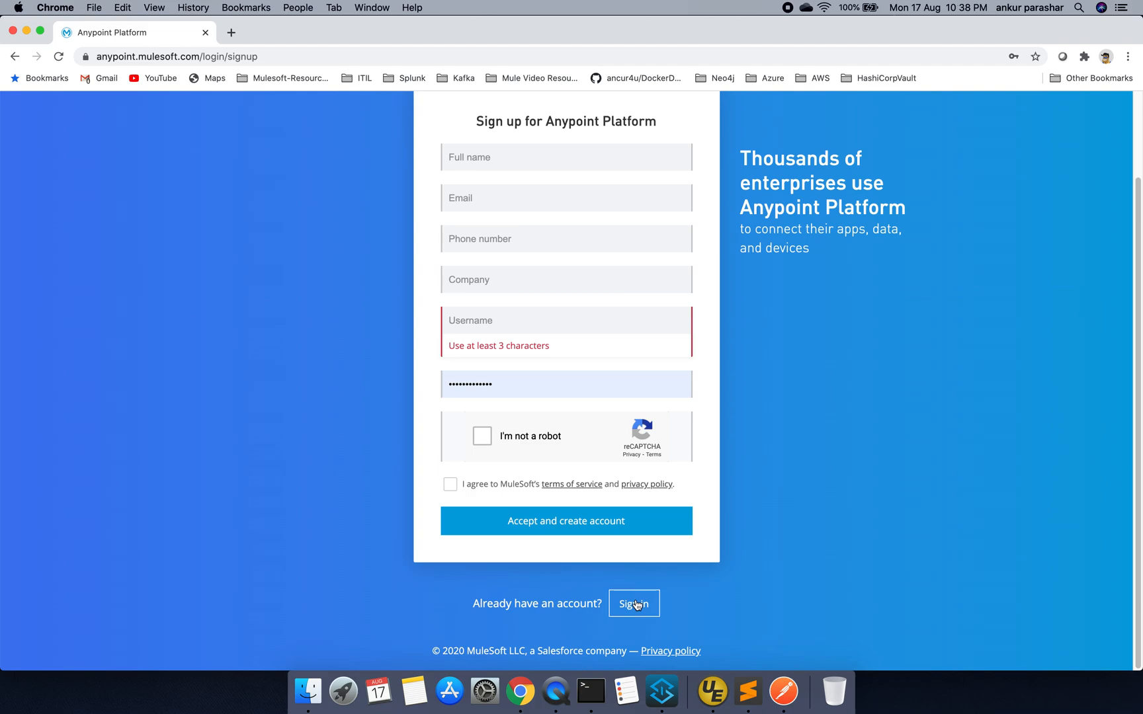
pyautogui.click(633, 604)
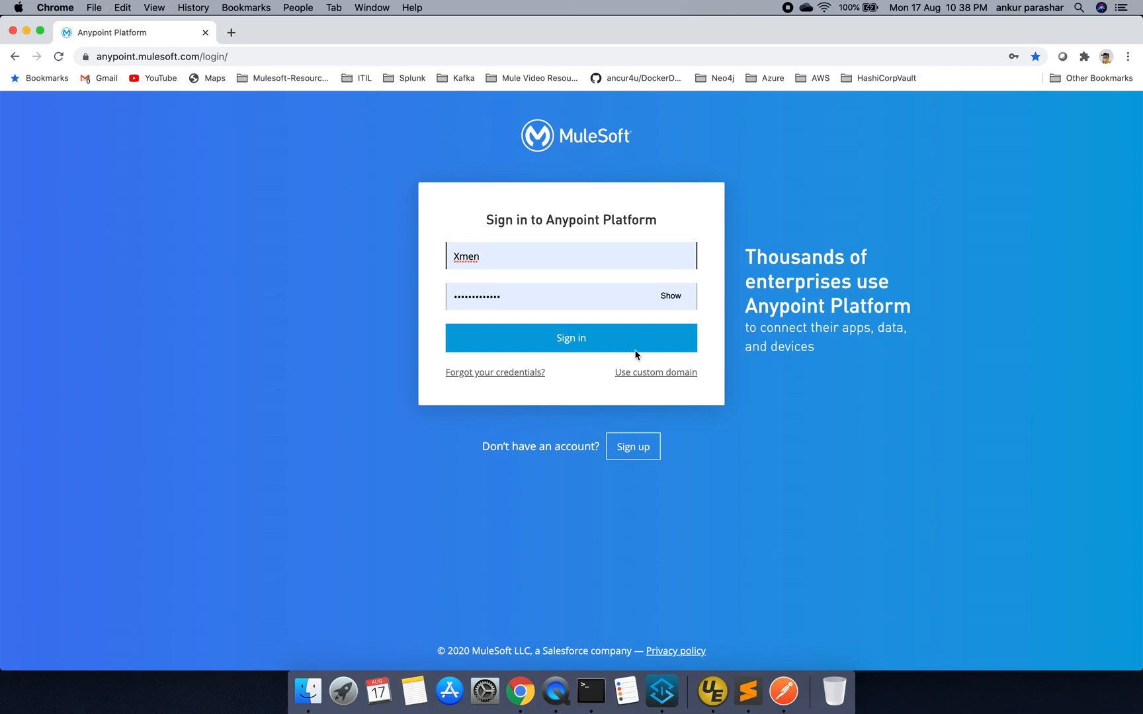
# Sign in to Anypoint Platform with the saved credentials
pyautogui.click(571, 338)
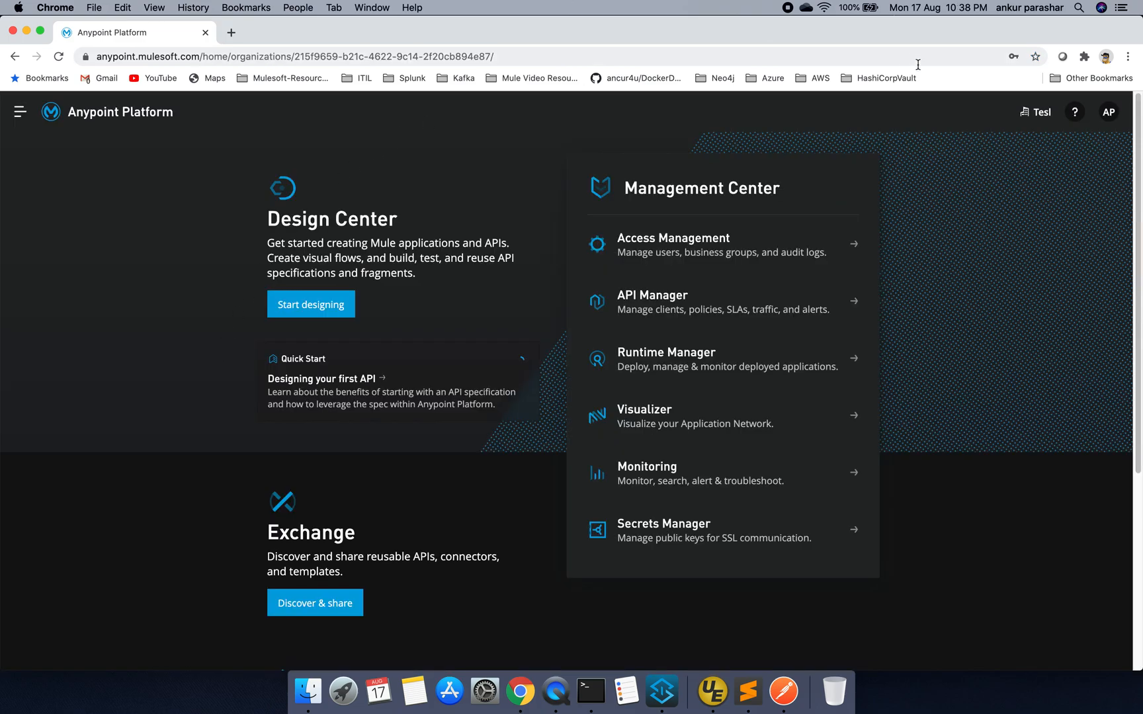
pyautogui.moveTo(371, 191)
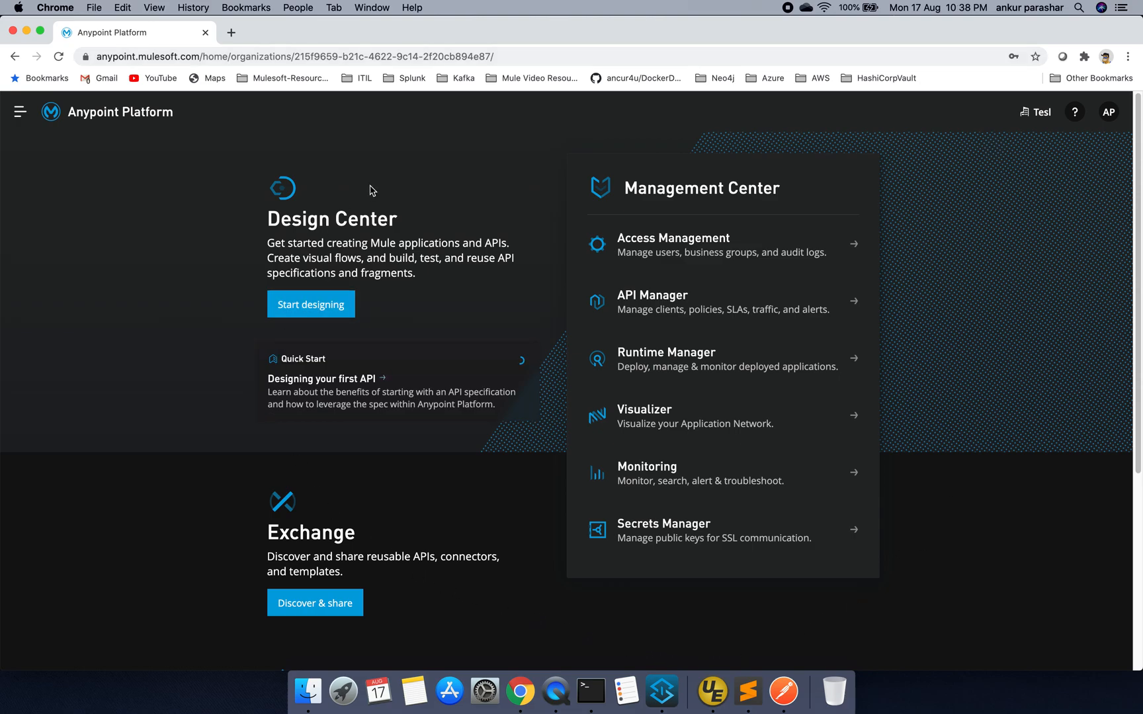
pyautogui.moveTo(438, 276)
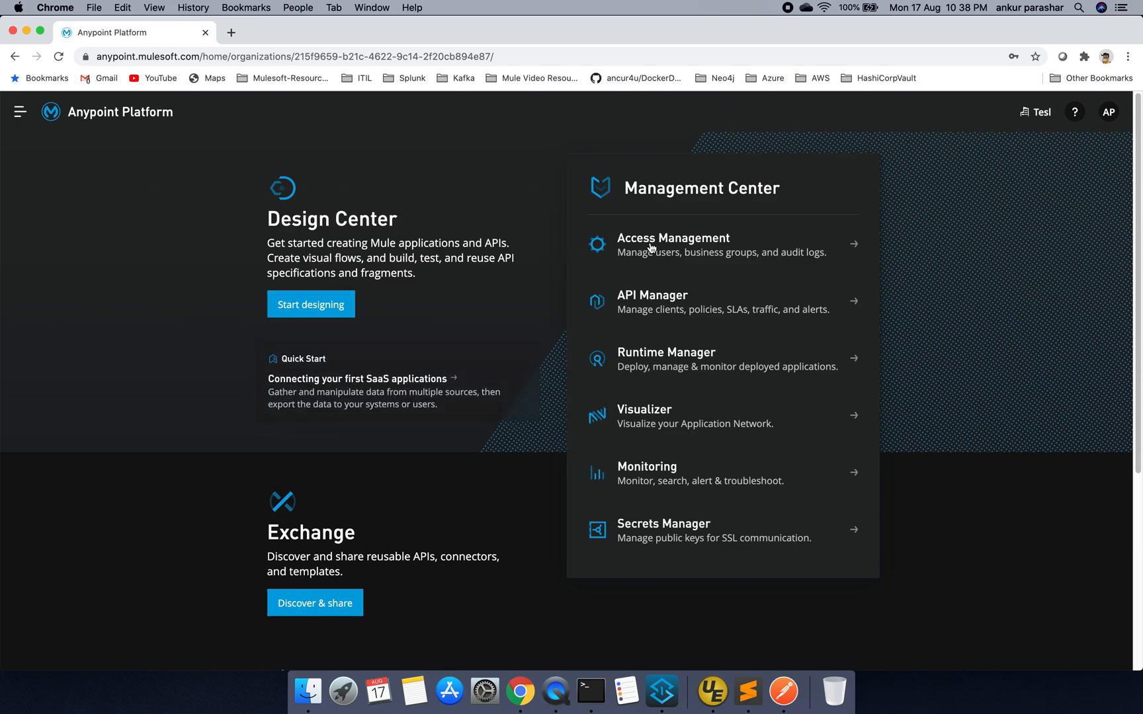
pyautogui.moveTo(709, 309)
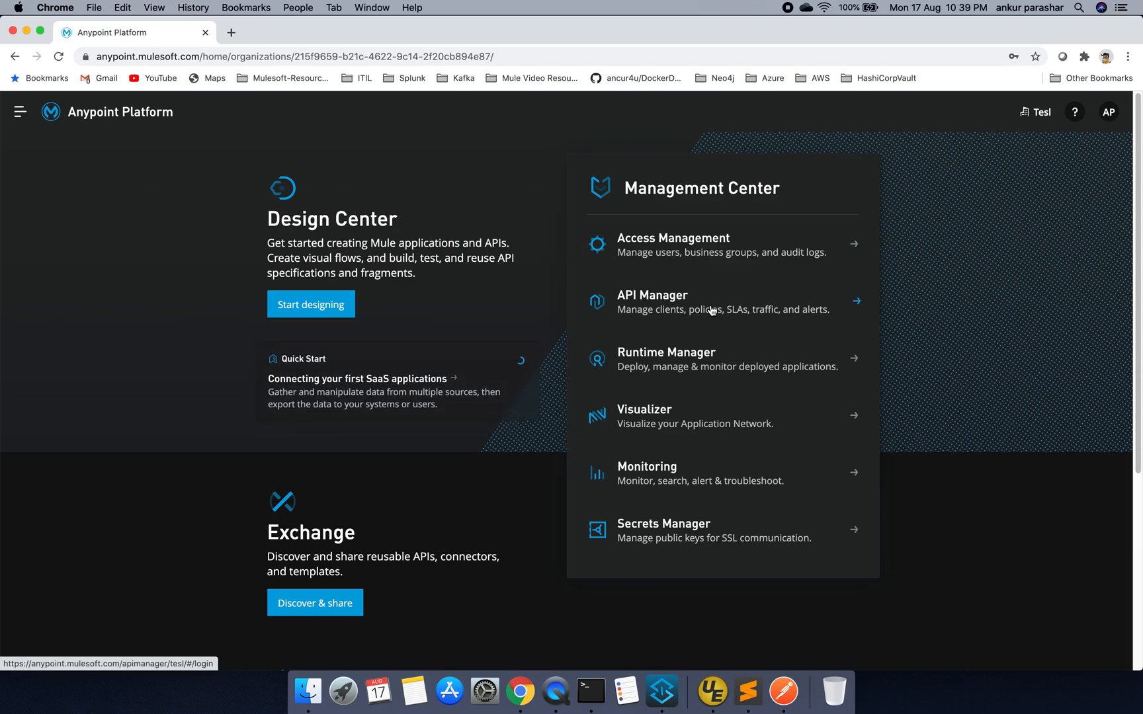
pyautogui.moveTo(684, 323)
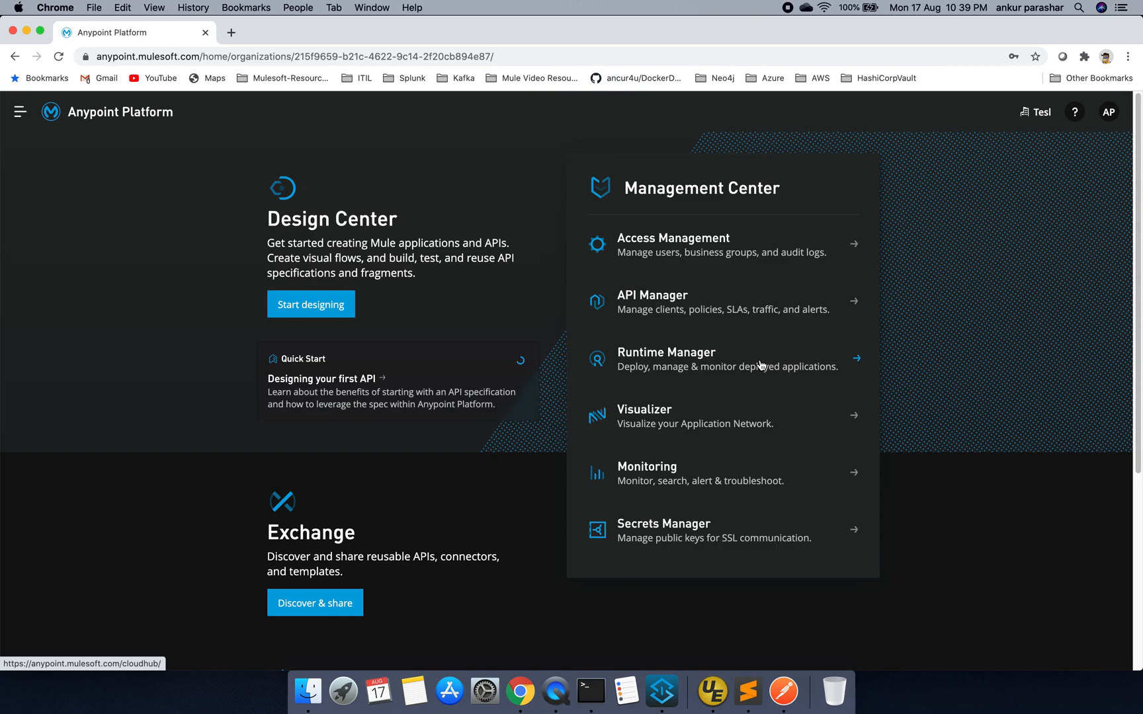
pyautogui.moveTo(680, 432)
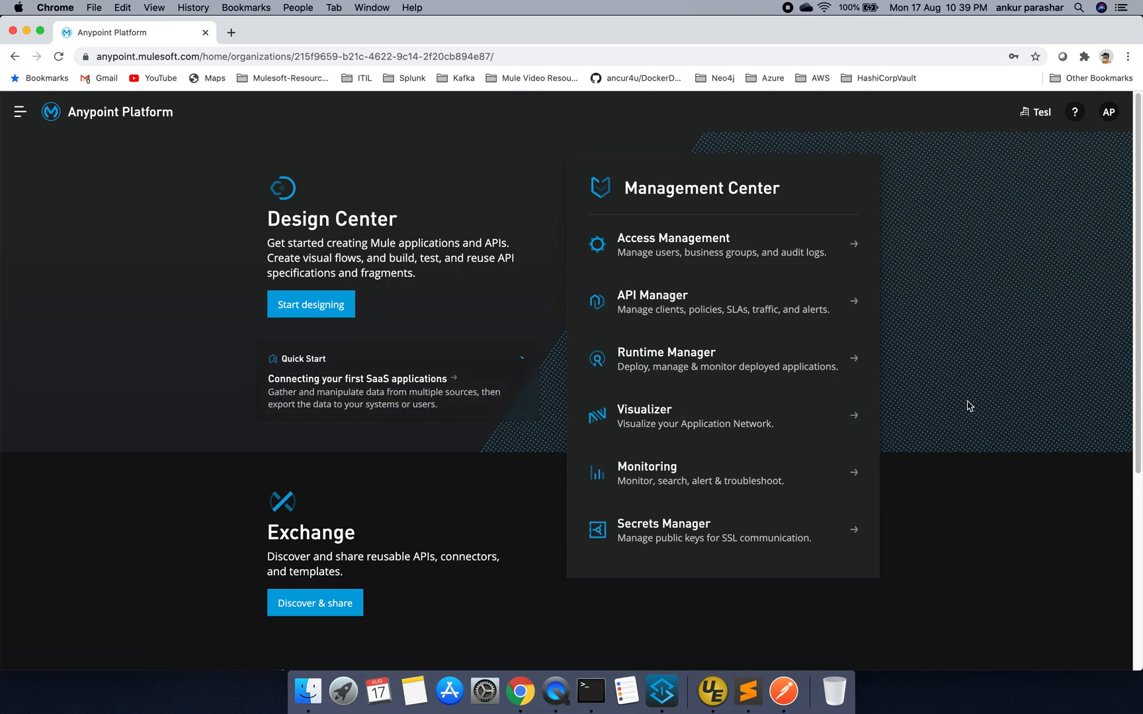
pyautogui.moveTo(740, 487)
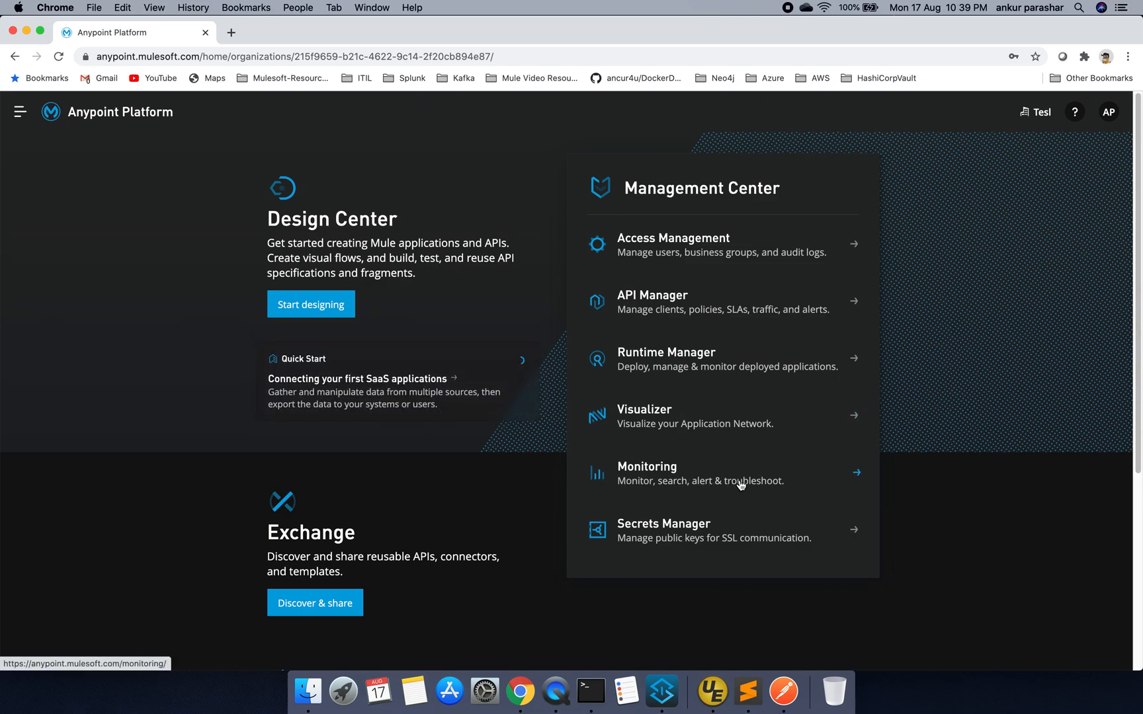
pyautogui.moveTo(707, 597)
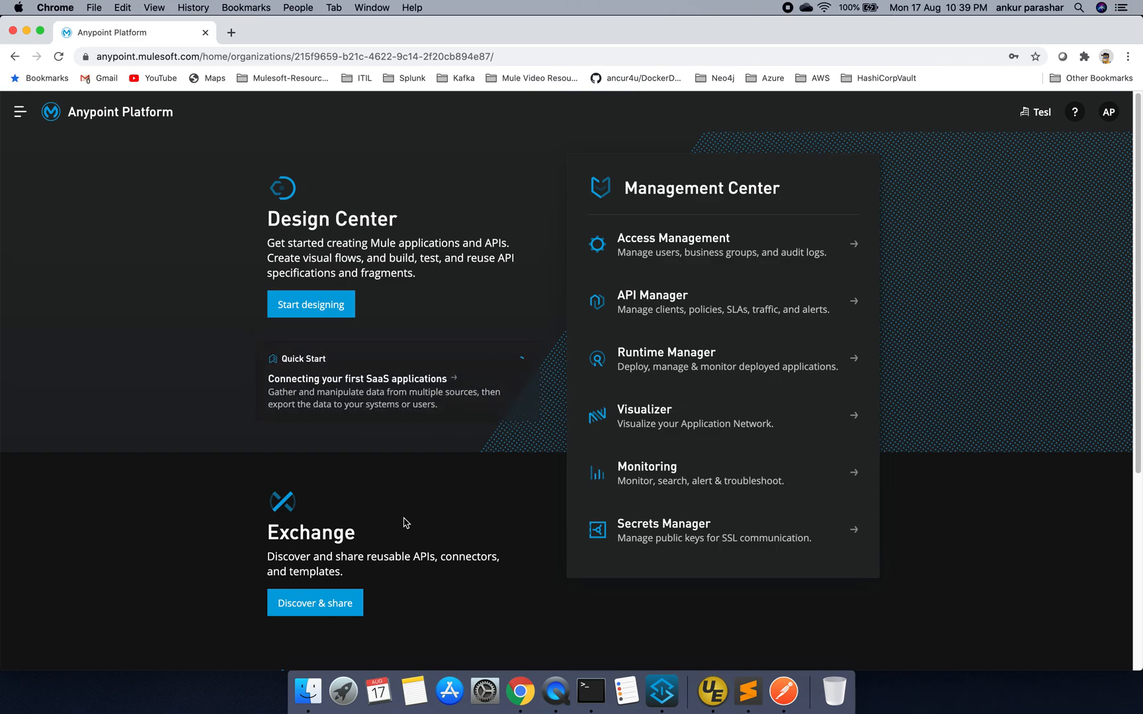
pyautogui.moveTo(318, 311)
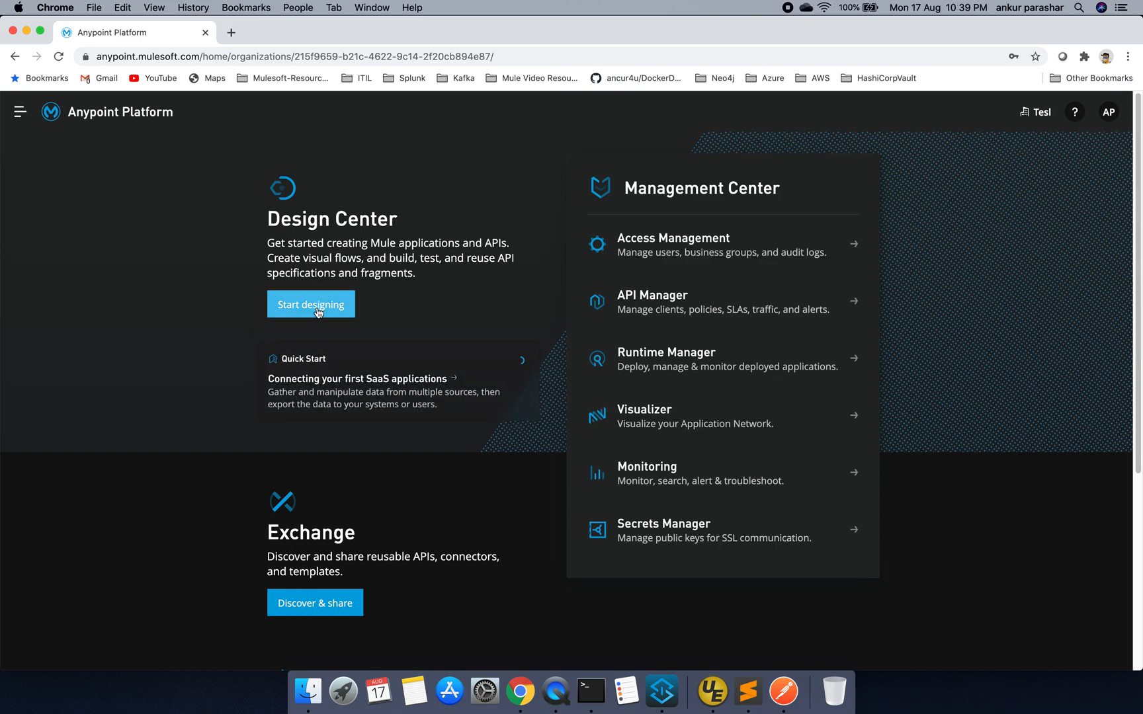
# Enter Design Center and start a new project to see the Mule application/API specification chooser
pyautogui.click(310, 304)
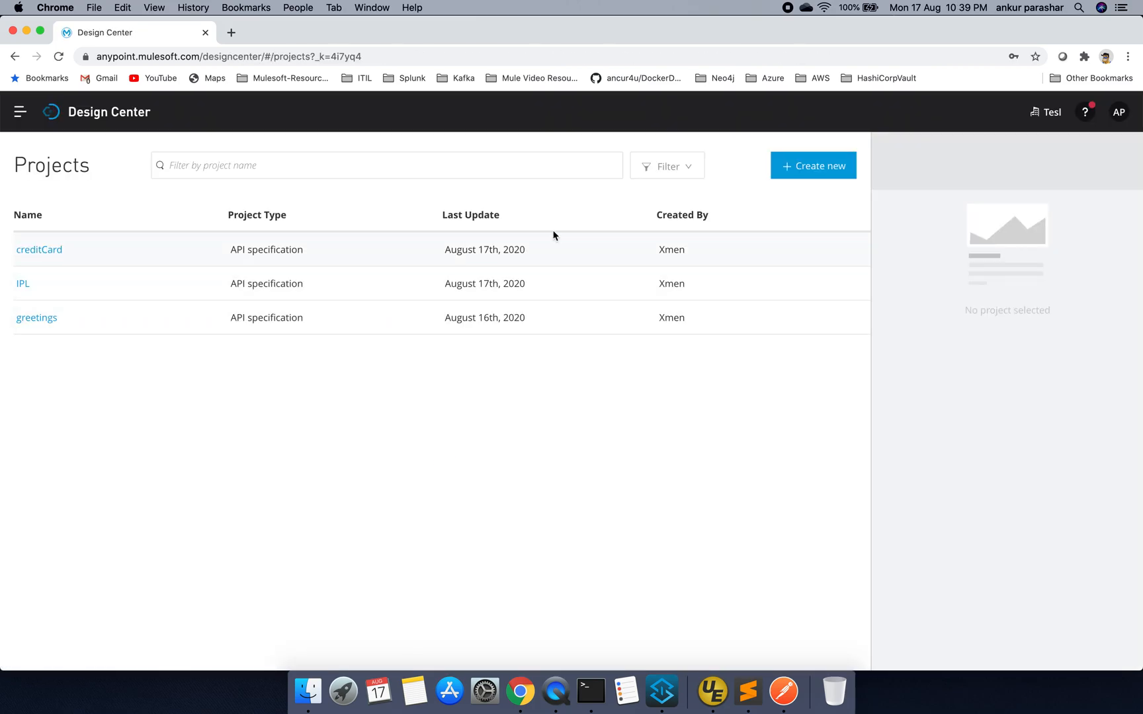
pyautogui.moveTo(825, 379)
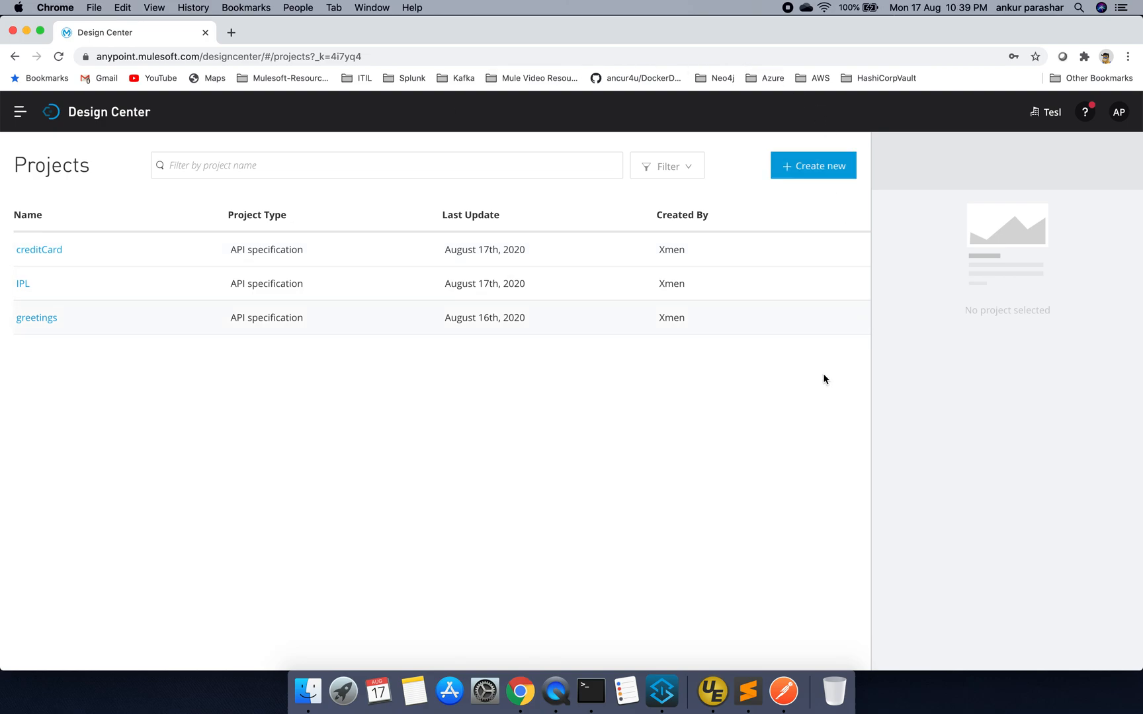
pyautogui.moveTo(836, 194)
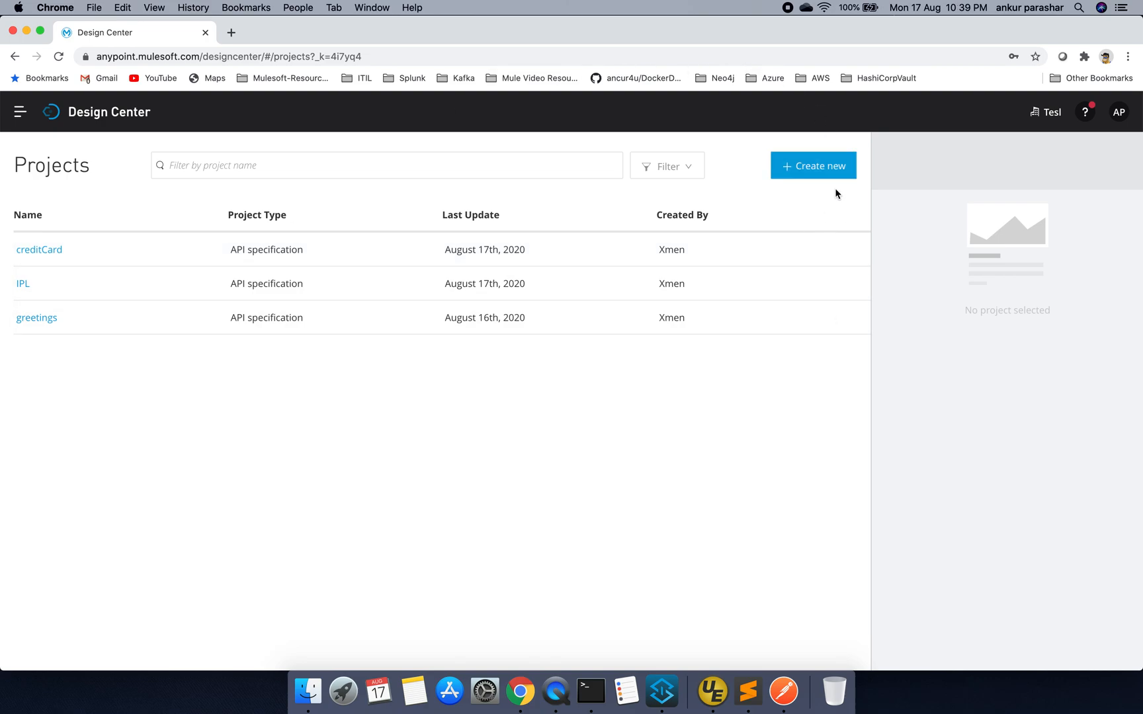
pyautogui.click(813, 166)
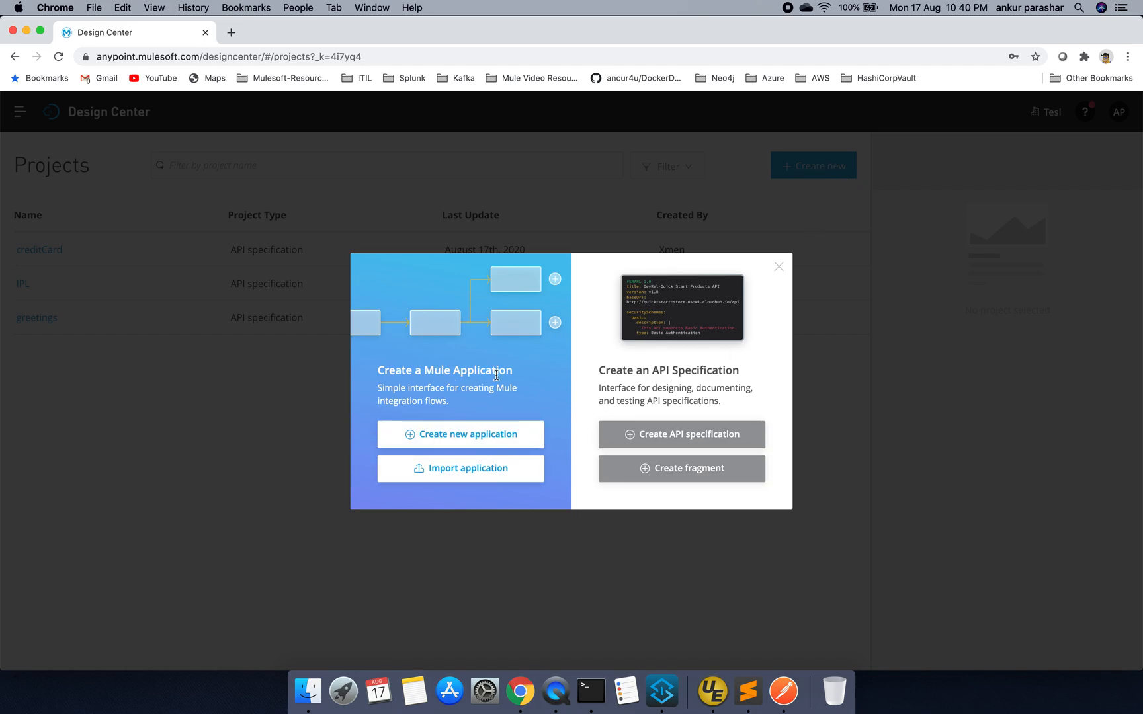
pyautogui.moveTo(423, 338)
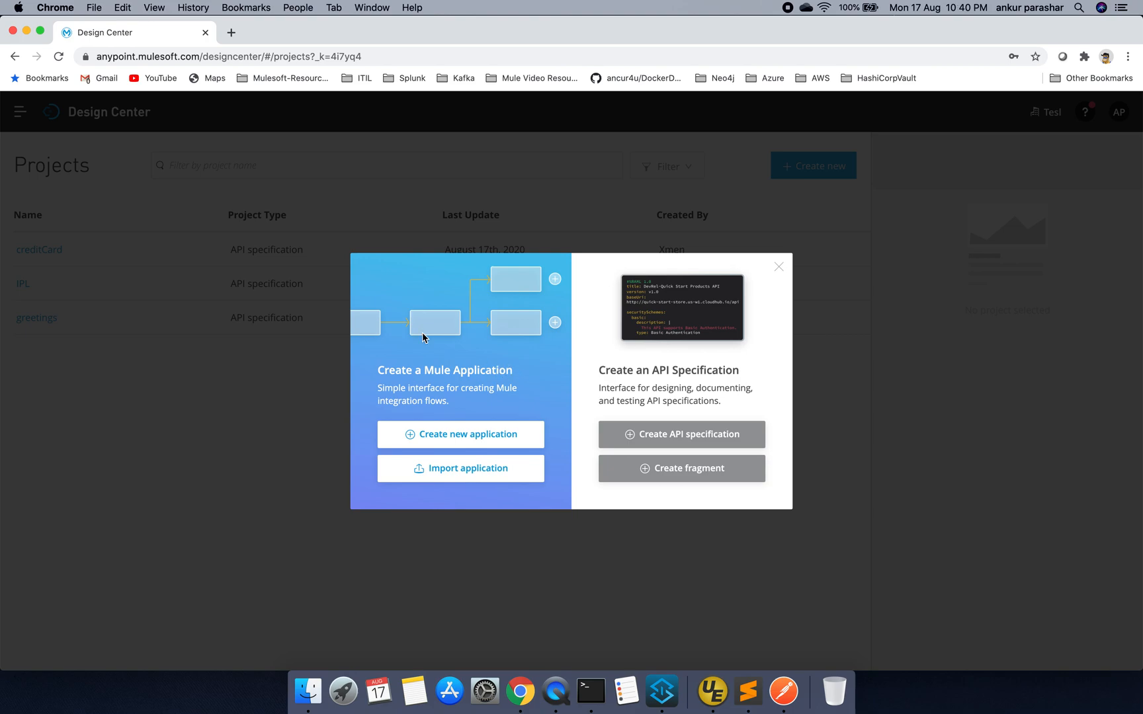
pyautogui.moveTo(520, 272)
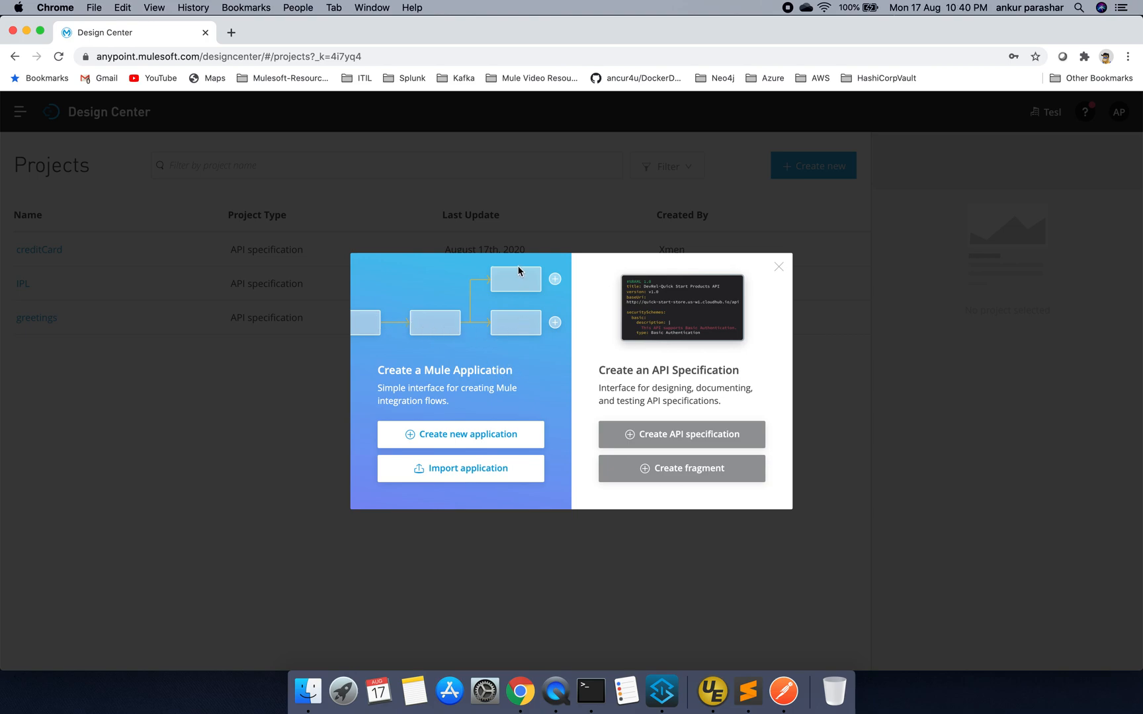
pyautogui.moveTo(379, 347)
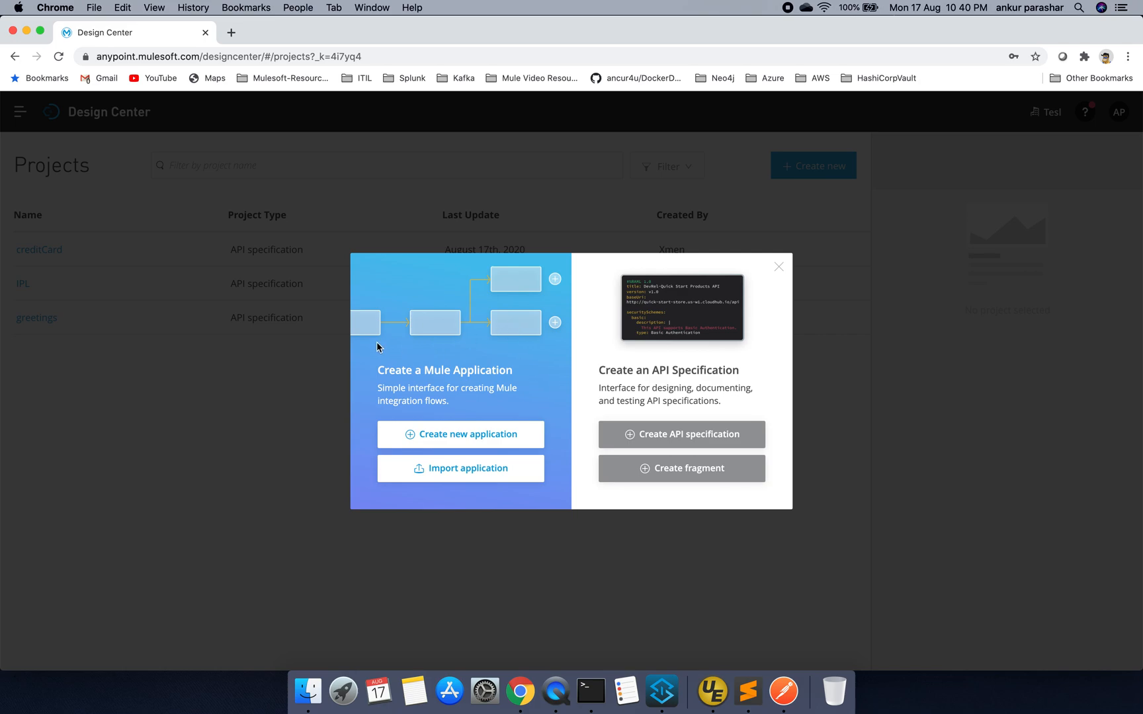
pyautogui.moveTo(502, 346)
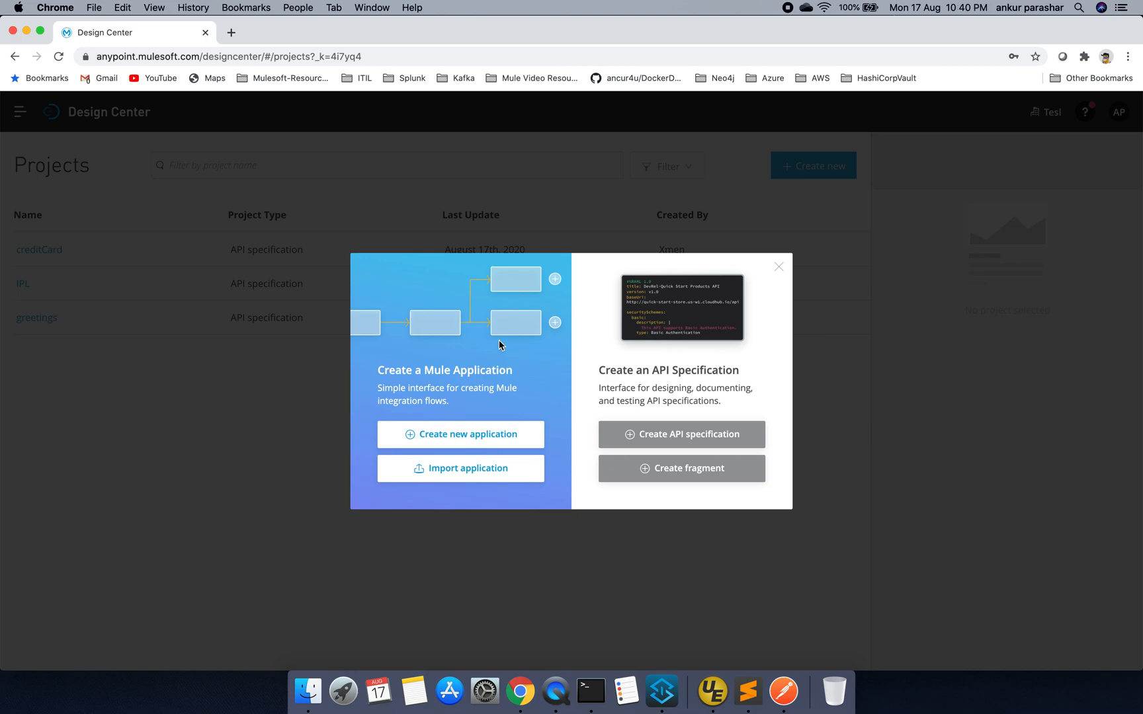
pyautogui.moveTo(708, 442)
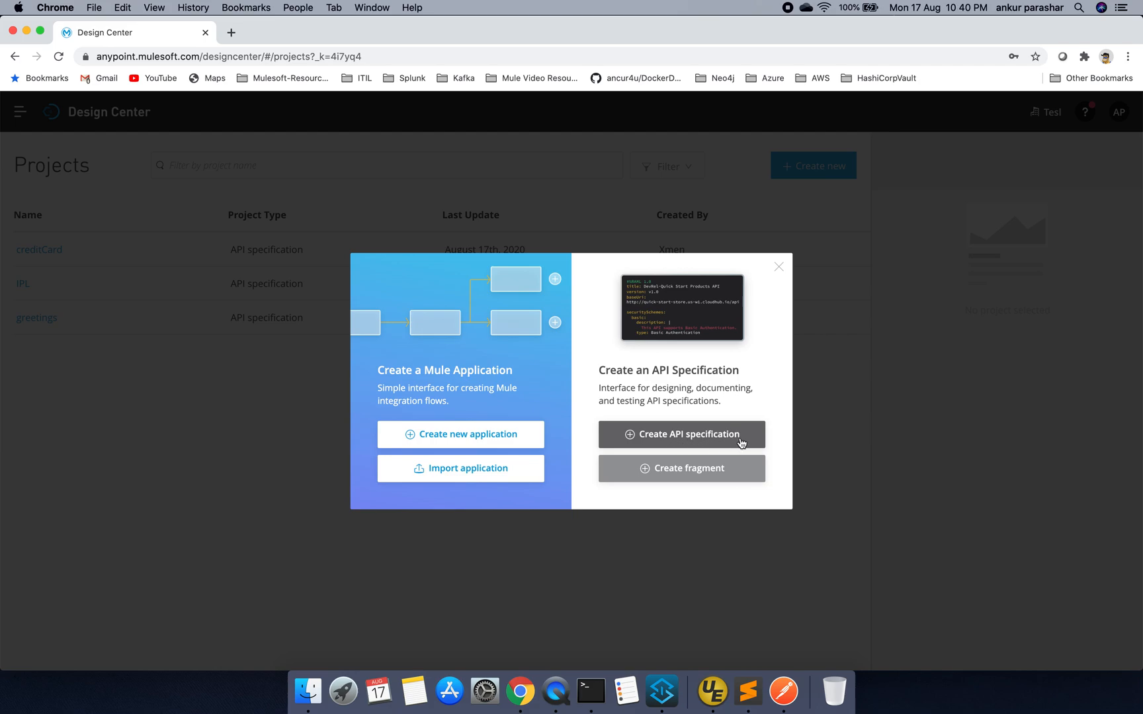
# Create an API specification using the Visual editor, named CricketTeam
pyautogui.click(682, 434)
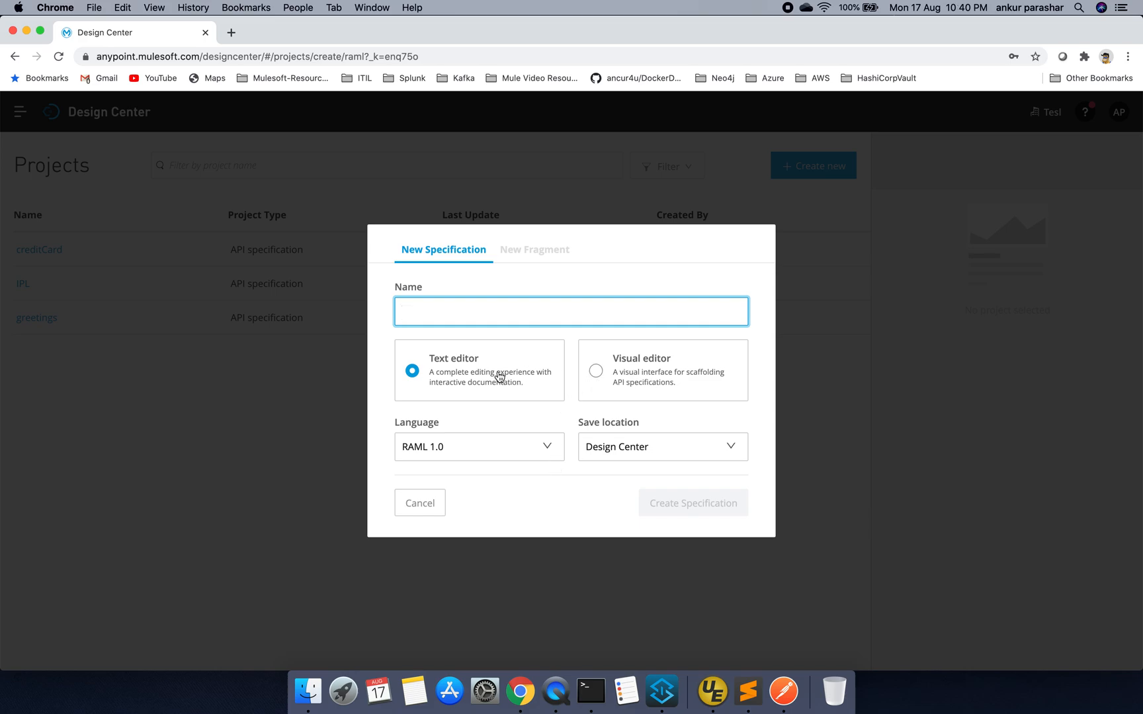
pyautogui.moveTo(675, 369)
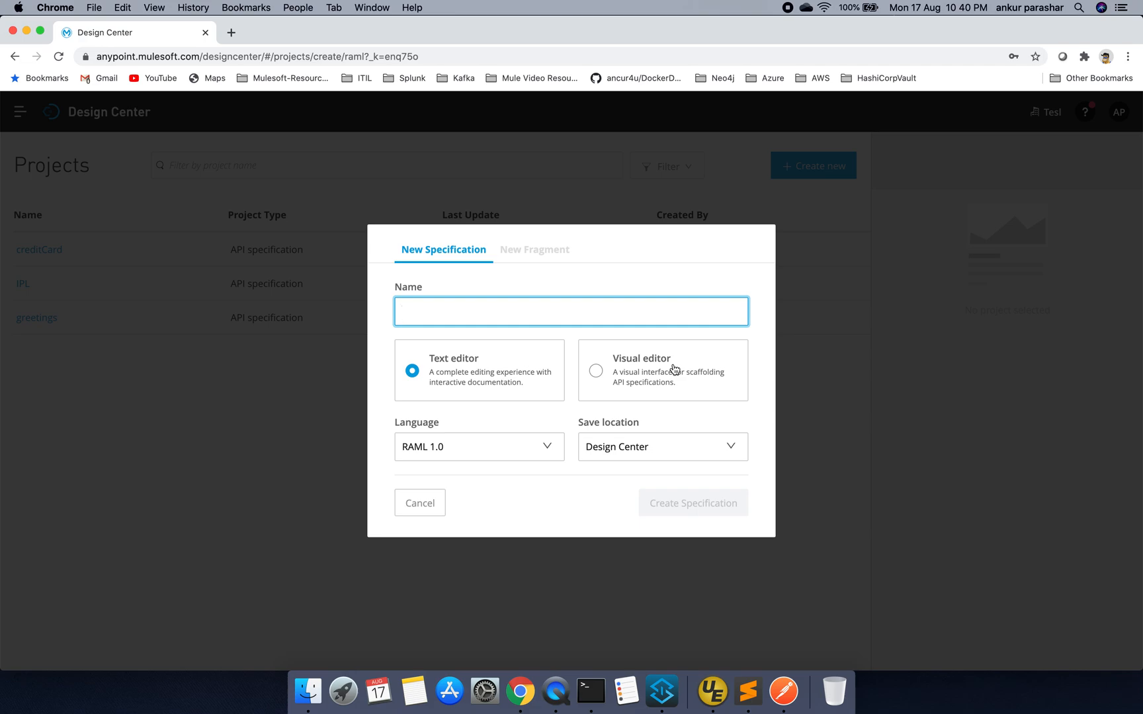
pyautogui.moveTo(657, 366)
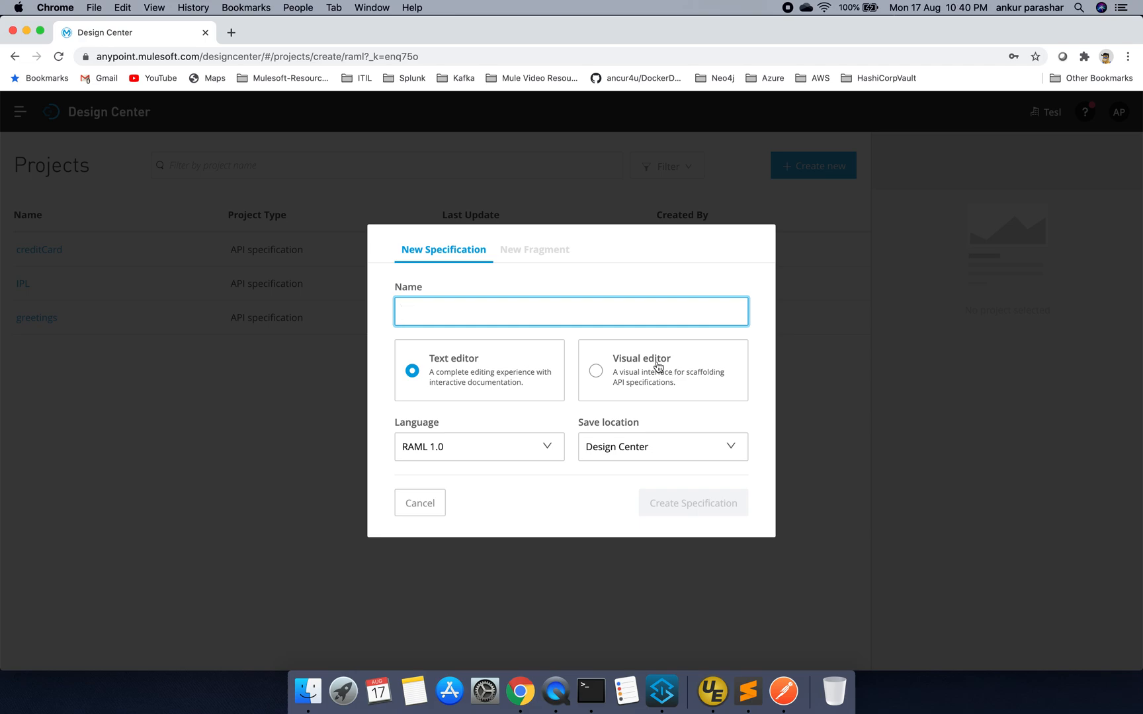
pyautogui.moveTo(461, 377)
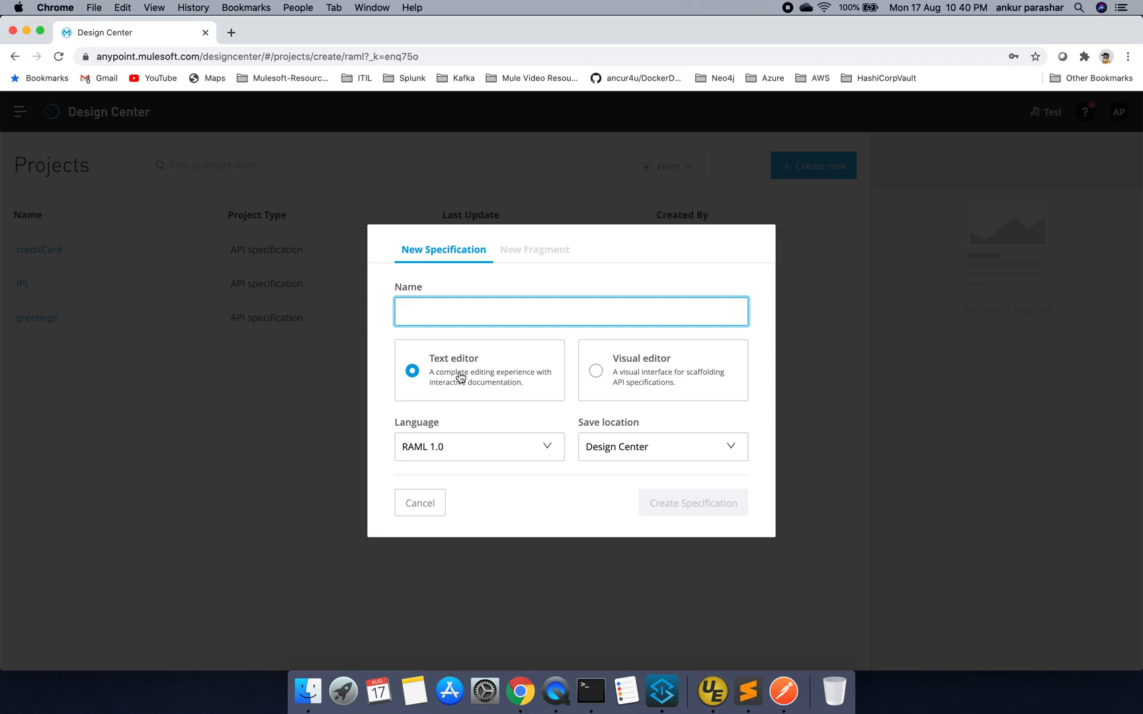
pyautogui.moveTo(624, 393)
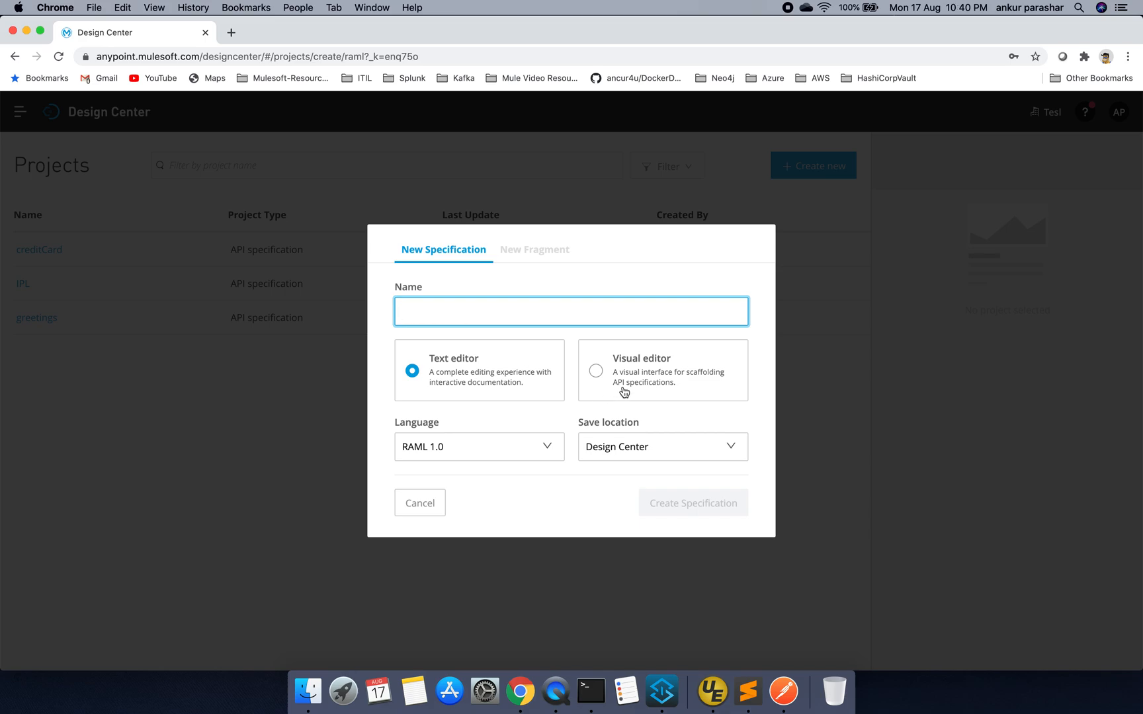
pyautogui.moveTo(621, 376)
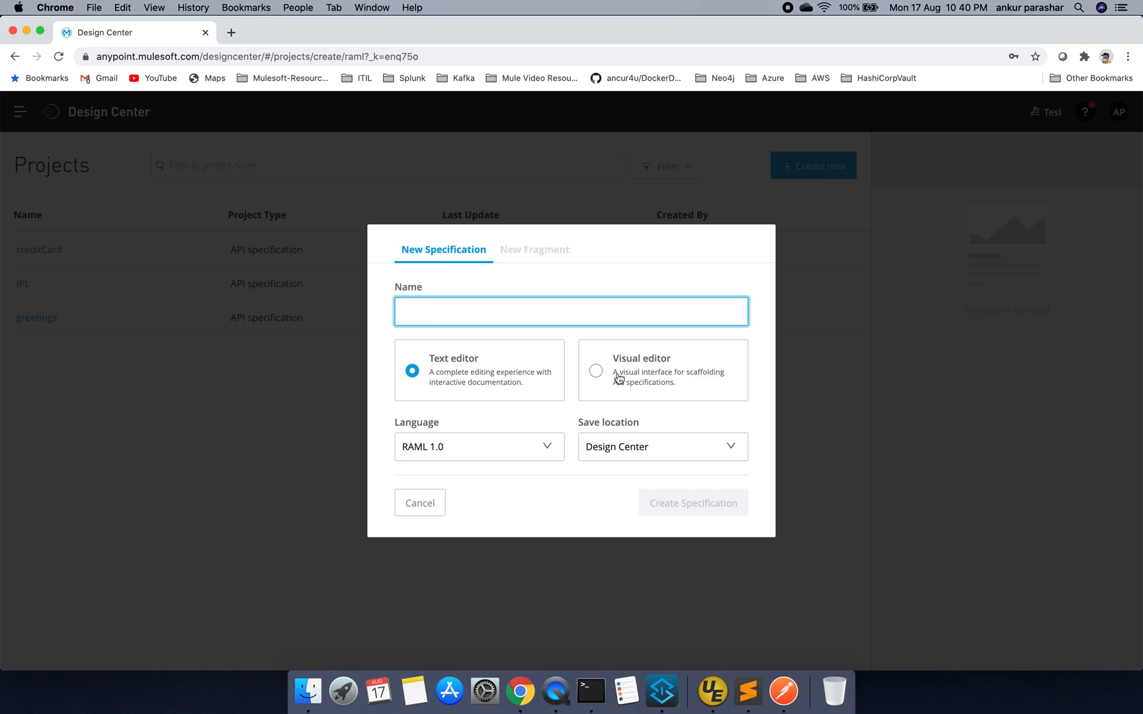
pyautogui.click(596, 371)
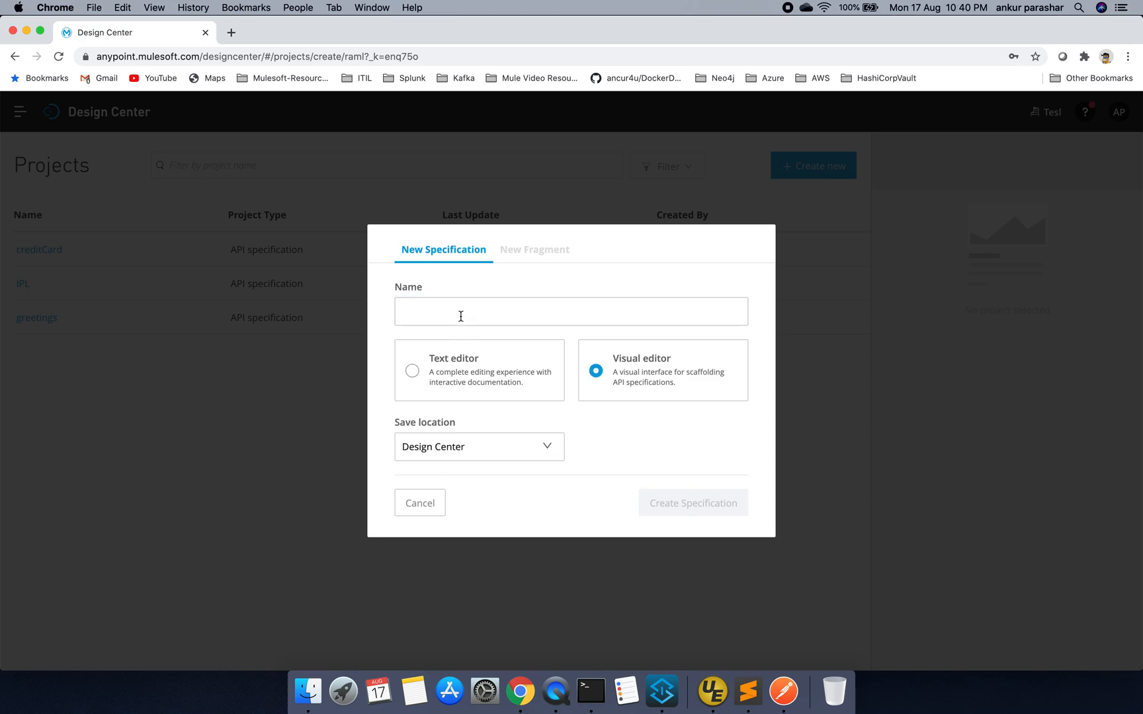
pyautogui.click(570, 311)
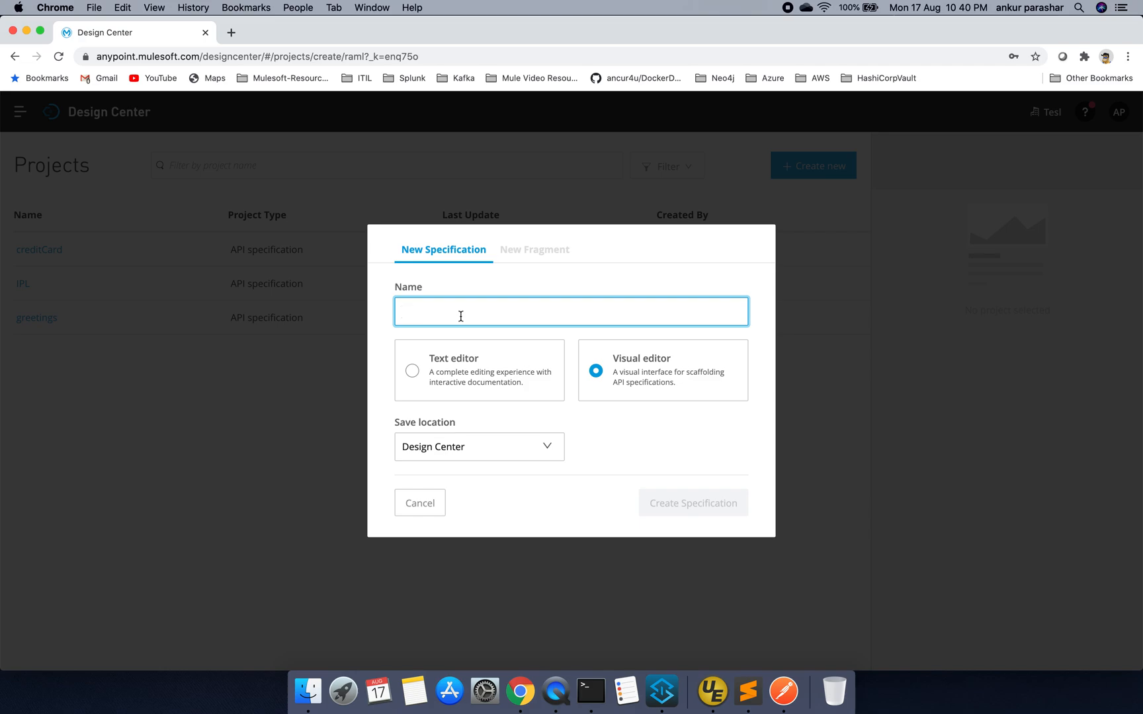
pyautogui.write('player')
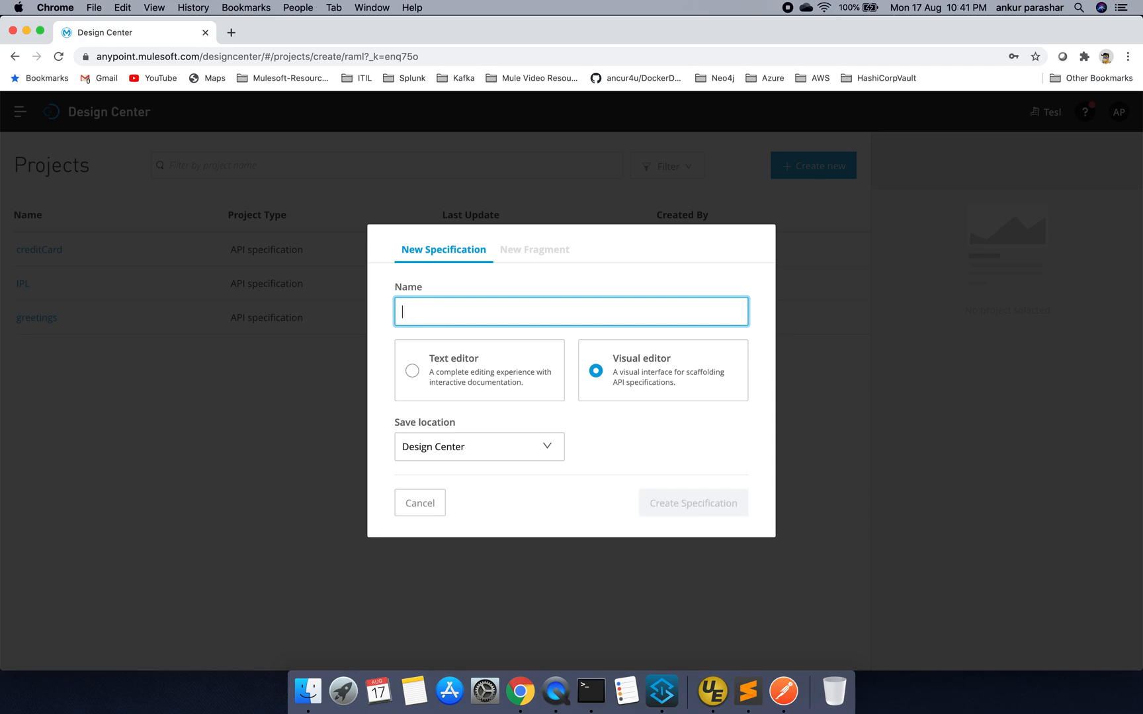
pyautogui.write('Cricket')
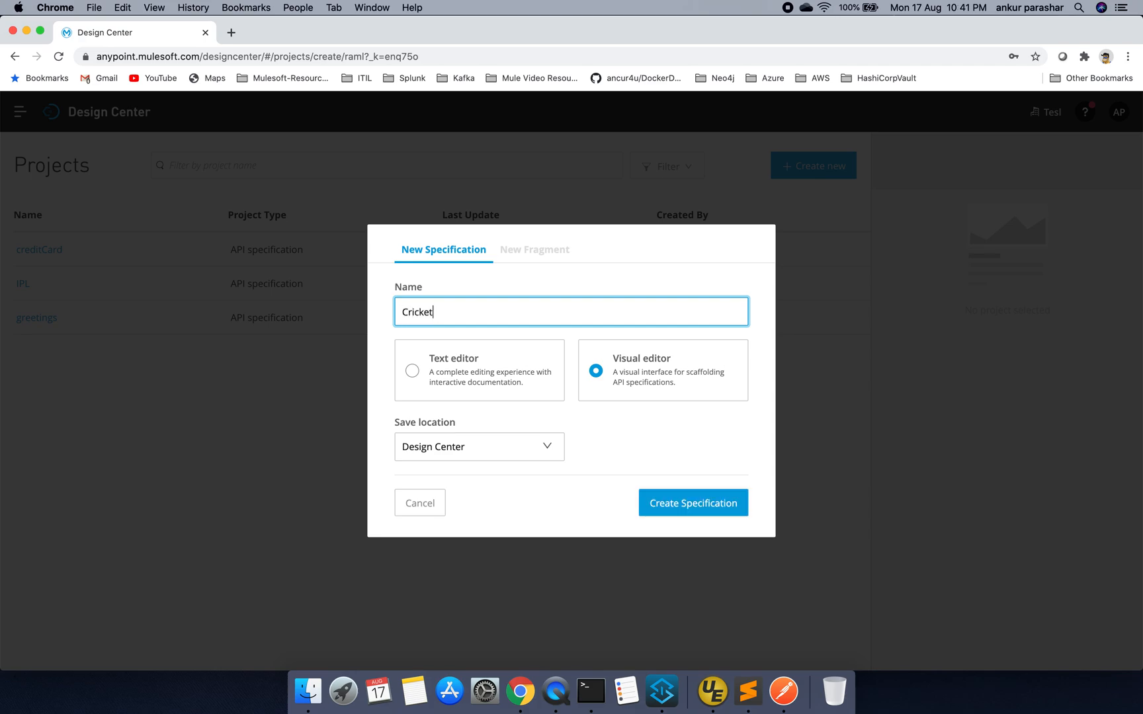
pyautogui.write('Team')
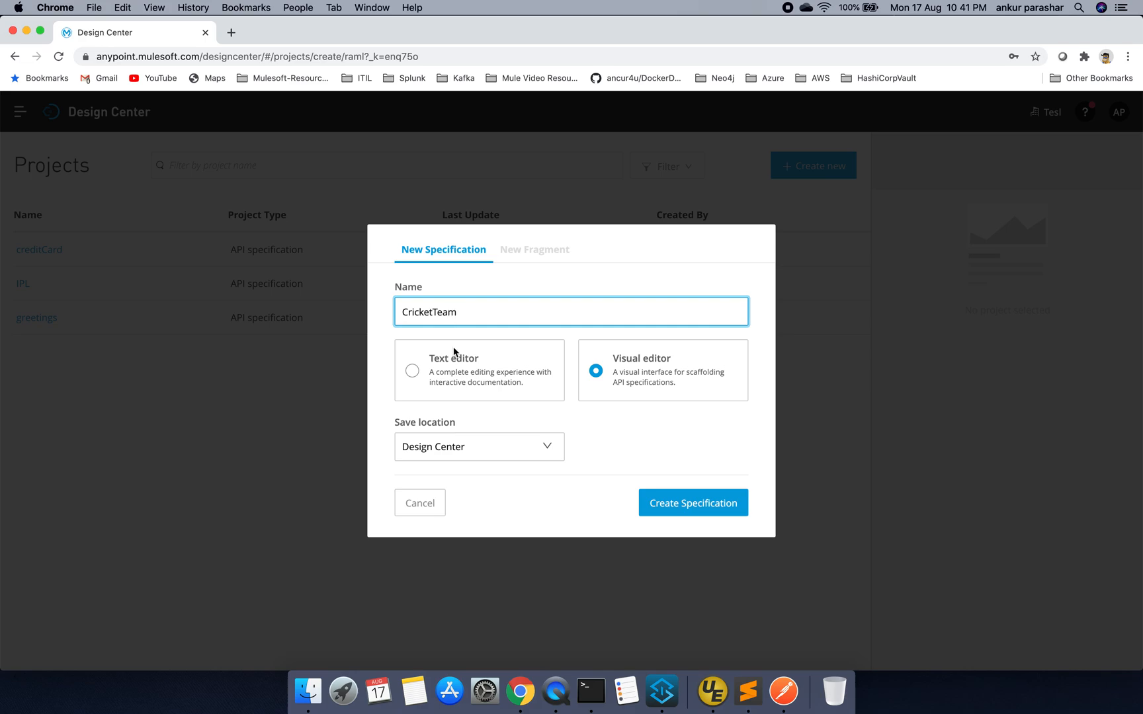
pyautogui.click(693, 503)
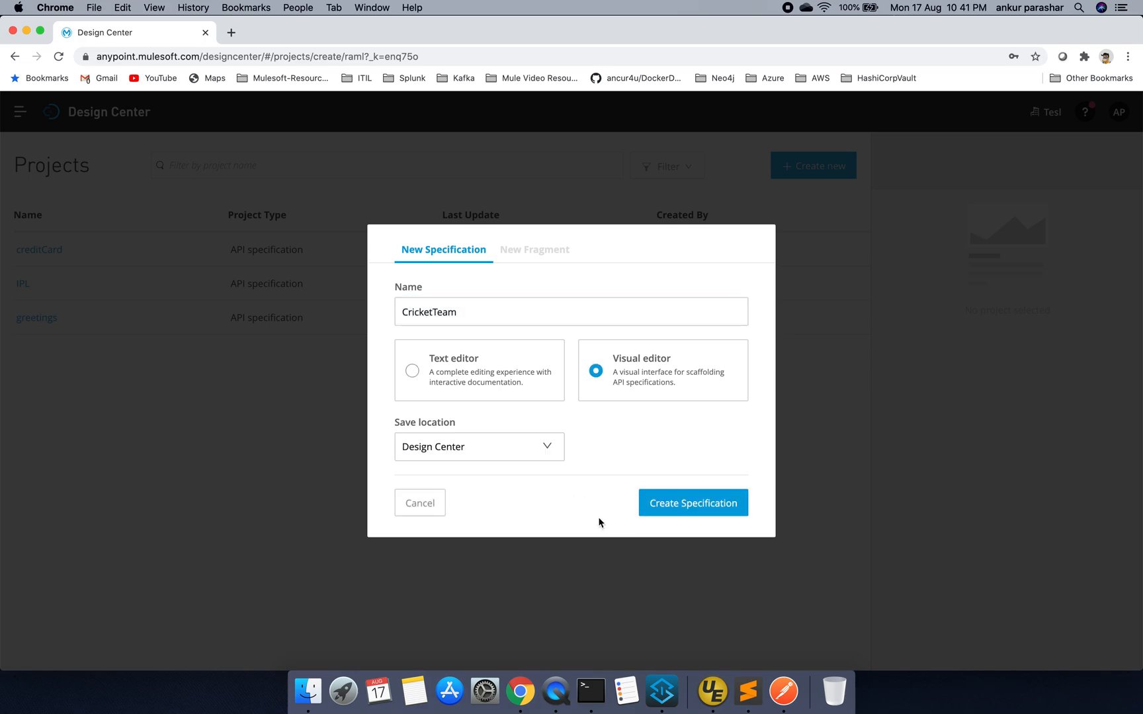
pyautogui.click(693, 503)
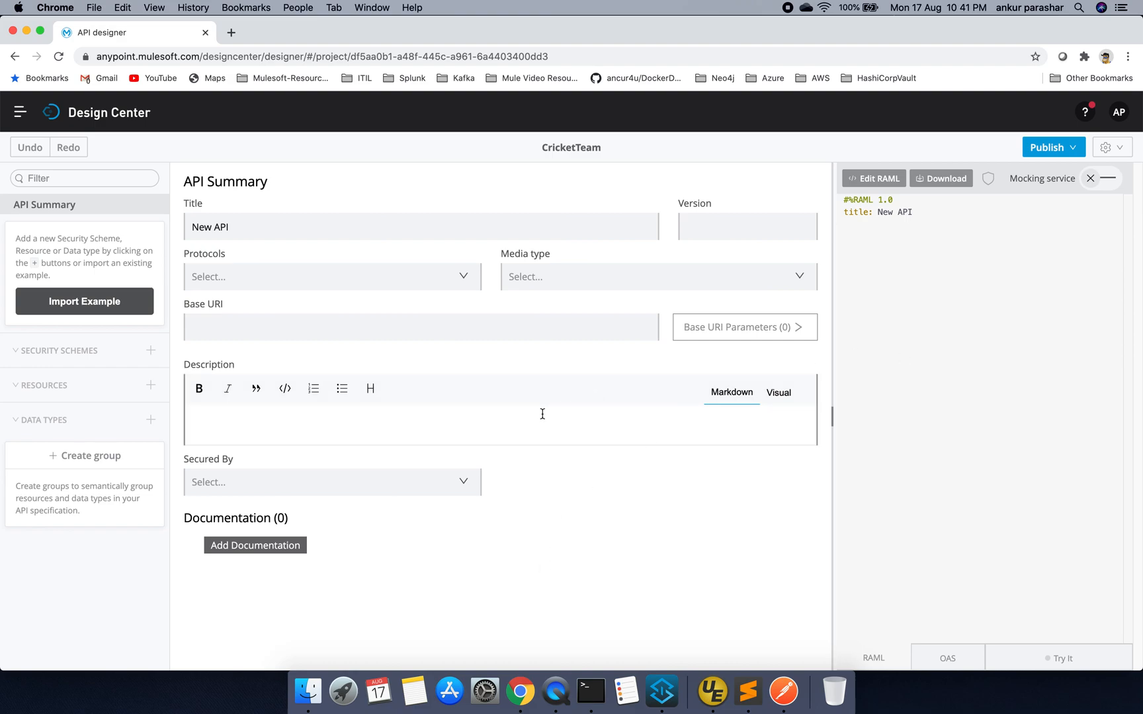
pyautogui.moveTo(555, 390)
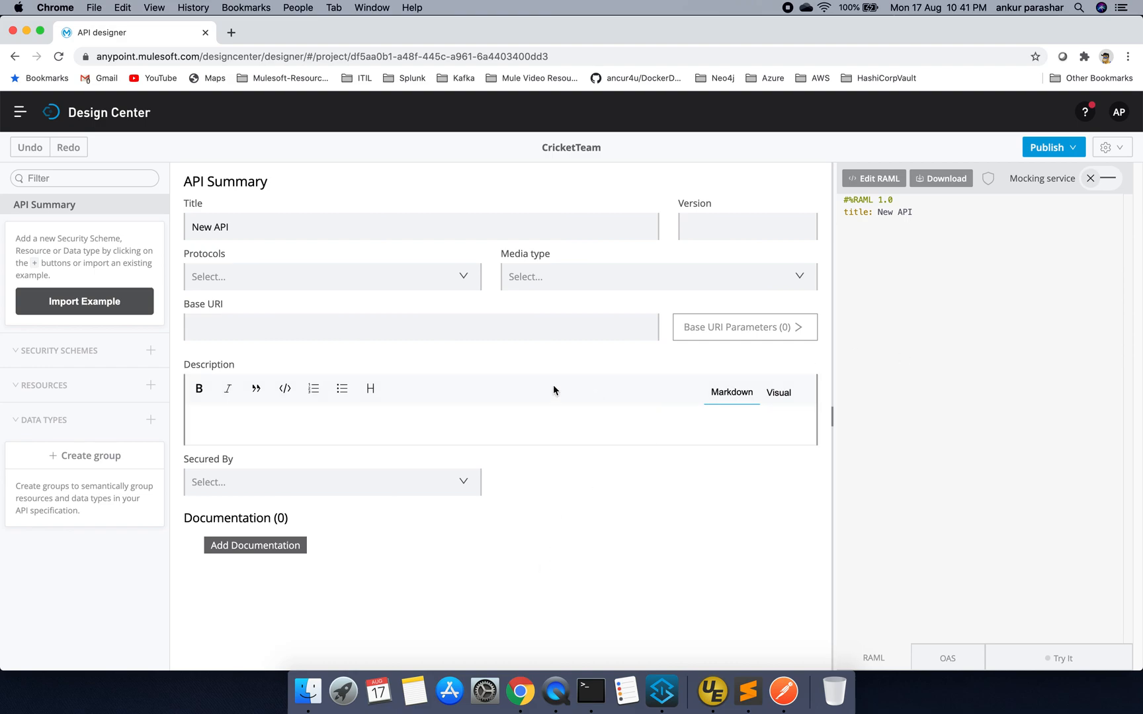
# Set API title CricketTeam, version 1.0, protocol HTTP and media type application/json
pyautogui.doubleClick(210, 227)
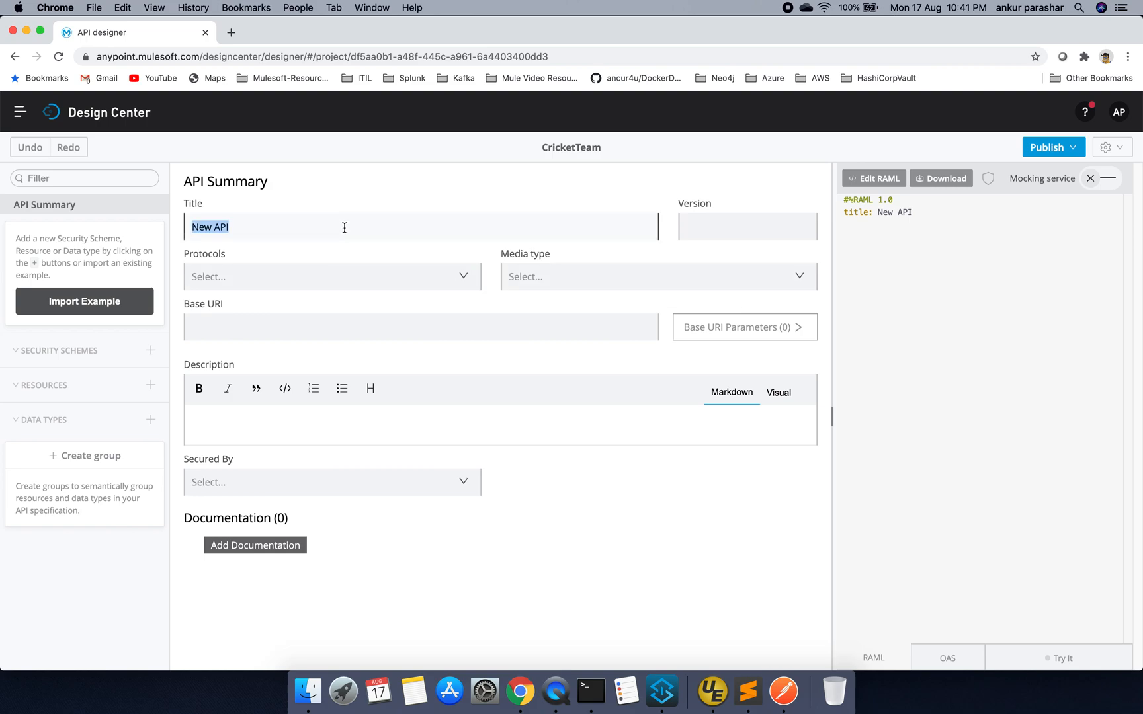
pyautogui.write('c')
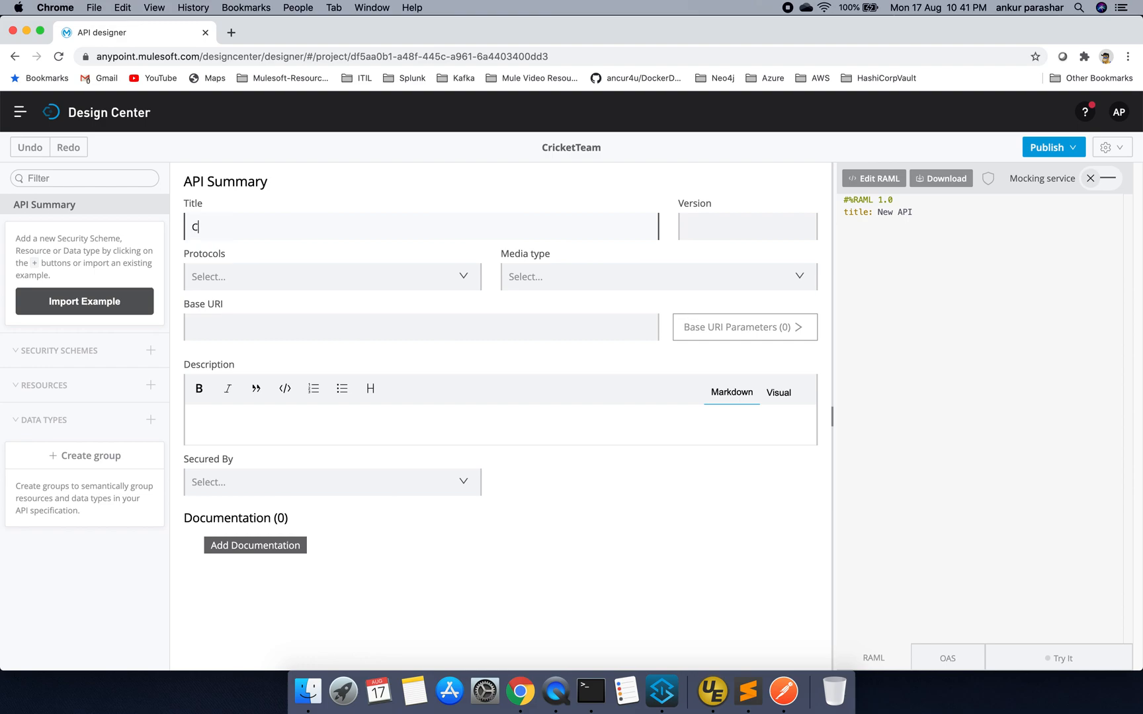
pyautogui.write('ricketTeam')
pyautogui.click(748, 227)
pyautogui.write('1')
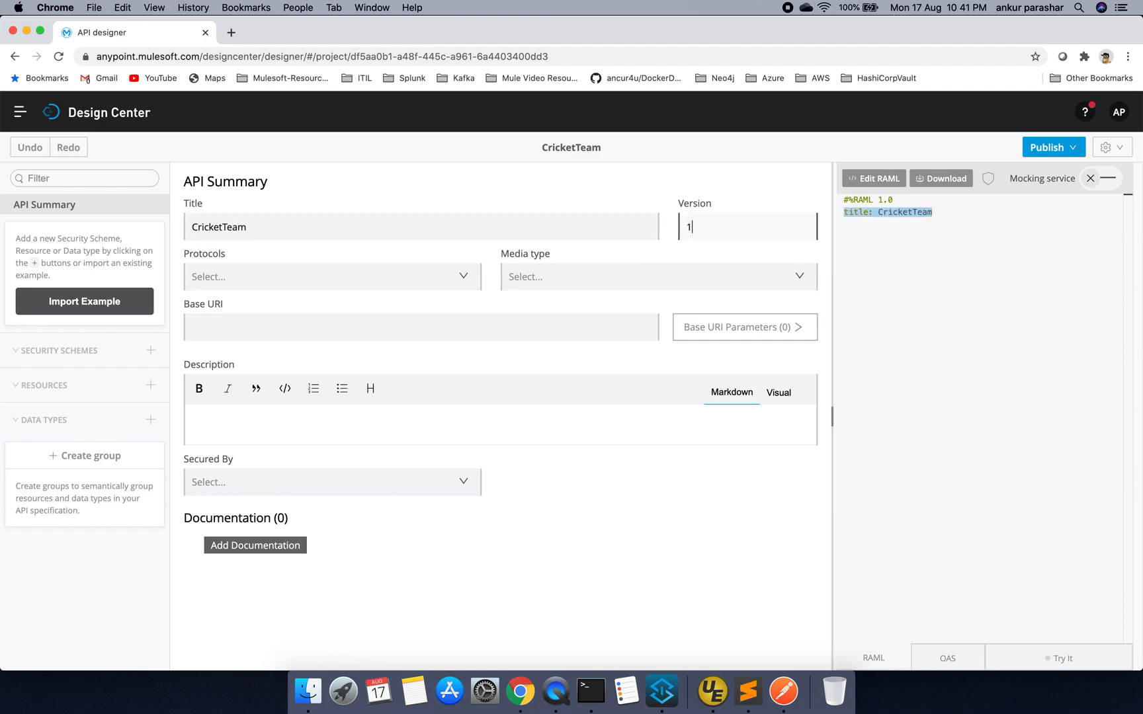
pyautogui.write('.0')
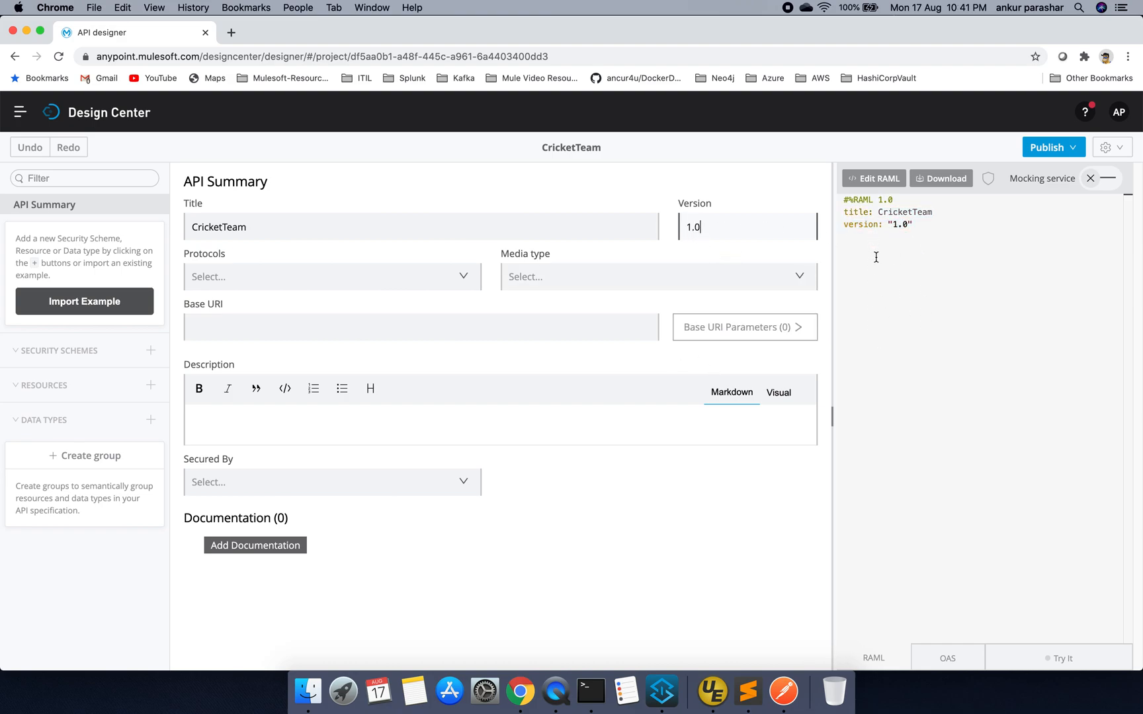
pyautogui.click(331, 277)
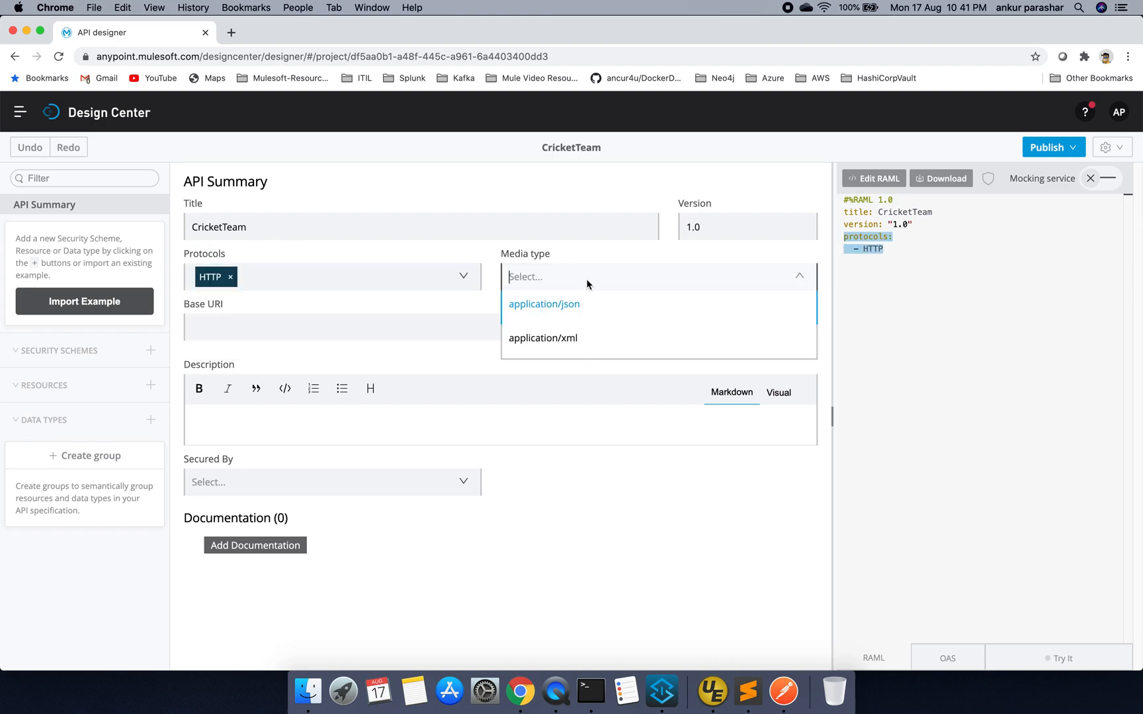
pyautogui.click(543, 304)
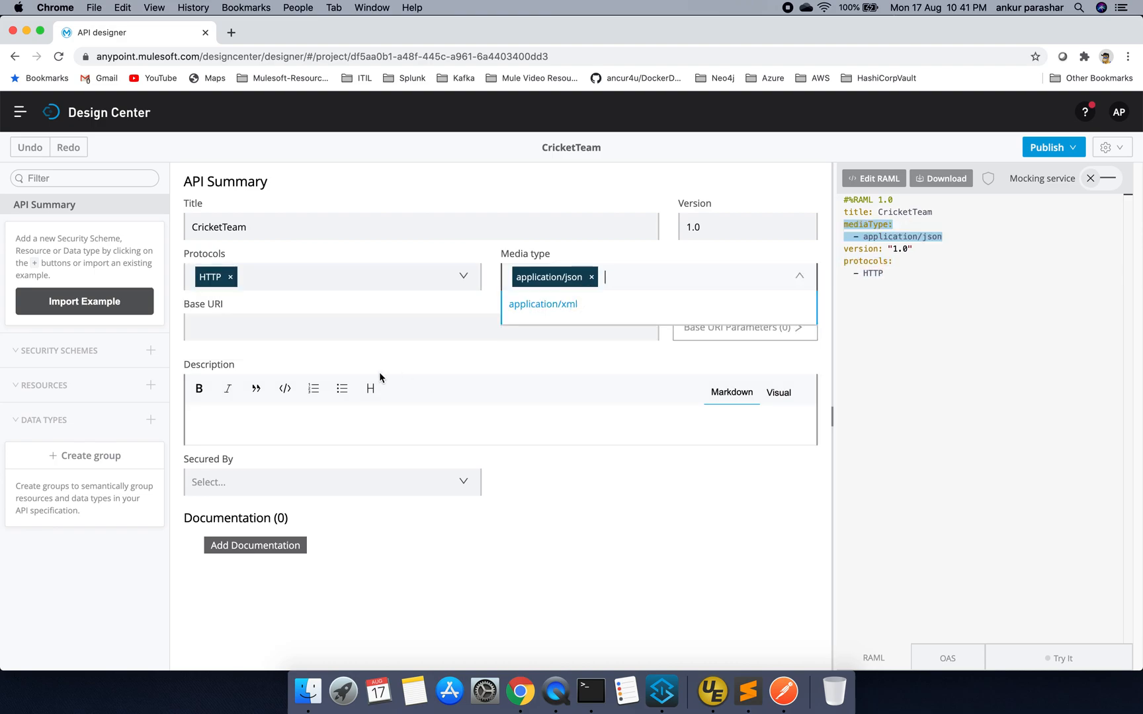
pyautogui.click(329, 328)
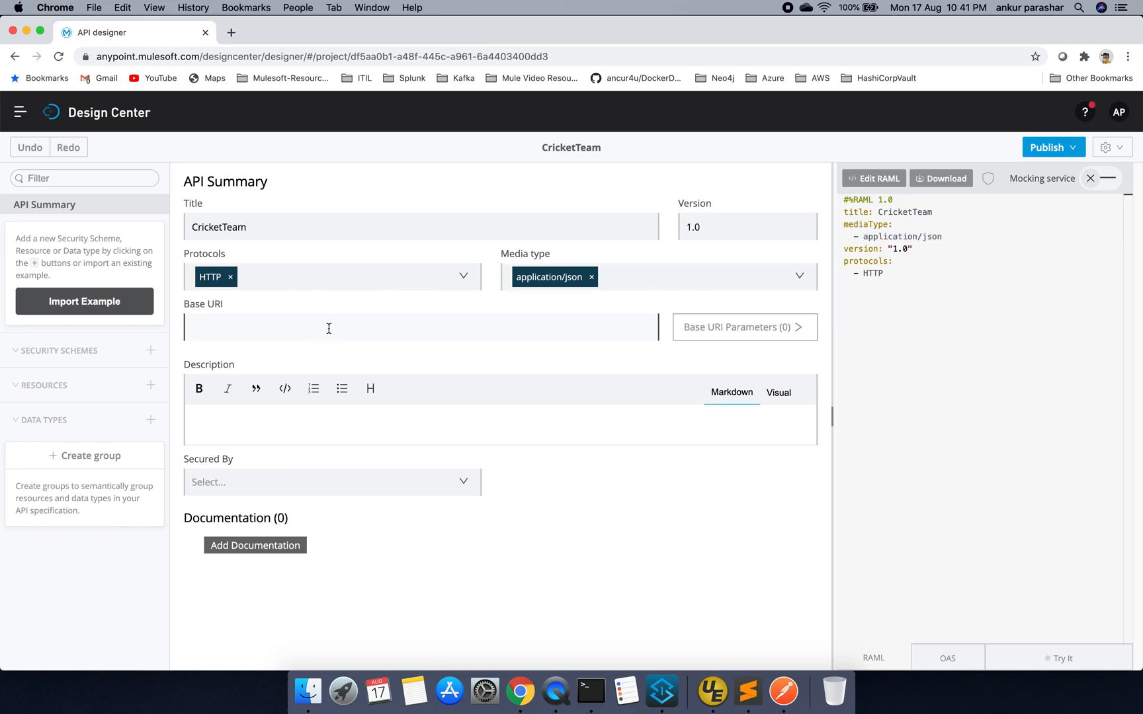
pyautogui.click(339, 426)
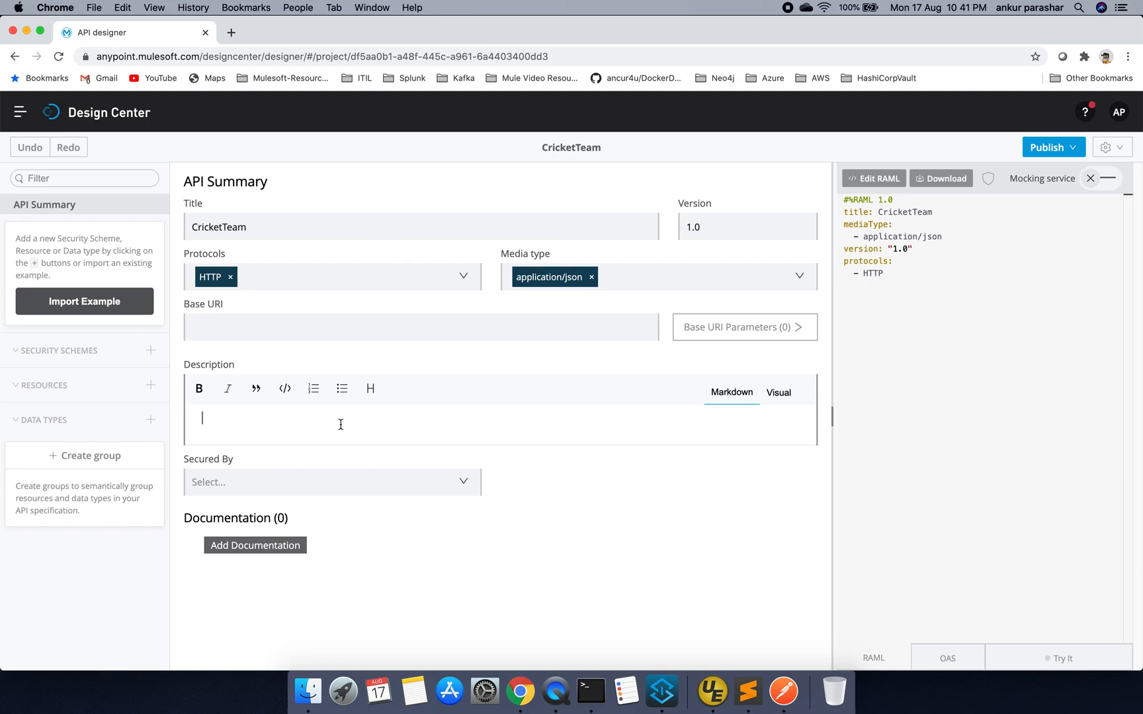
# Enter the bold description 'This API Specification is to derive player specific details.'
pyautogui.write('****')
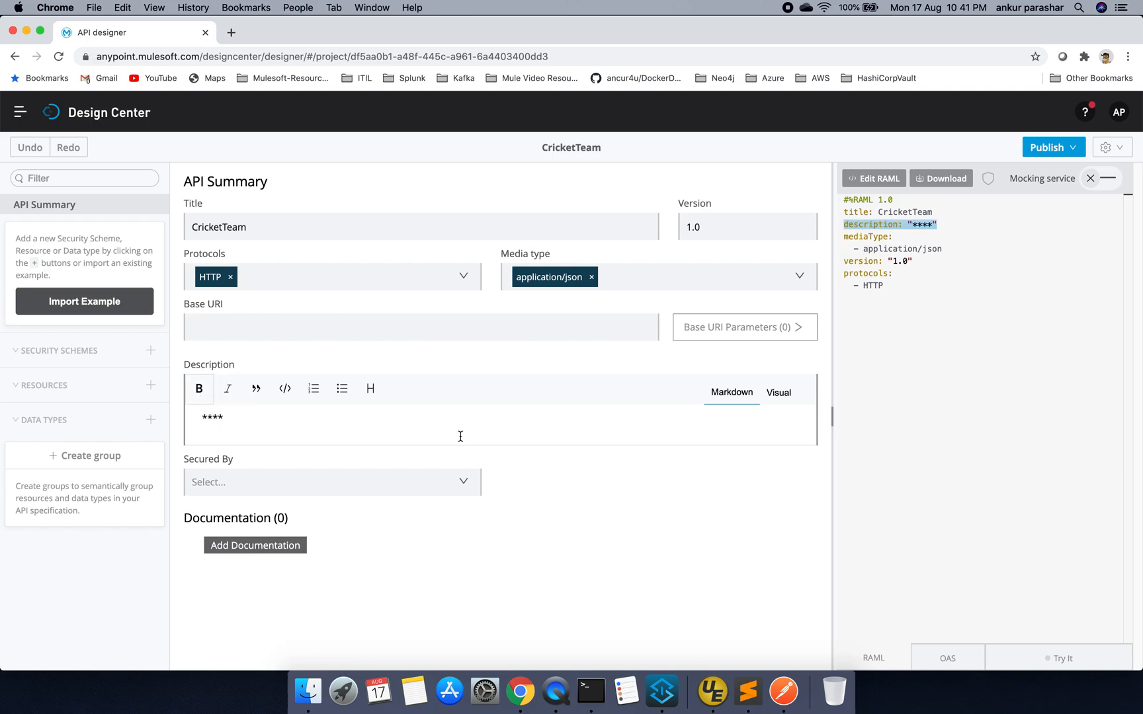
pyautogui.write('This')
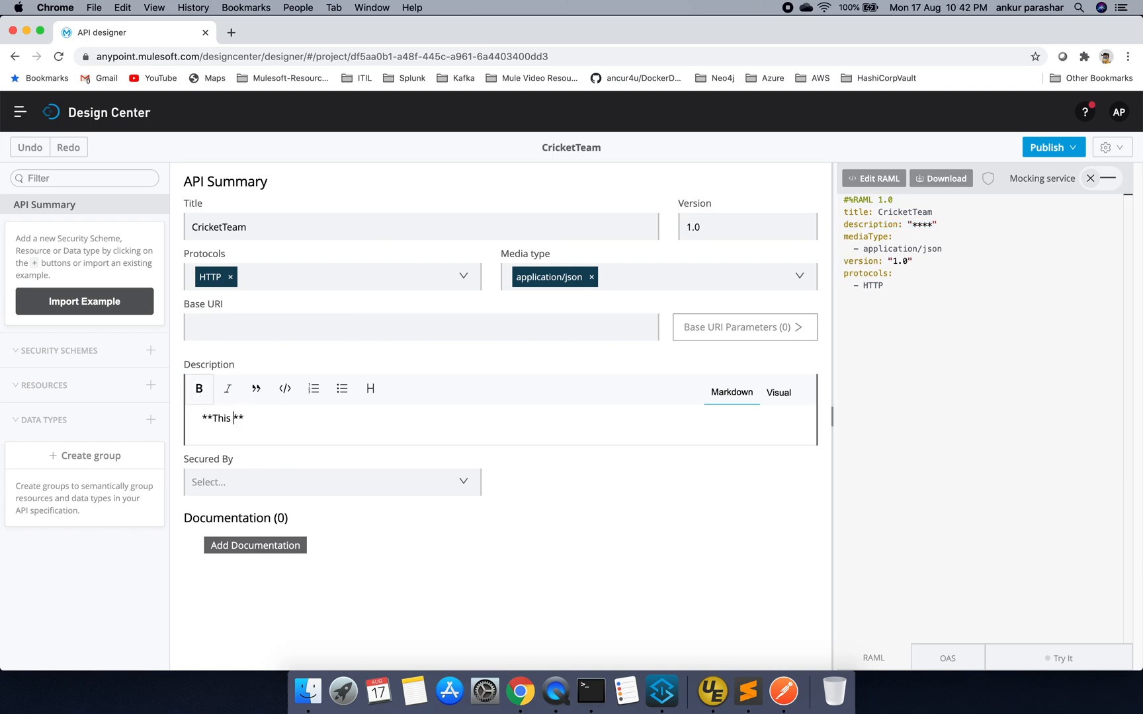
pyautogui.write('API Speci')
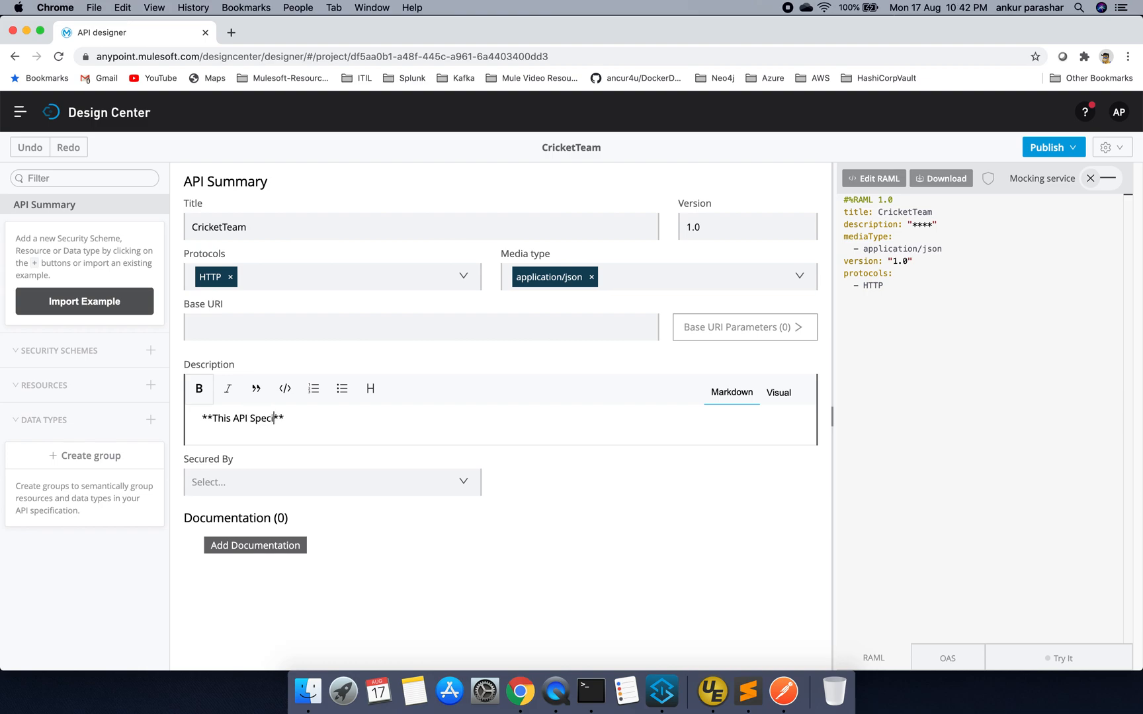
pyautogui.write('fication is to derive player')
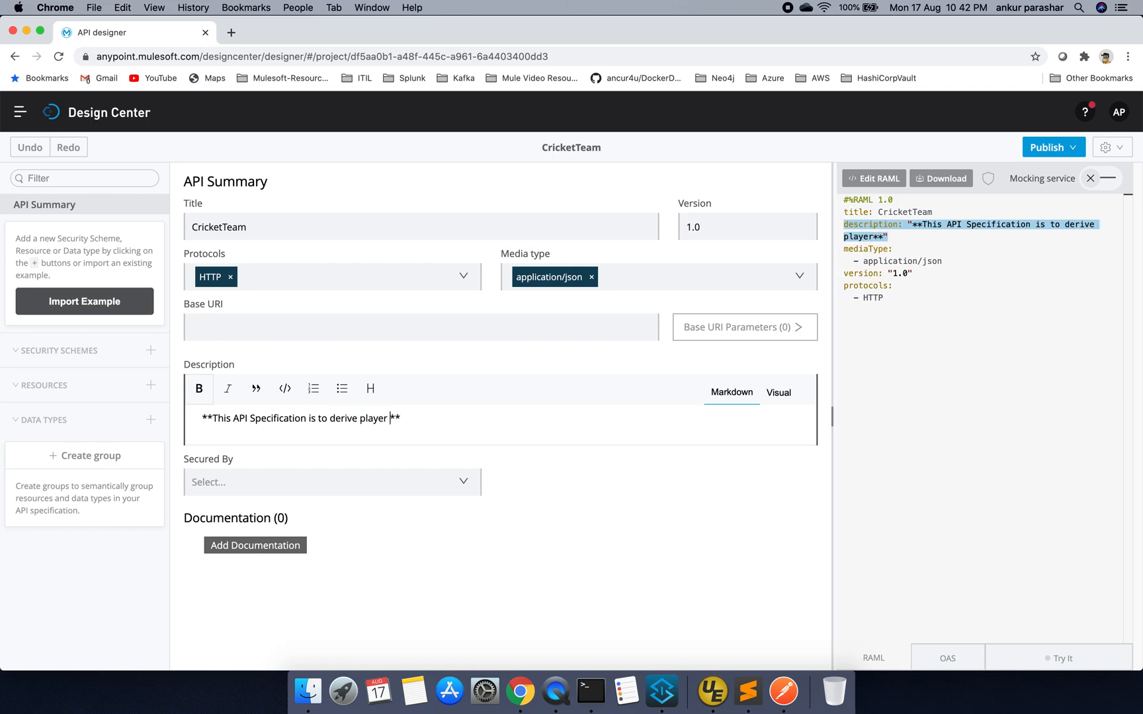
pyautogui.write('specifi')
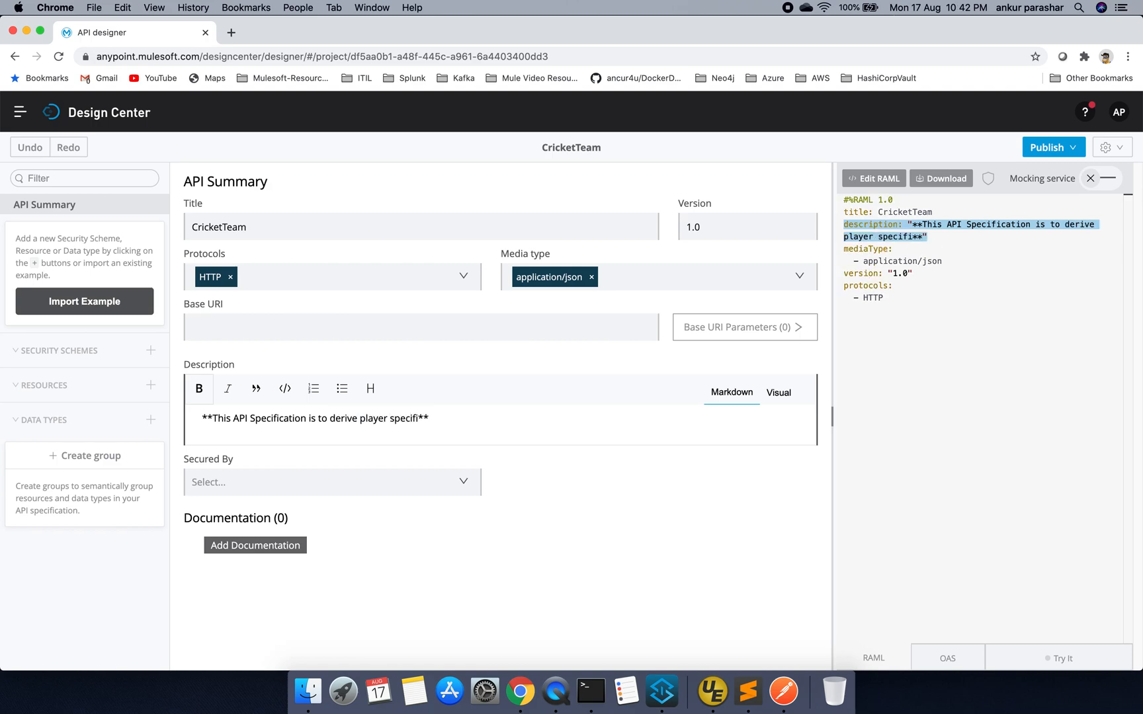
pyautogui.write('c detail')
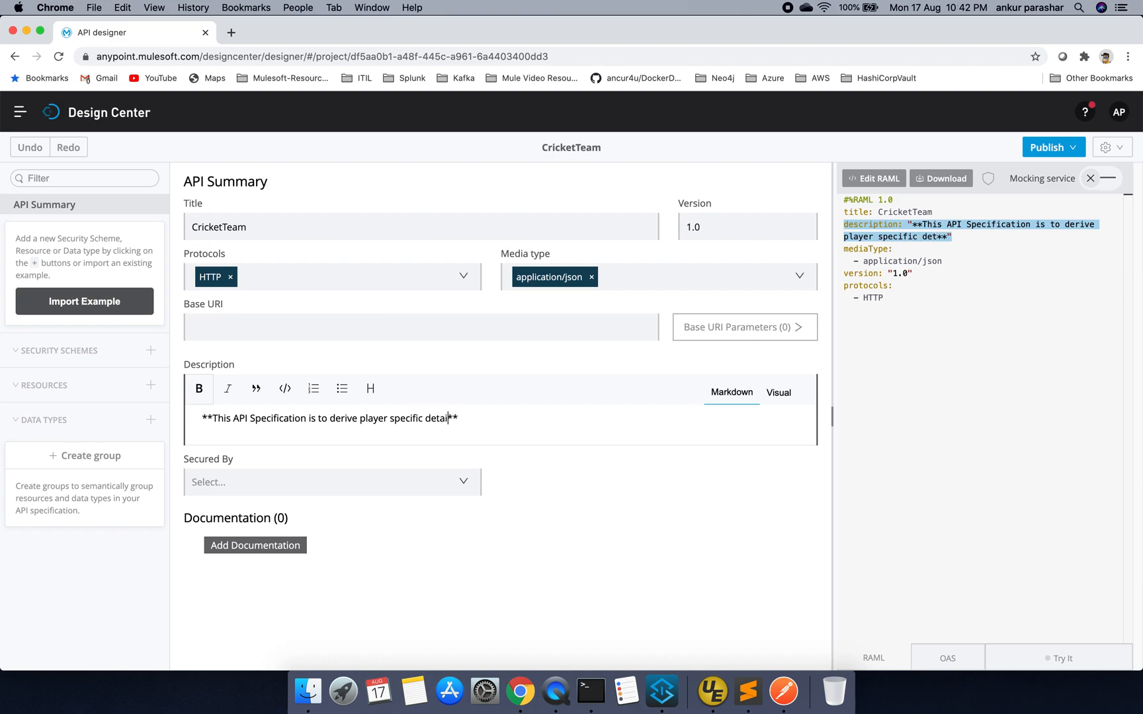
pyautogui.write('ls.')
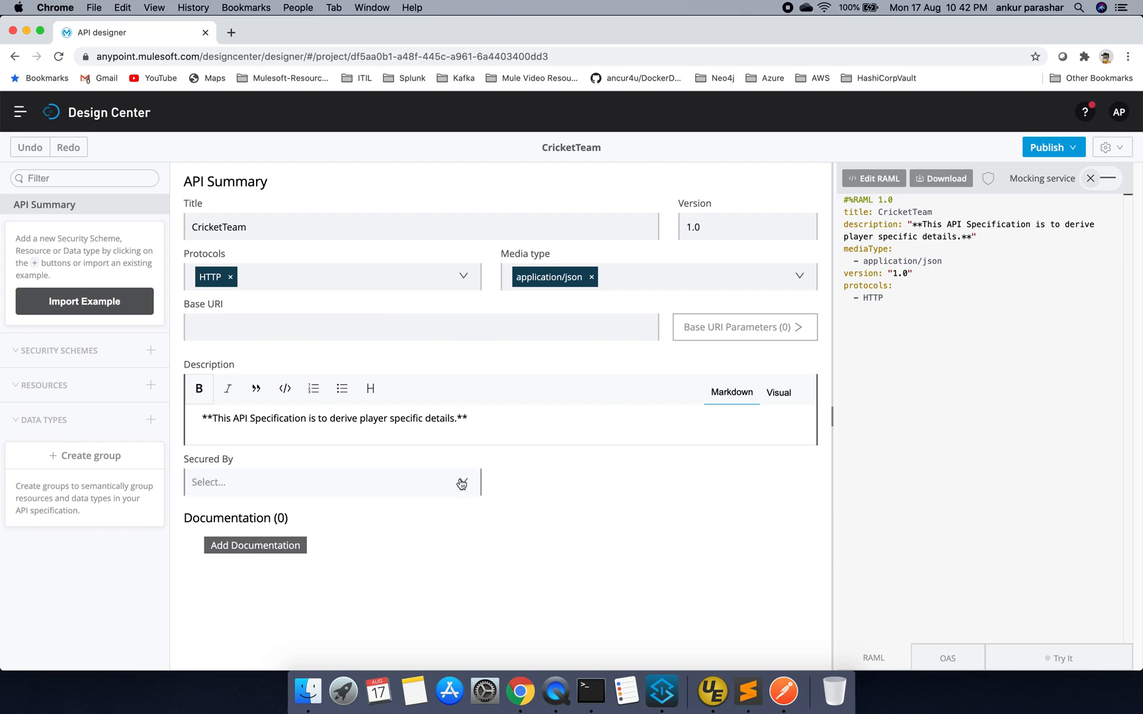
pyautogui.click(332, 483)
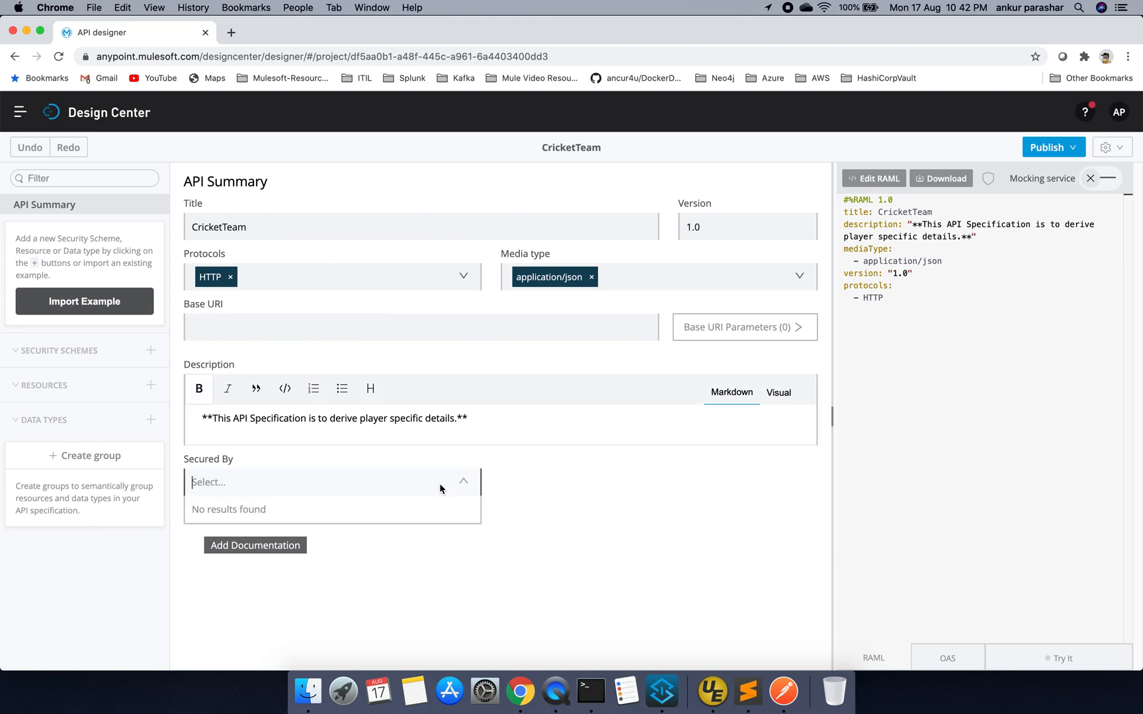
pyautogui.click(463, 480)
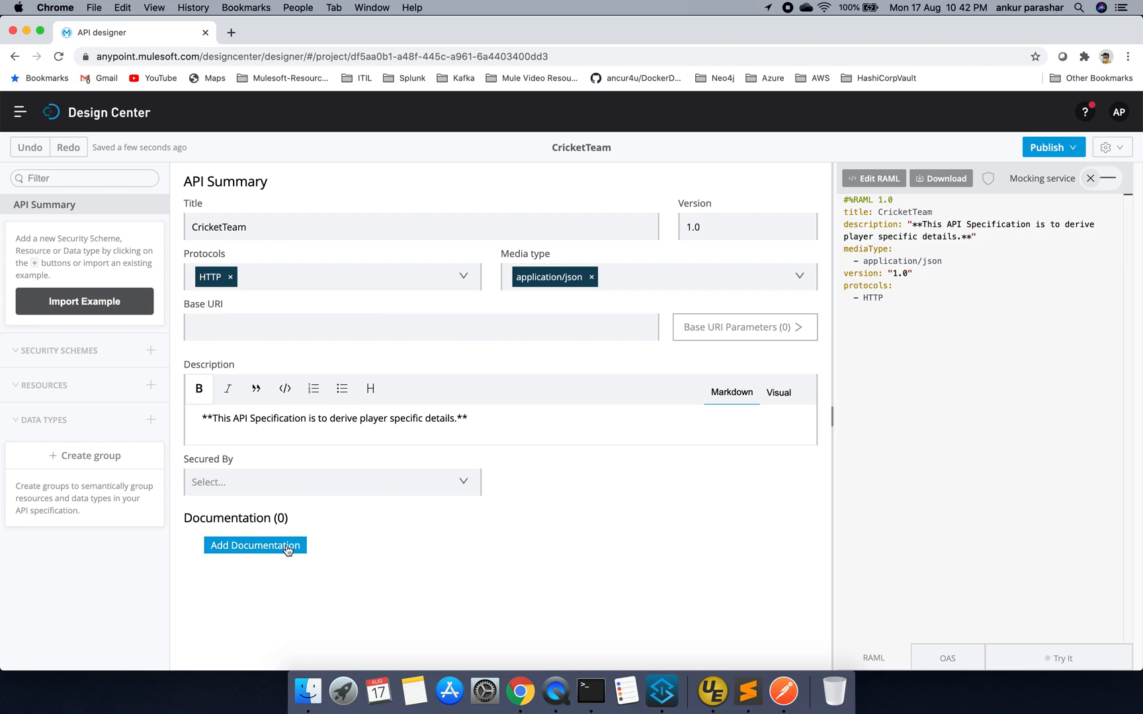
# Add documentation 'getPlayerDetails' with italic content 'PlayerDetails to be fetched using get operation'
pyautogui.click(255, 545)
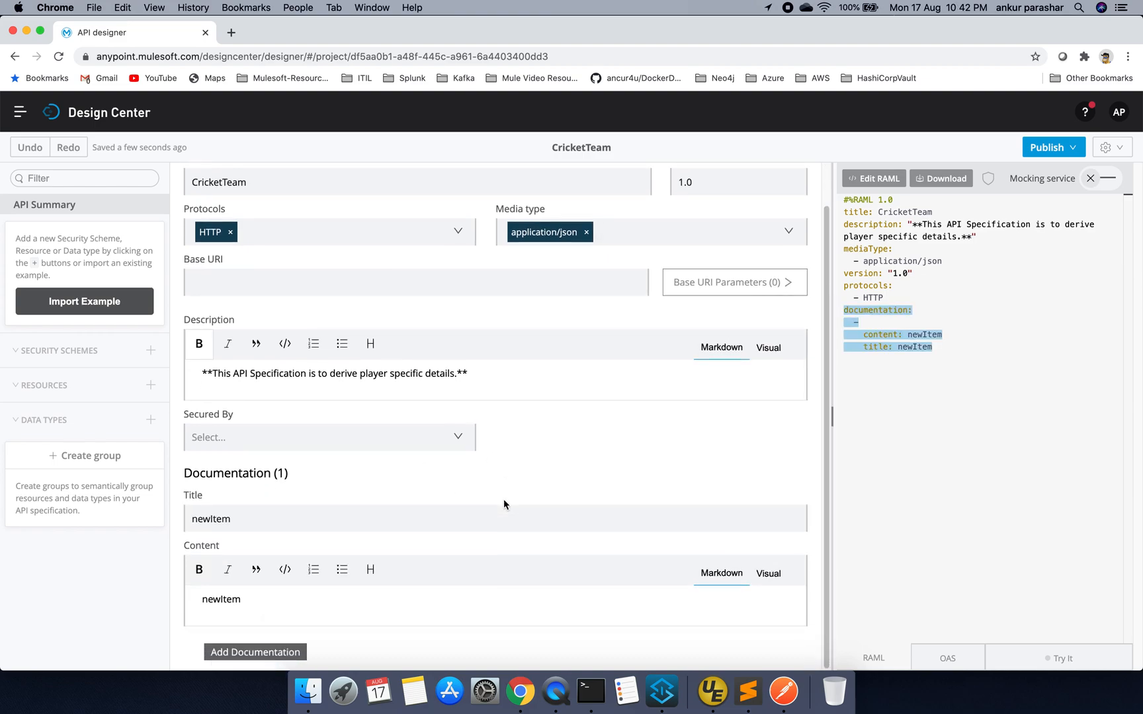
pyautogui.doubleClick(211, 518)
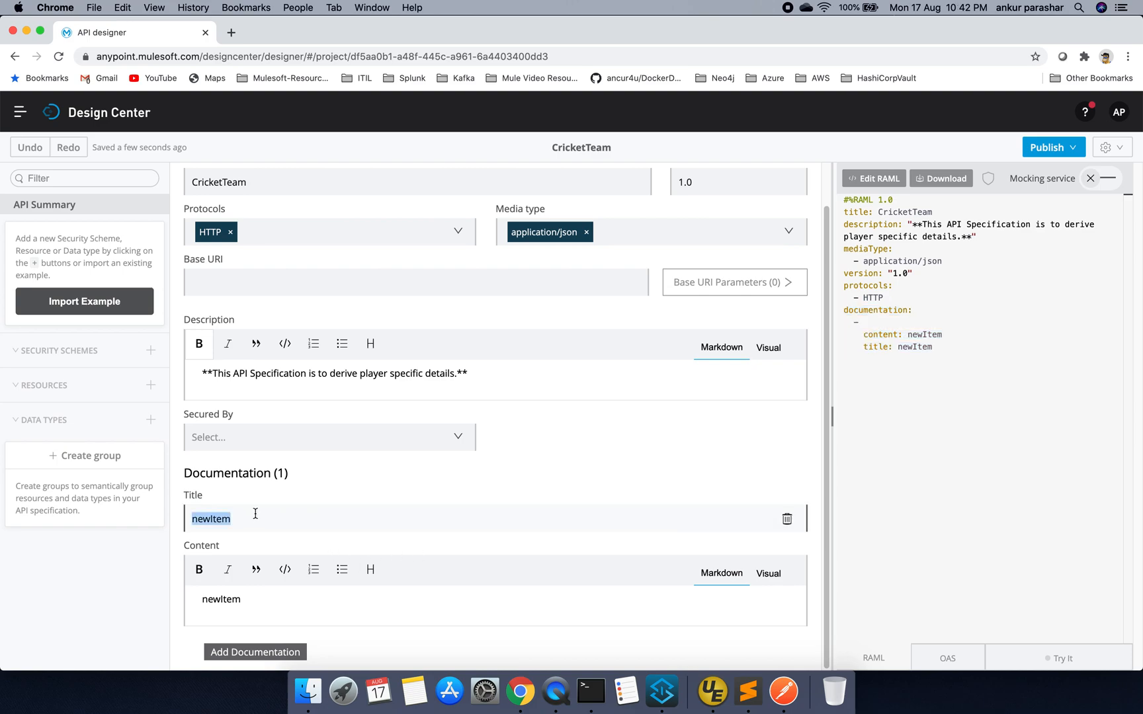
pyautogui.write('getPlayerDetails')
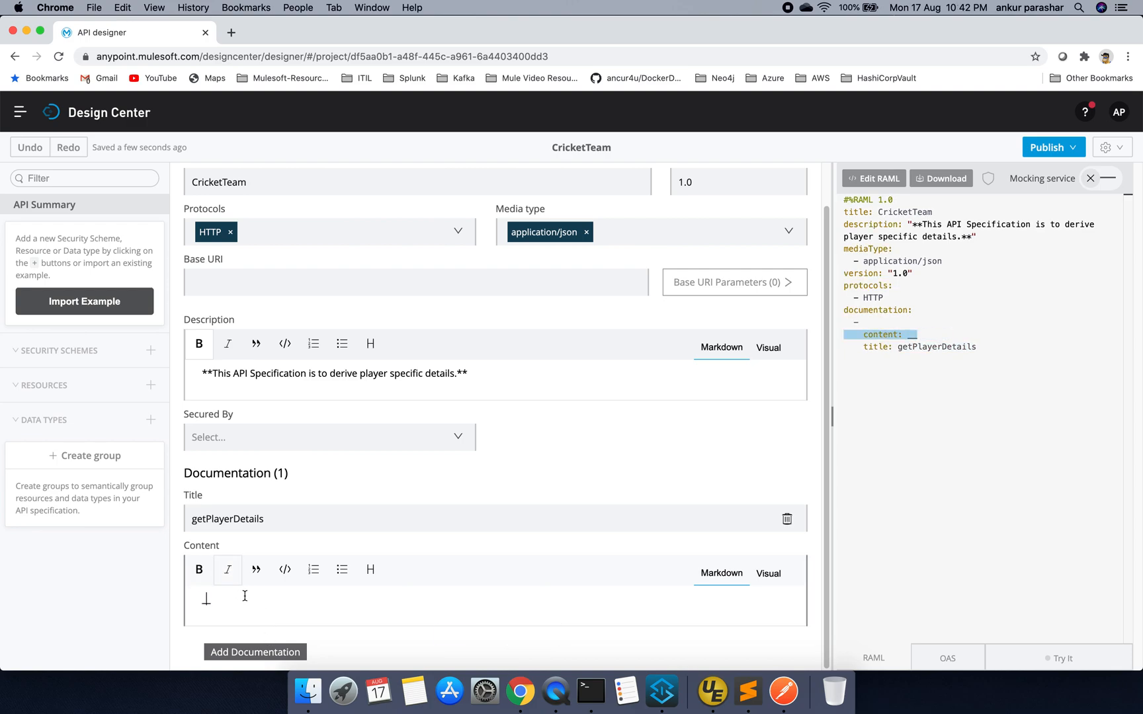
pyautogui.write('_PlayerDEtails')
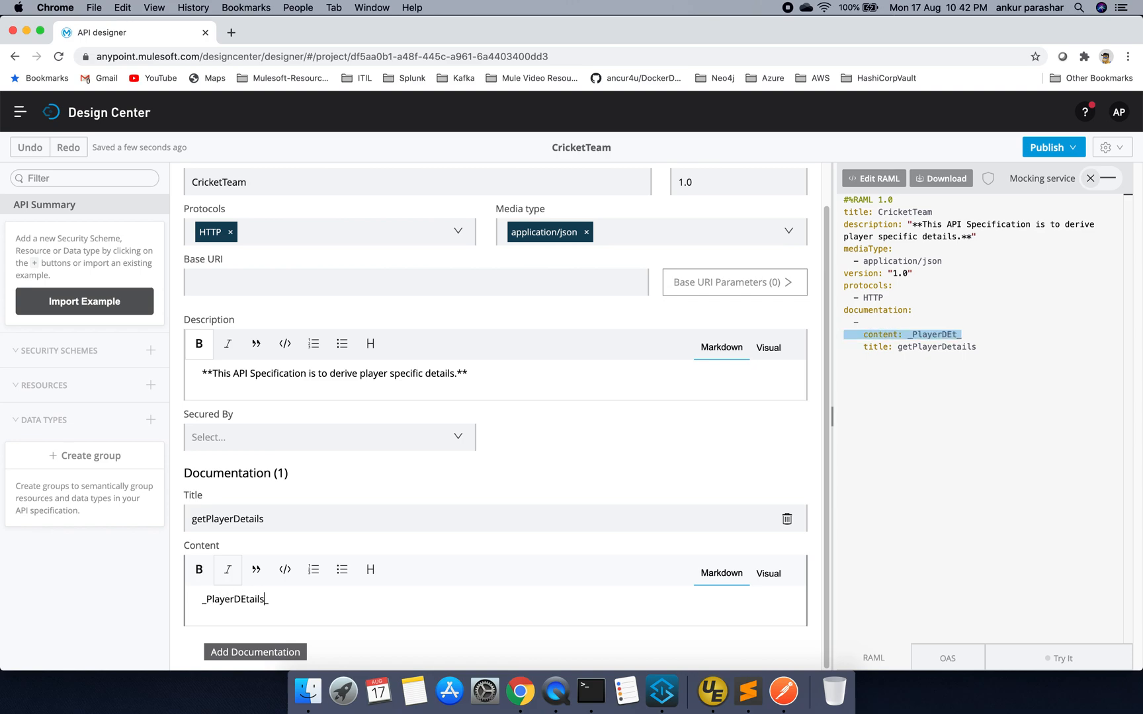
pyautogui.press('Backspace')
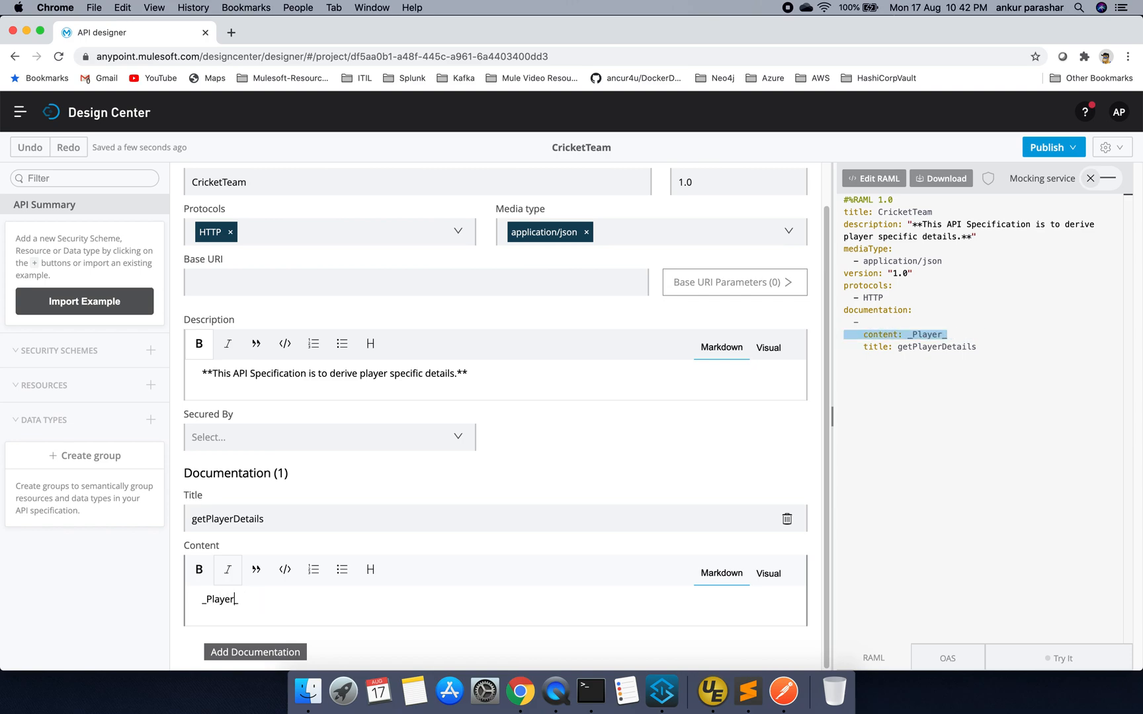
pyautogui.write('Details to be fetched using get oper')
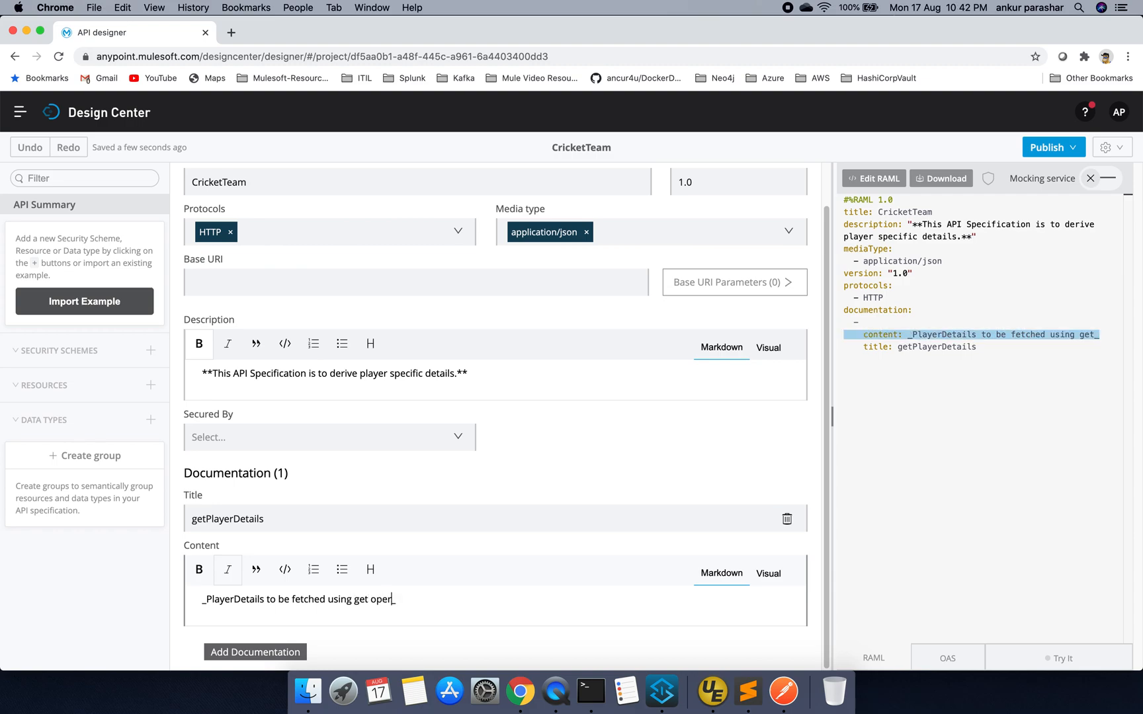
pyautogui.write('ation')
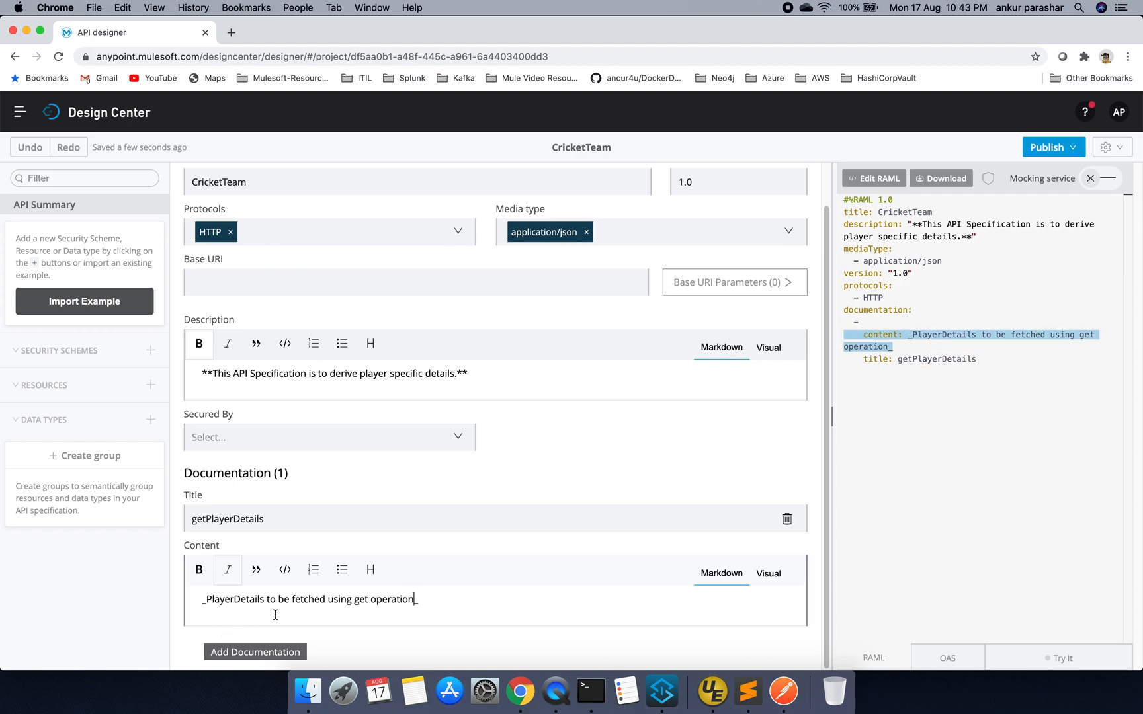
pyautogui.click(255, 651)
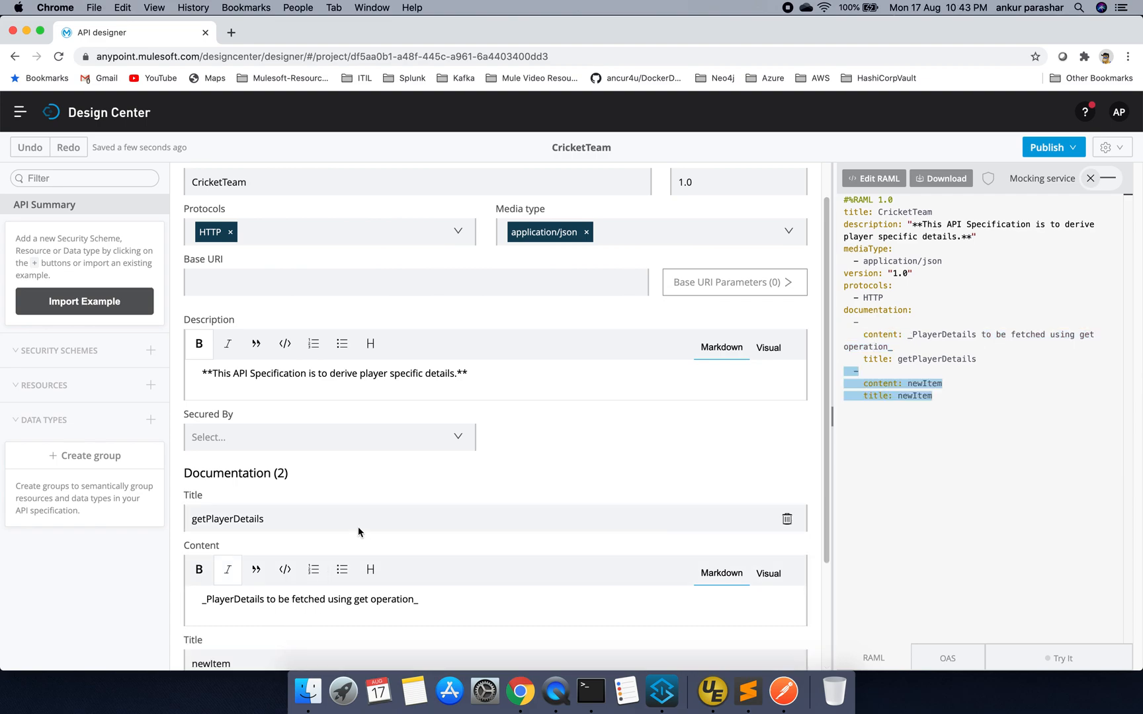
pyautogui.scroll(-3)
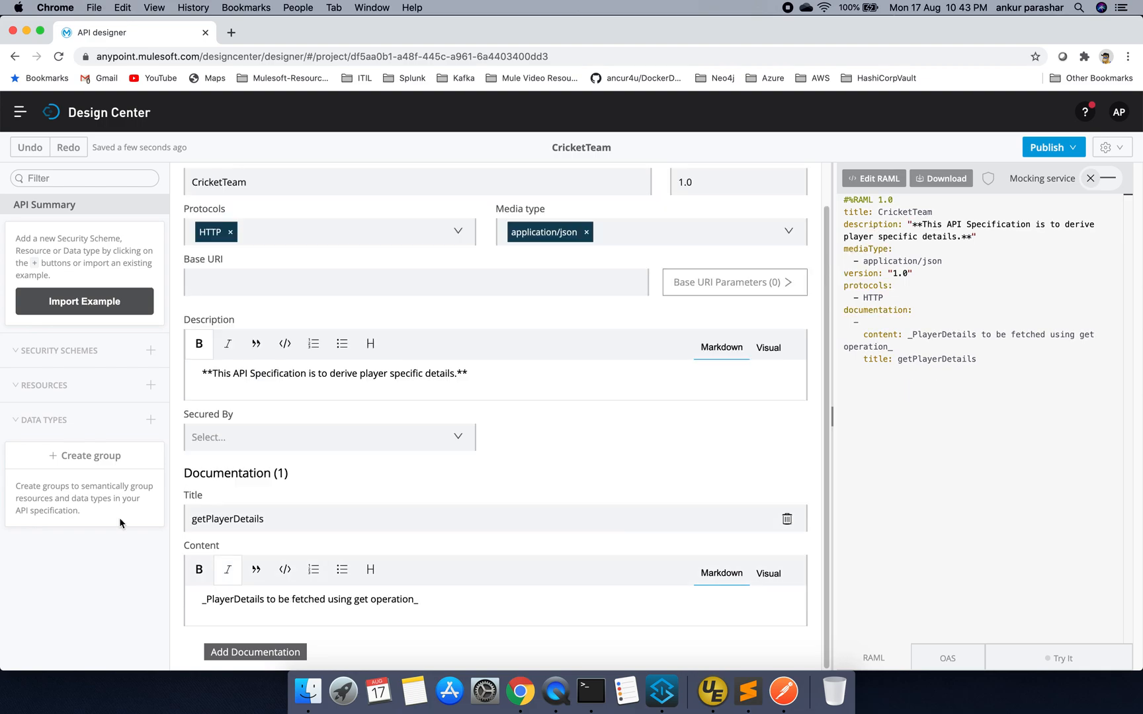
pyautogui.moveTo(125, 383)
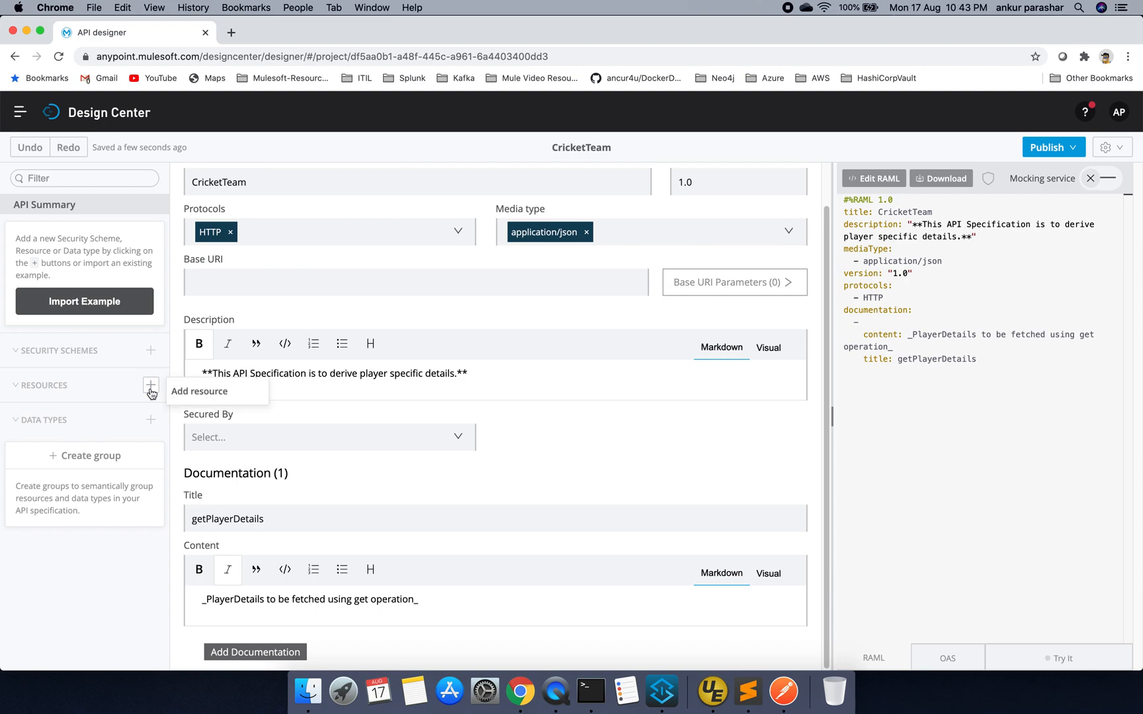
pyautogui.moveTo(153, 389)
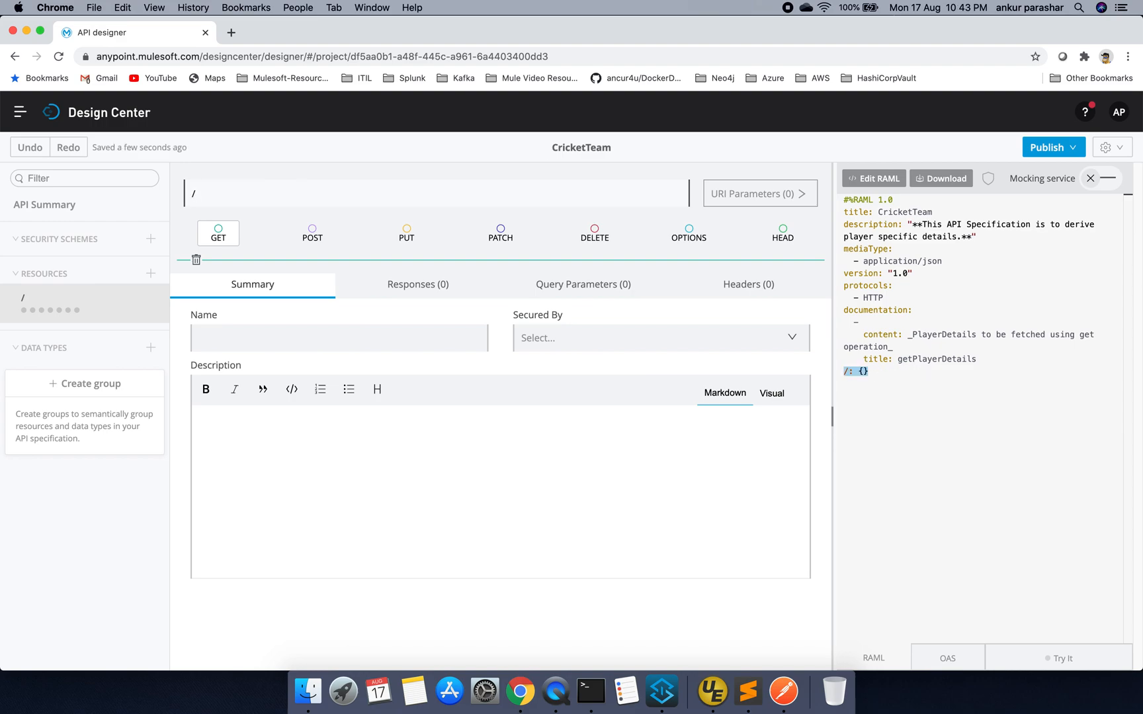
# Rename the new resource path to /playerDetails
pyautogui.write('playerDe')
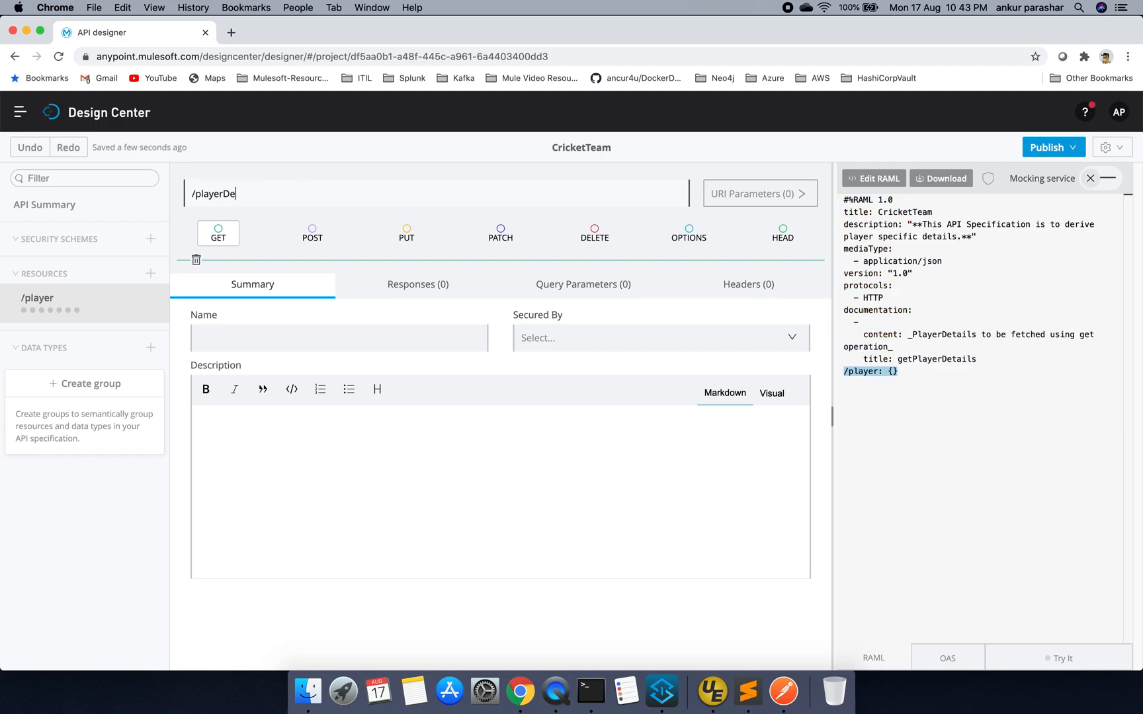
pyautogui.write('tails')
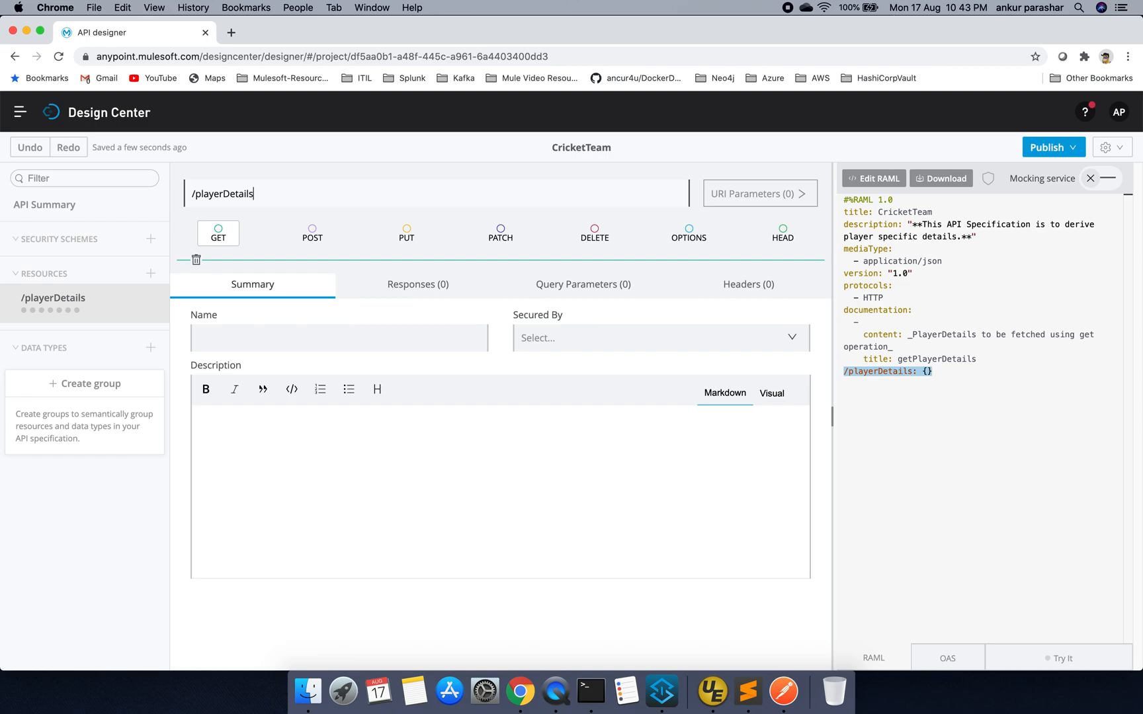
pyautogui.click(345, 340)
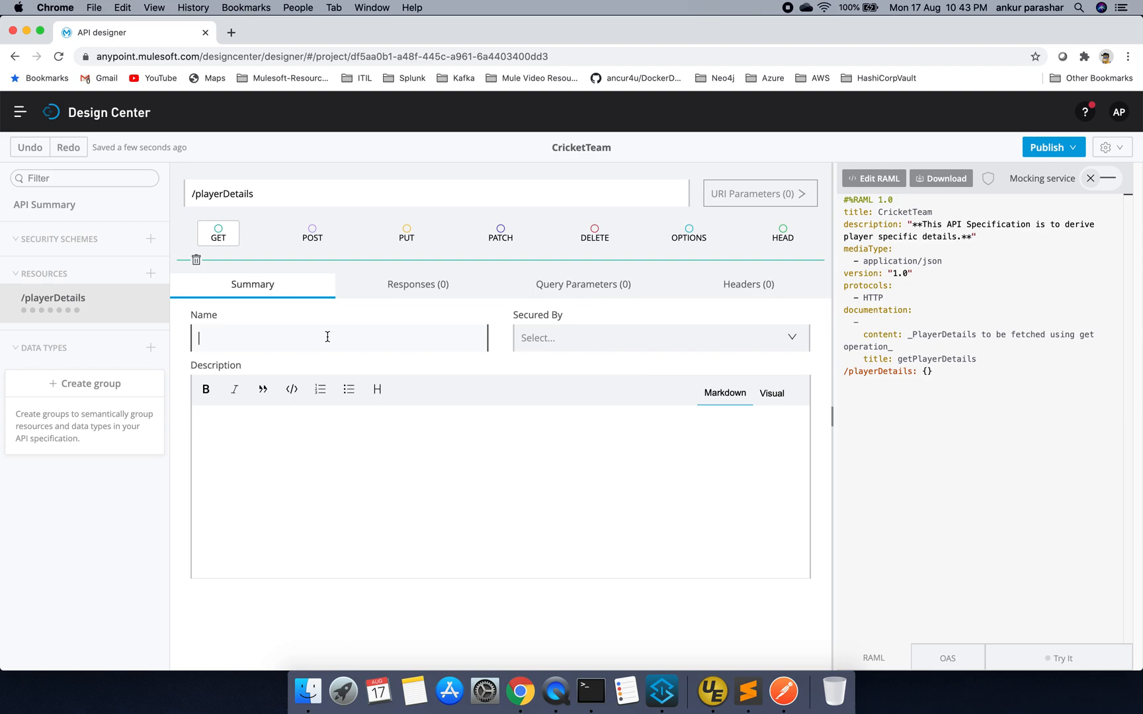
# Add a query parameter named playerName to the GET /playerDetails method
pyautogui.click(583, 284)
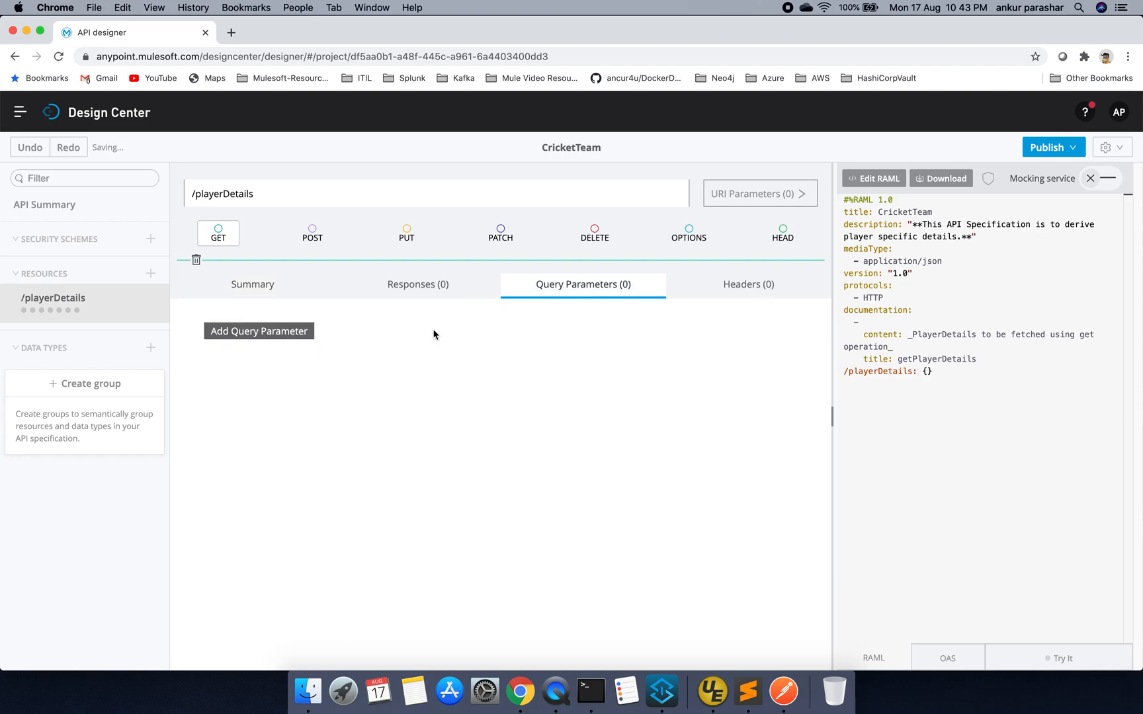
pyautogui.click(259, 331)
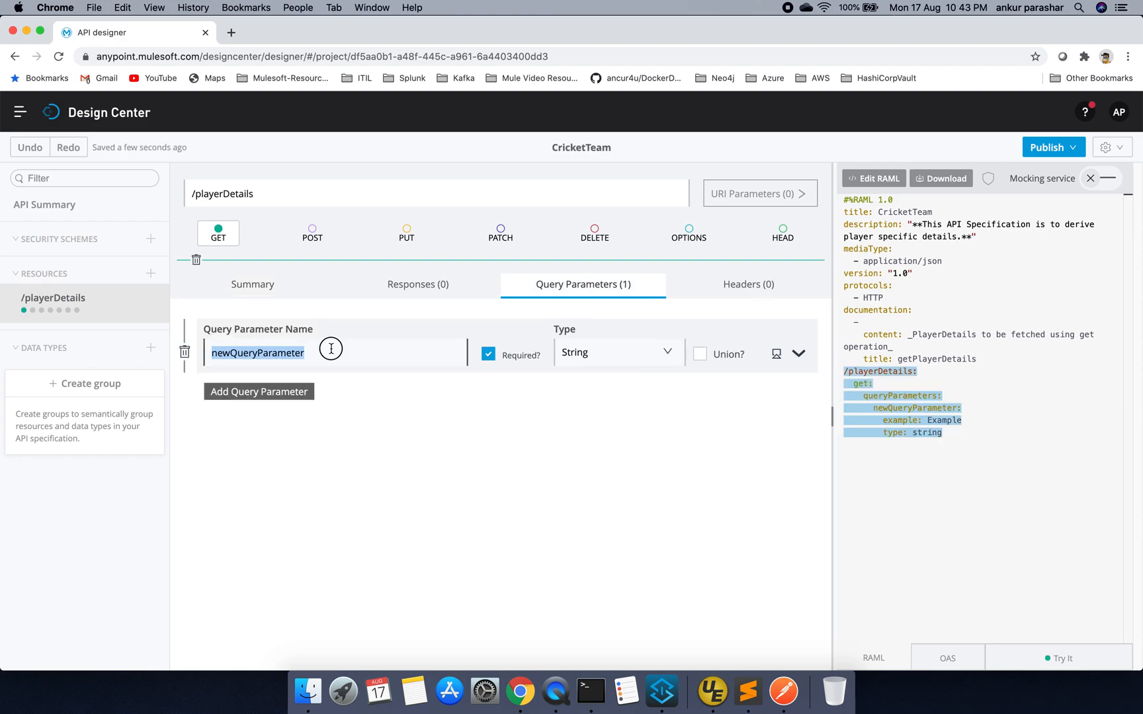
pyautogui.write('playerName')
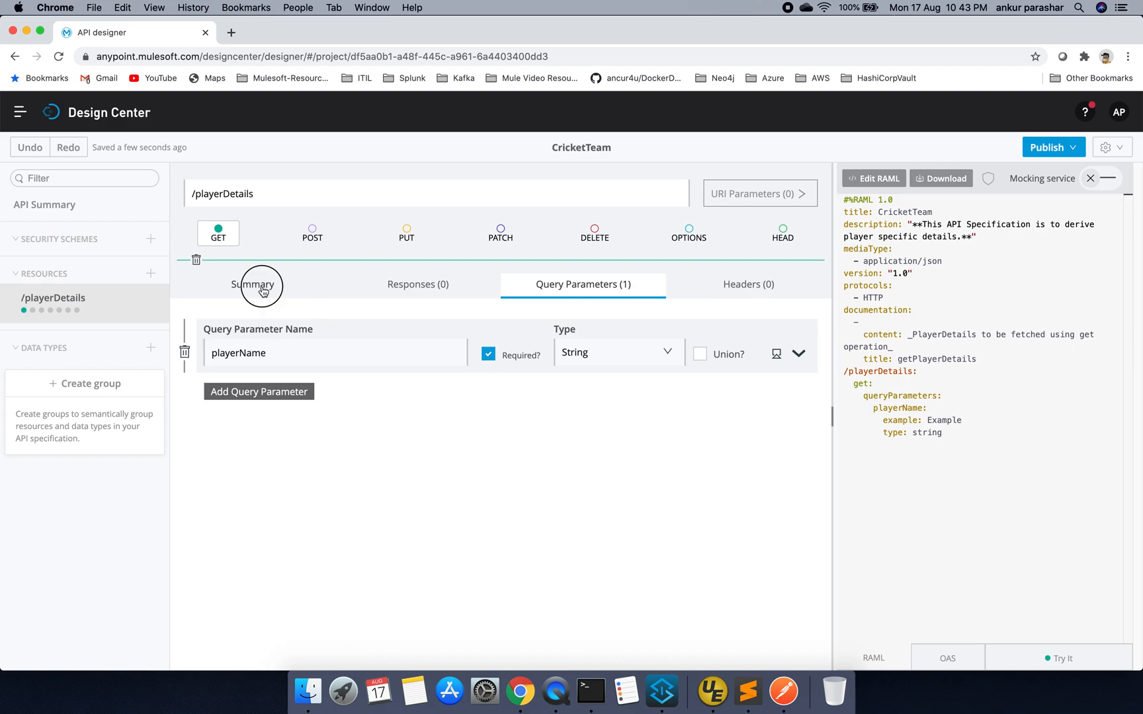
pyautogui.click(253, 285)
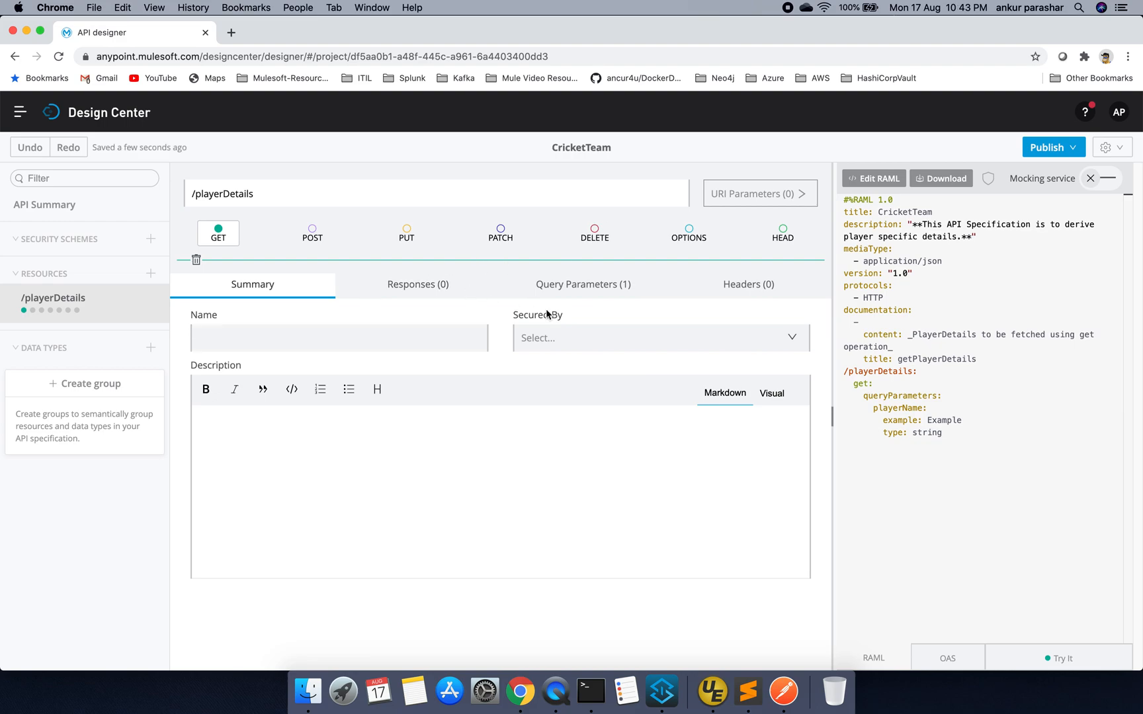
pyautogui.click(583, 284)
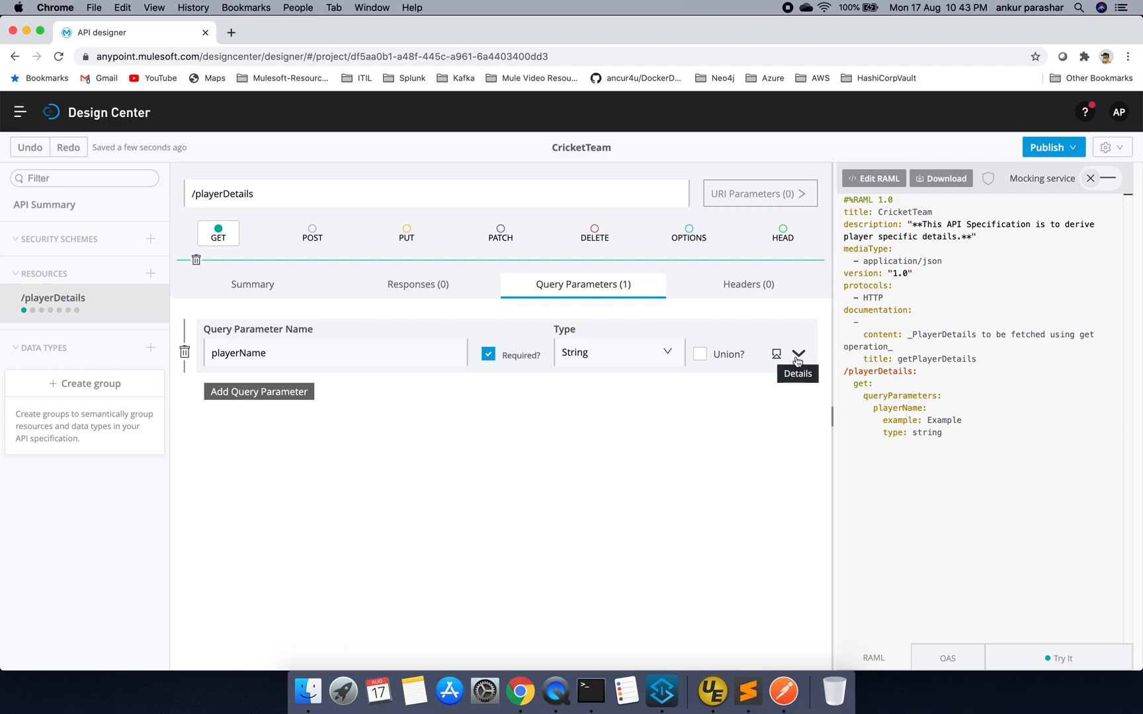
# Set playerName's example to Mahendra Singh Dhoni and default to Sachin Tendulkar
pyautogui.click(798, 354)
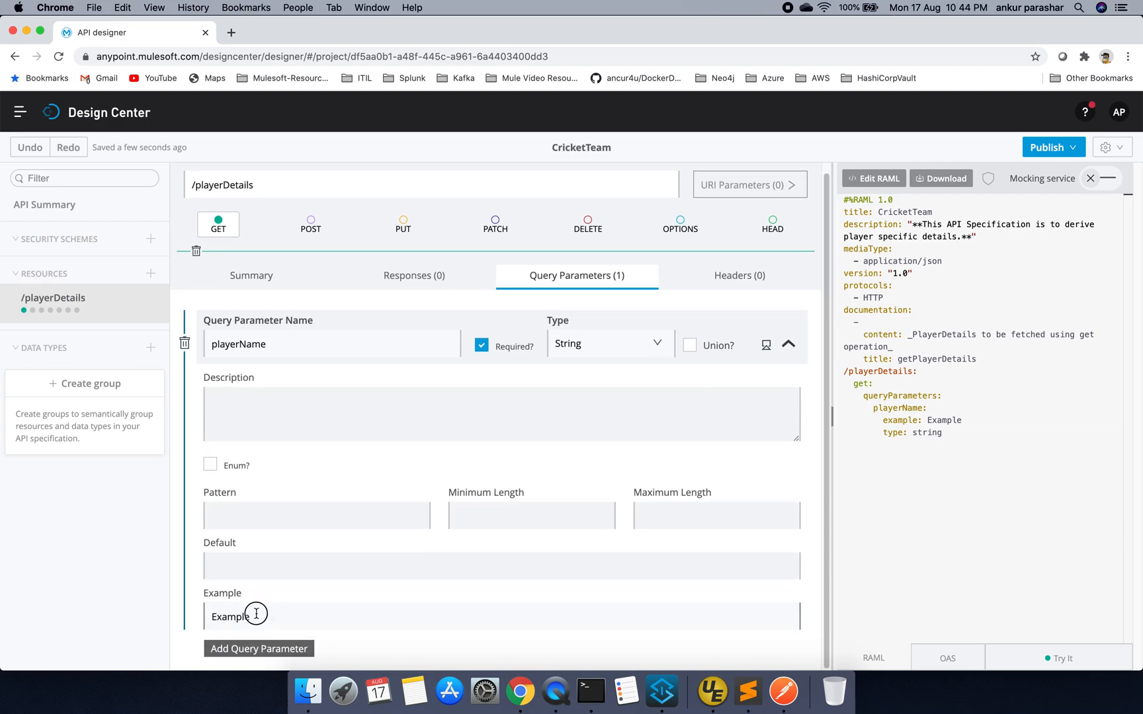
pyautogui.doubleClick(229, 617)
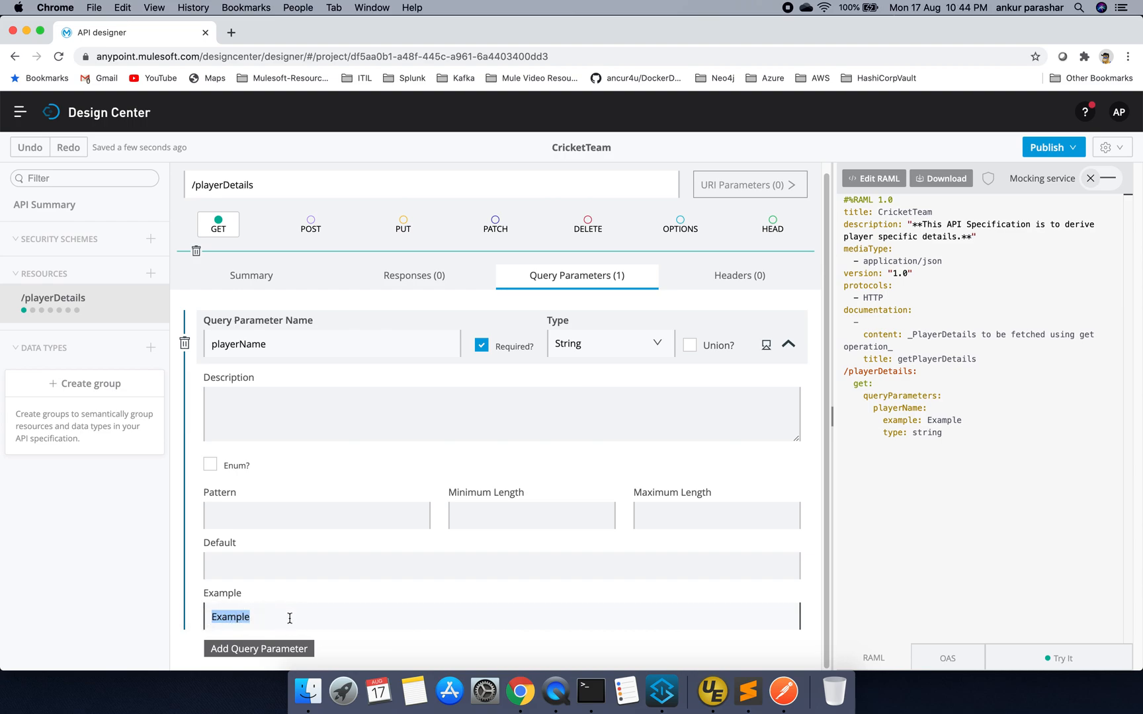
pyautogui.write('Mahes')
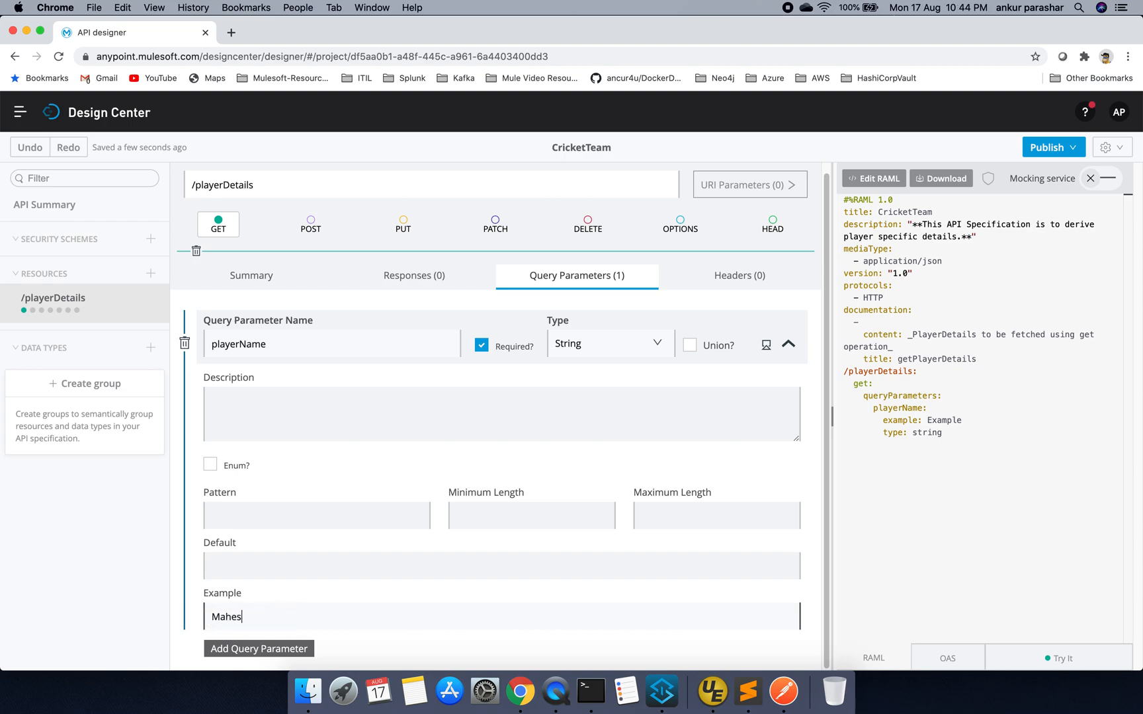
pyautogui.write('ndra Singh')
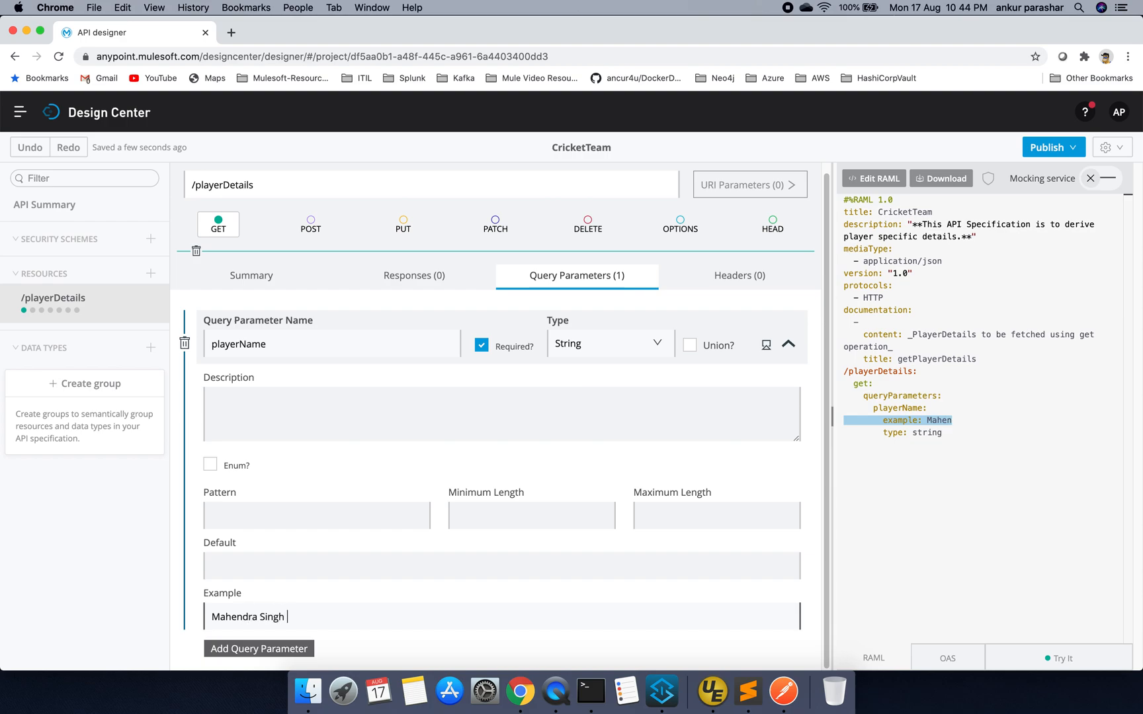
pyautogui.write('Dhoni')
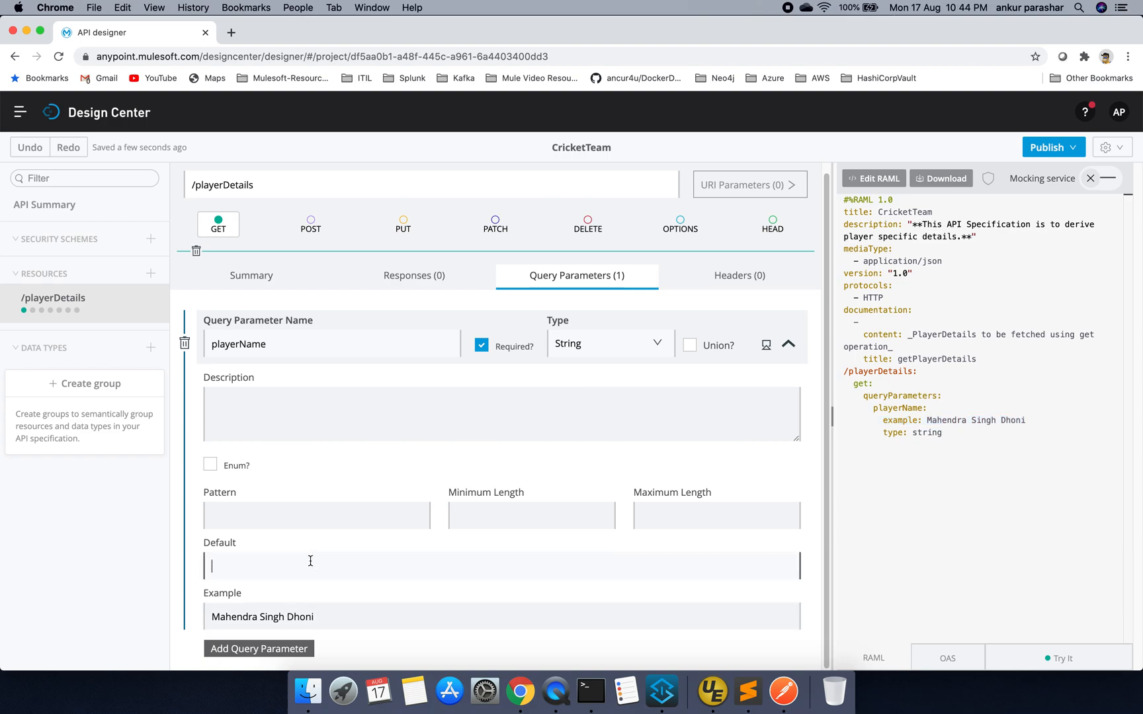
pyautogui.write('a')
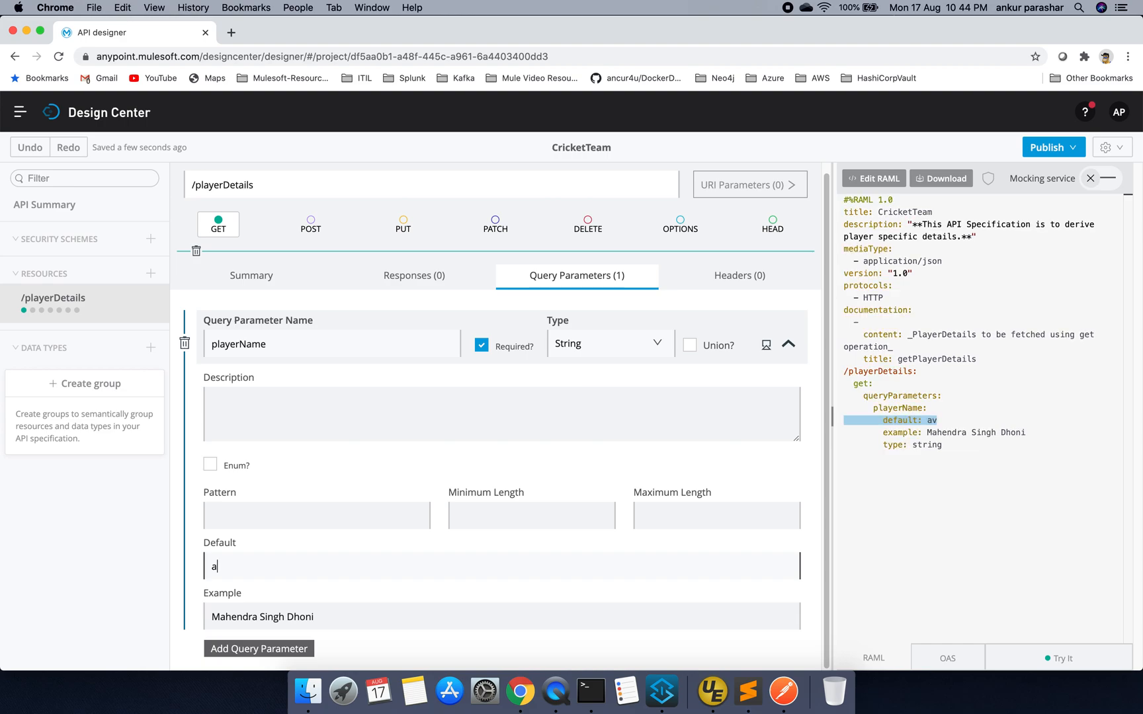
pyautogui.write('Sachin Tendulkar')
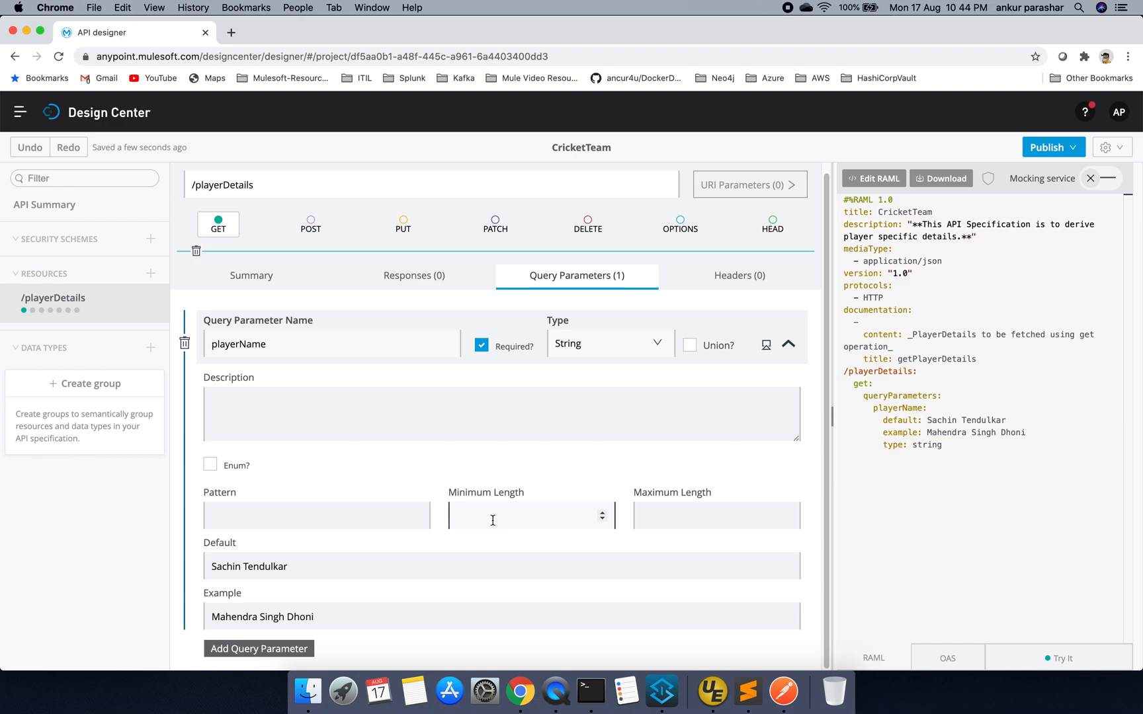
# Give playerName length limits 1 to 100 and a description about fetching player details
pyautogui.write('1')
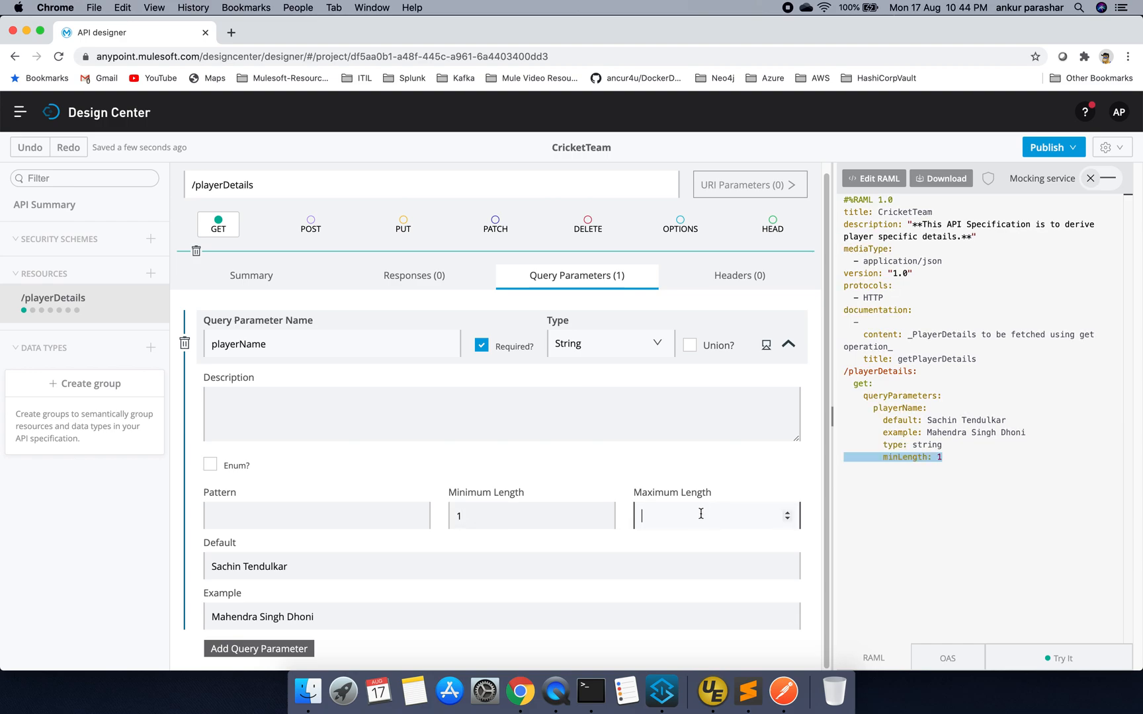
pyautogui.write('100')
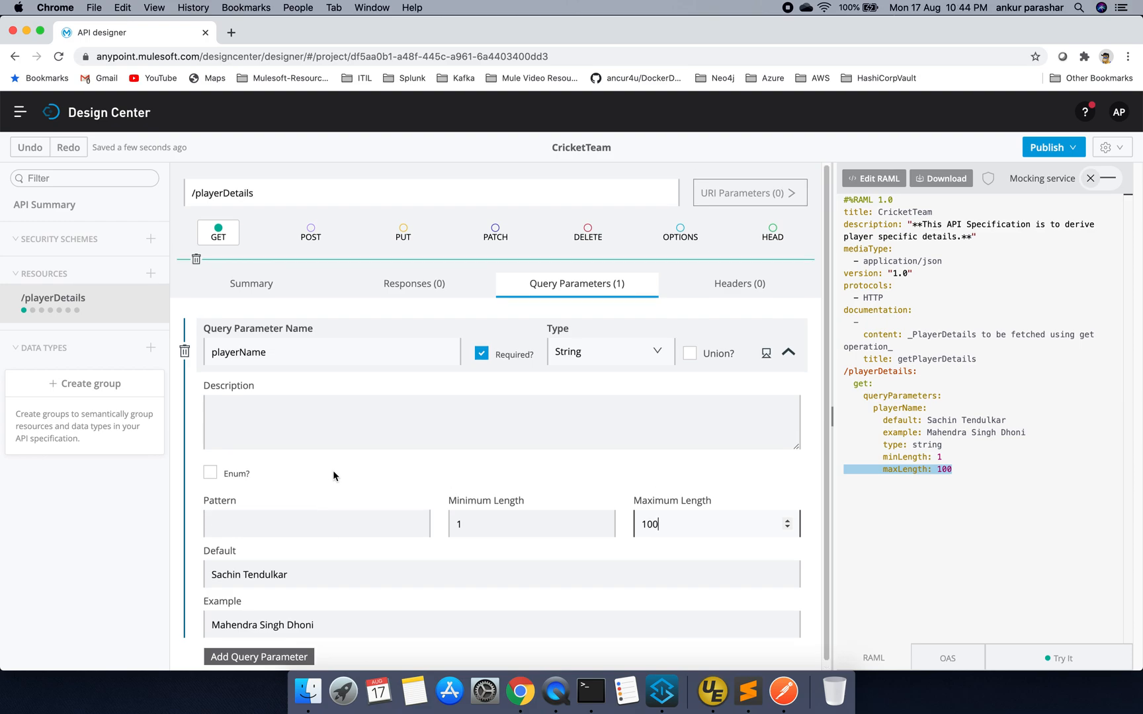
pyautogui.write('Name of the player')
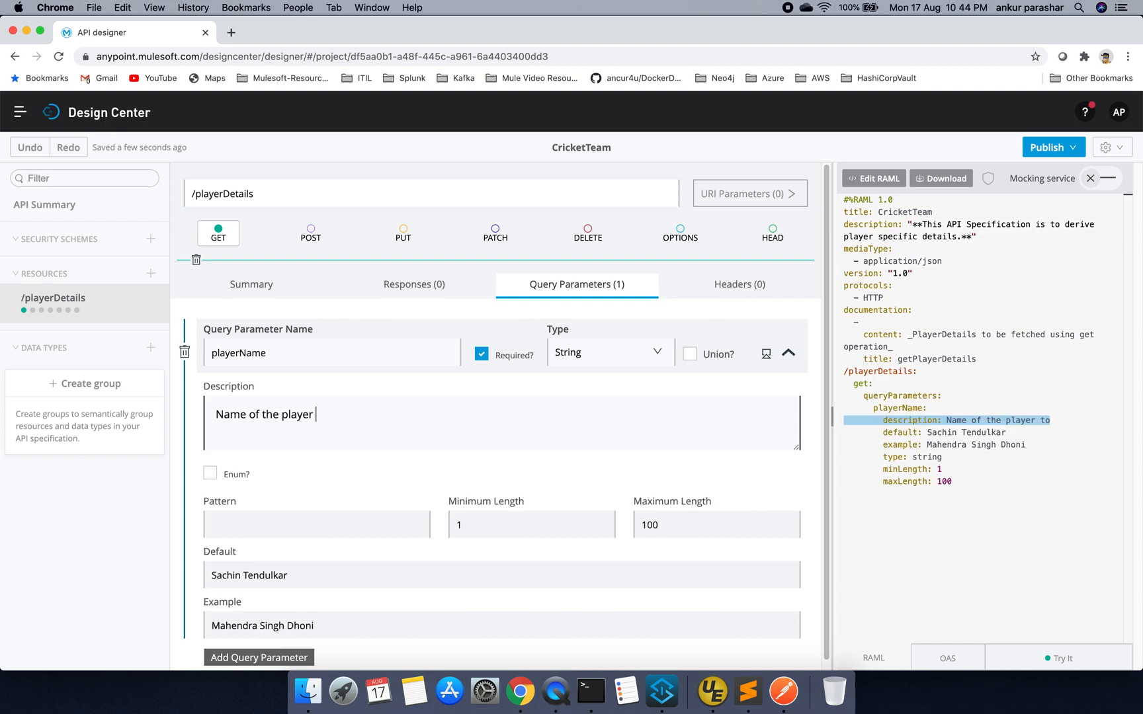
pyautogui.write('of which details need to')
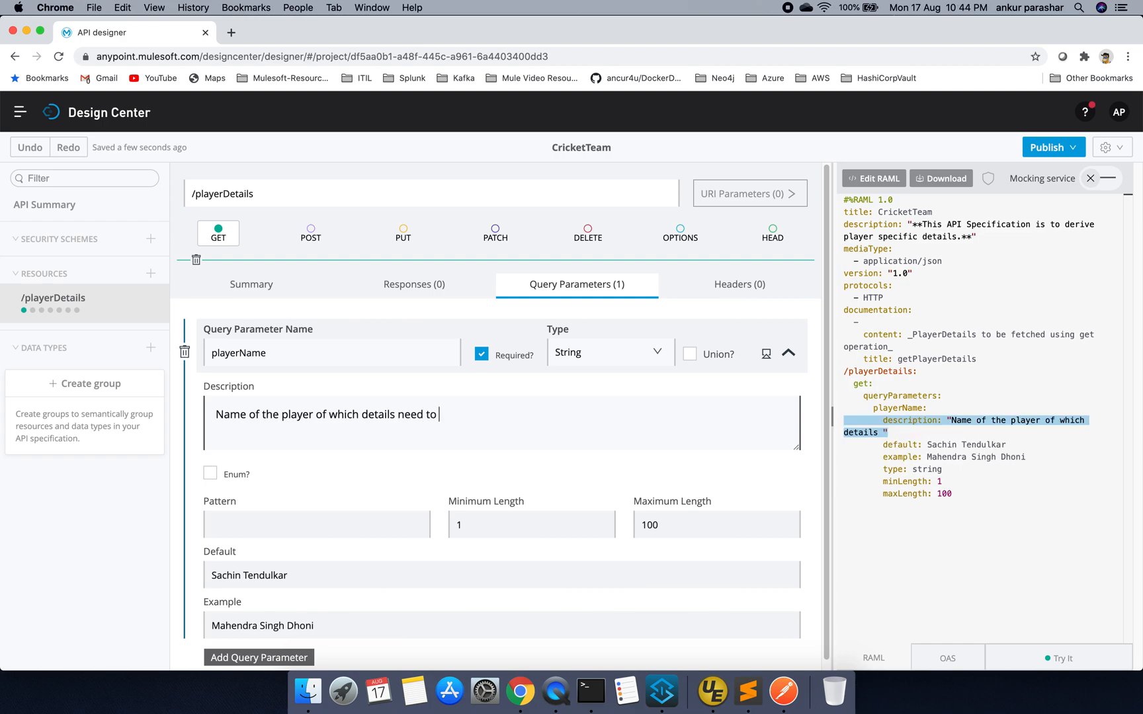
pyautogui.write('be fetched.')
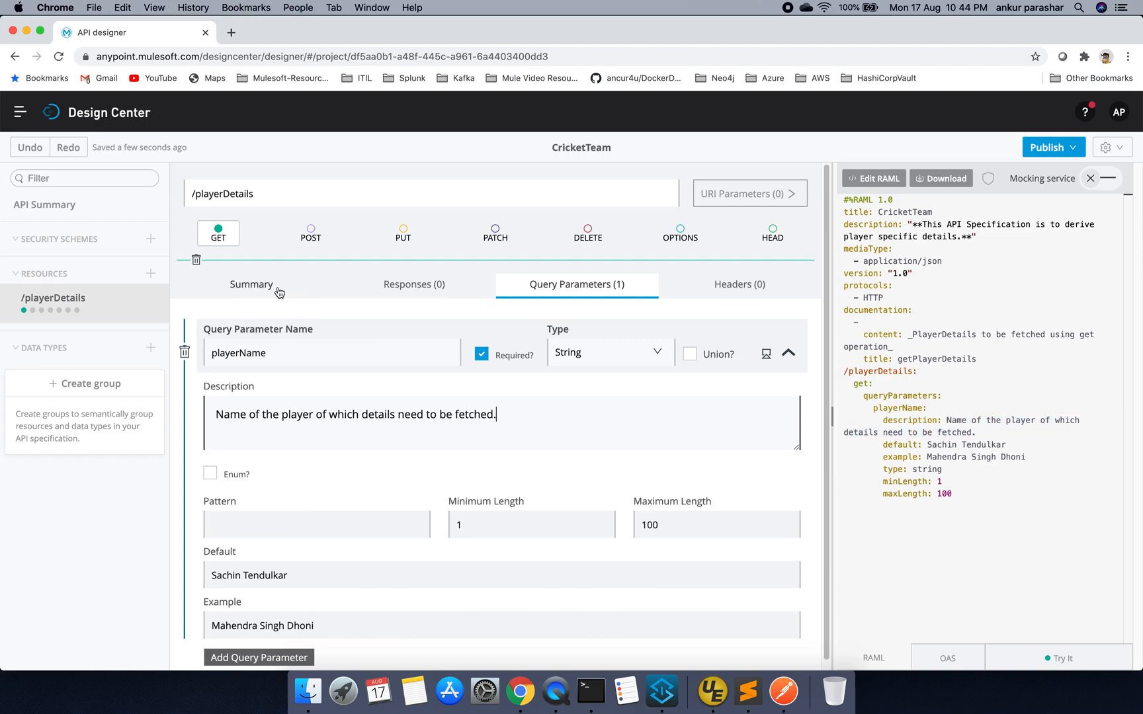
# Add a 200 OK response described 'This is the response for the search being requested.' in bold italic
pyautogui.click(414, 284)
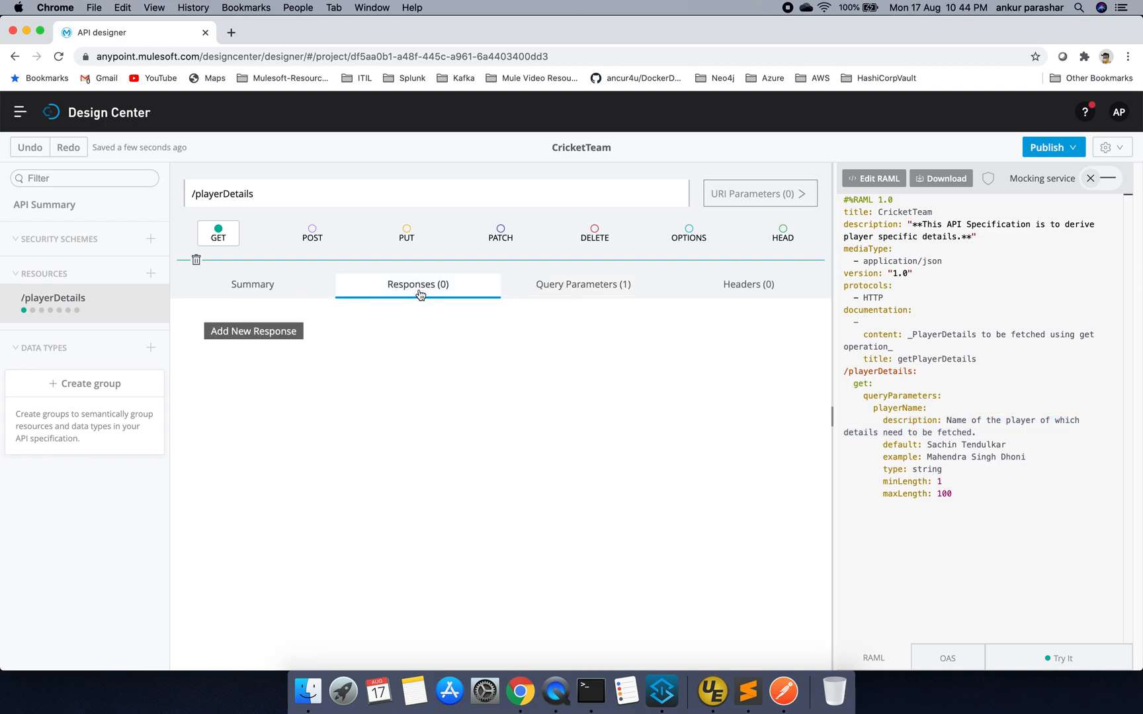
pyautogui.click(254, 330)
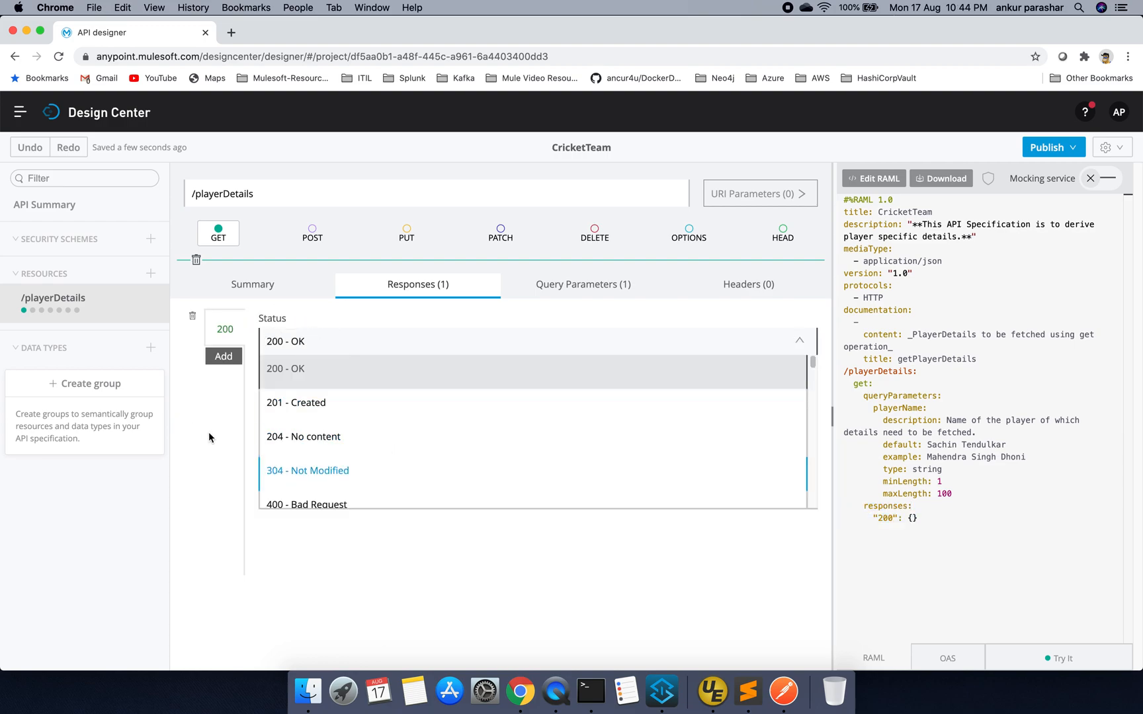
pyautogui.click(304, 369)
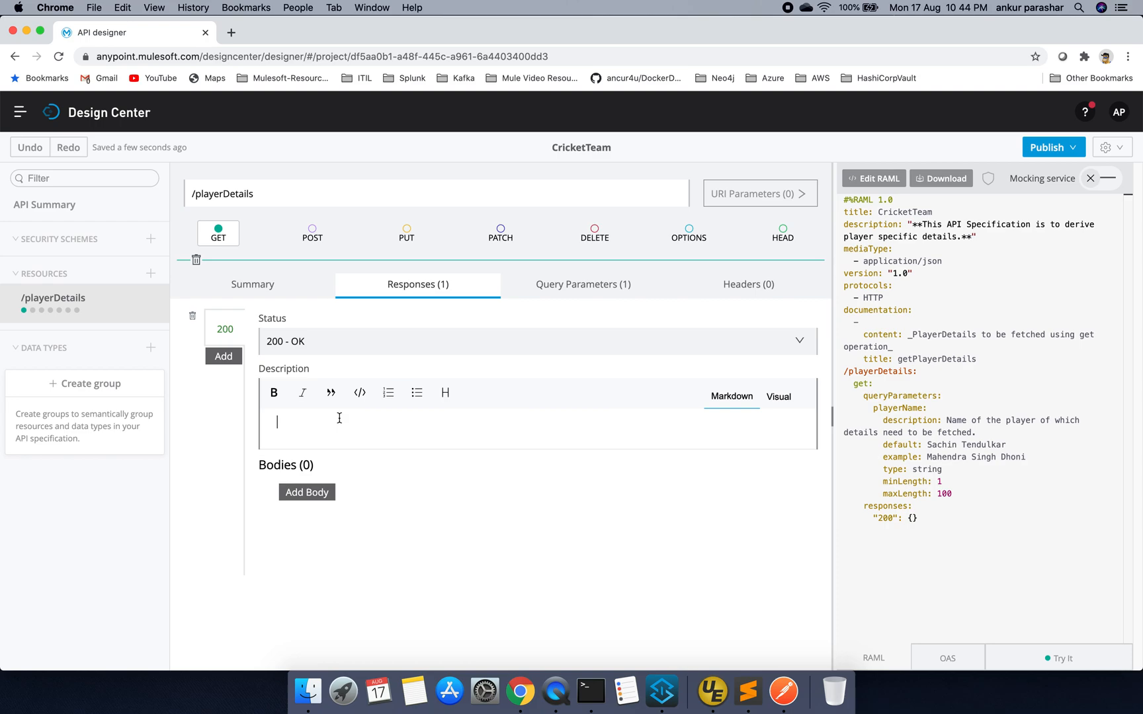
pyautogui.moveTo(324, 420)
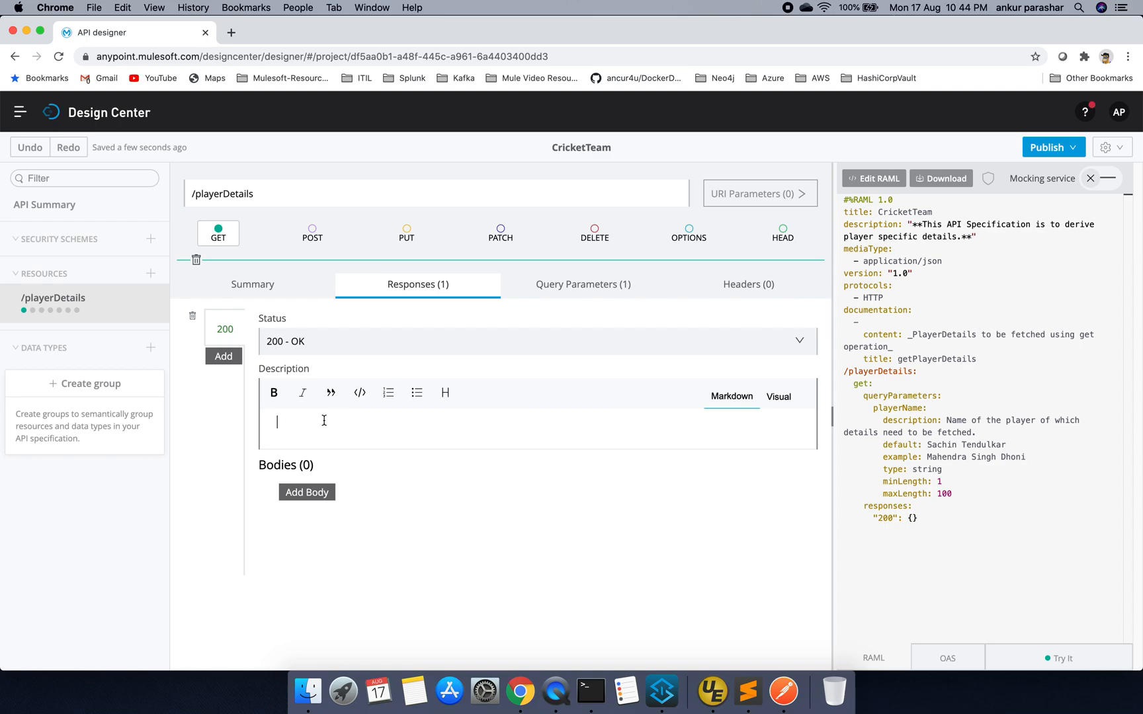
pyautogui.write('This si')
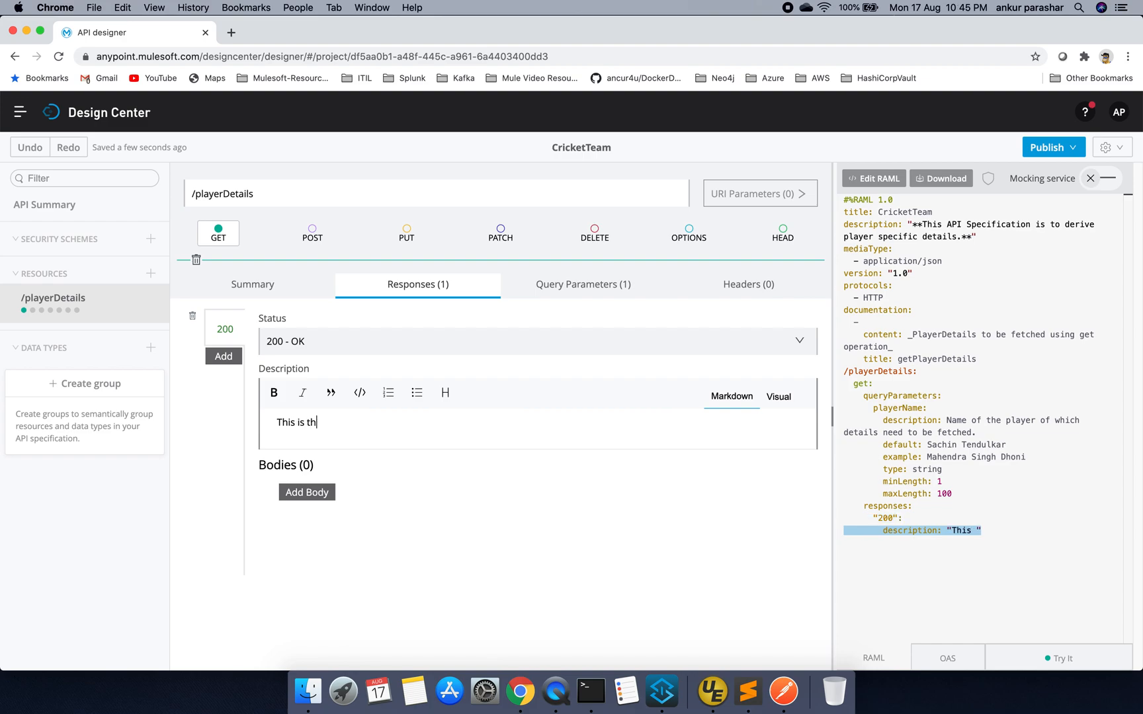
pyautogui.write('e respons')
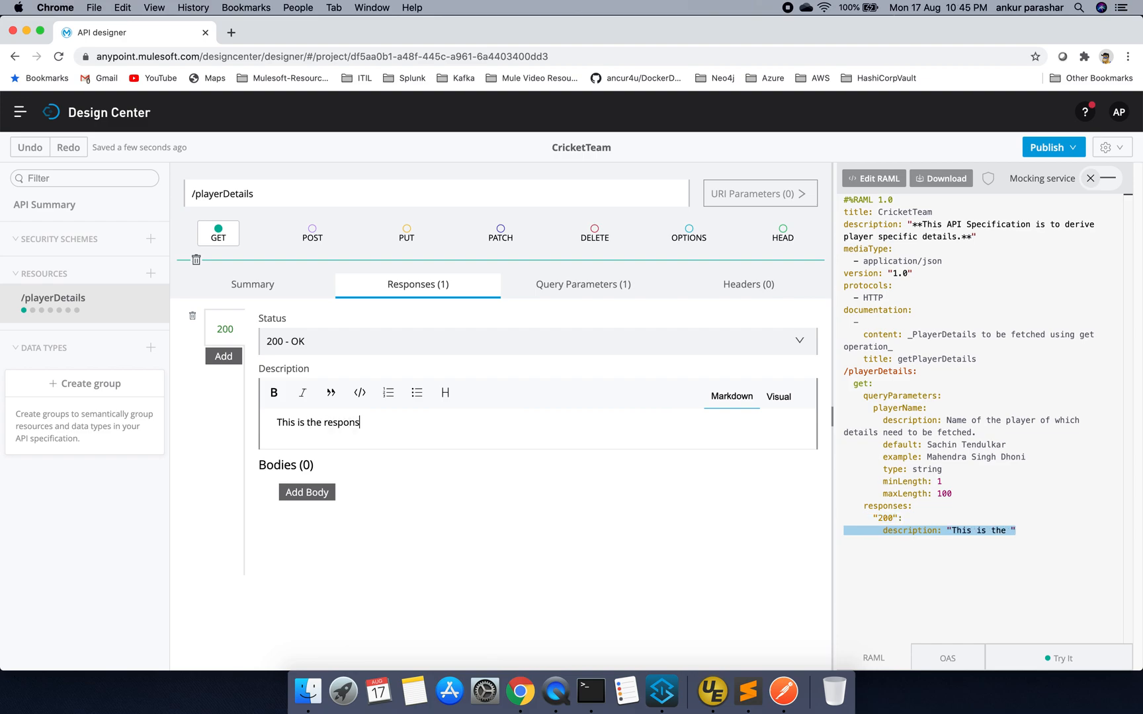
pyautogui.write('e for')
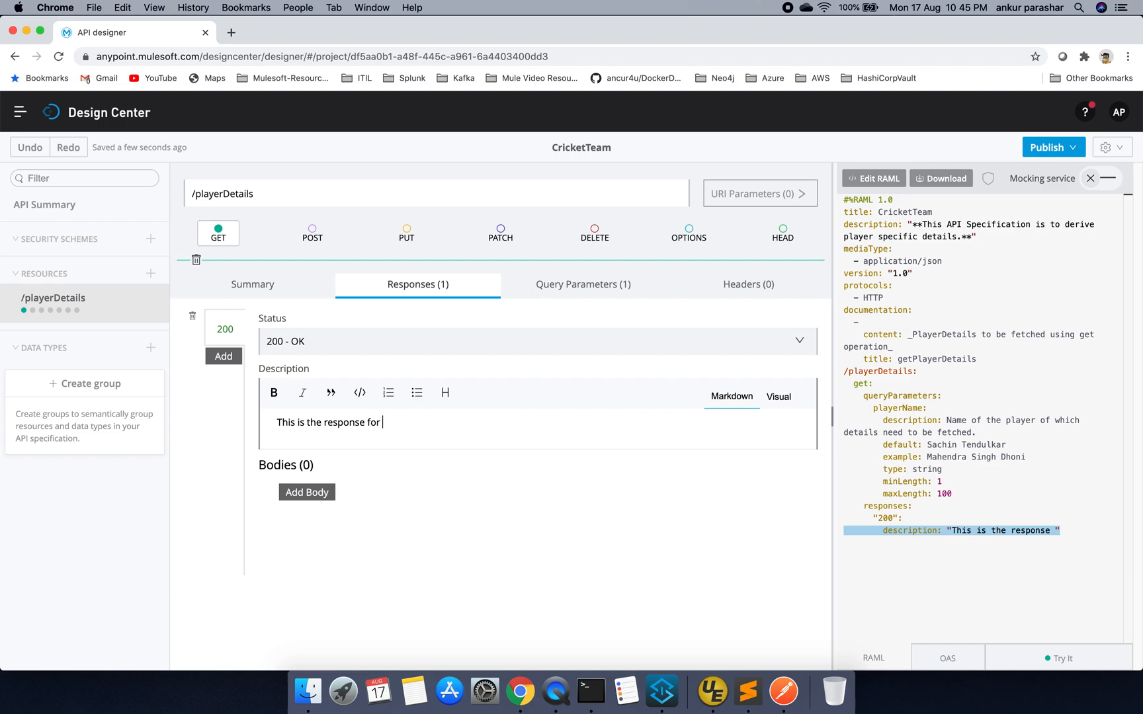
pyautogui.write('the search')
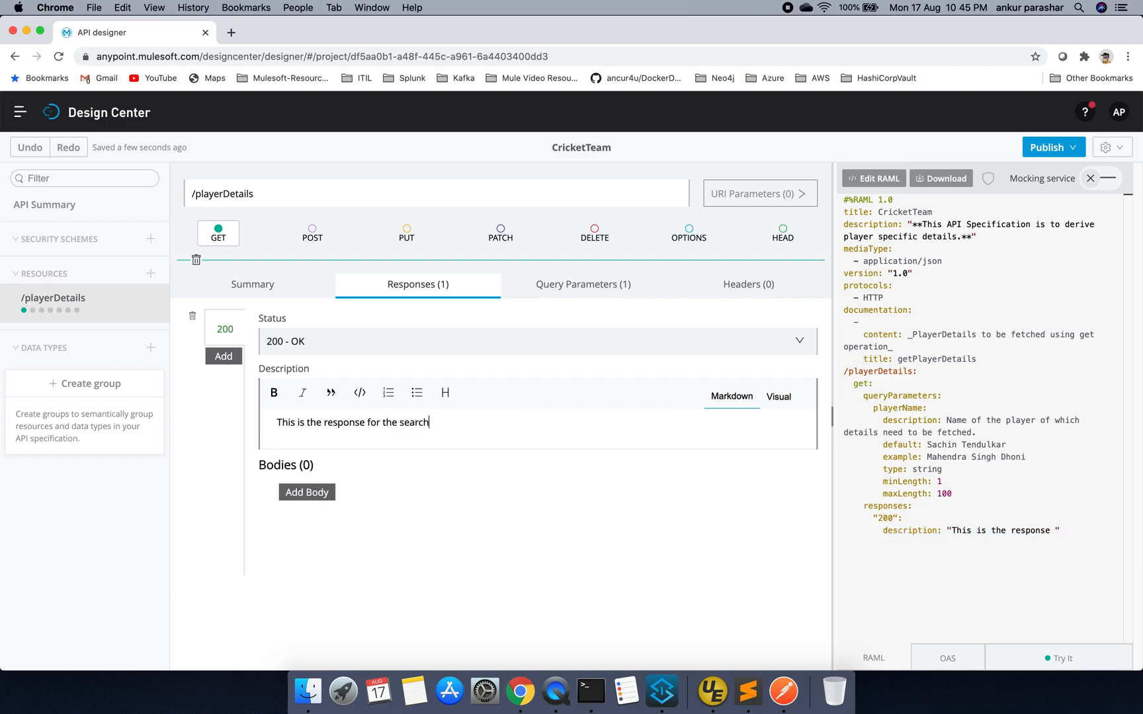
pyautogui.write('being requested.')
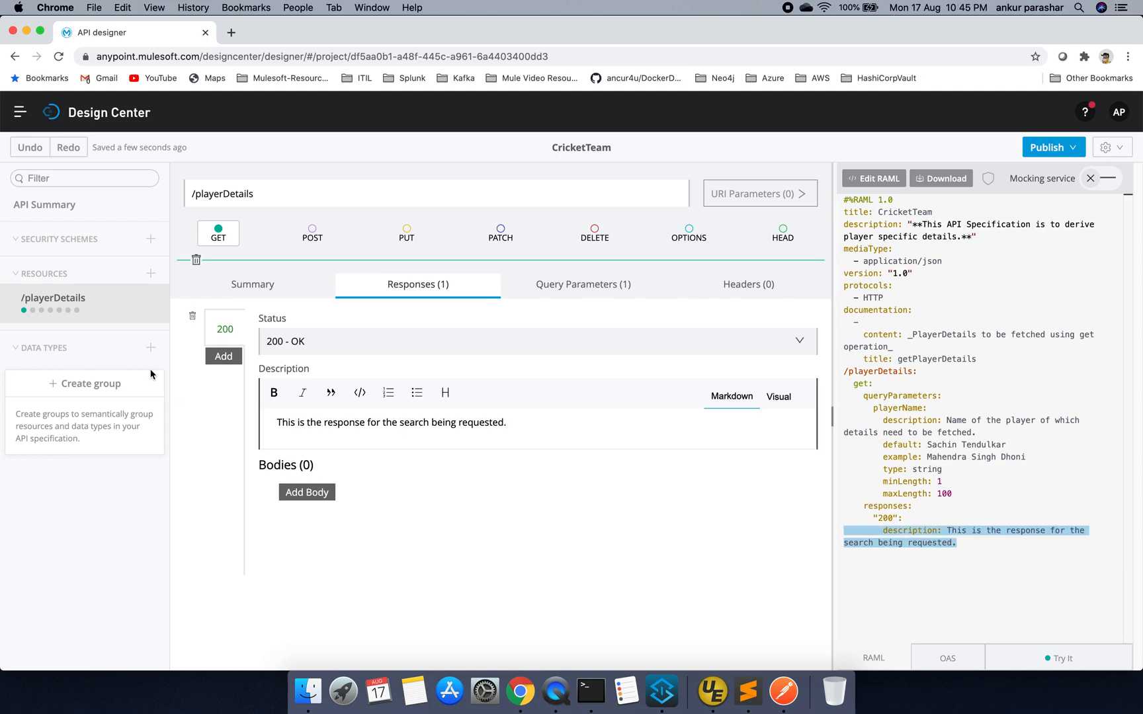
pyautogui.tripleClick(390, 422)
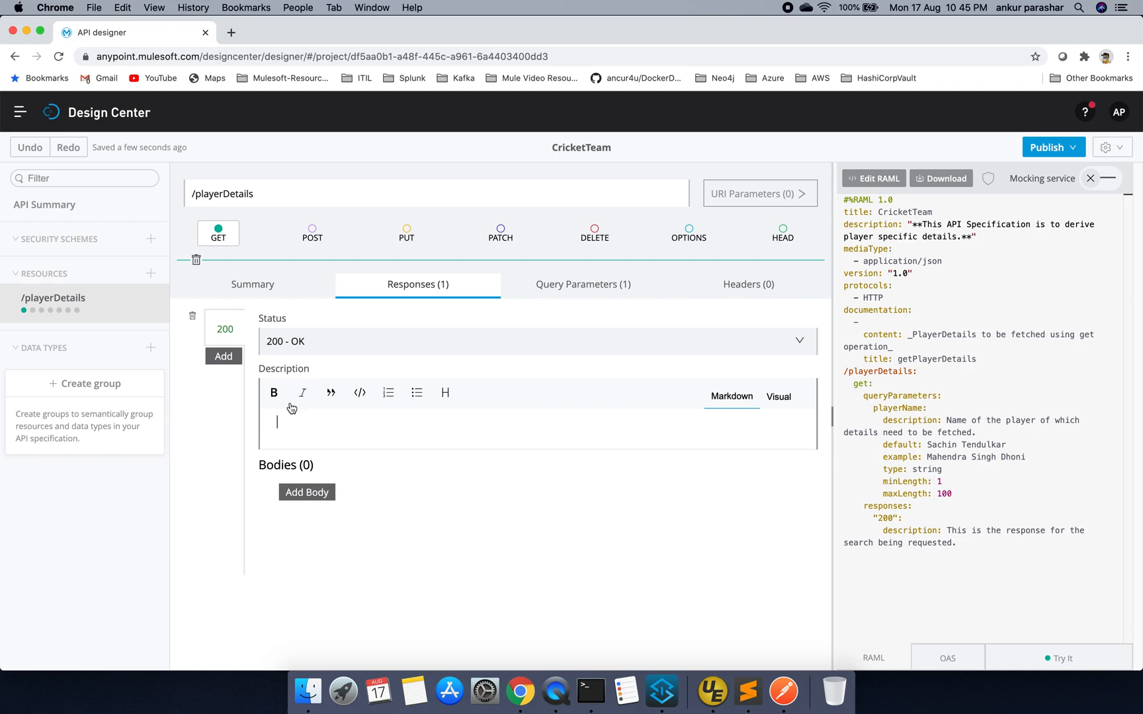
pyautogui.write('**This is the response for the search being requested.**')
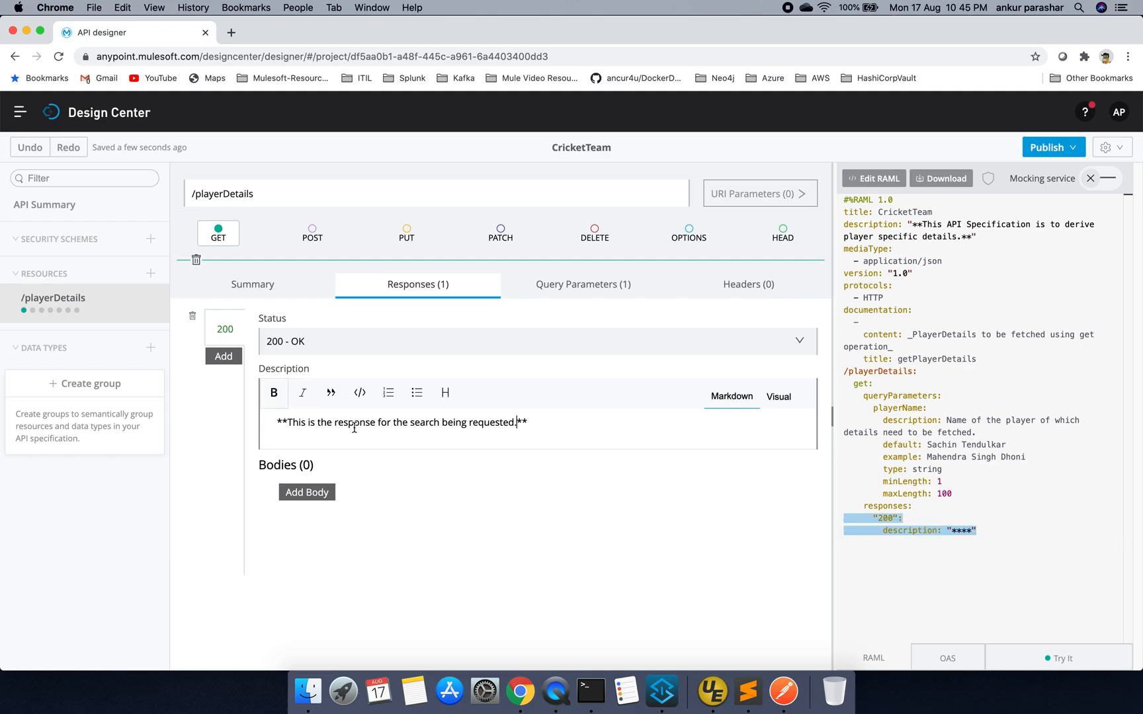
pyautogui.click(303, 392)
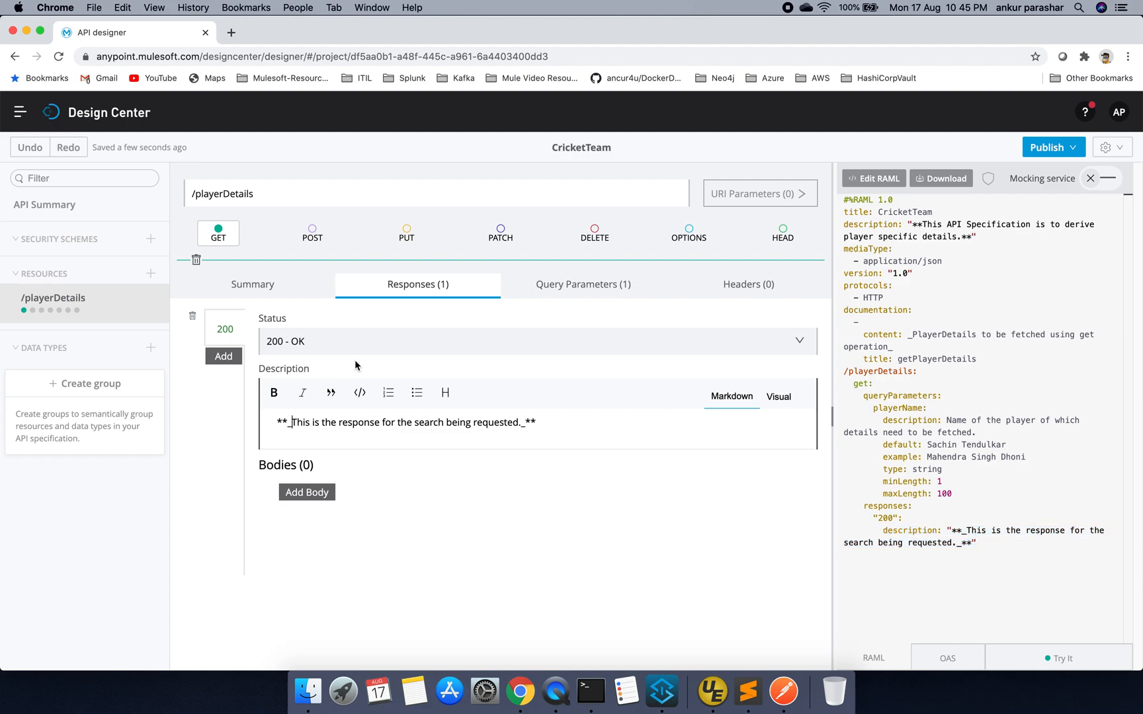
pyautogui.moveTo(318, 378)
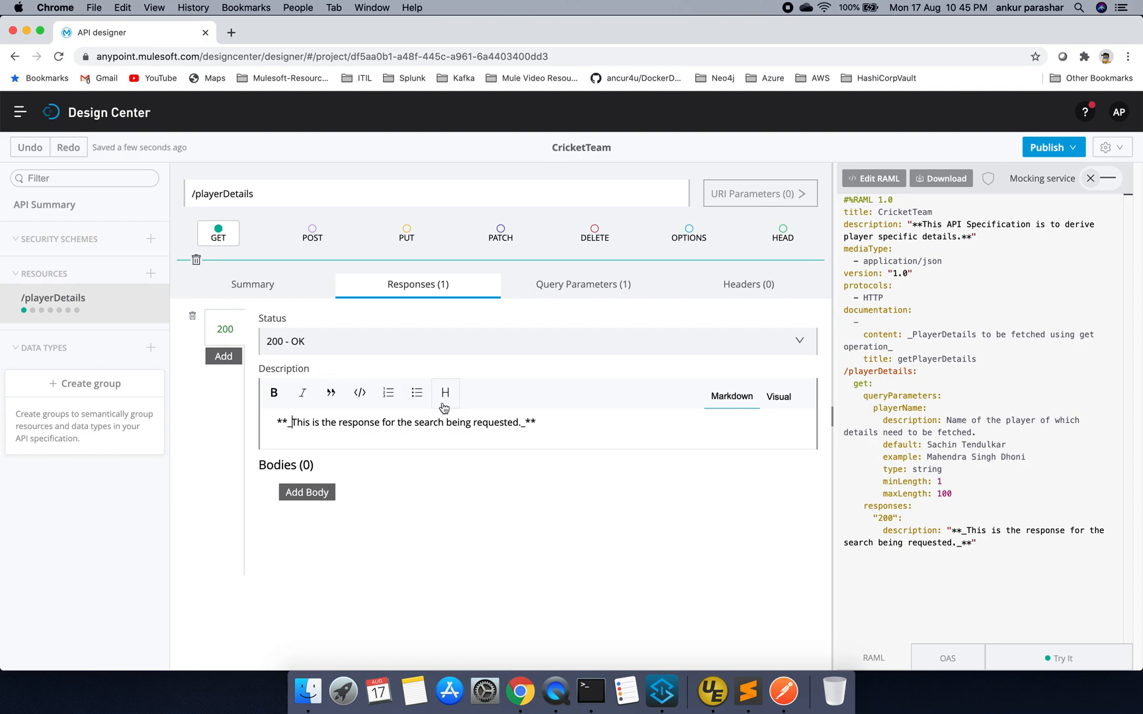
# Add an Object body with a Dhoni player example and the description 'Sample response'
pyautogui.click(307, 492)
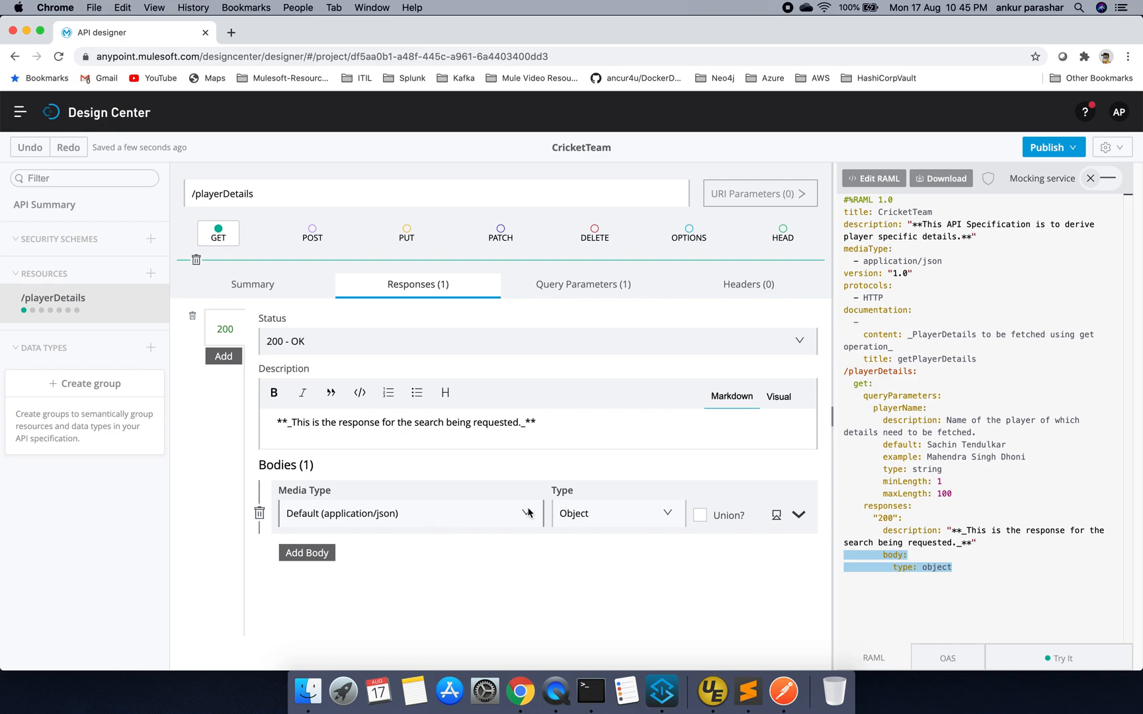
pyautogui.click(618, 513)
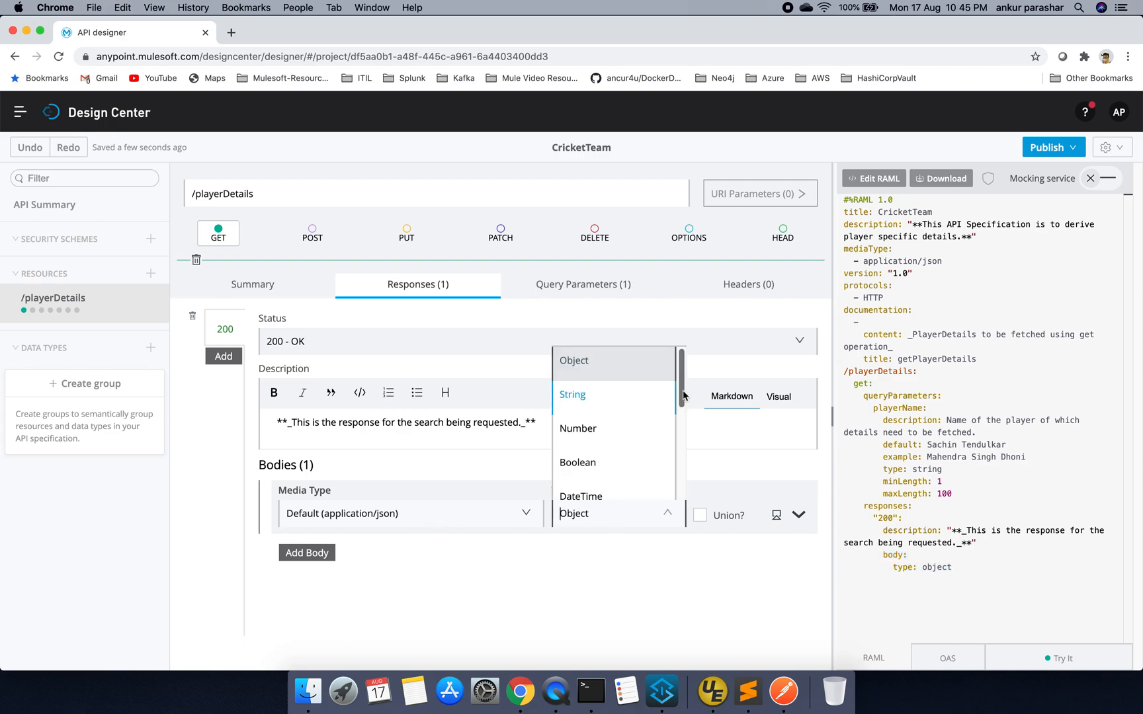
pyautogui.scroll(-3)
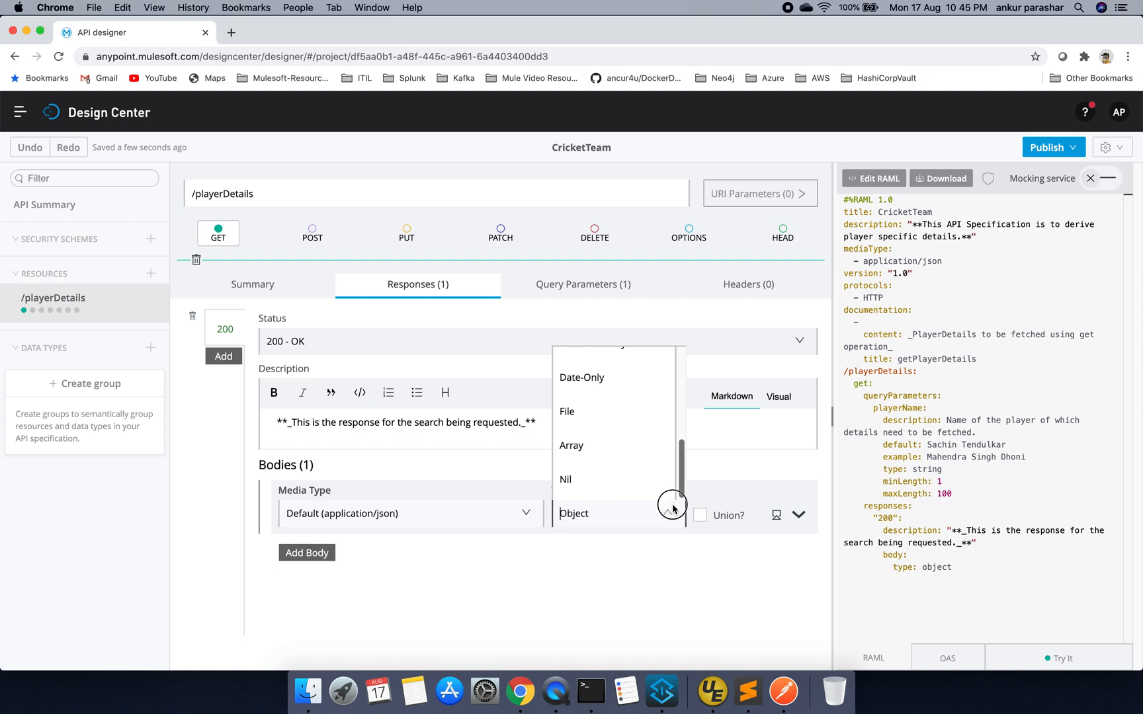
pyautogui.click(573, 514)
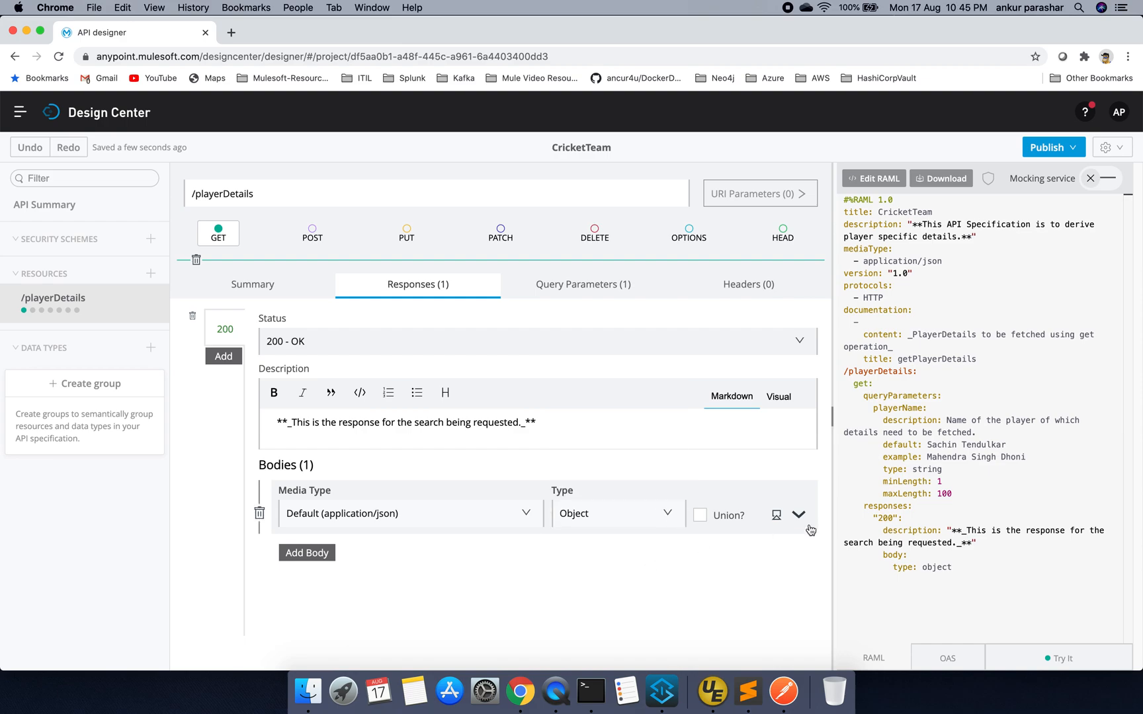
pyautogui.click(798, 514)
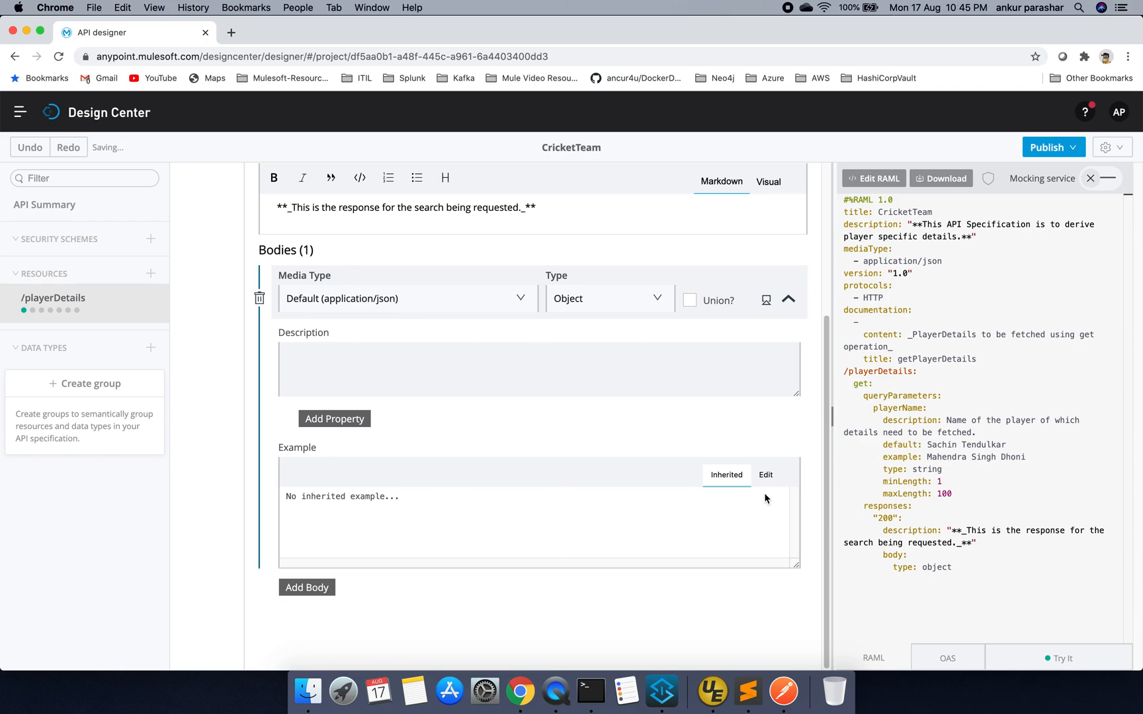
pyautogui.click(766, 475)
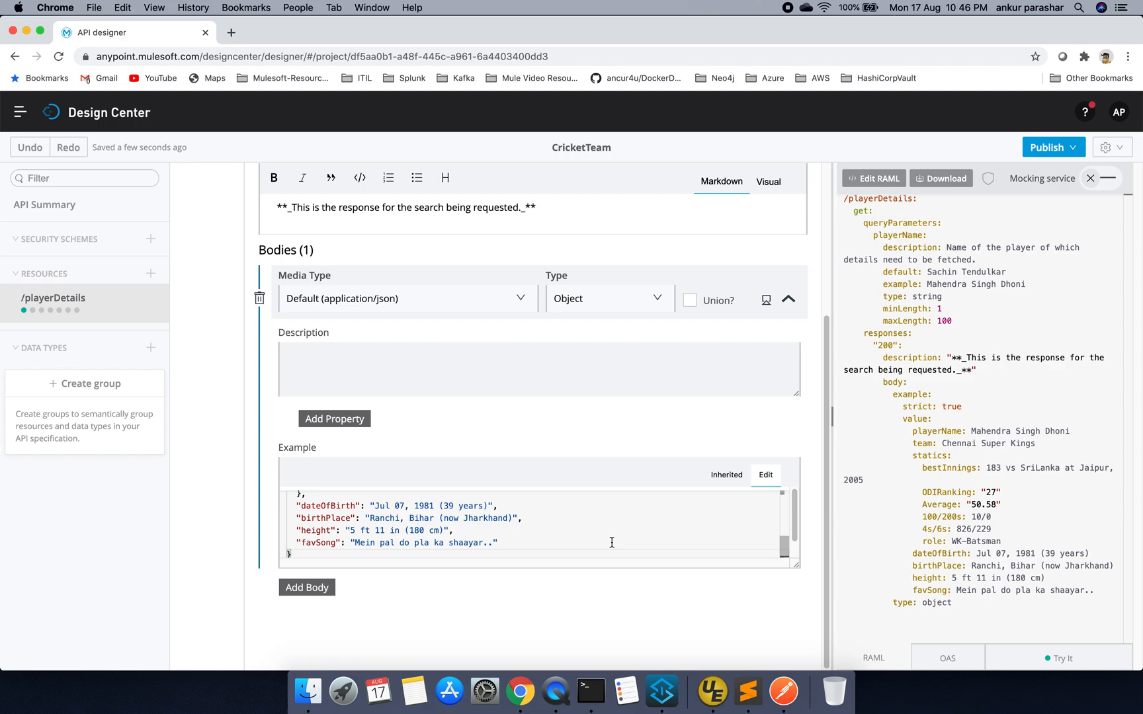
pyautogui.moveTo(473, 342)
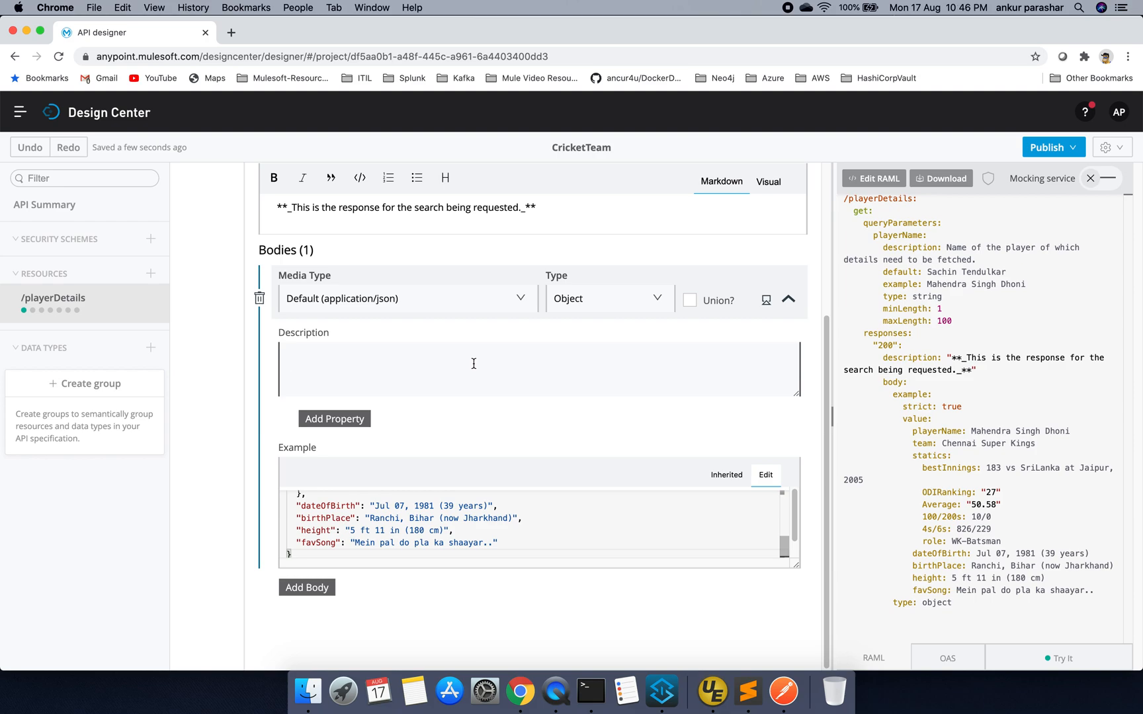
pyautogui.write('Sample re')
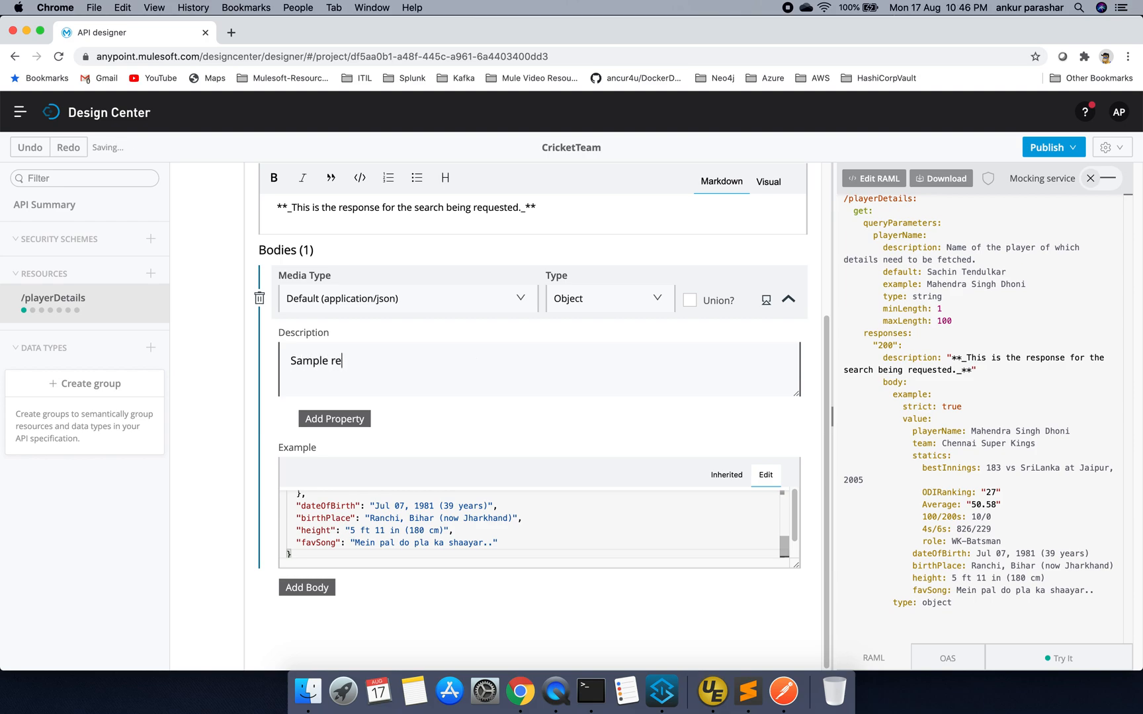
pyautogui.write('sponse')
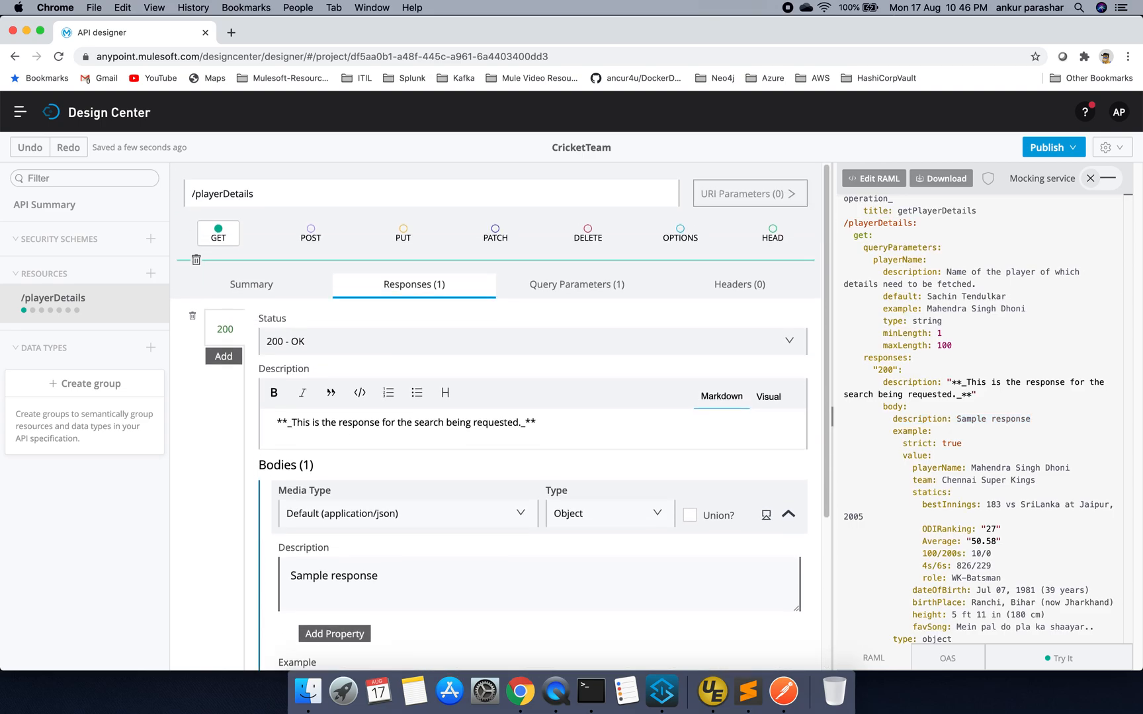
# Scroll through the RAML preview and switch on the mocking service toggle
pyautogui.scroll(-3)
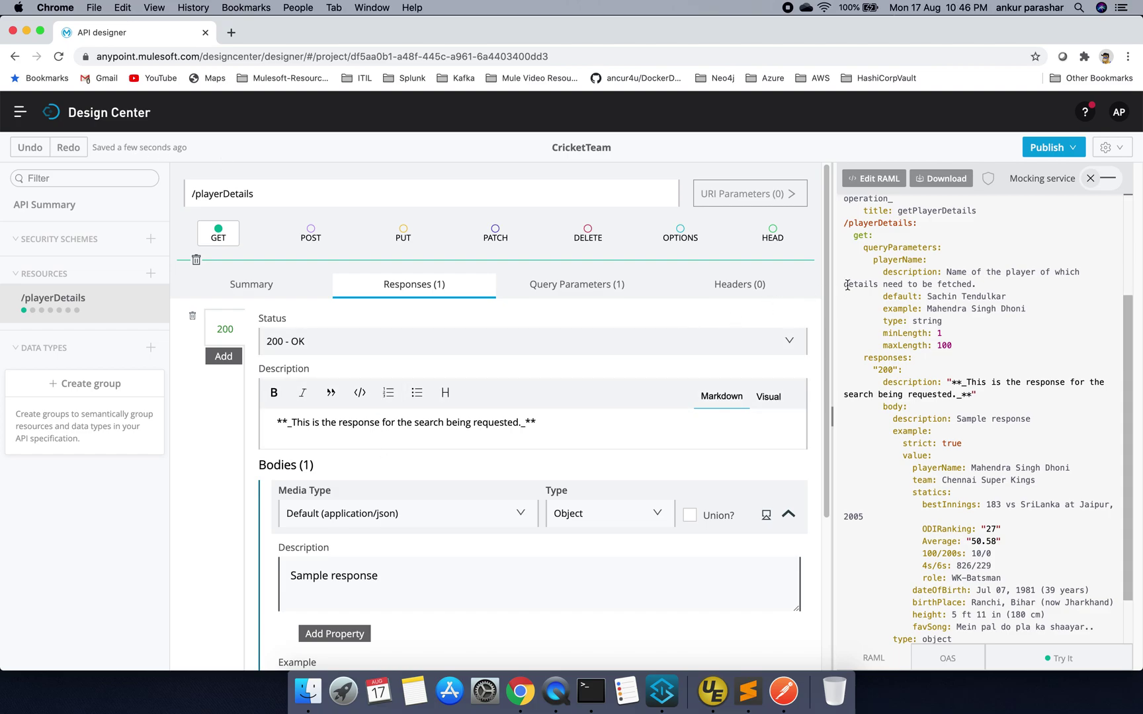
pyautogui.scroll(-3)
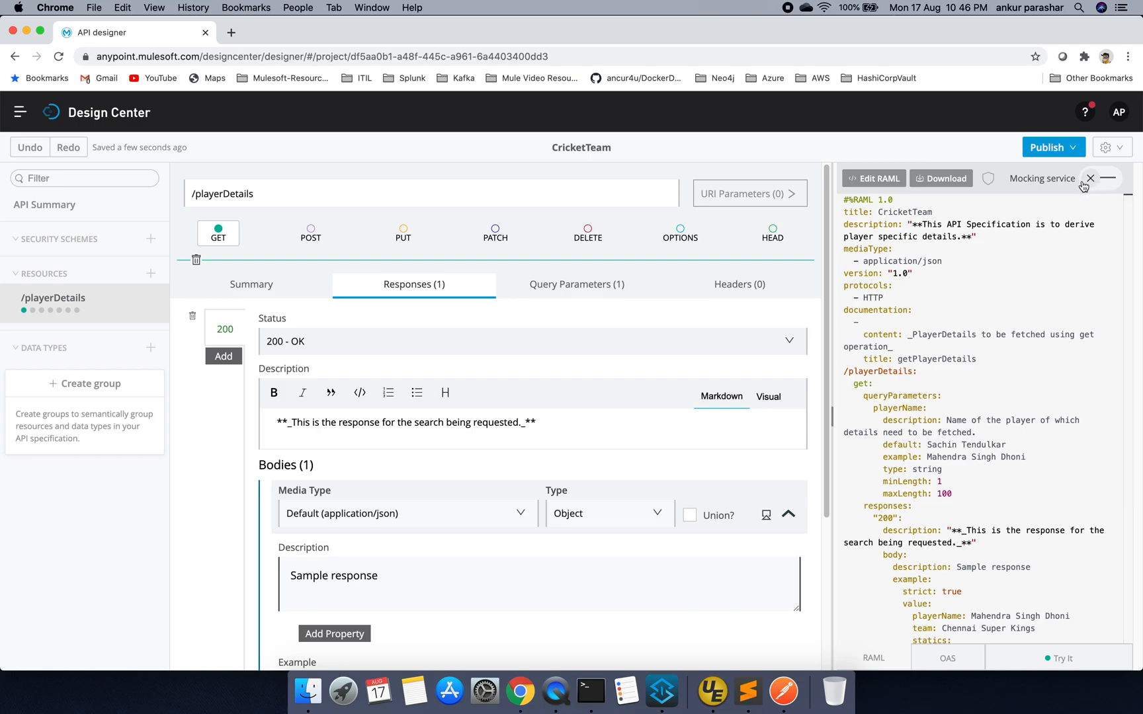
pyautogui.moveTo(1117, 188)
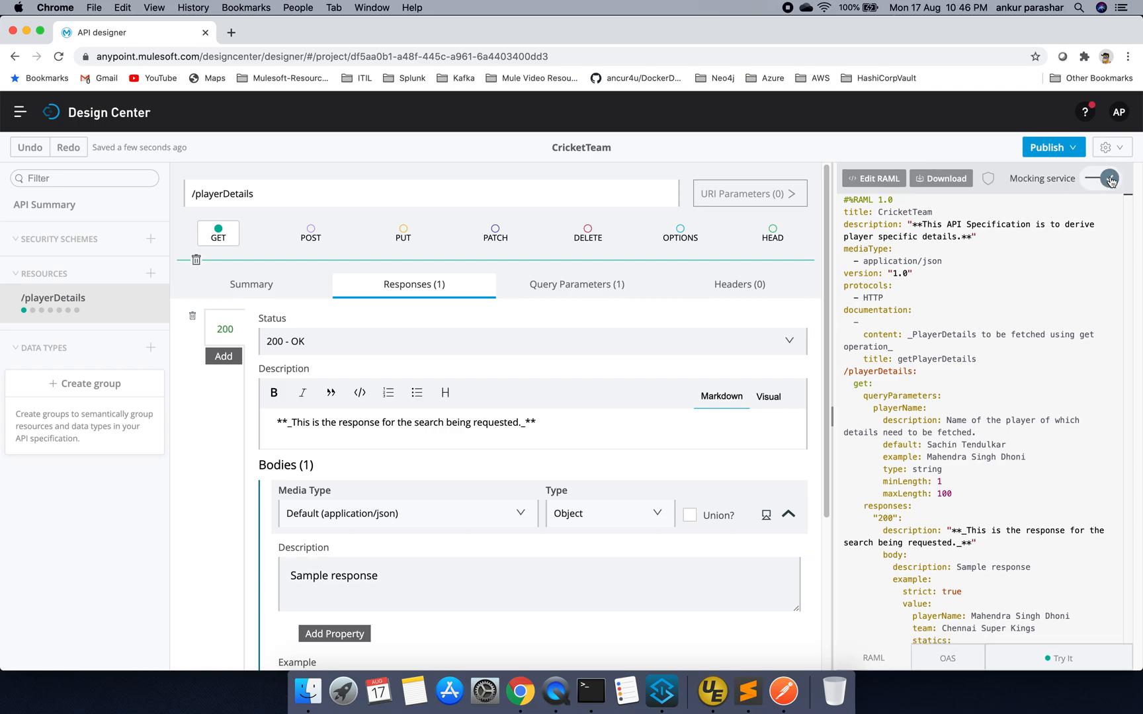
pyautogui.click(1102, 179)
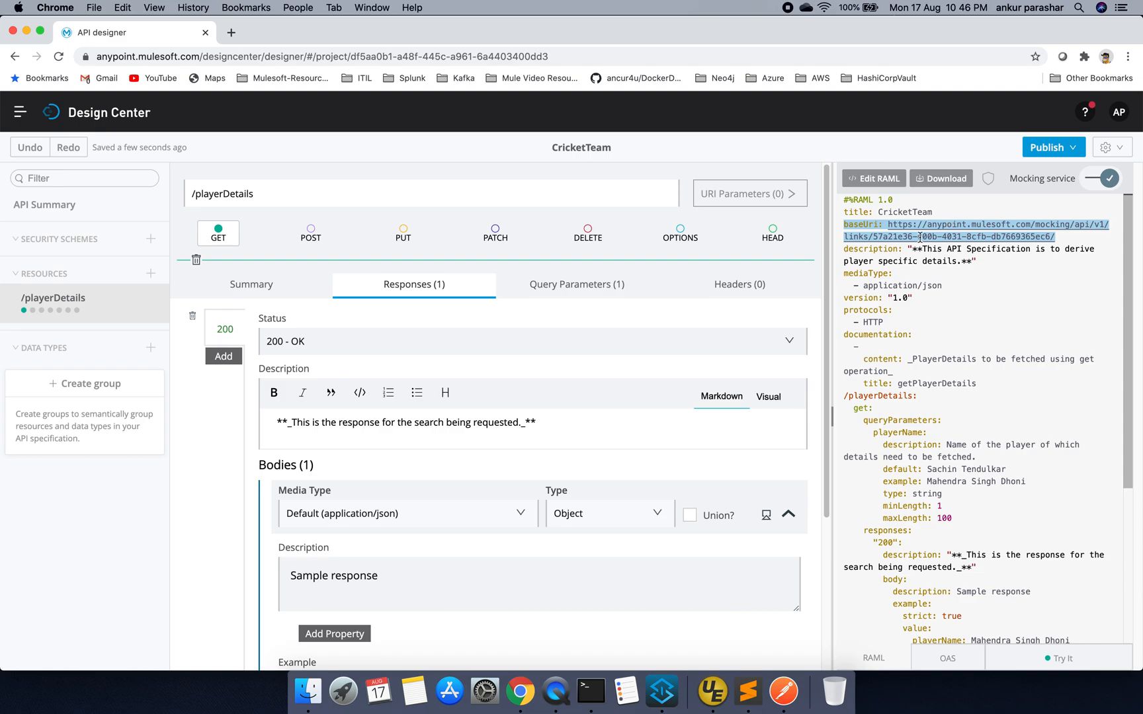
pyautogui.scroll(-3)
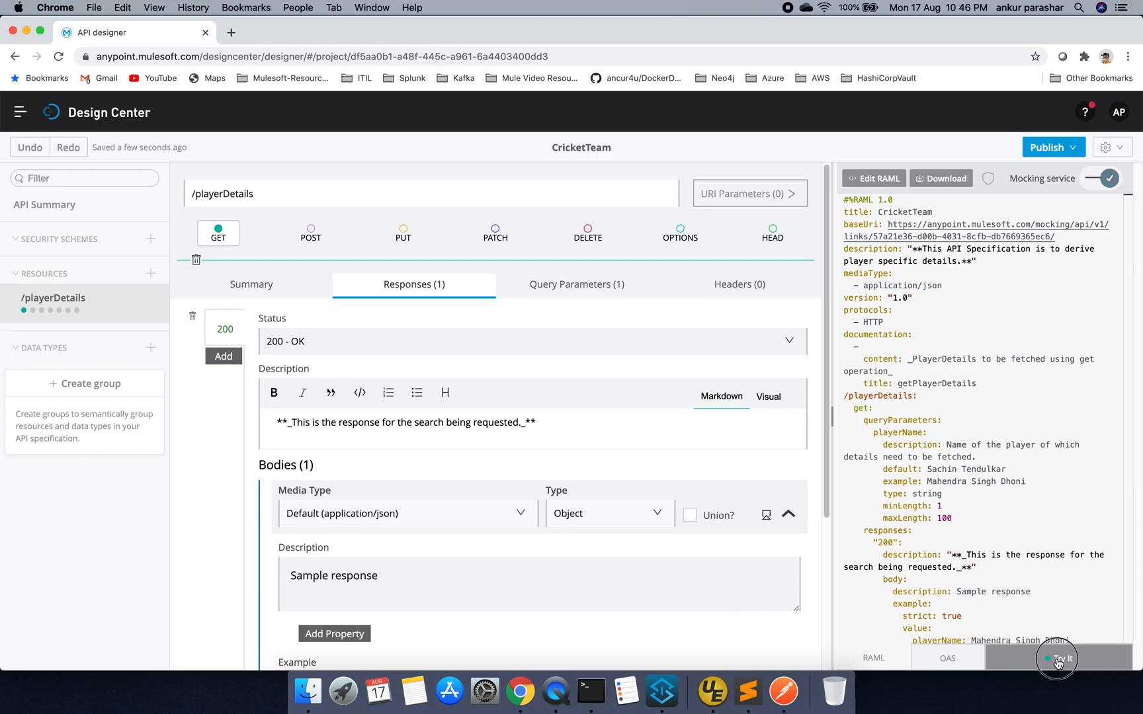
# Send a mock GET /playerDetails request, edit the playerName value, and widen the try-it panel
pyautogui.click(1058, 659)
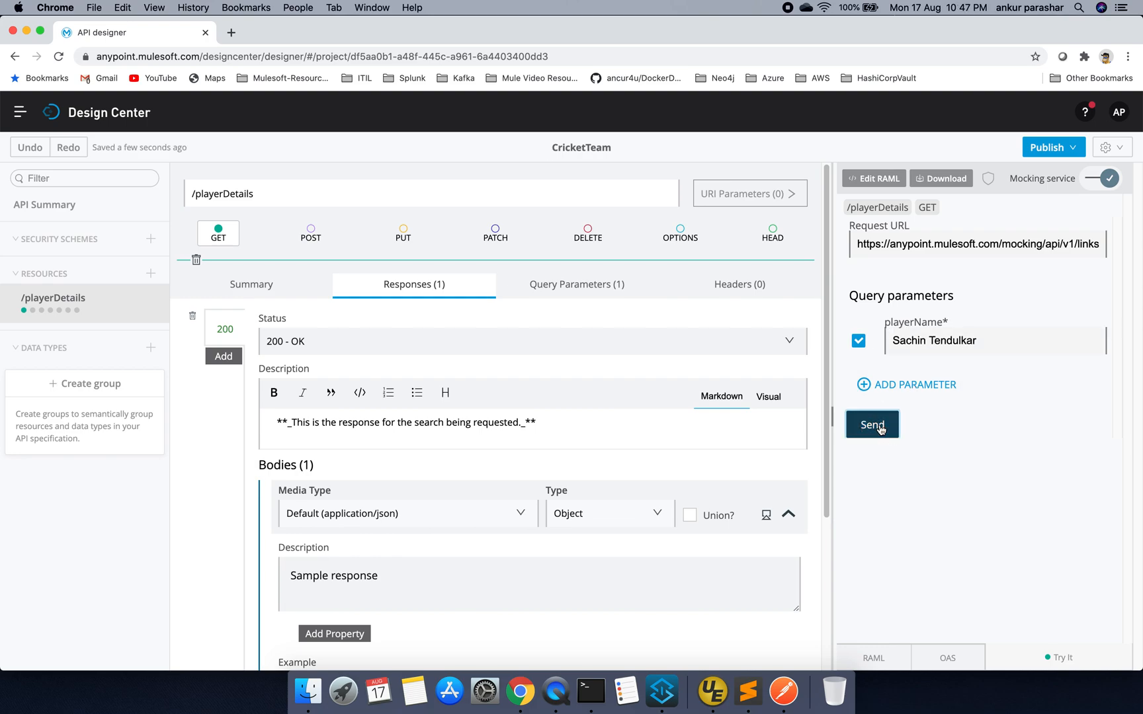
pyautogui.click(872, 425)
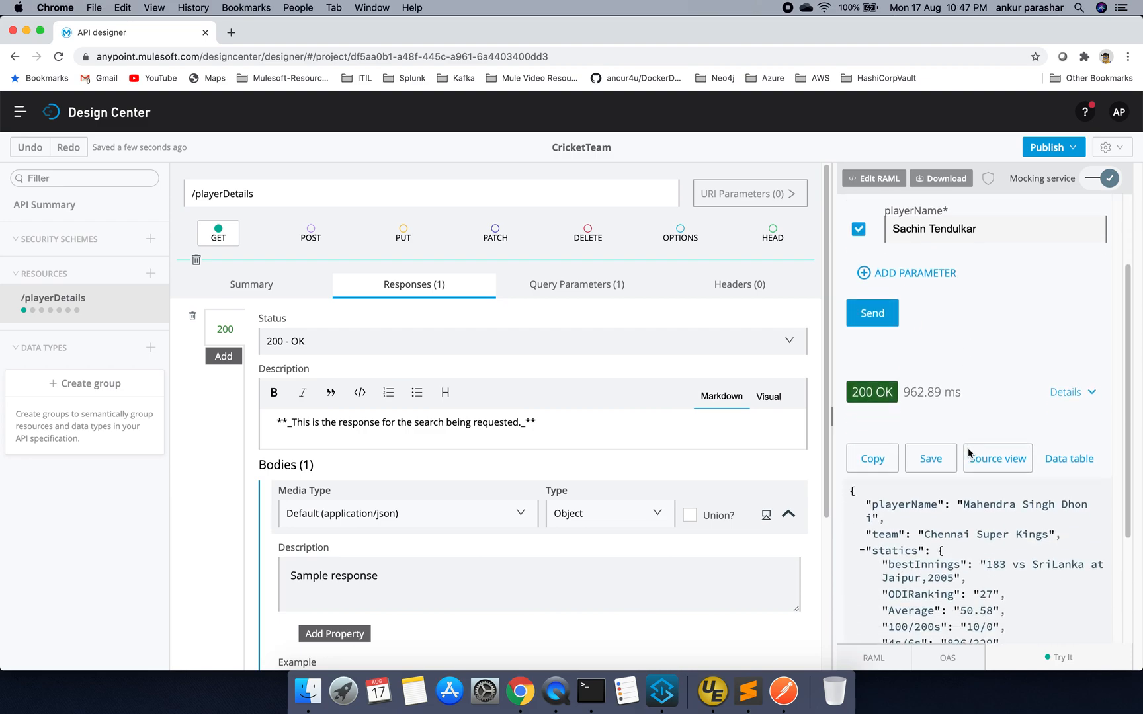
pyautogui.scroll(-3)
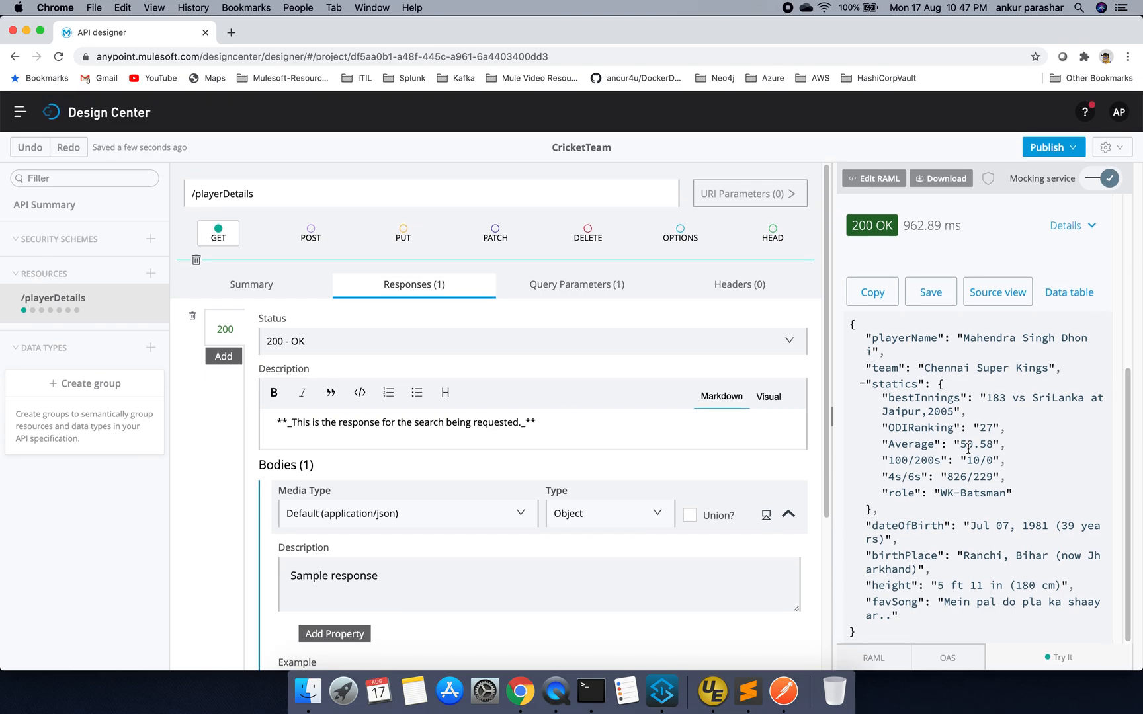
pyautogui.click(1062, 658)
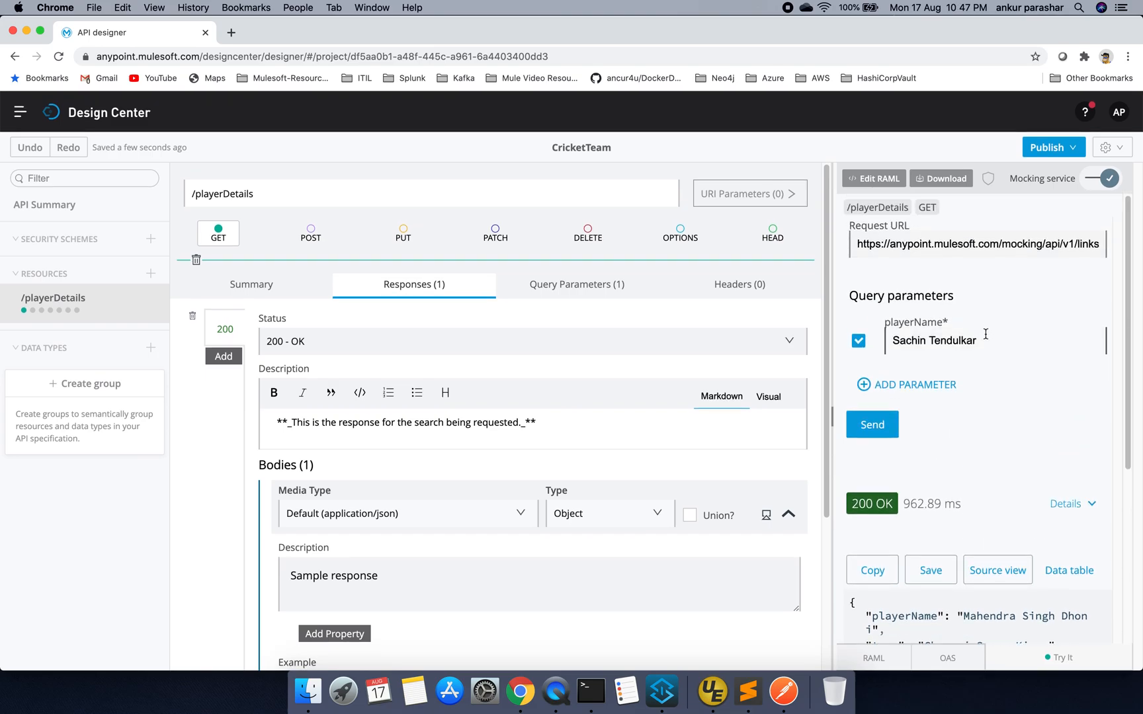
pyautogui.doubleClick(934, 341)
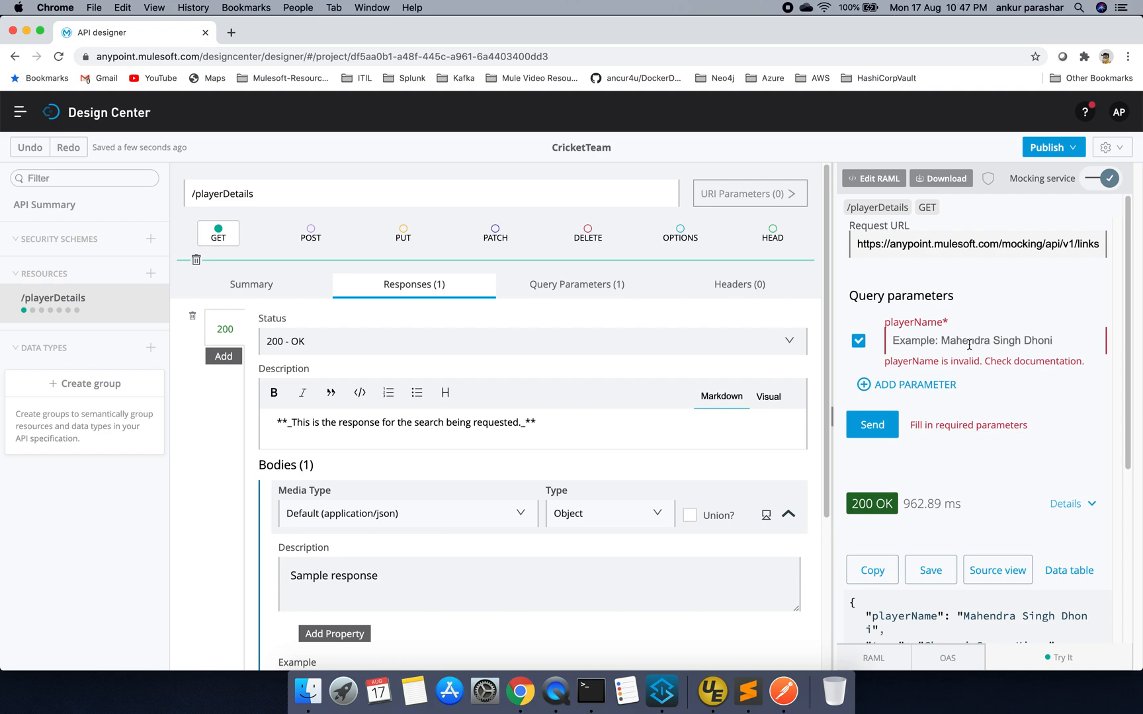
pyautogui.moveTo(1016, 348)
pyautogui.write('a')
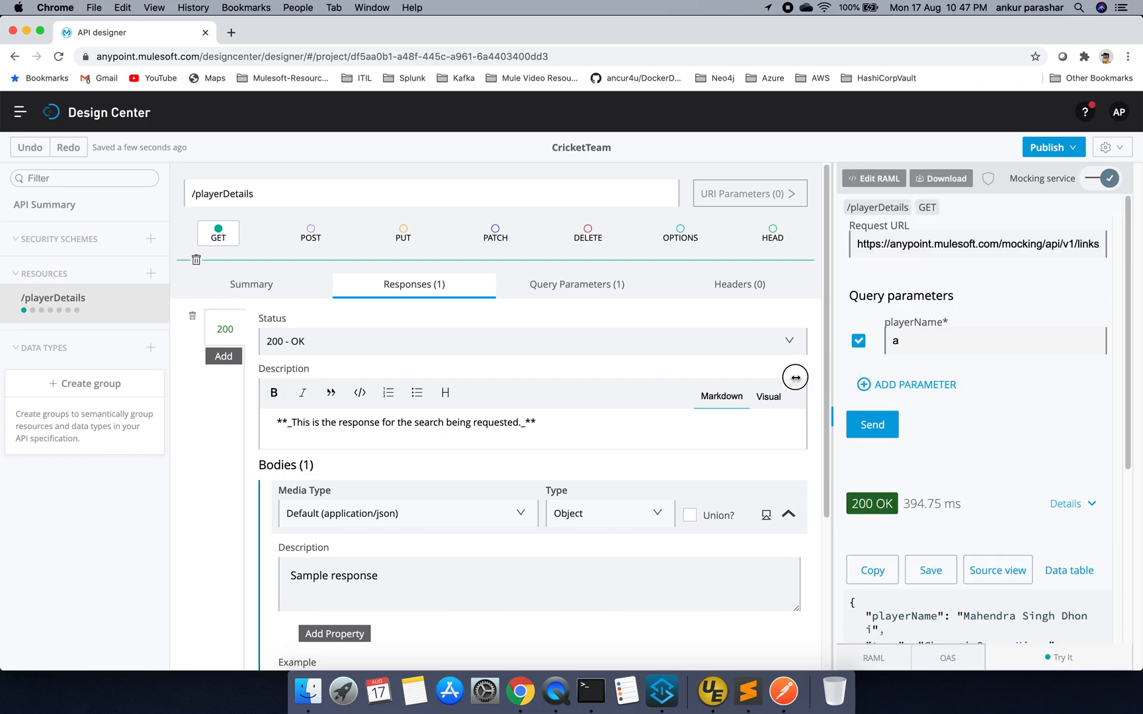
pyautogui.moveTo(795, 377); pyautogui.dragTo(629, 373)
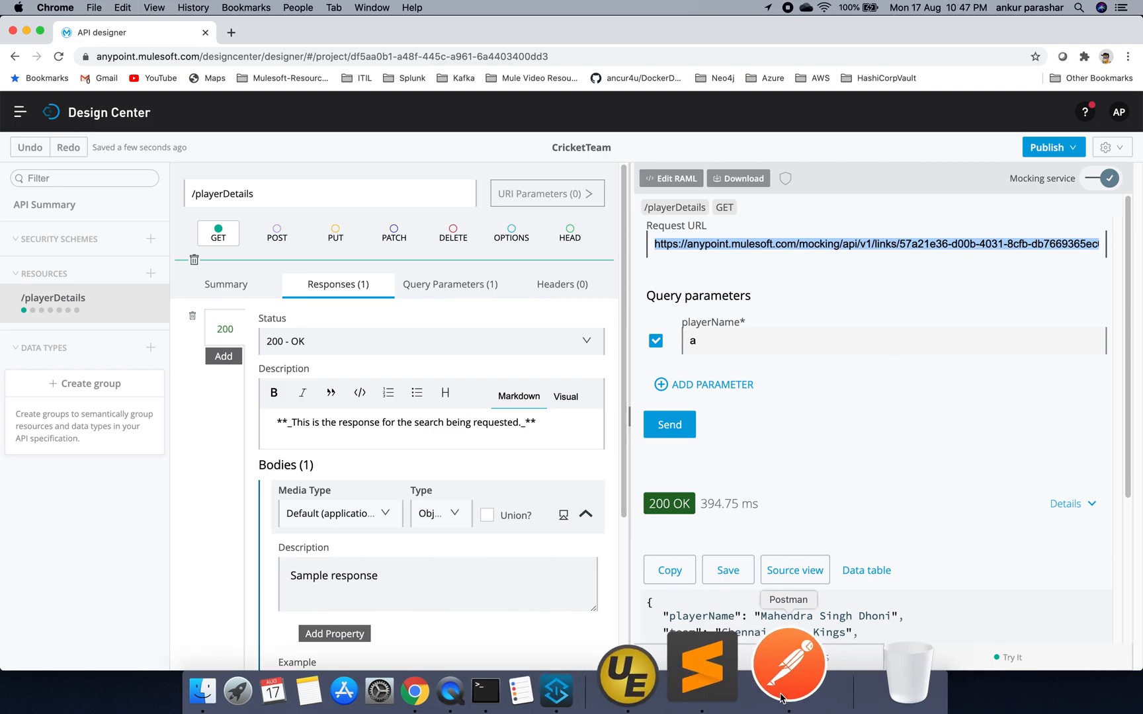
# In Postman, send the mock URL with playerName 'a' (200 OK), then empty (400 error)
pyautogui.click(791, 663)
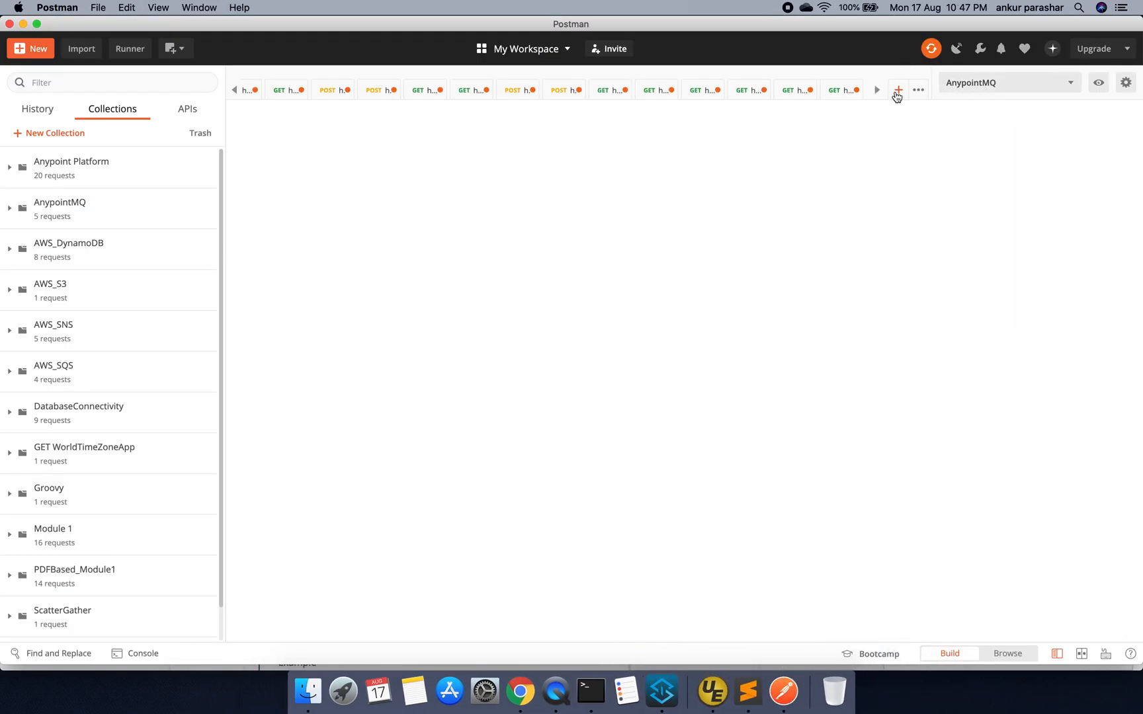
pyautogui.click(897, 89)
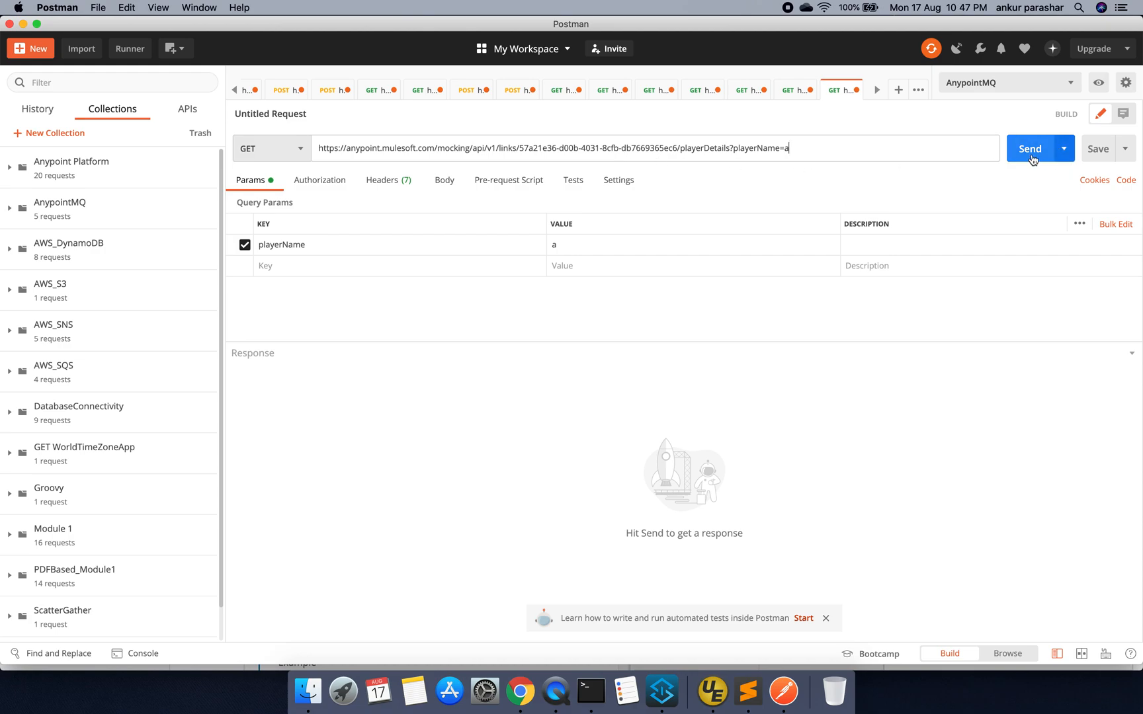
pyautogui.click(1030, 148)
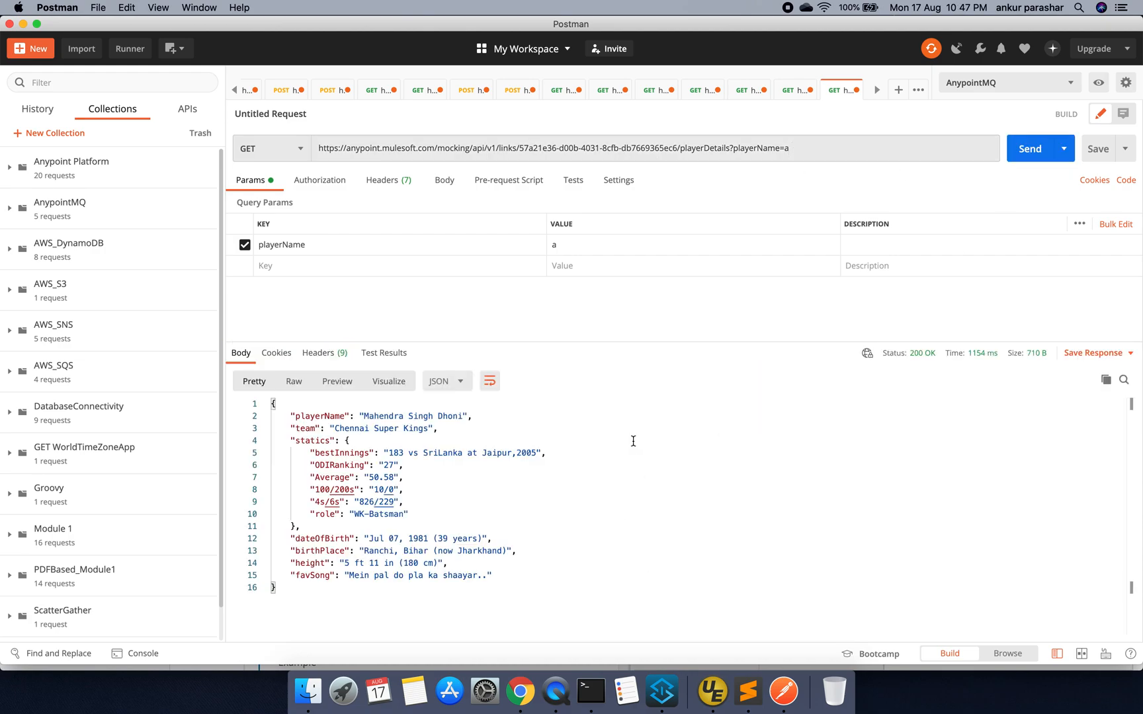
pyautogui.moveTo(618, 518)
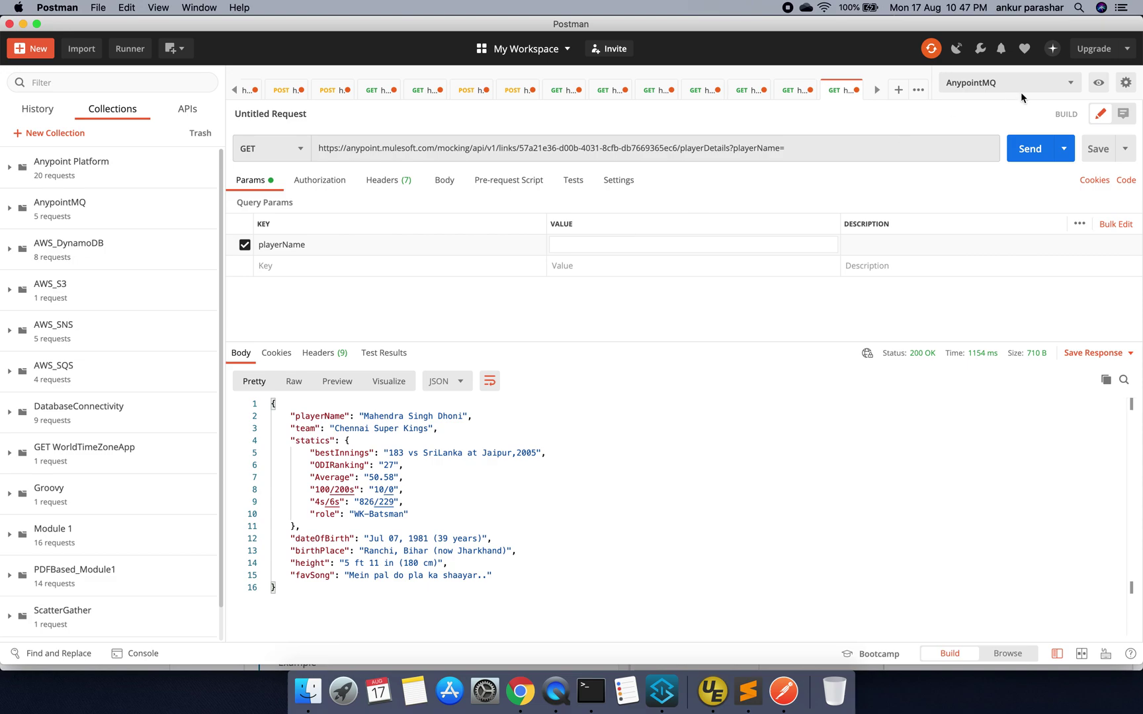
pyautogui.click(1030, 148)
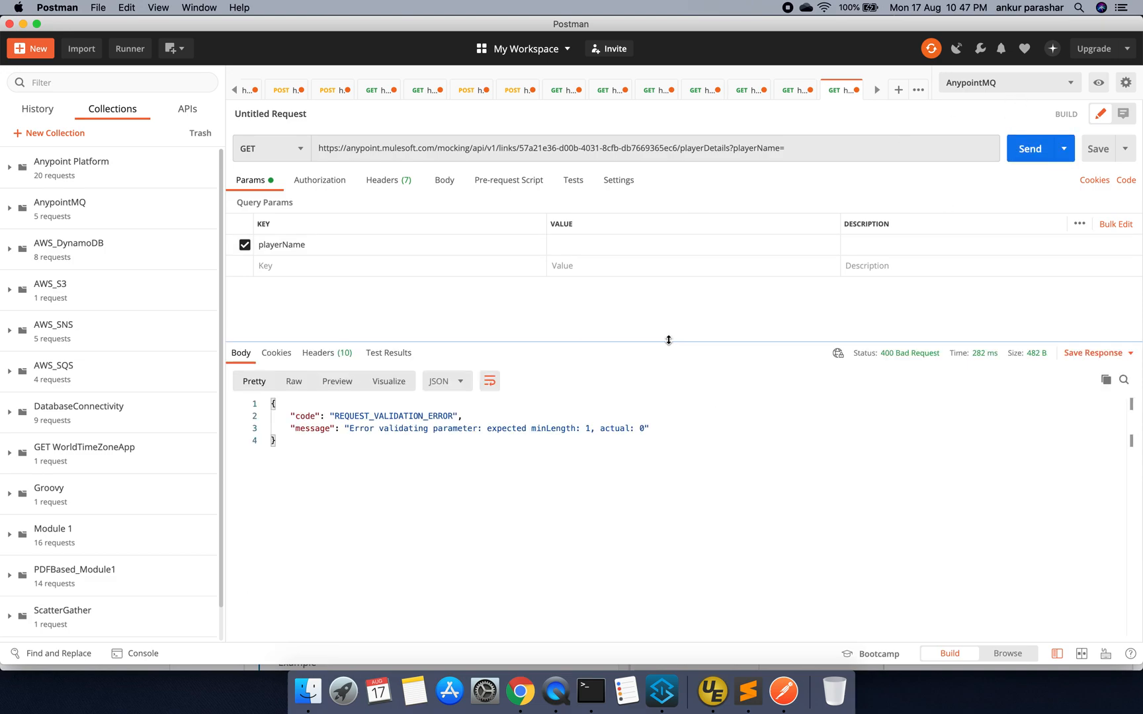
pyautogui.moveTo(649, 438)
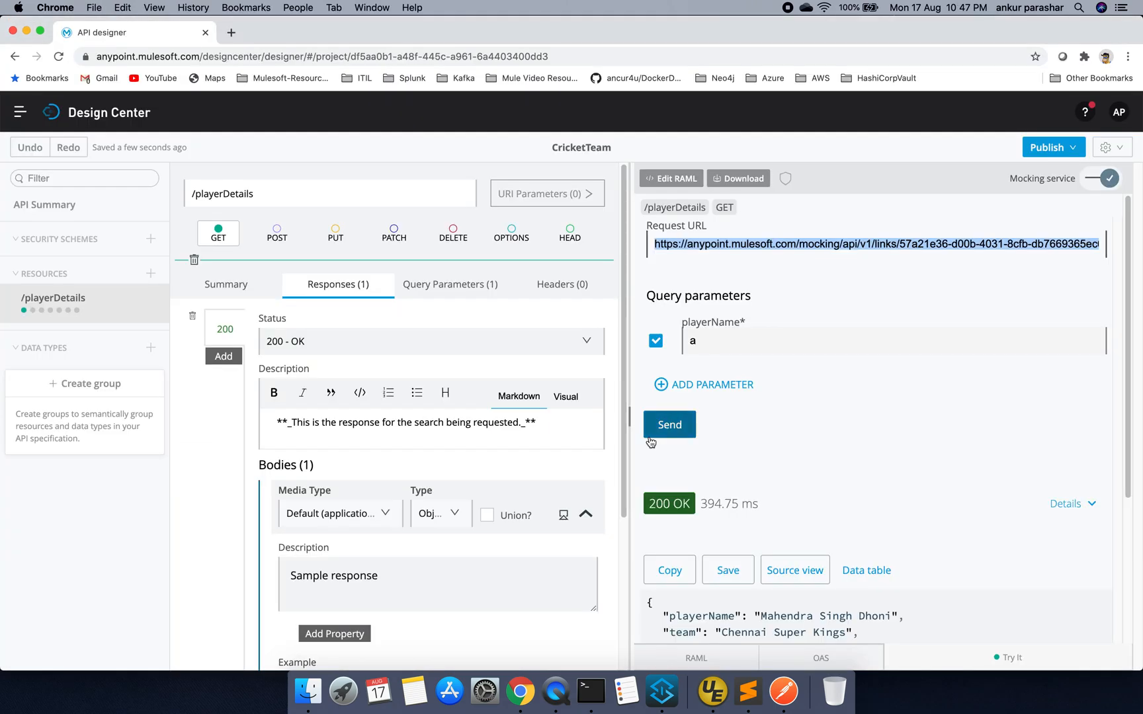
pyautogui.moveTo(996, 205)
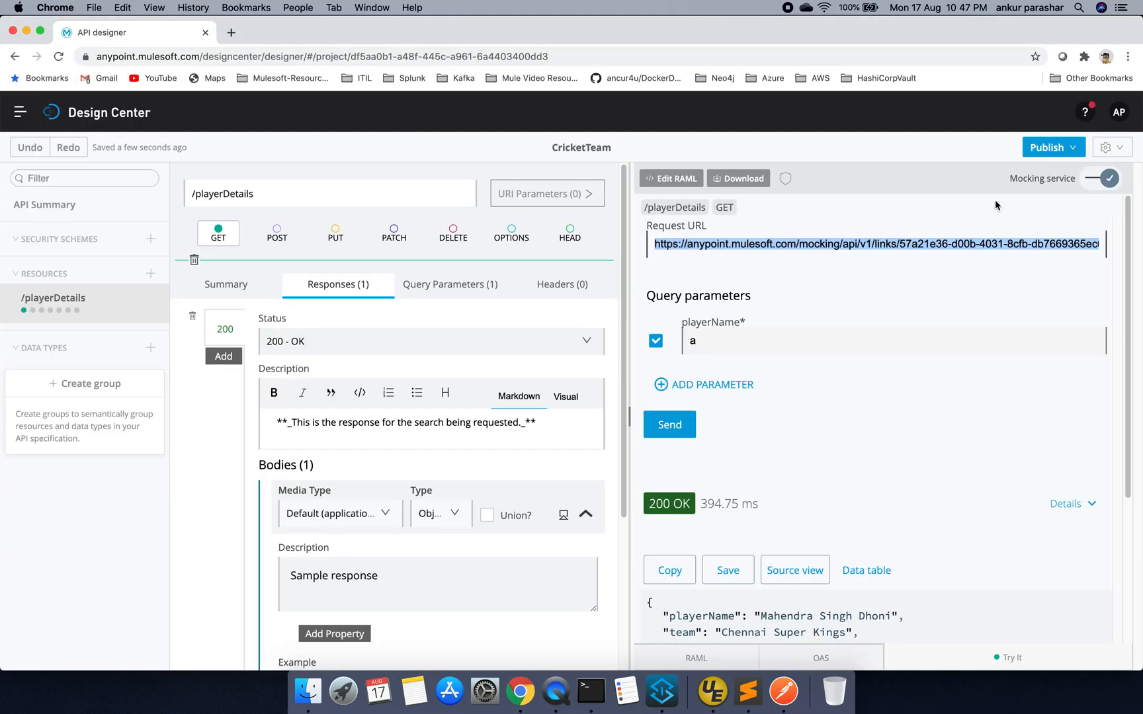
# Replace the playerName test value with 'Dhoni'
pyautogui.click(712, 341)
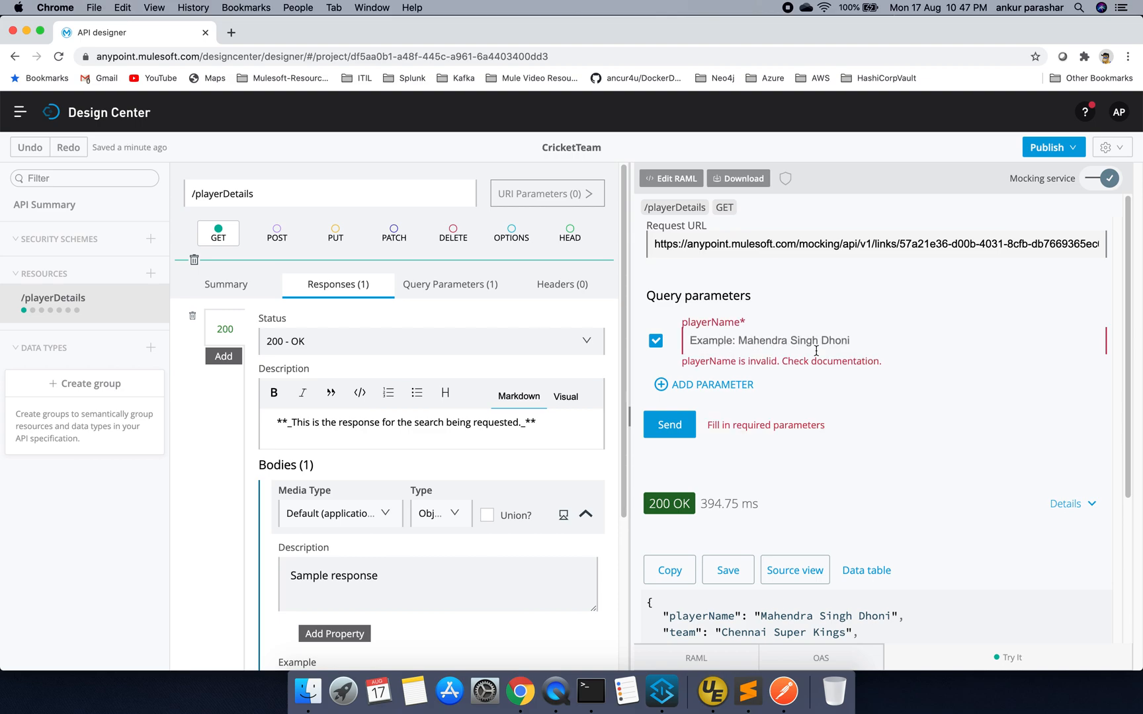
pyautogui.write('Dhoni')
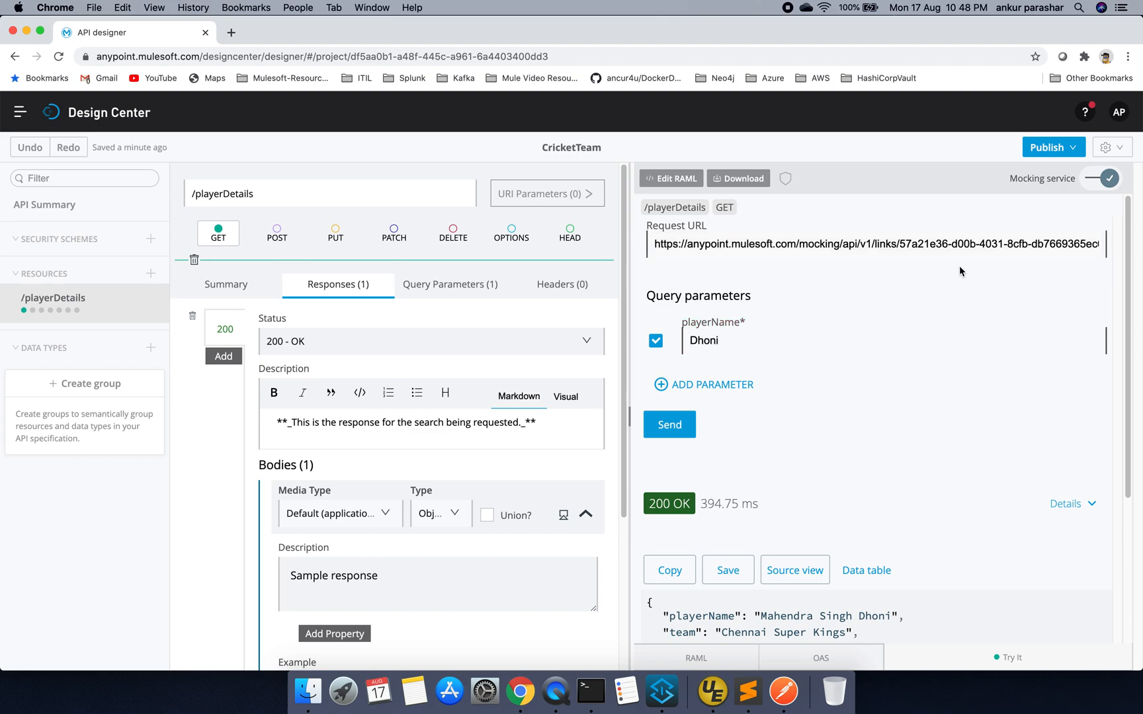
pyautogui.moveTo(1072, 145)
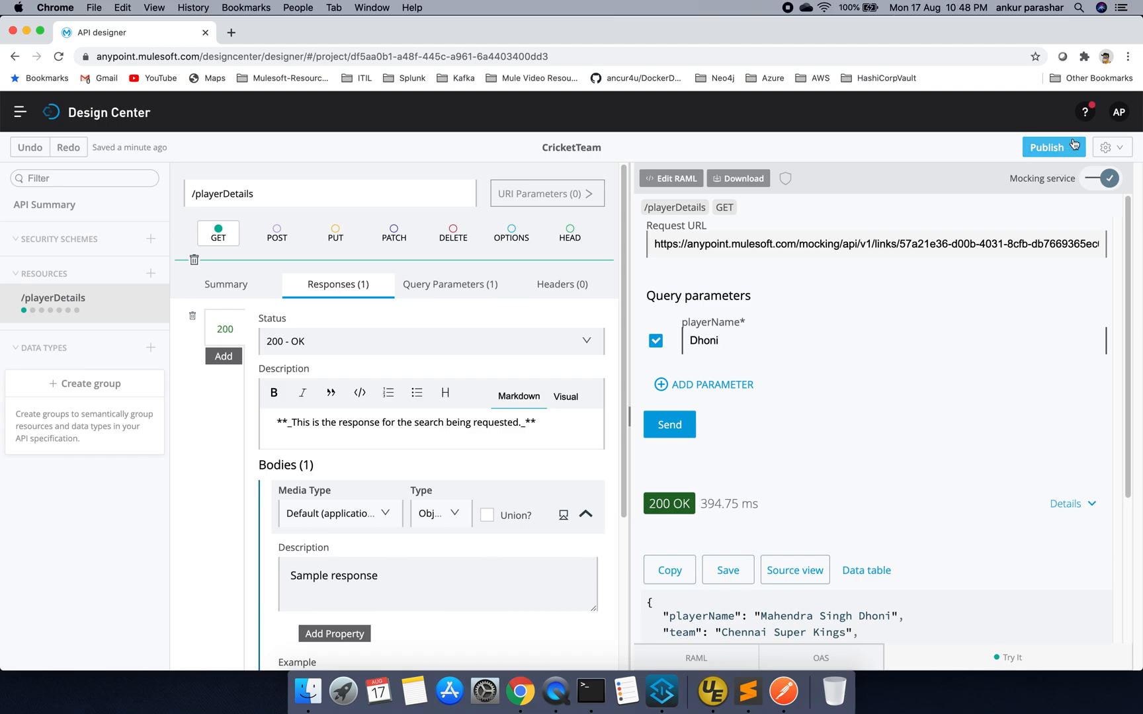
# Publish CricketTeam to Exchange as asset version 1.0.0 and dismiss the success message
pyautogui.click(1053, 146)
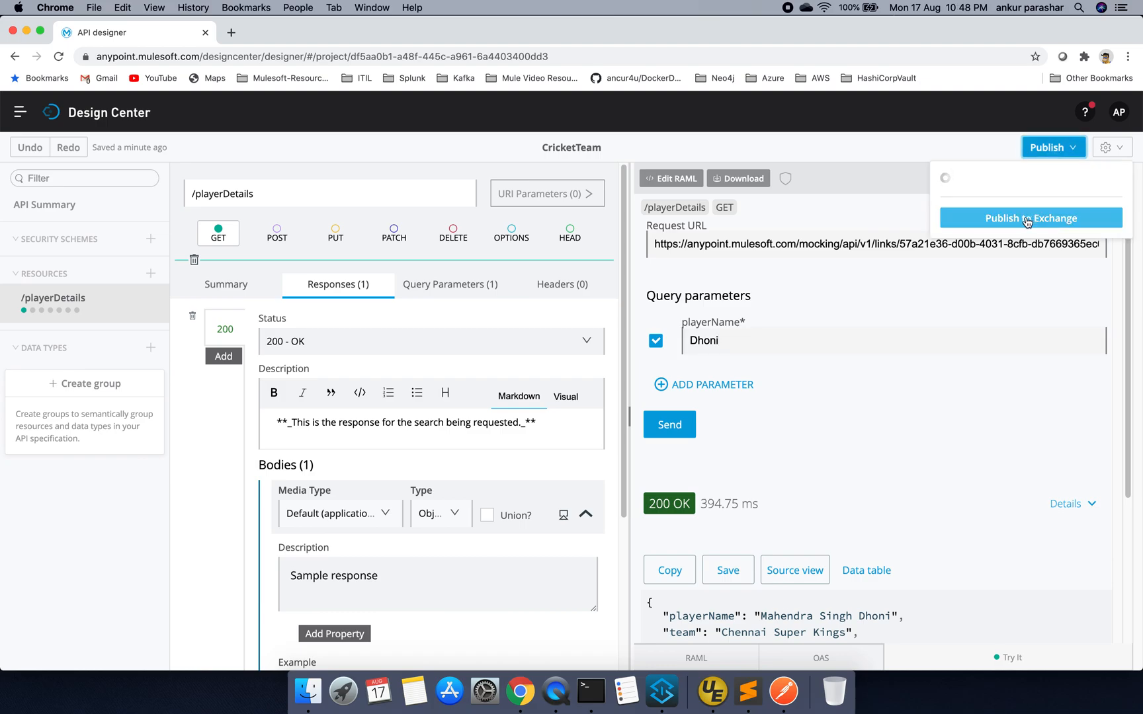
pyautogui.click(1030, 218)
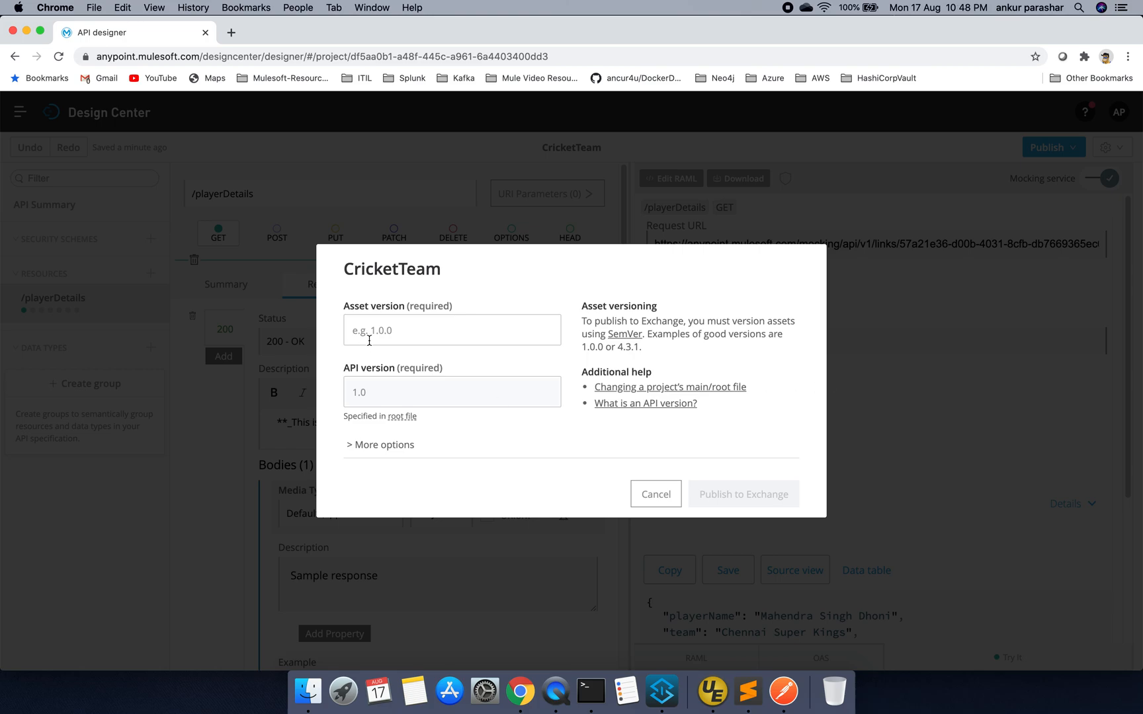
pyautogui.write('1.0.0')
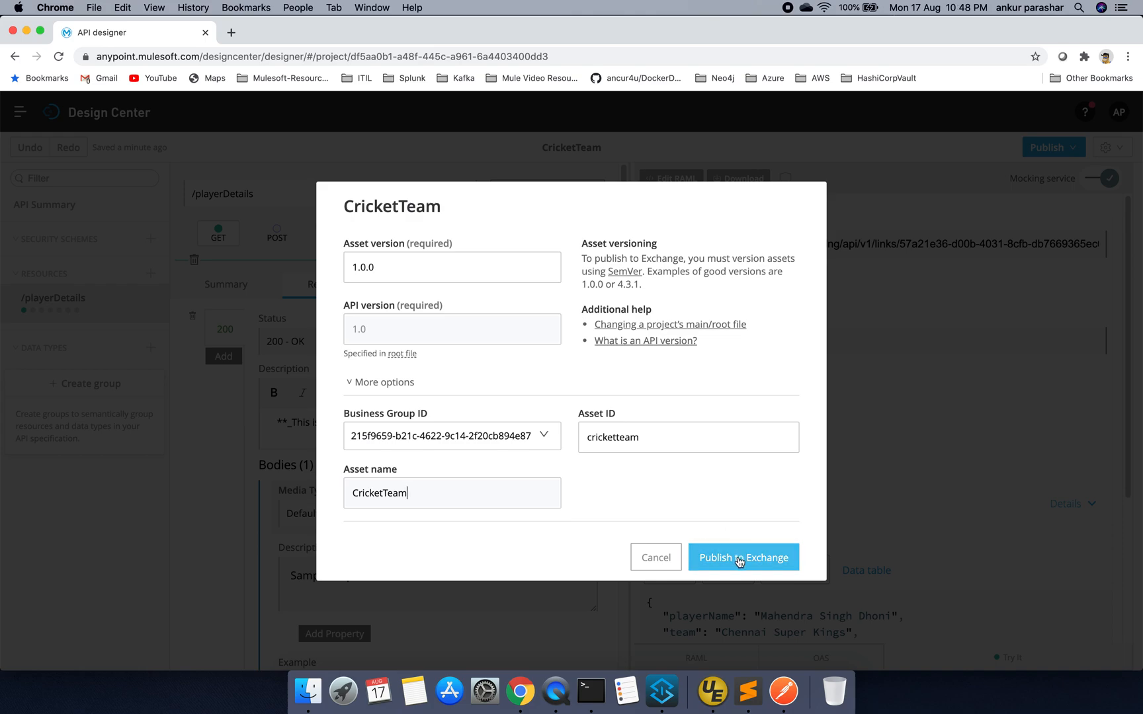
pyautogui.click(744, 557)
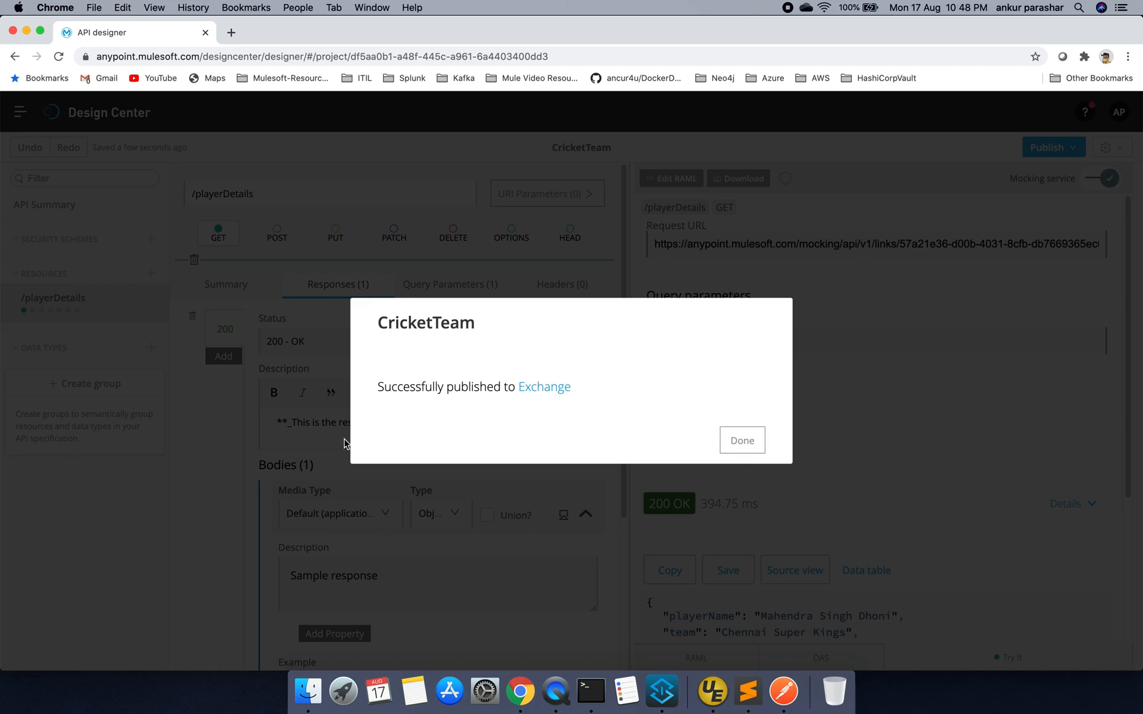
pyautogui.moveTo(438, 299)
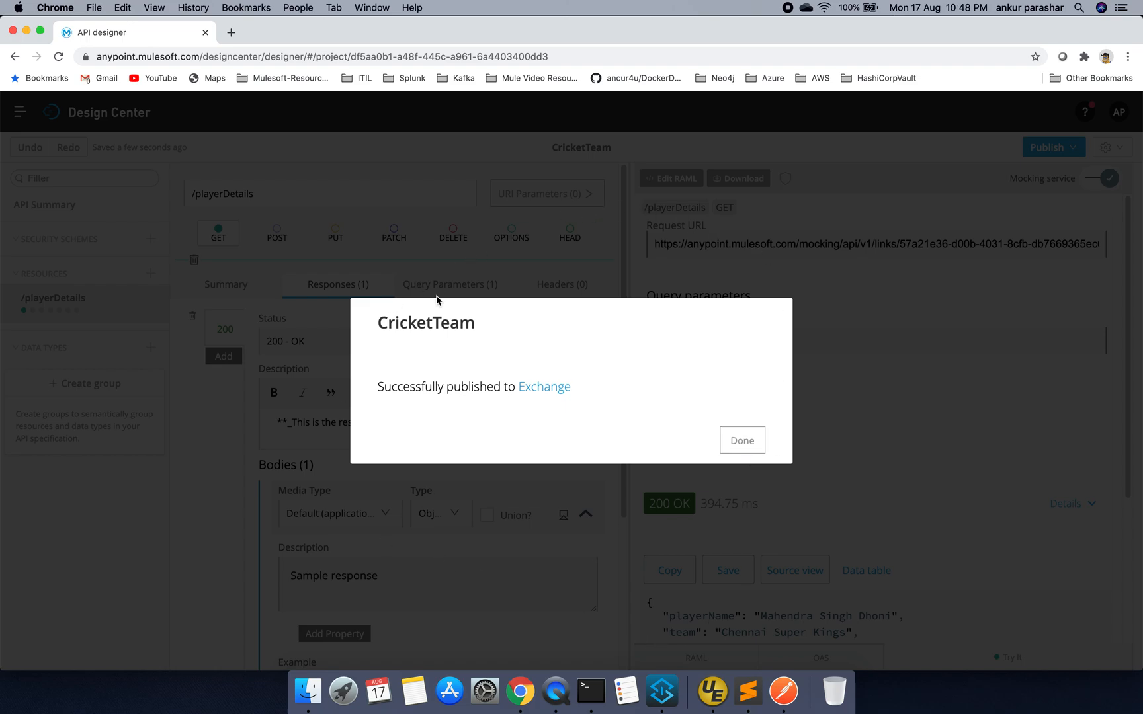
pyautogui.moveTo(806, 318)
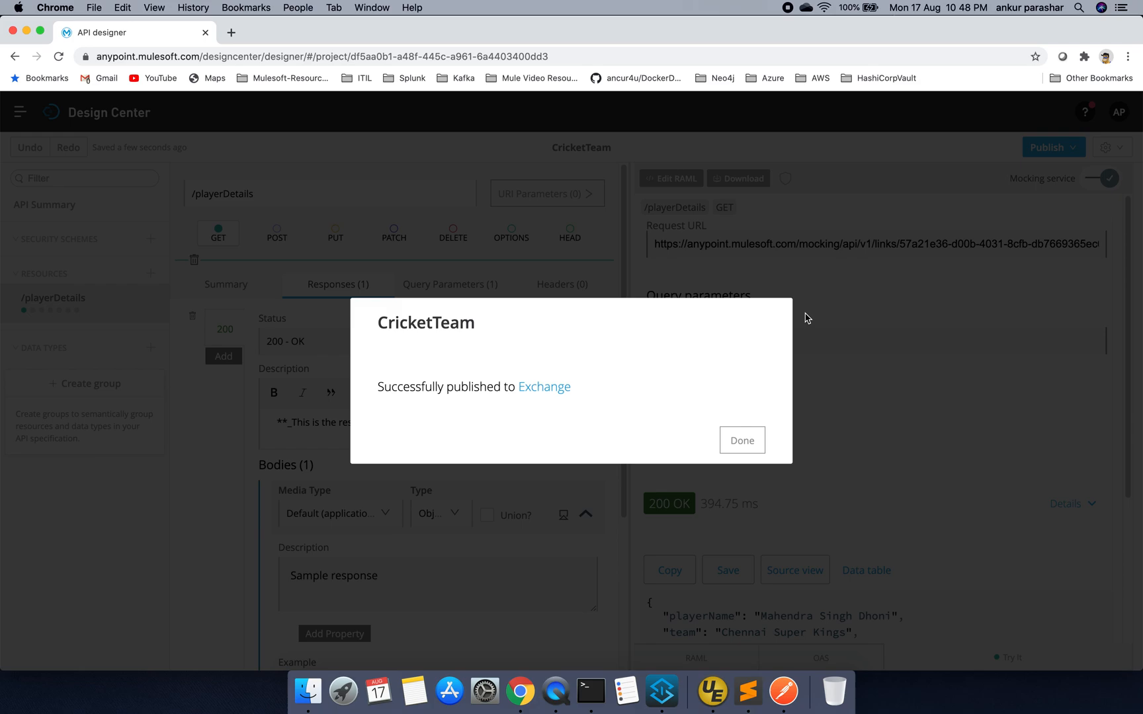
pyautogui.click(742, 440)
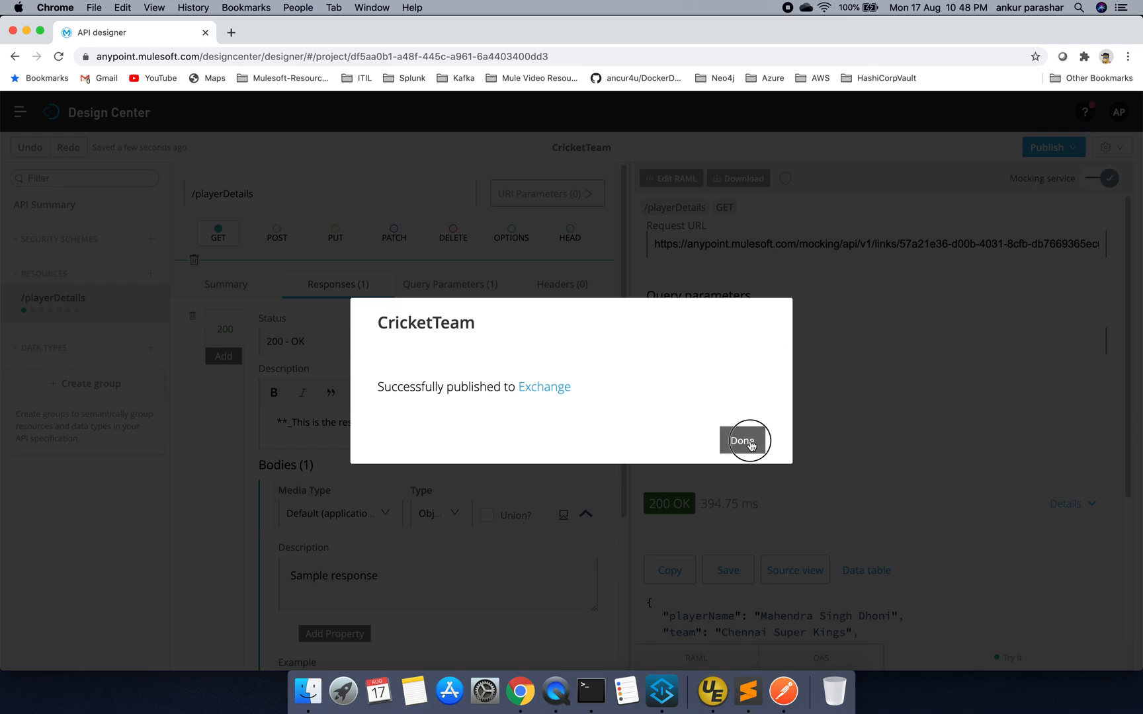
pyautogui.click(747, 441)
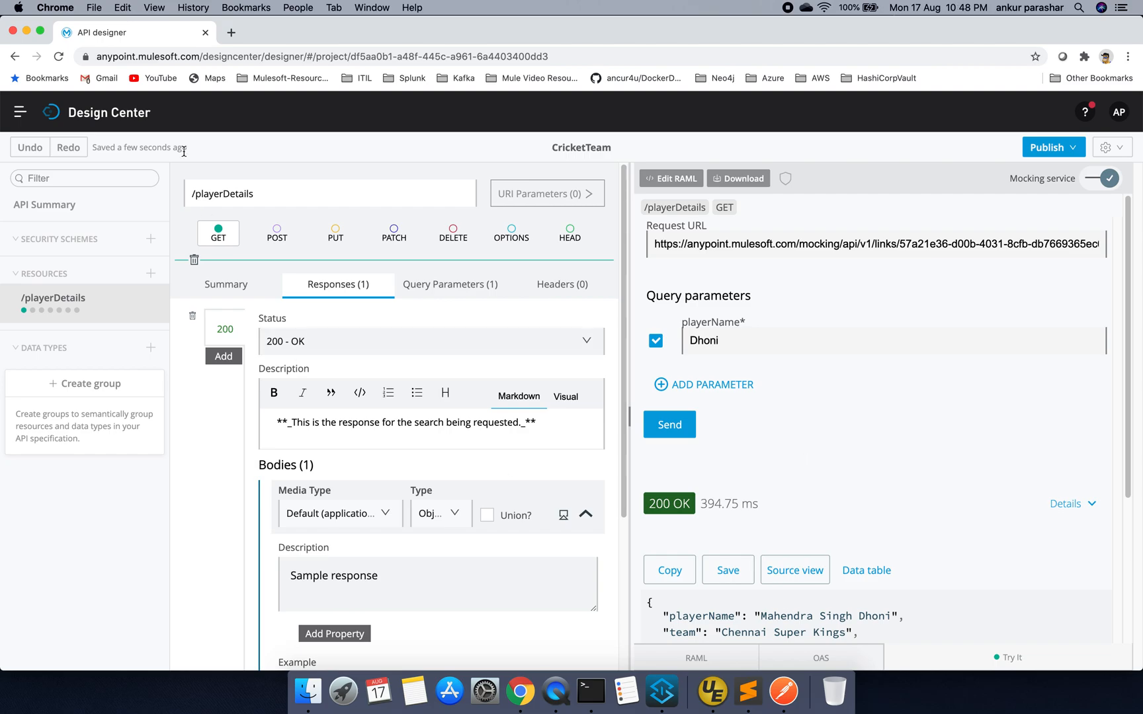
# Open the CricketTeam asset in Exchange, view its API instances, and send a playerDetails test request
pyautogui.click(26, 111)
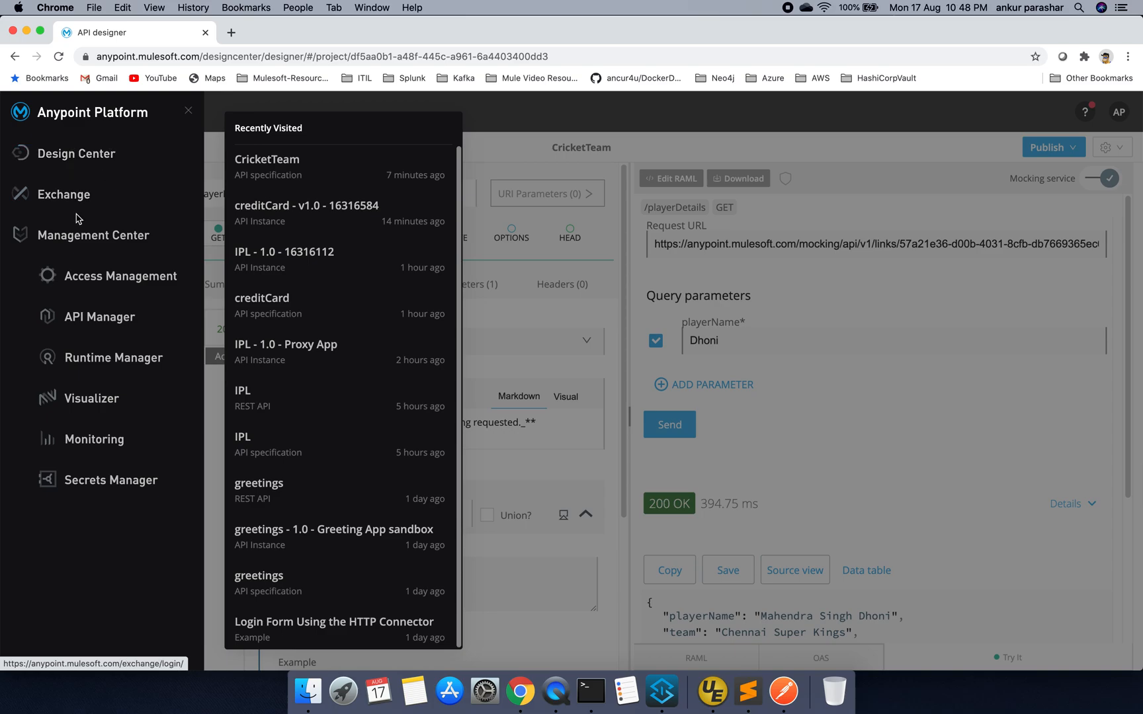
pyautogui.click(63, 195)
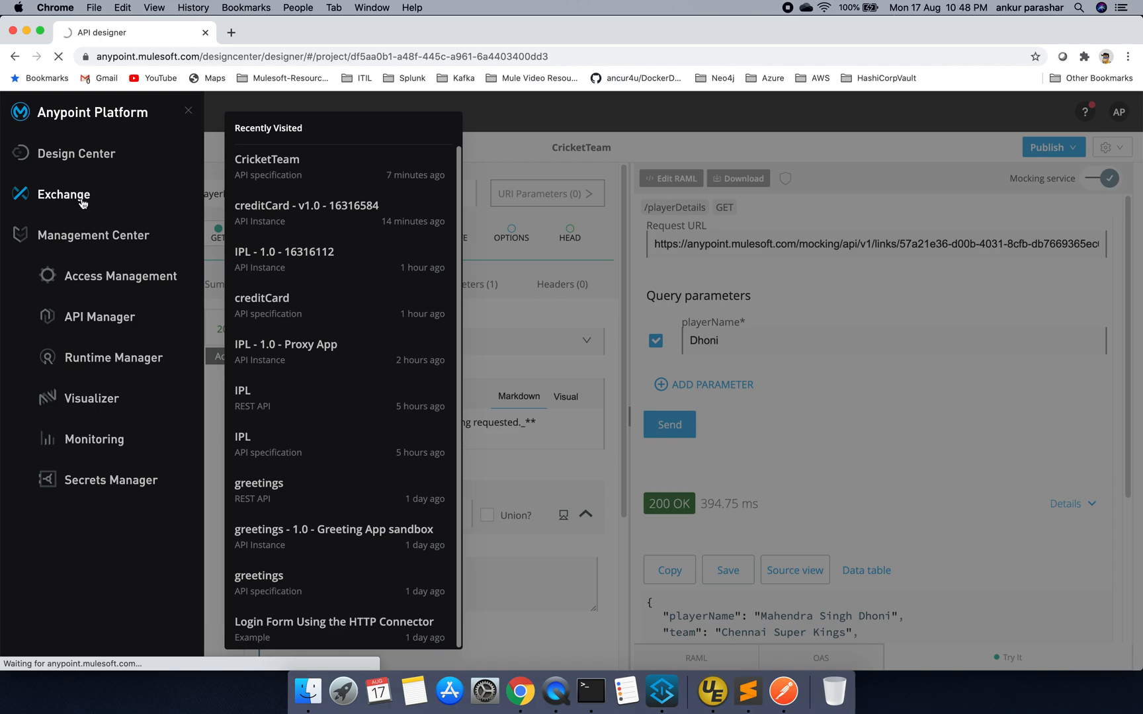
pyautogui.click(63, 194)
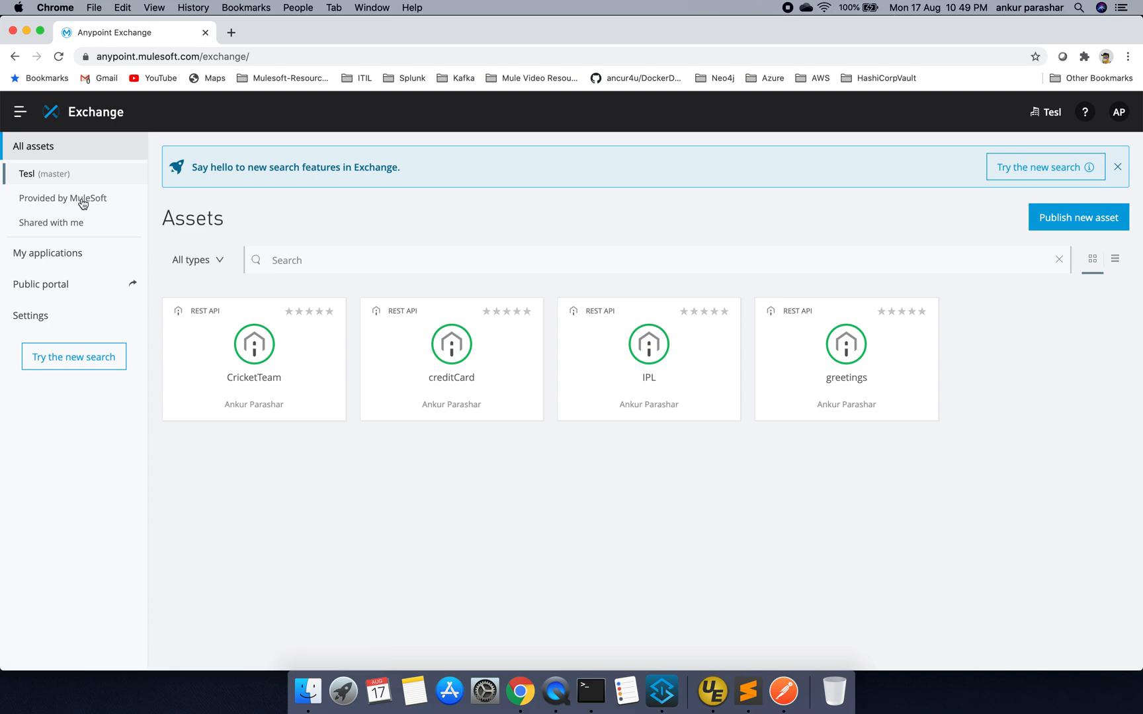
pyautogui.moveTo(290, 407)
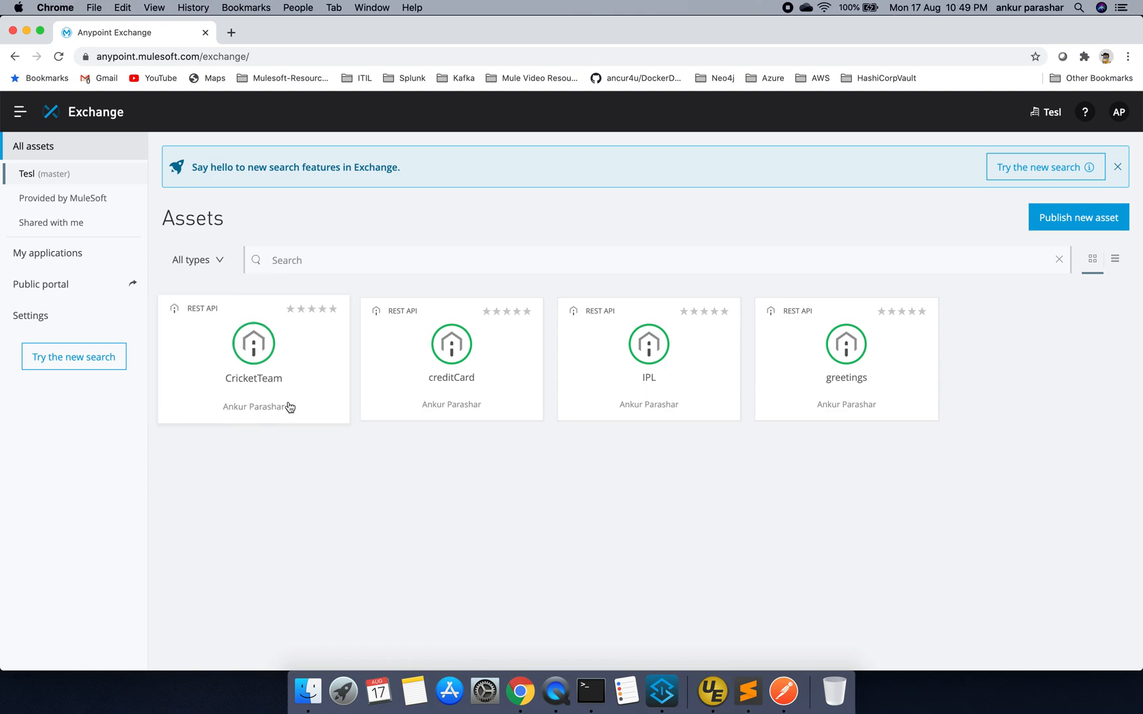
pyautogui.moveTo(188, 397)
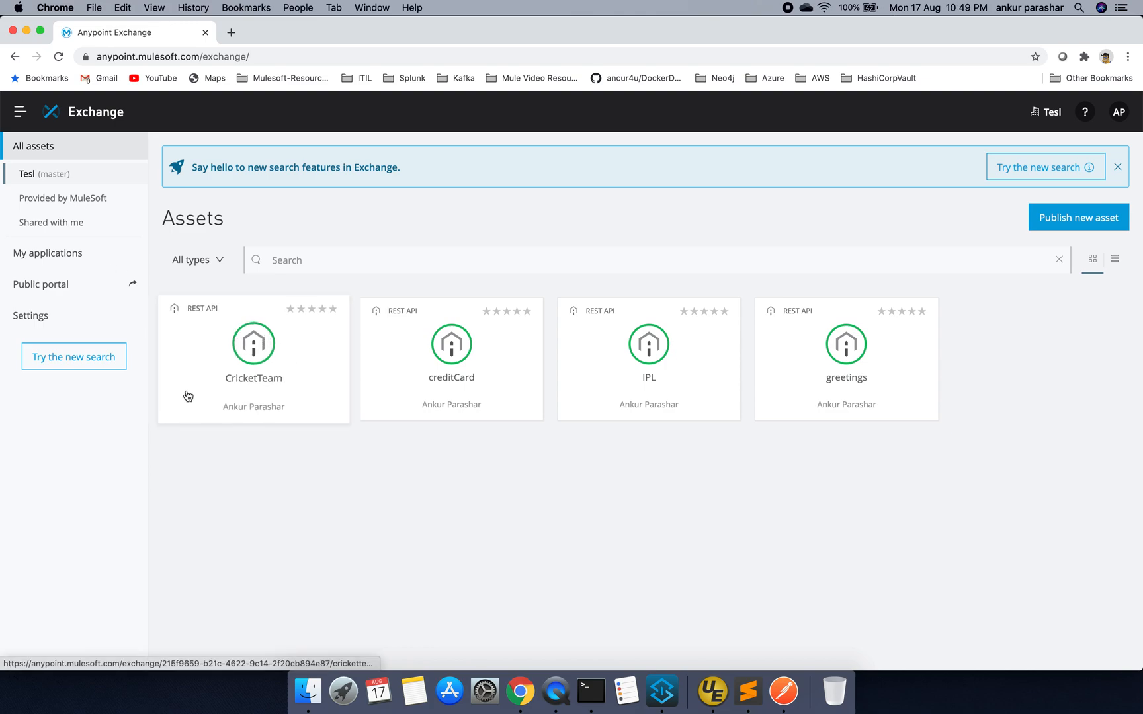
pyautogui.click(254, 343)
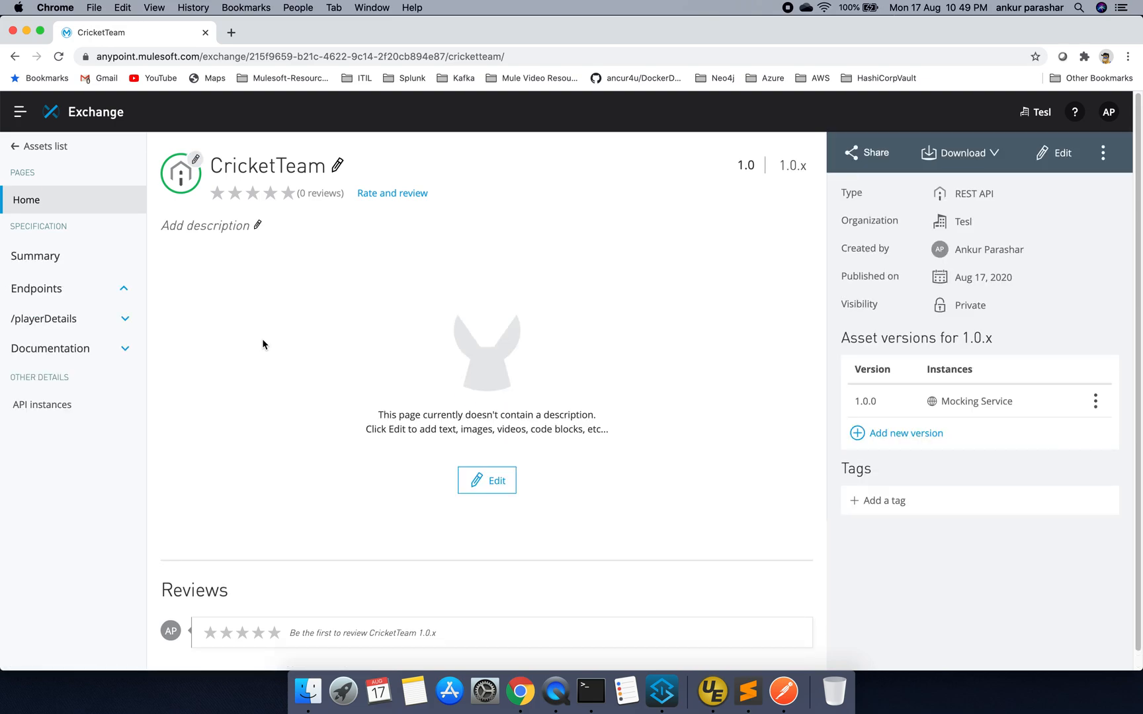
pyautogui.moveTo(59, 424)
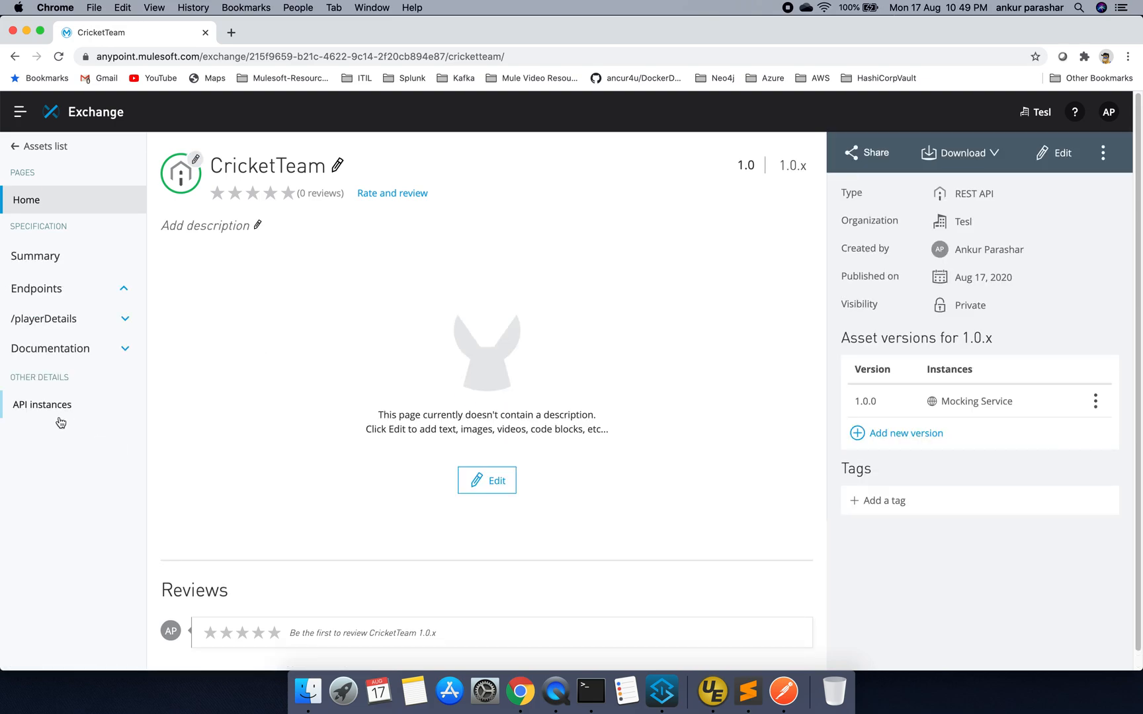
pyautogui.click(41, 405)
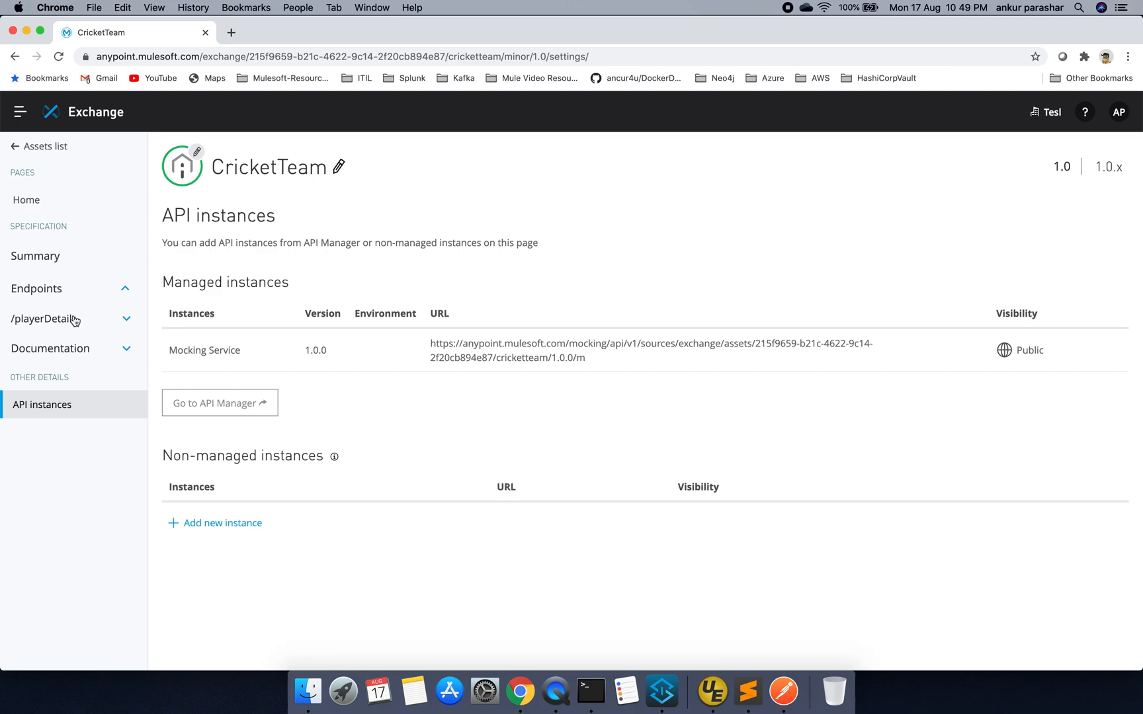
pyautogui.click(41, 319)
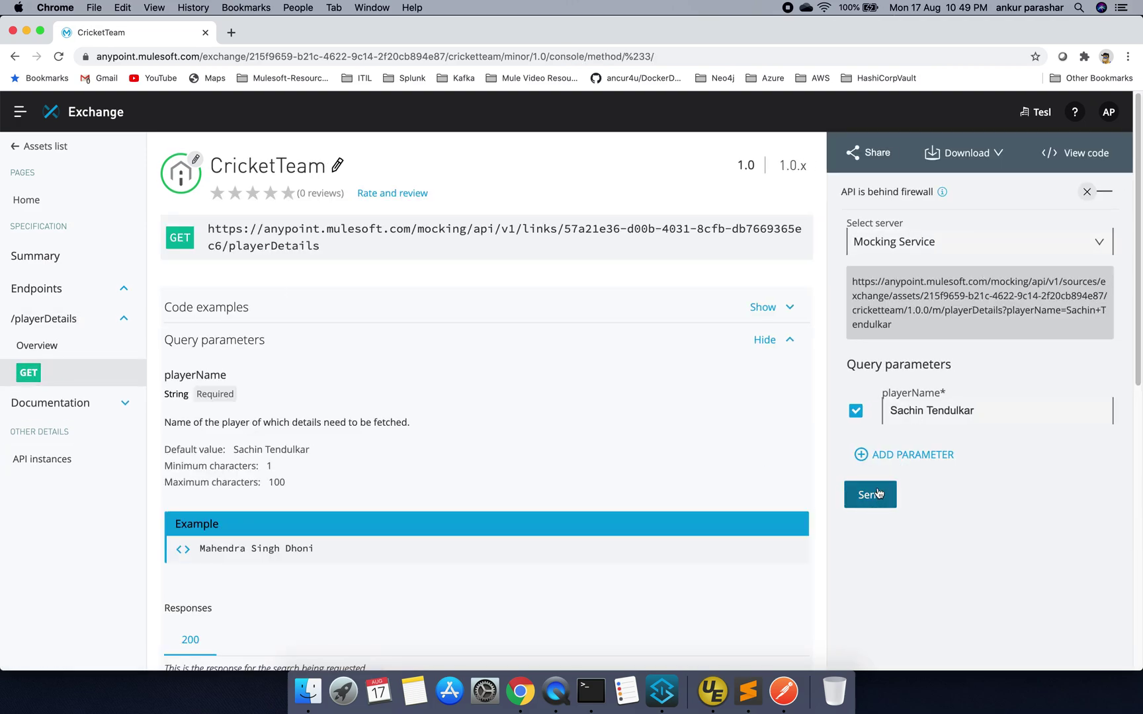
pyautogui.click(870, 495)
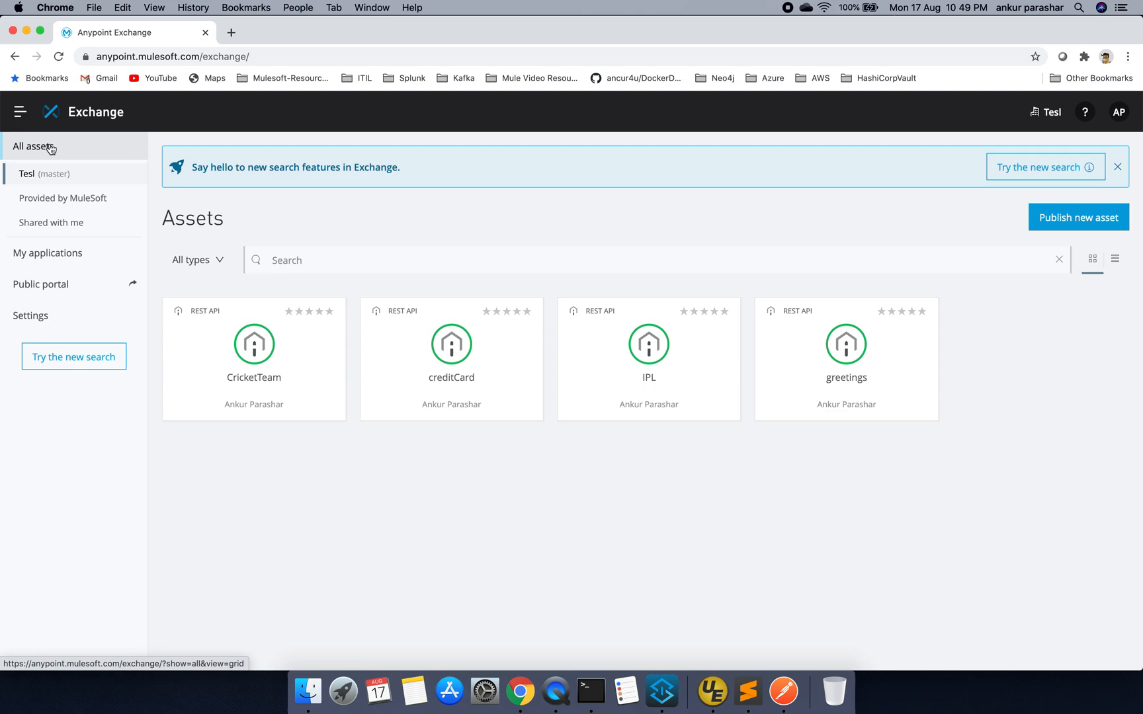
pyautogui.moveTo(61, 285)
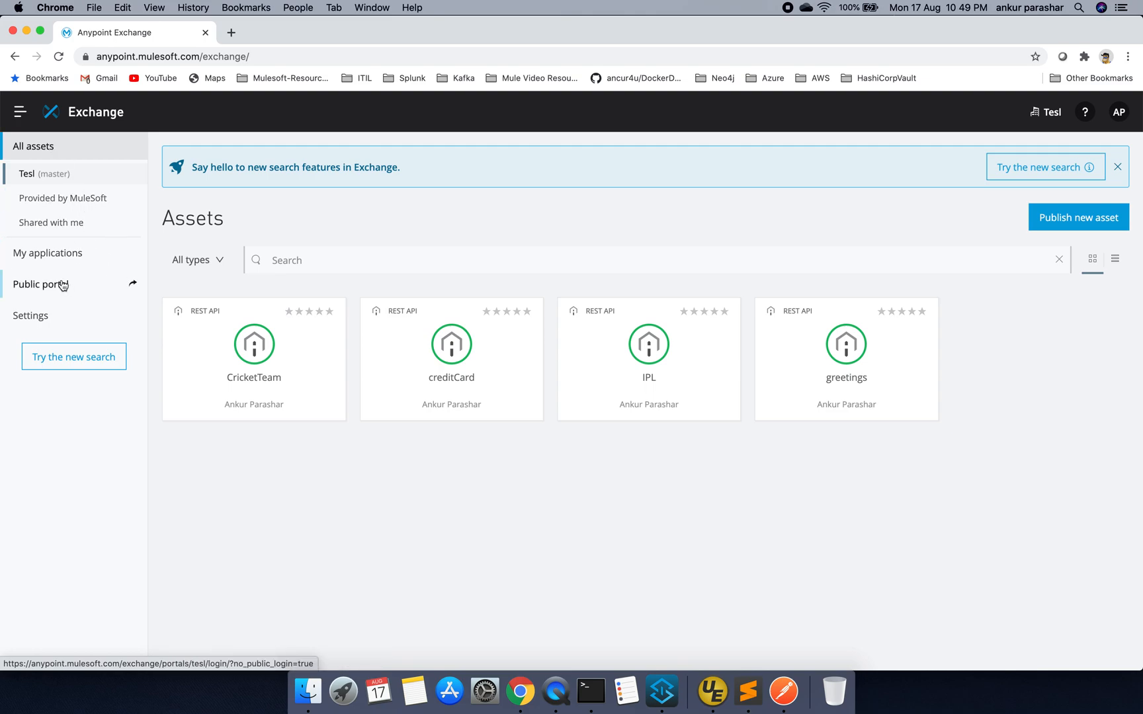
pyautogui.moveTo(213, 359)
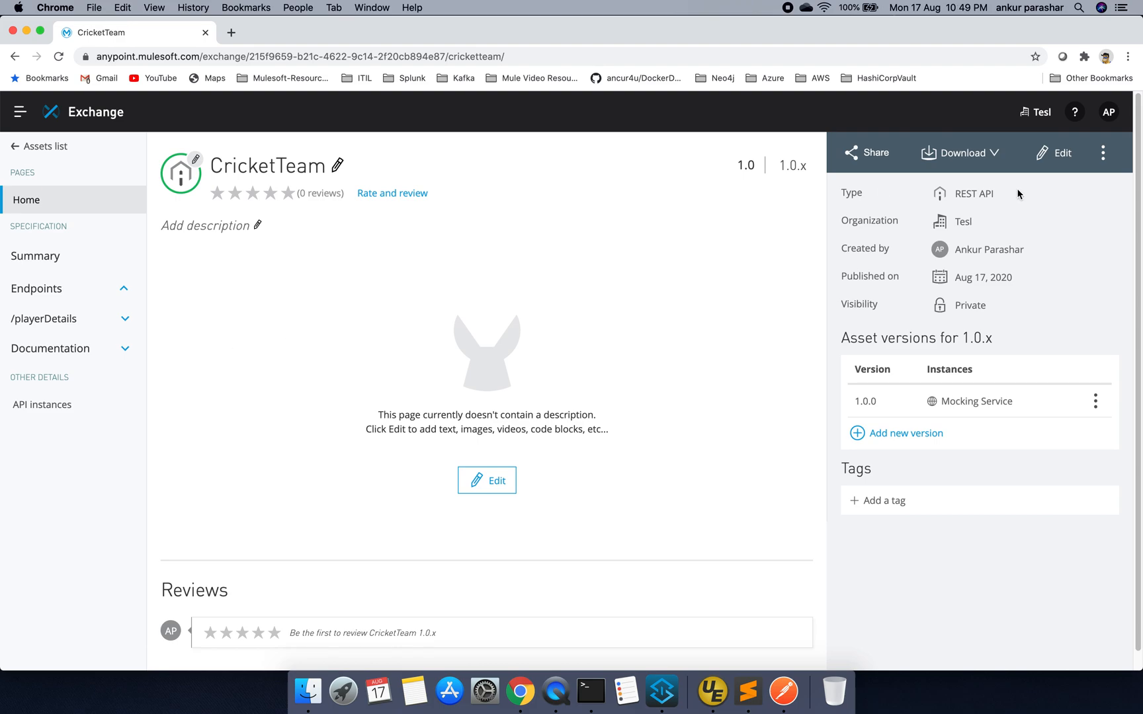
# Share CricketTeam version 1.0 on the public portal and save the change
pyautogui.click(869, 153)
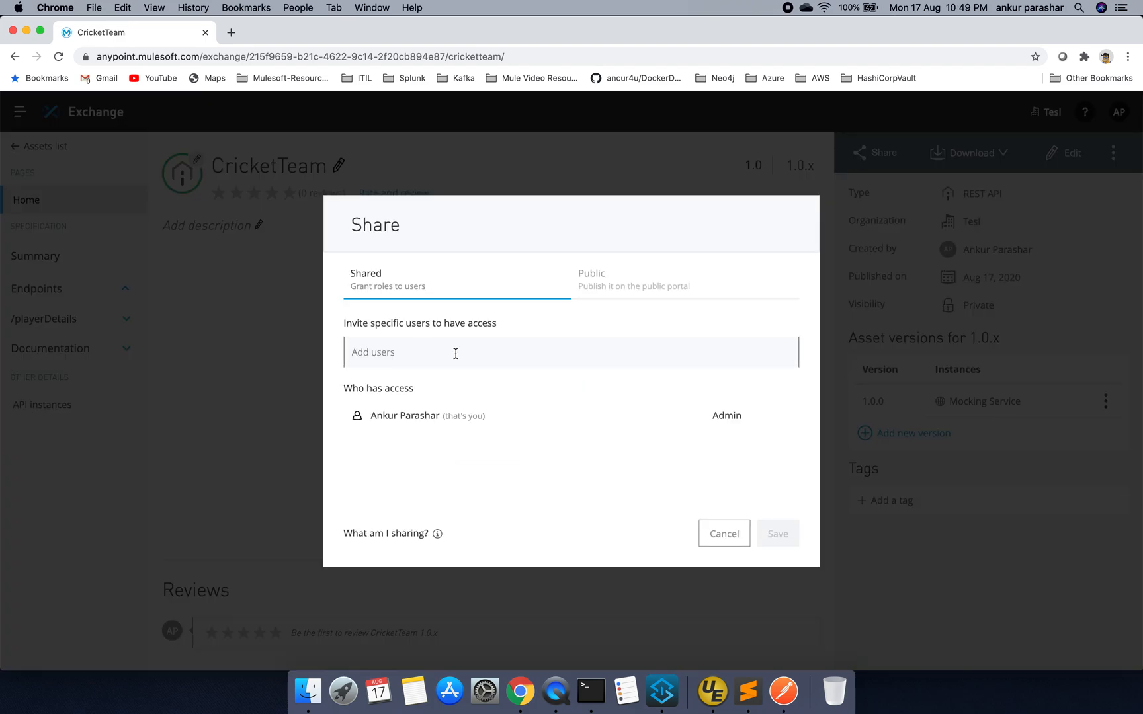
pyautogui.click(619, 273)
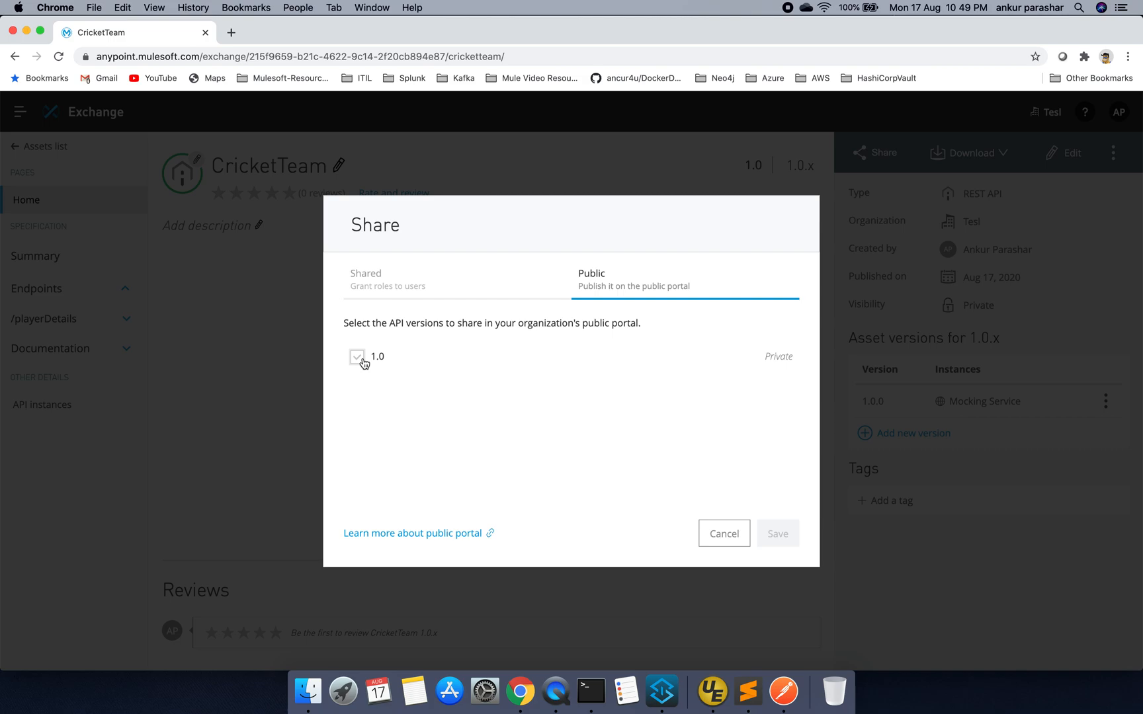
pyautogui.click(357, 356)
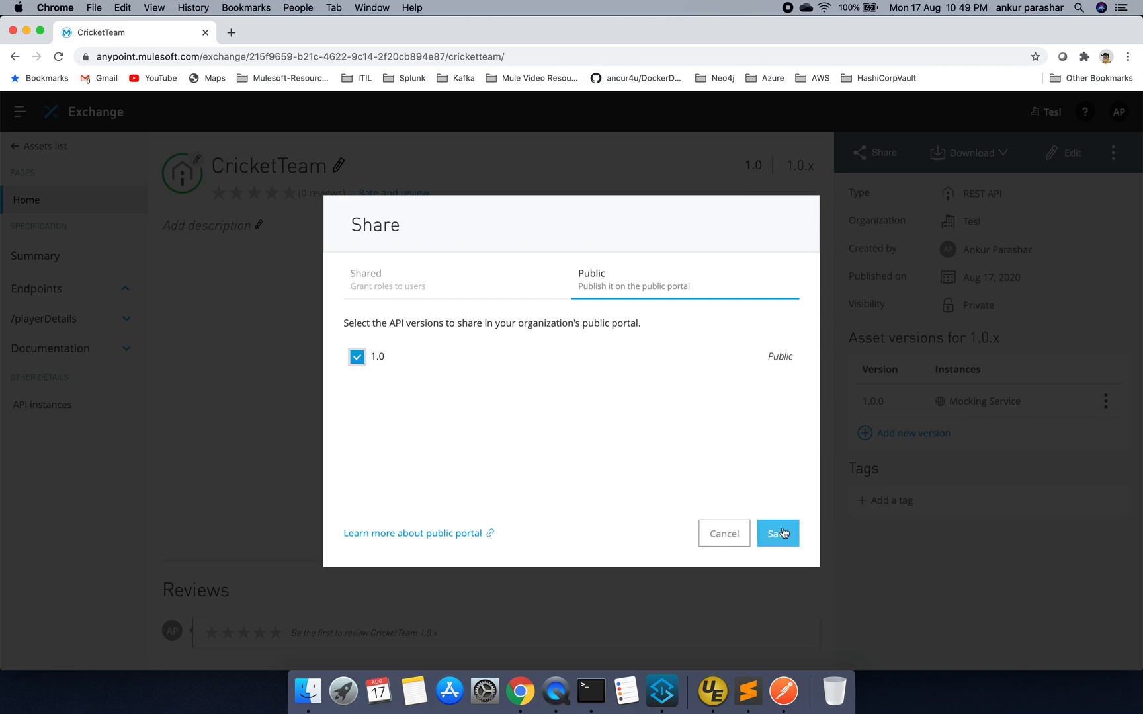
pyautogui.click(778, 534)
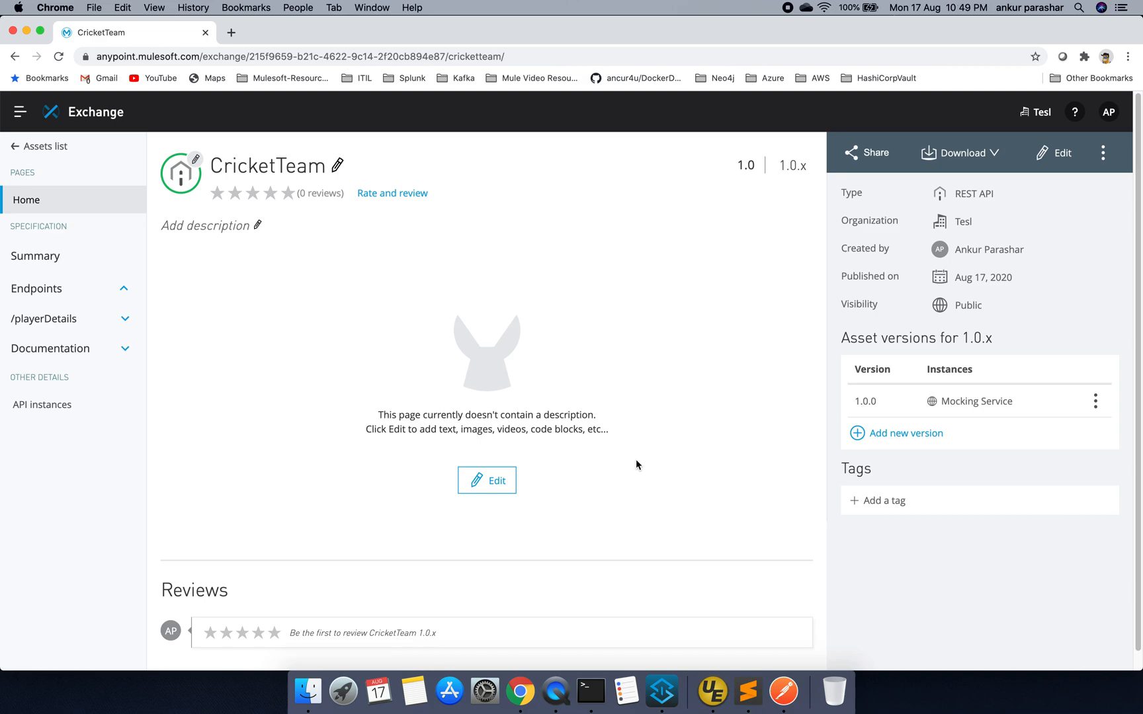
pyautogui.moveTo(22, 113)
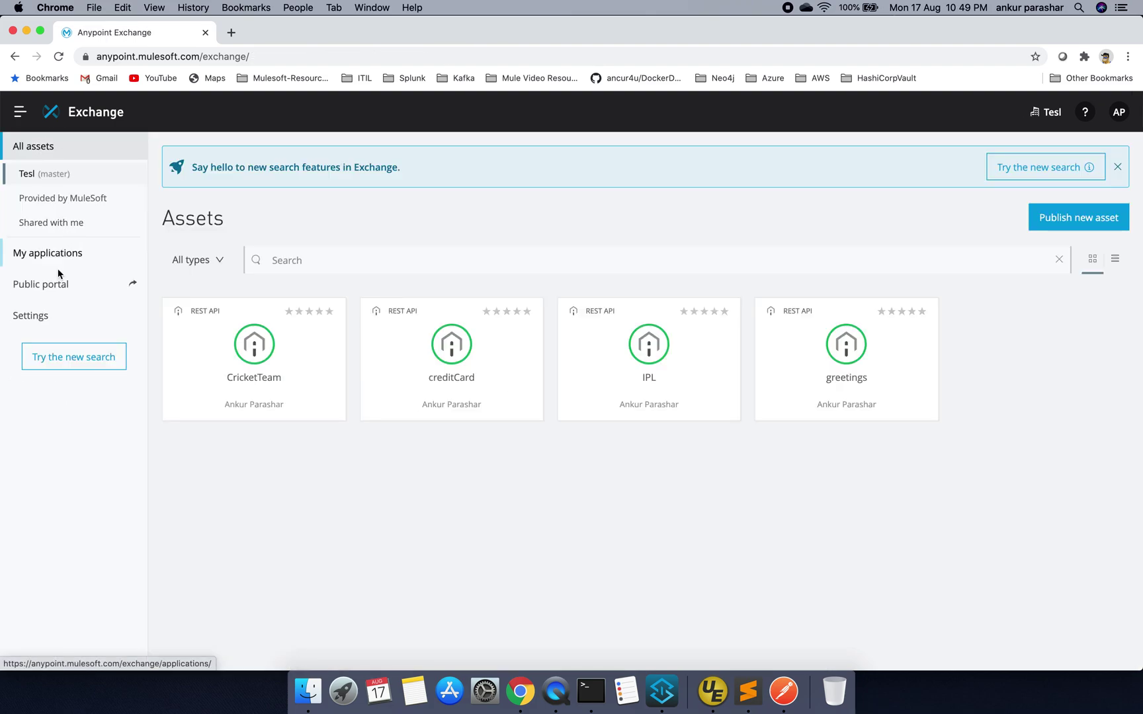
# Open CricketTeam on the public portal and browse its documentation to GET /playerDetails
pyautogui.click(254, 344)
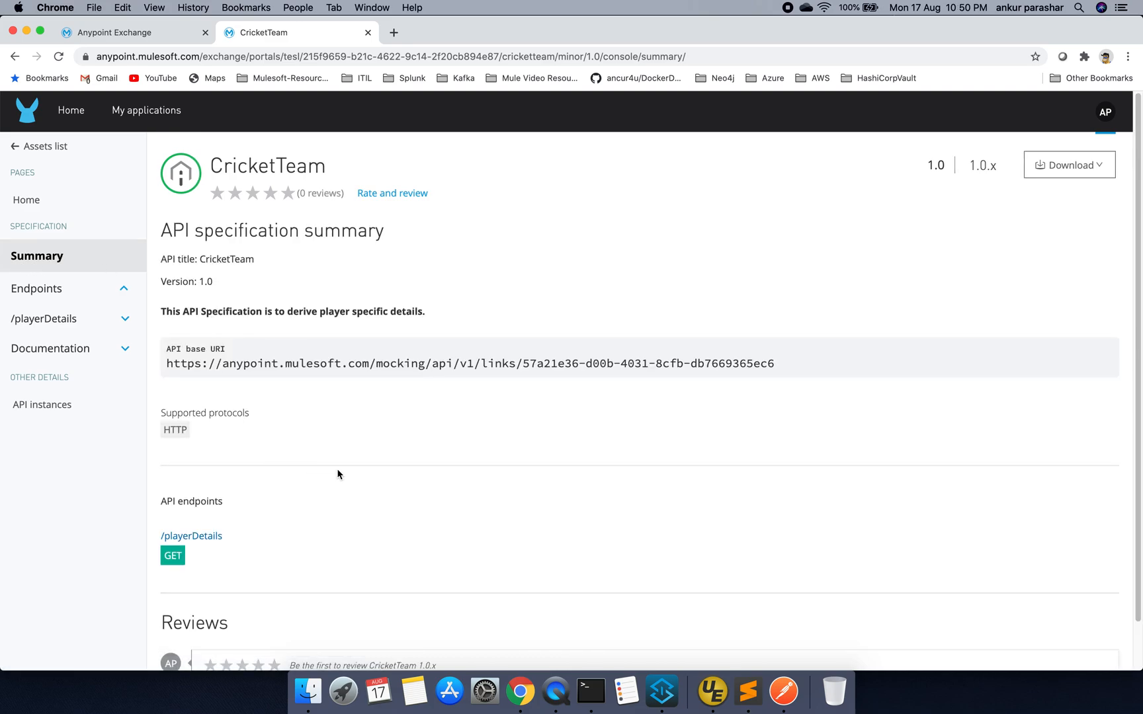
pyautogui.scroll(-3)
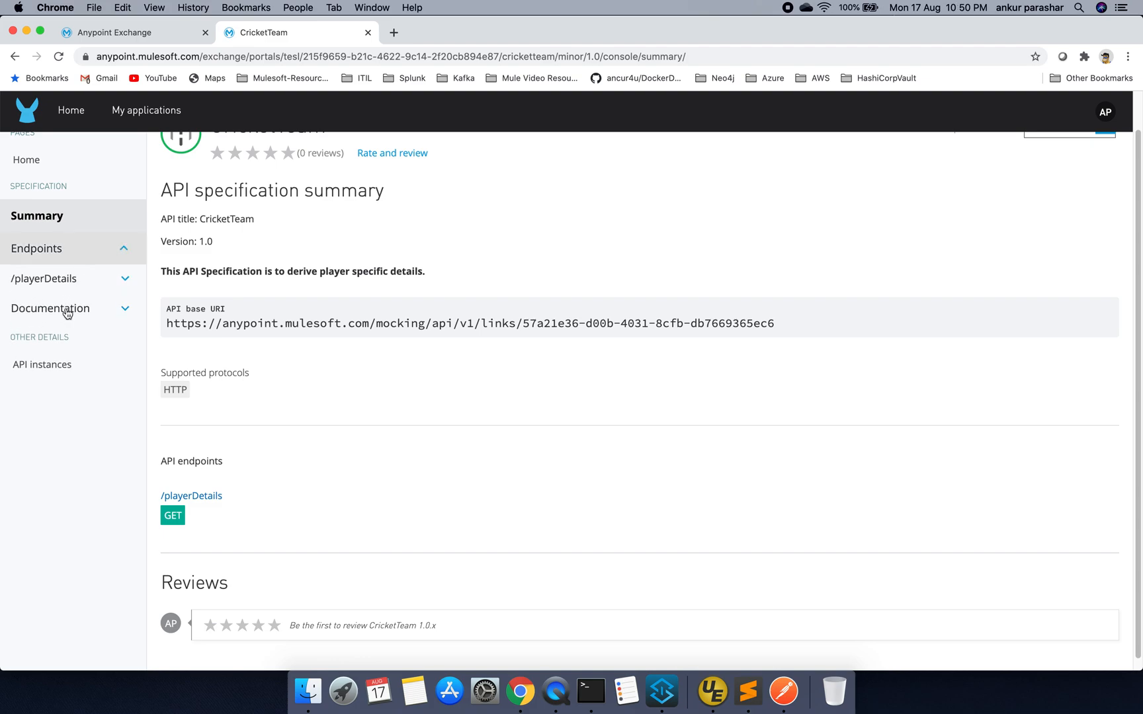
pyautogui.click(50, 308)
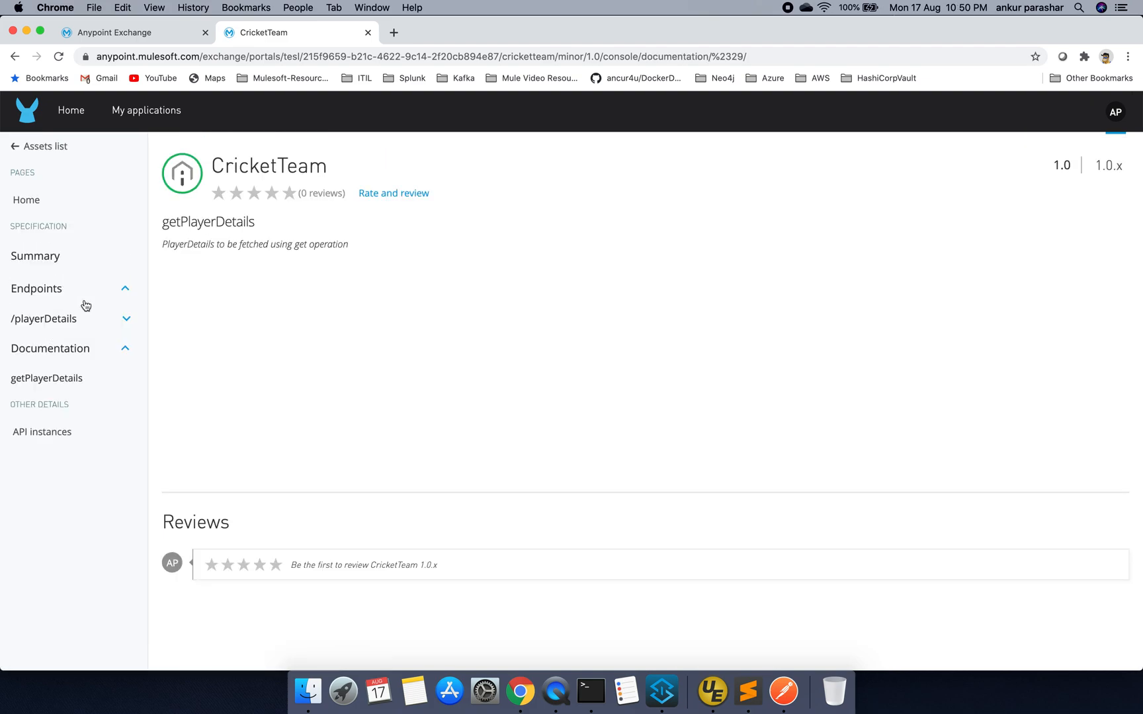
pyautogui.moveTo(87, 363)
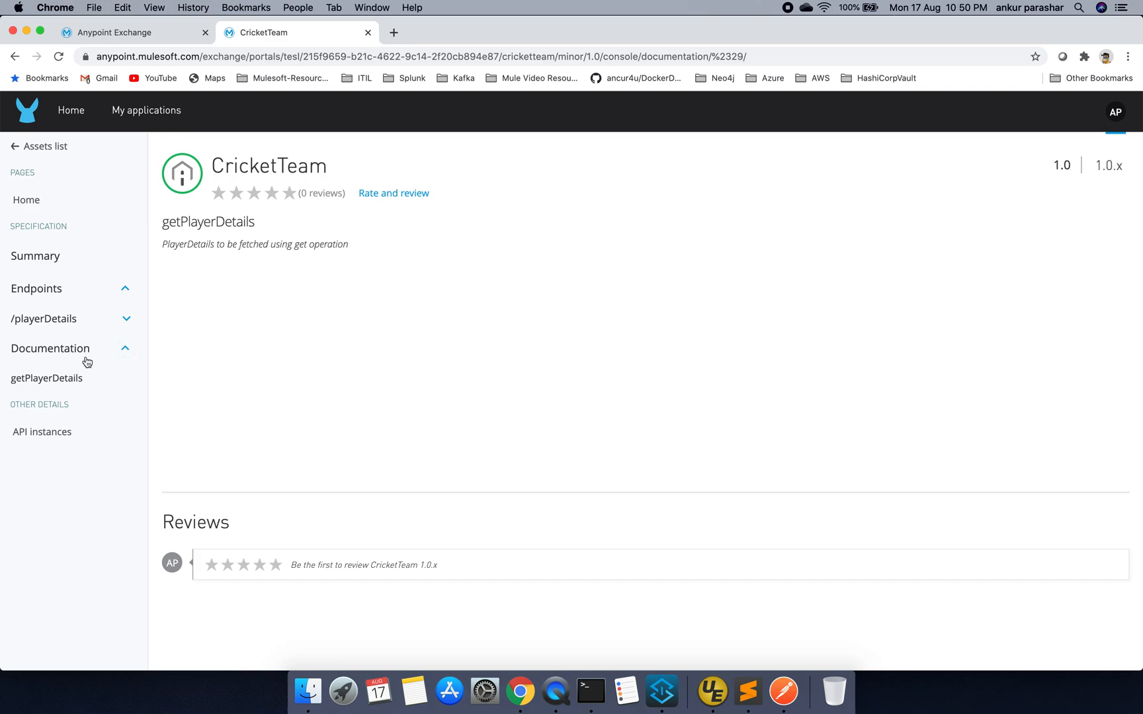
pyautogui.click(45, 318)
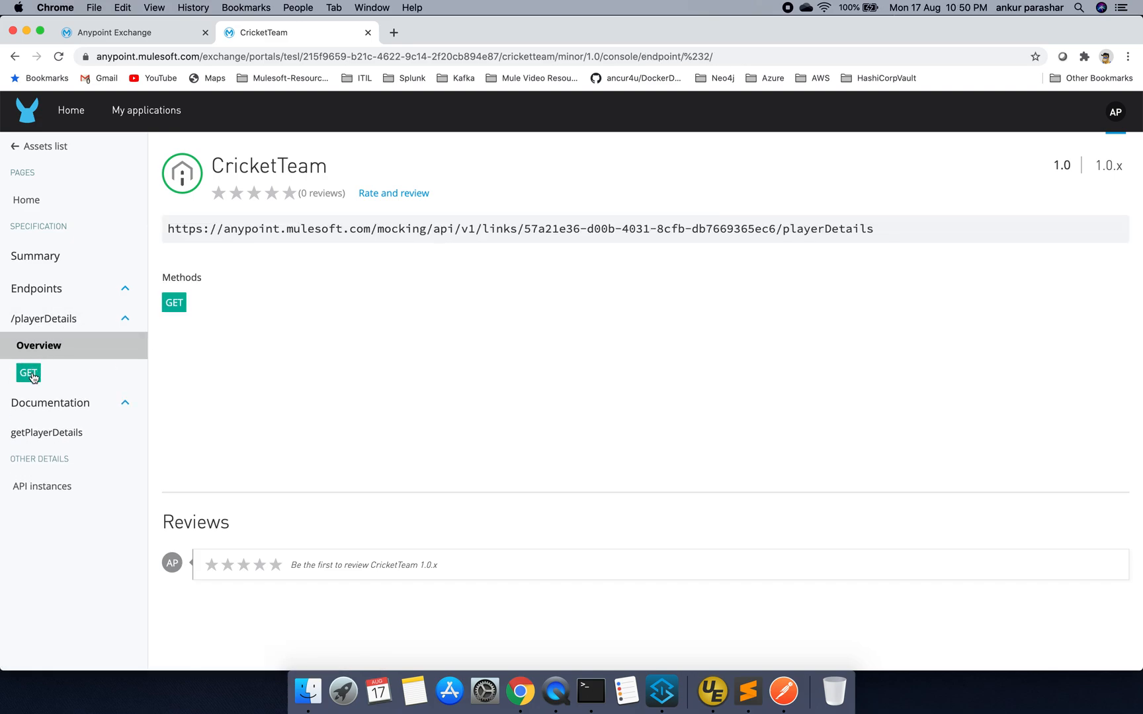
pyautogui.click(28, 372)
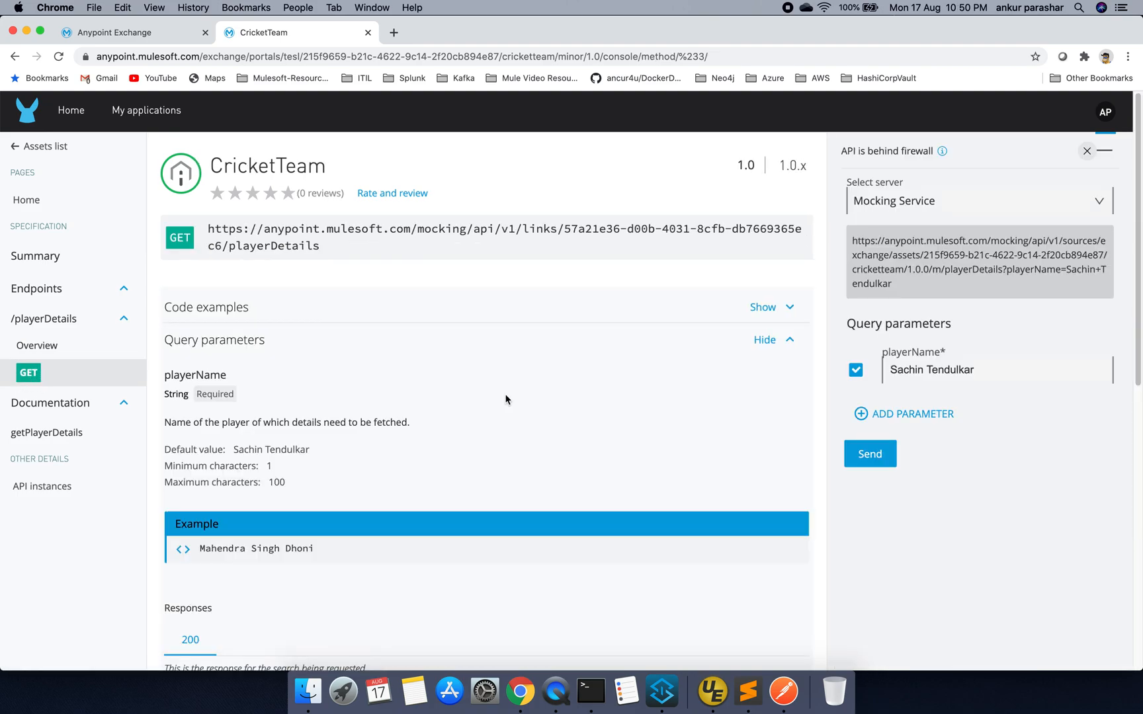
pyautogui.moveTo(793, 404)
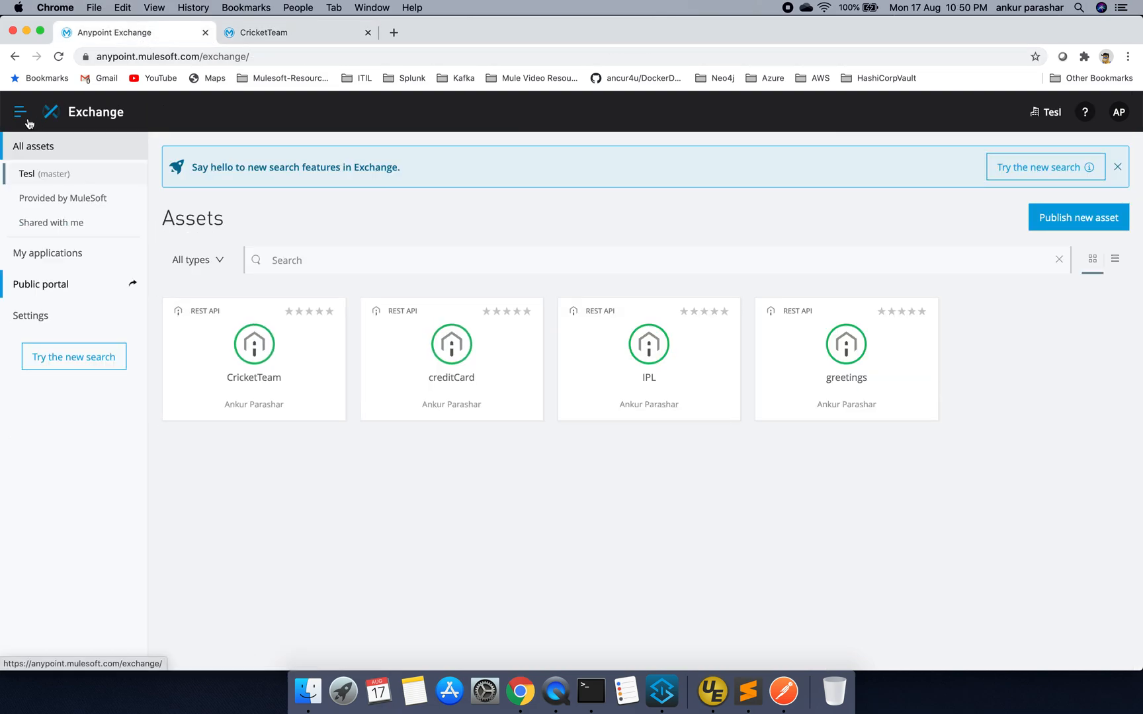
# Navigate to Design Center and reopen the CricketTeam project from the Projects list
pyautogui.click(22, 111)
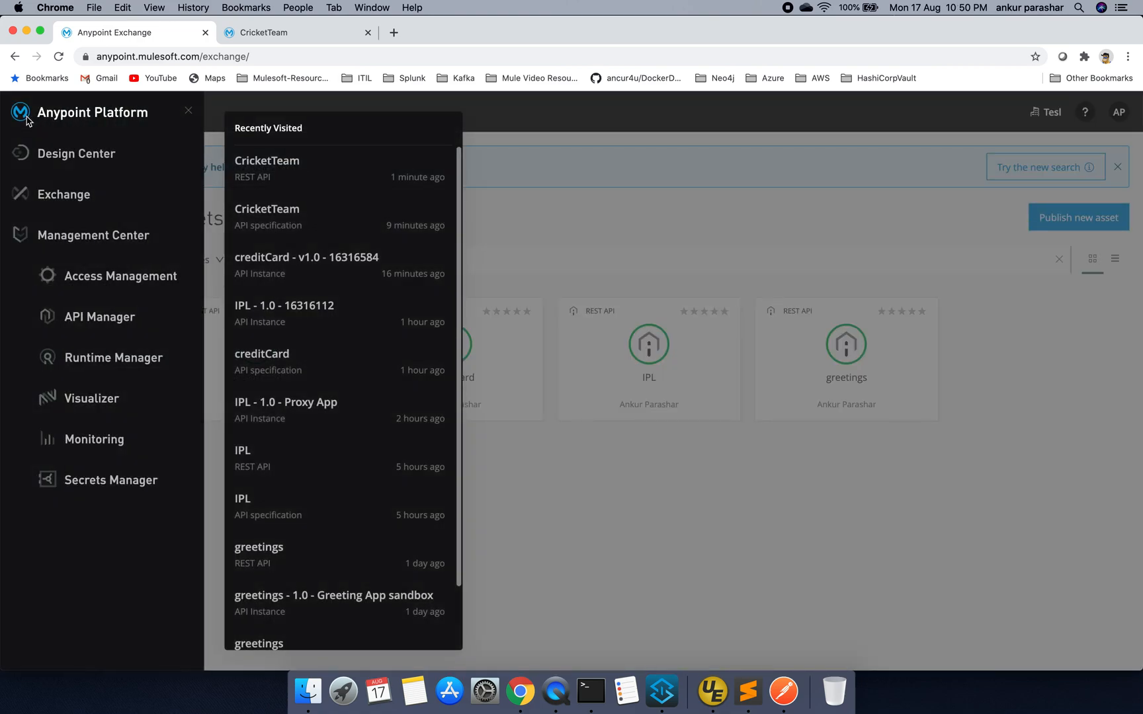
pyautogui.click(76, 154)
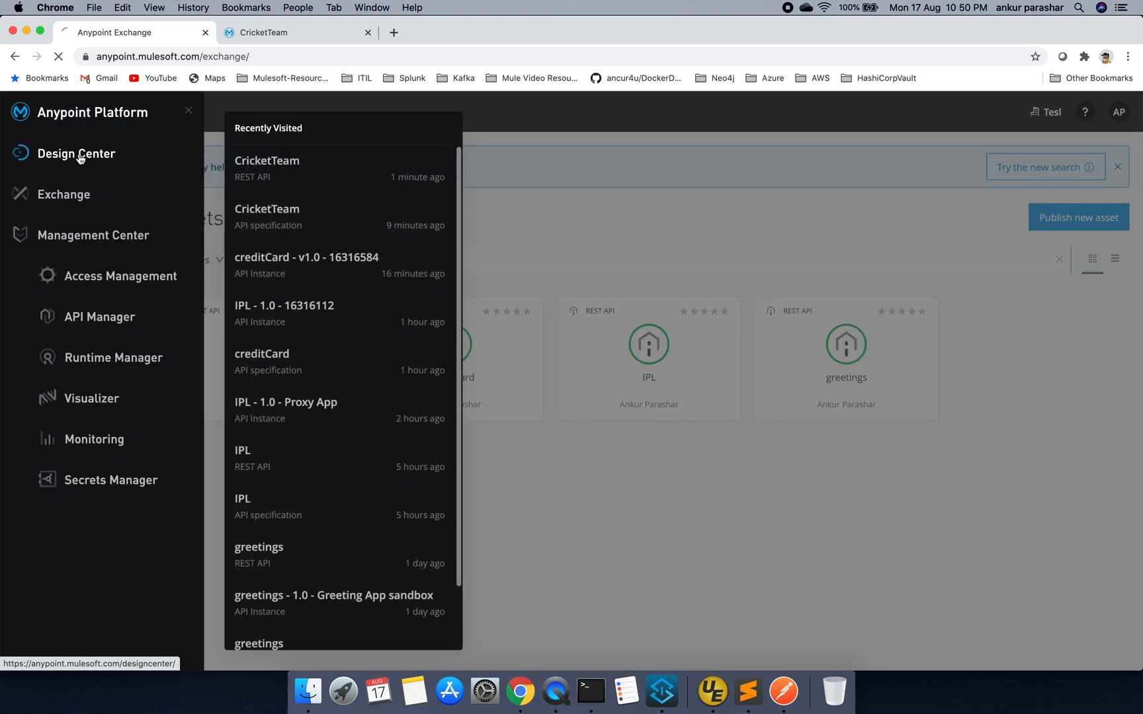
pyautogui.click(76, 154)
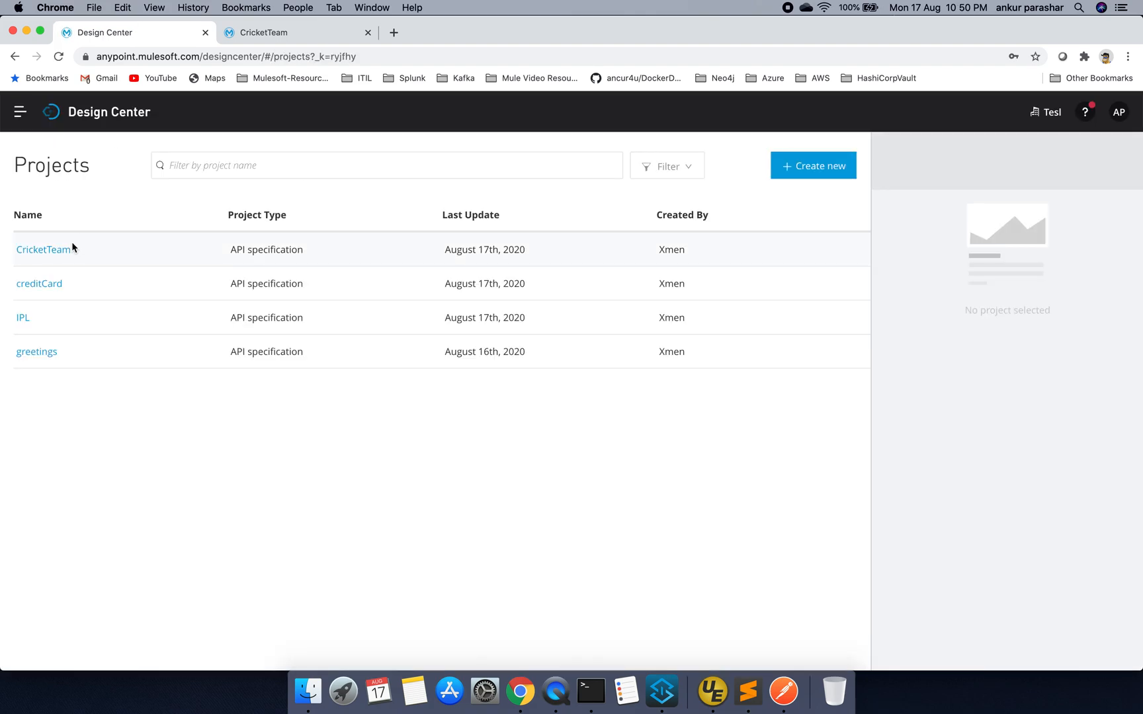
pyautogui.click(42, 249)
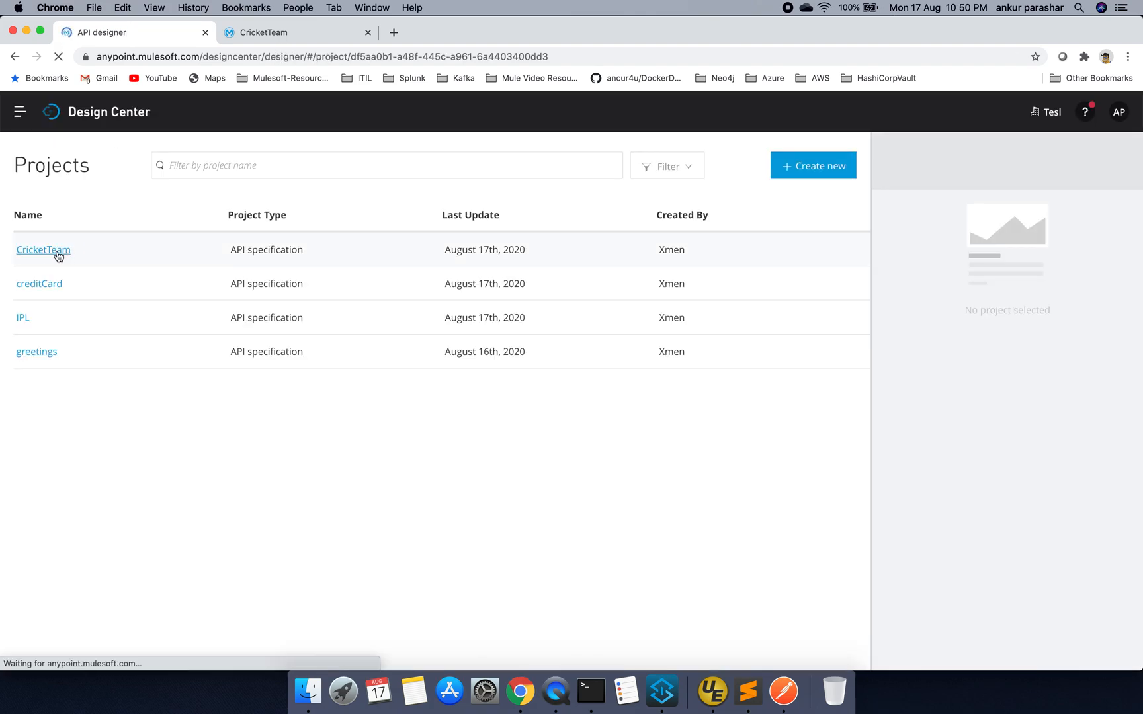
pyautogui.click(42, 249)
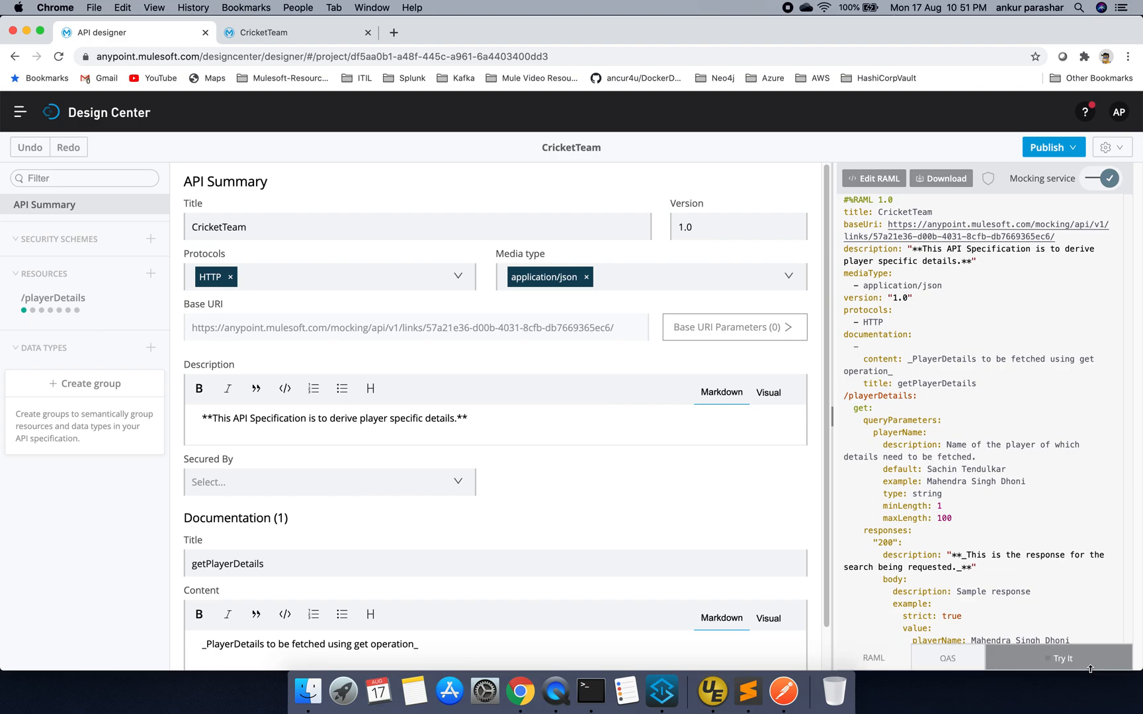
# Scroll through the CricketTeam spec in its OAS 3.0 JSON form and compare with the RAML
pyautogui.click(947, 658)
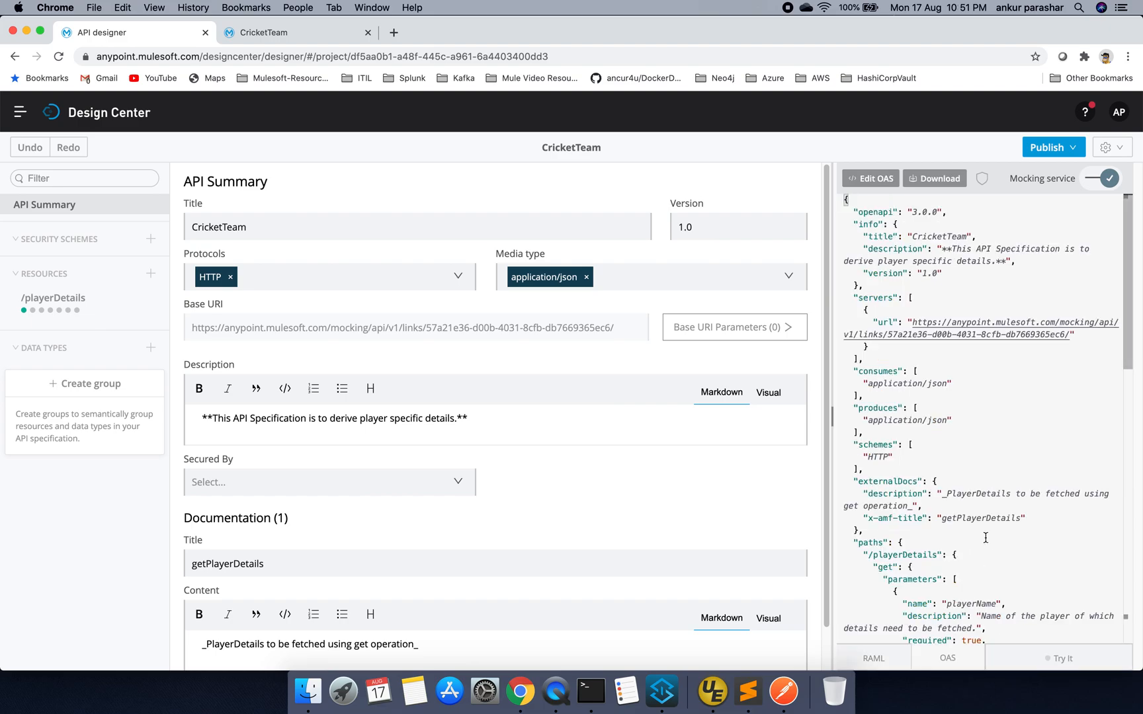
pyautogui.scroll(-3)
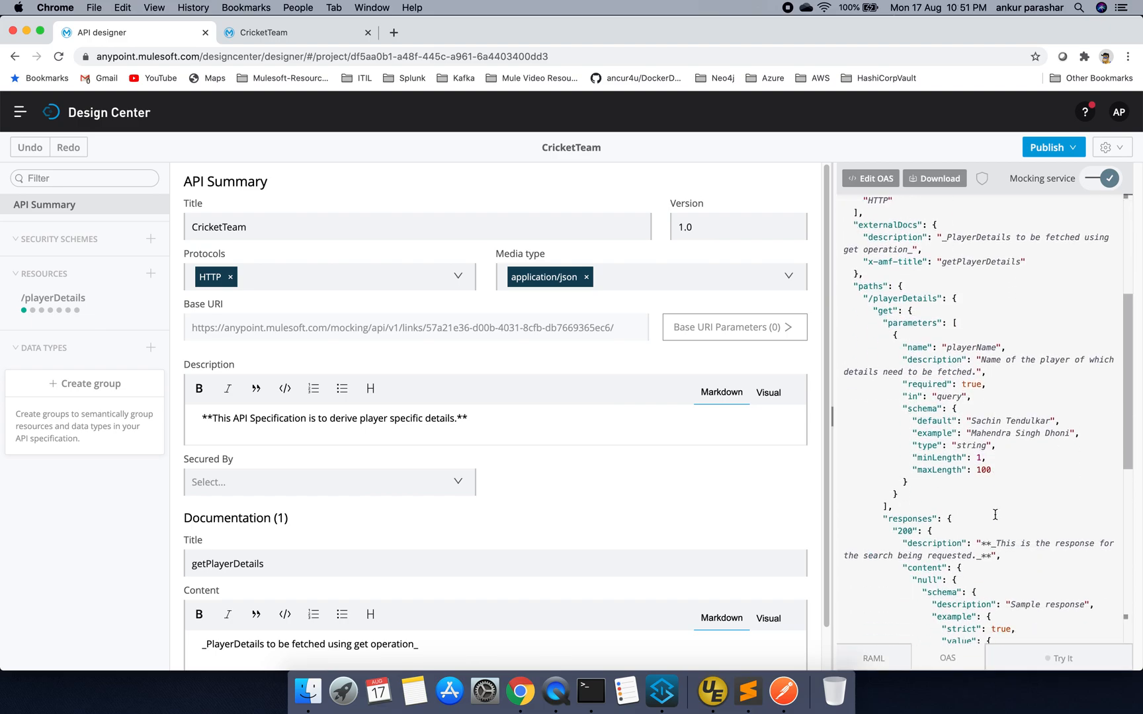
pyautogui.scroll(-3)
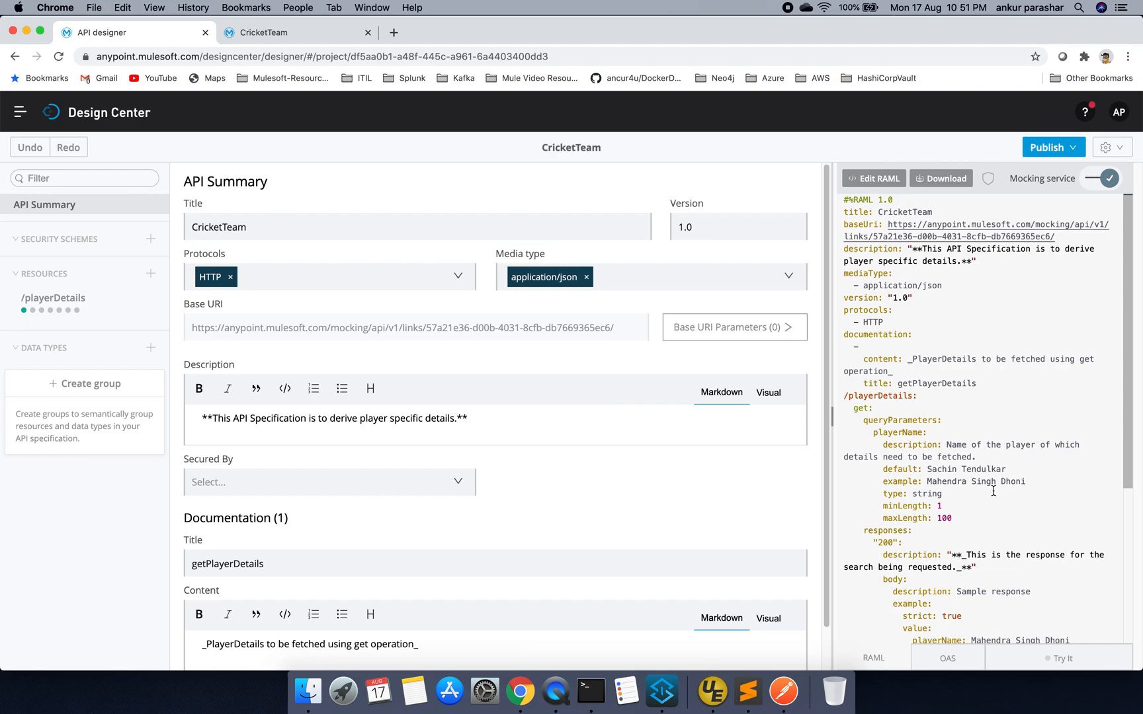
pyautogui.click(947, 658)
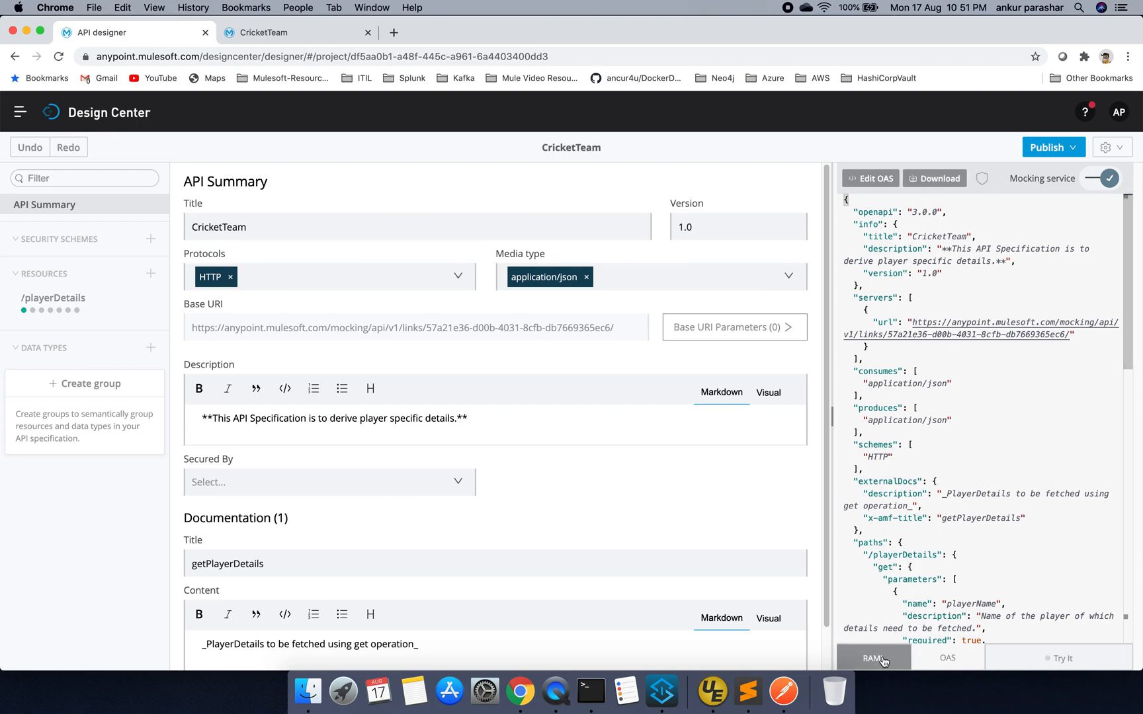
# Switch back to the RAML view and download the specification as api.raml
pyautogui.click(874, 658)
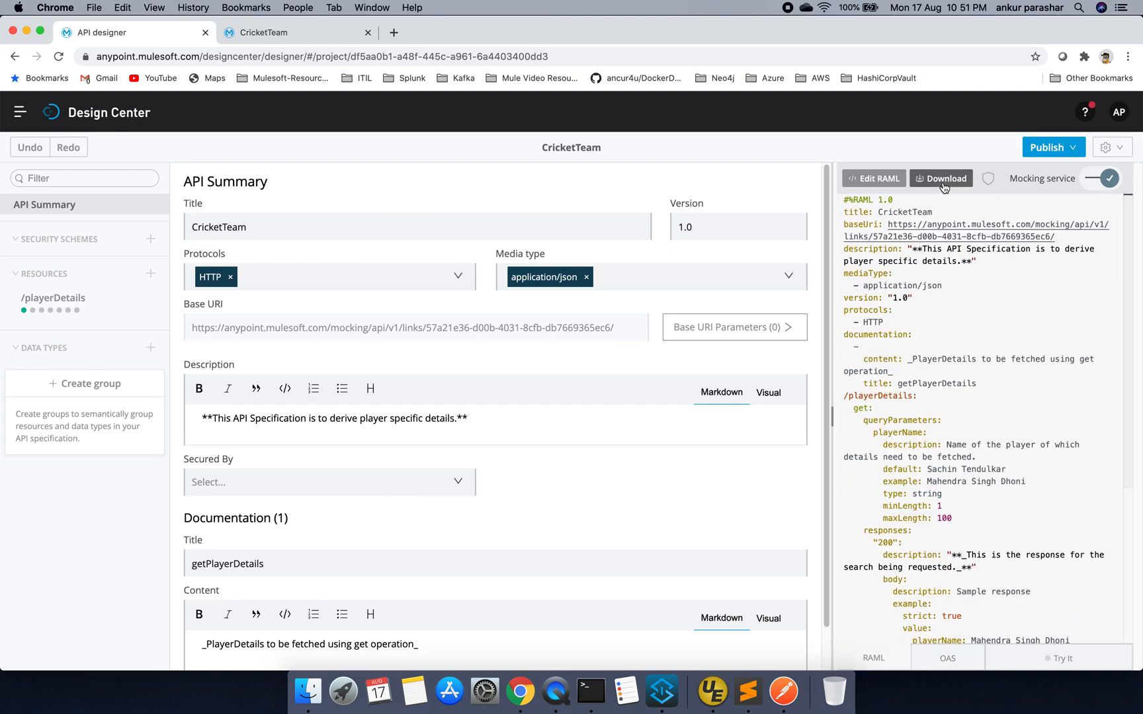
pyautogui.click(942, 178)
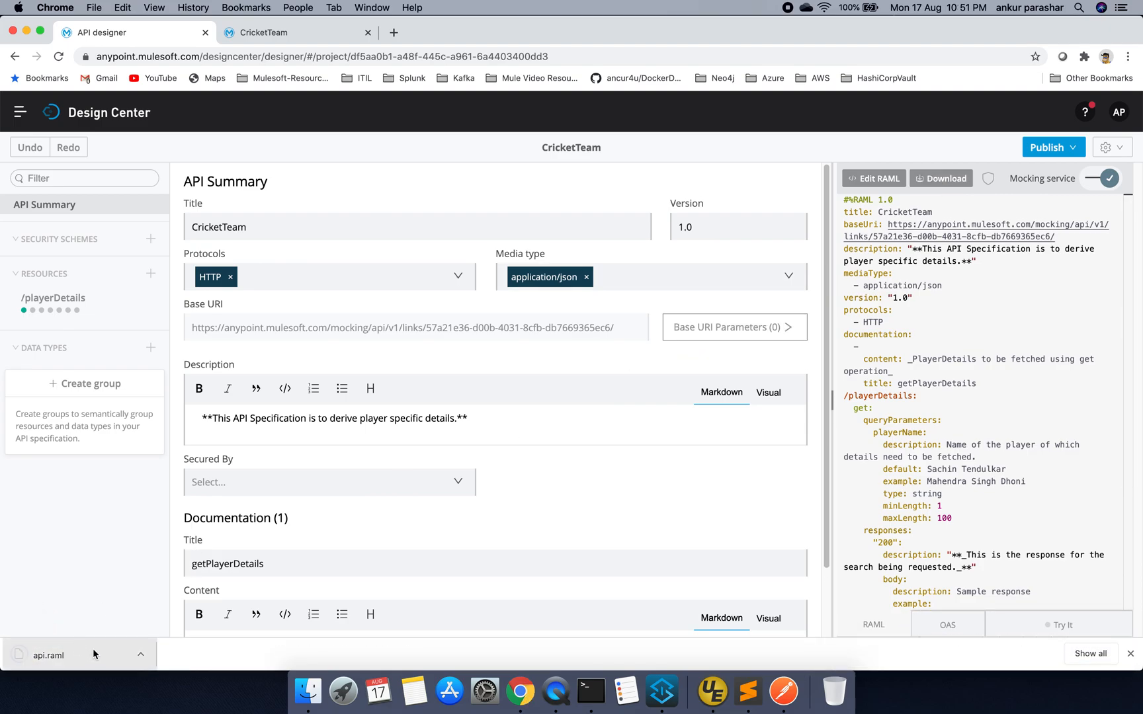
pyautogui.moveTo(661, 678)
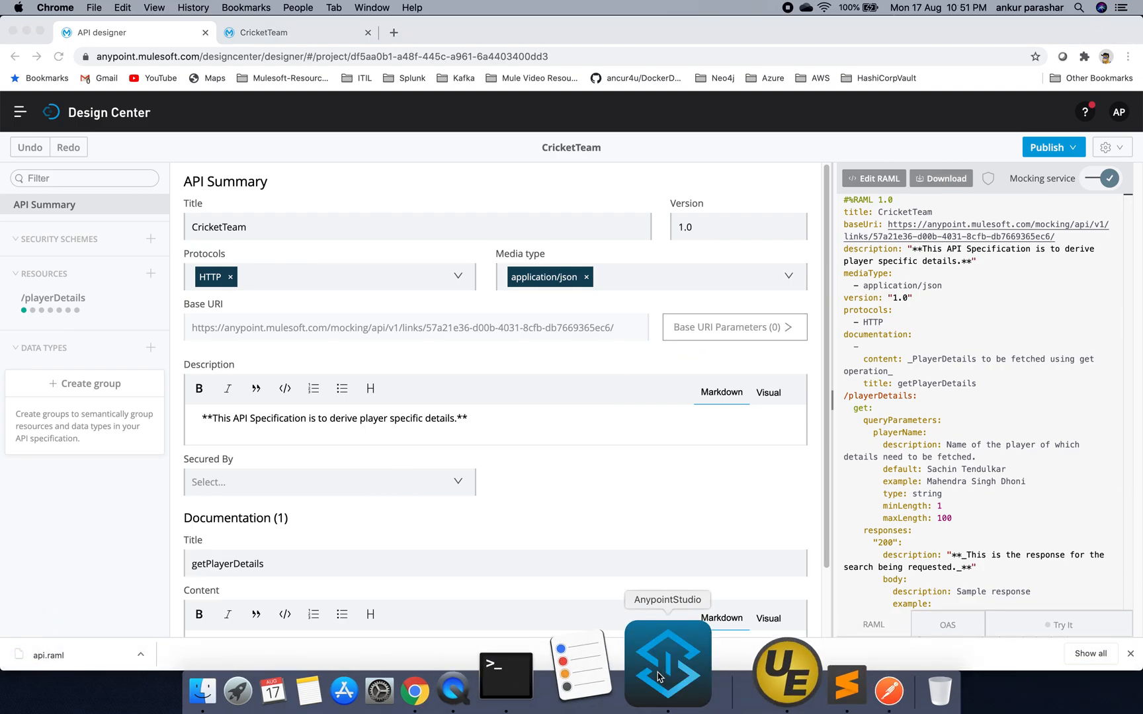
# In Anypoint Studio, collapse creditcard-app and iplindia, then open the greetings project's context menu
pyautogui.click(667, 682)
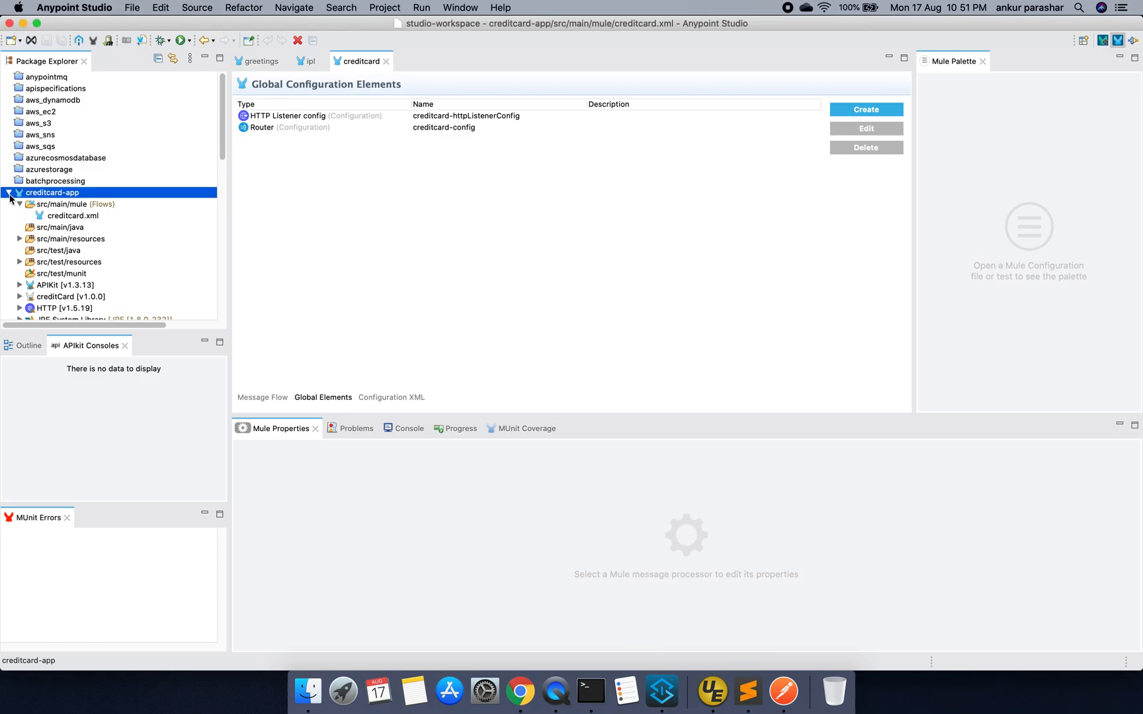
pyautogui.click(8, 199)
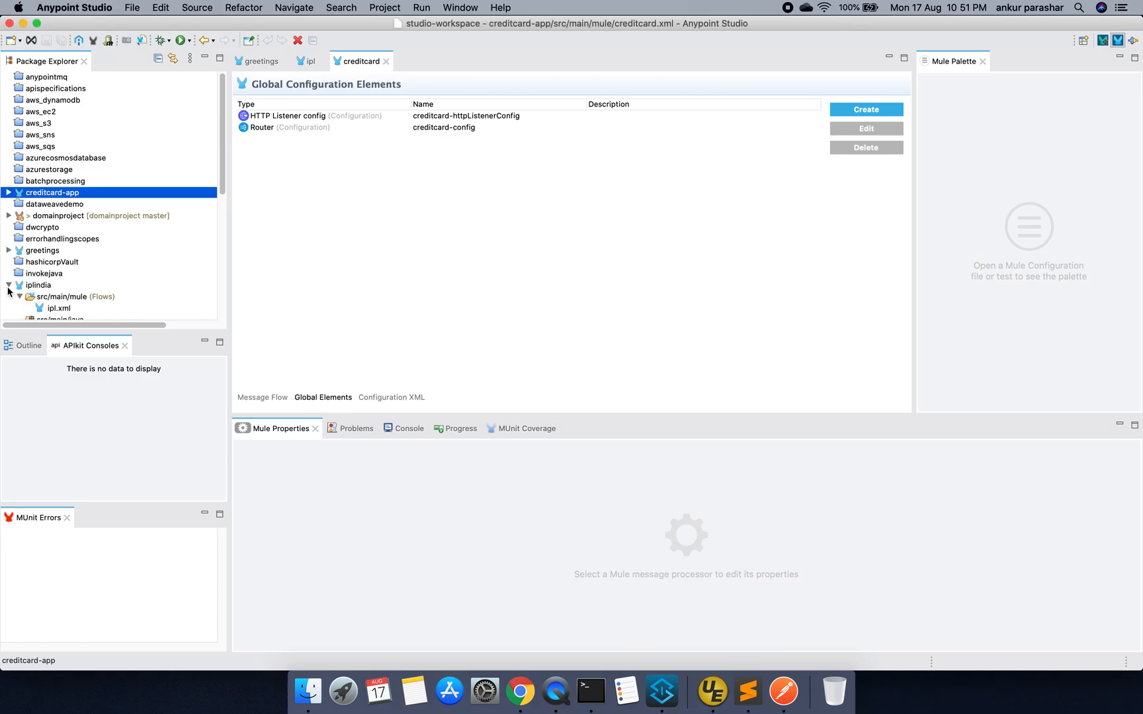
pyautogui.click(8, 285)
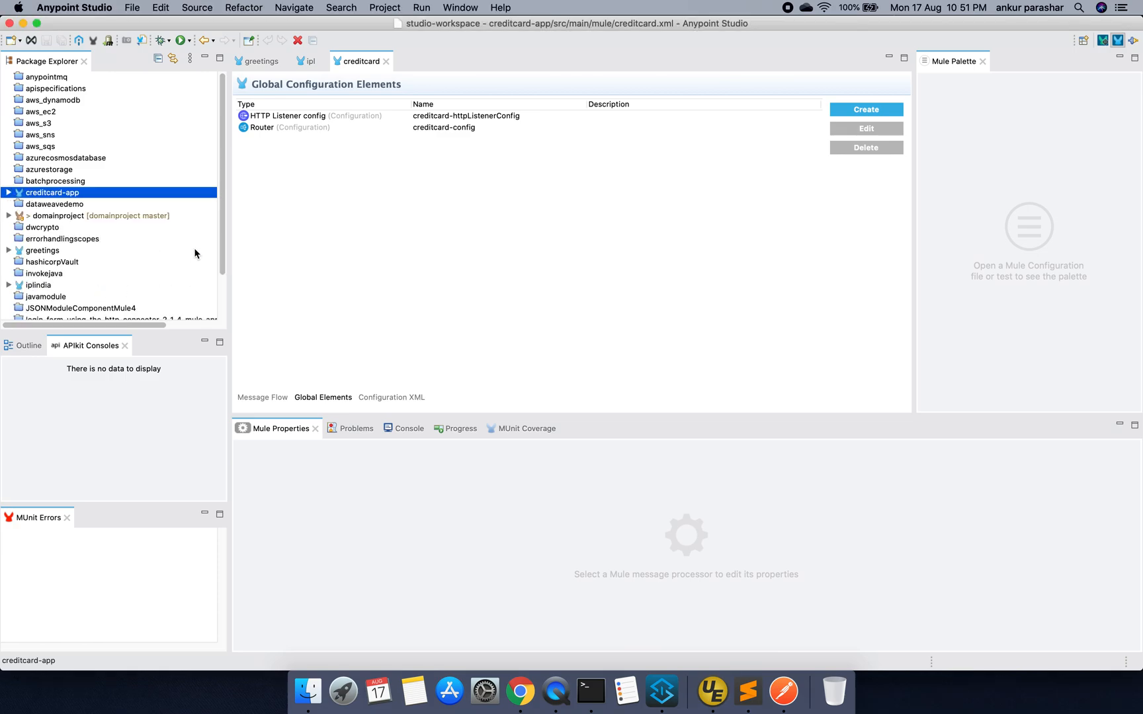
pyautogui.rightClick(42, 250)
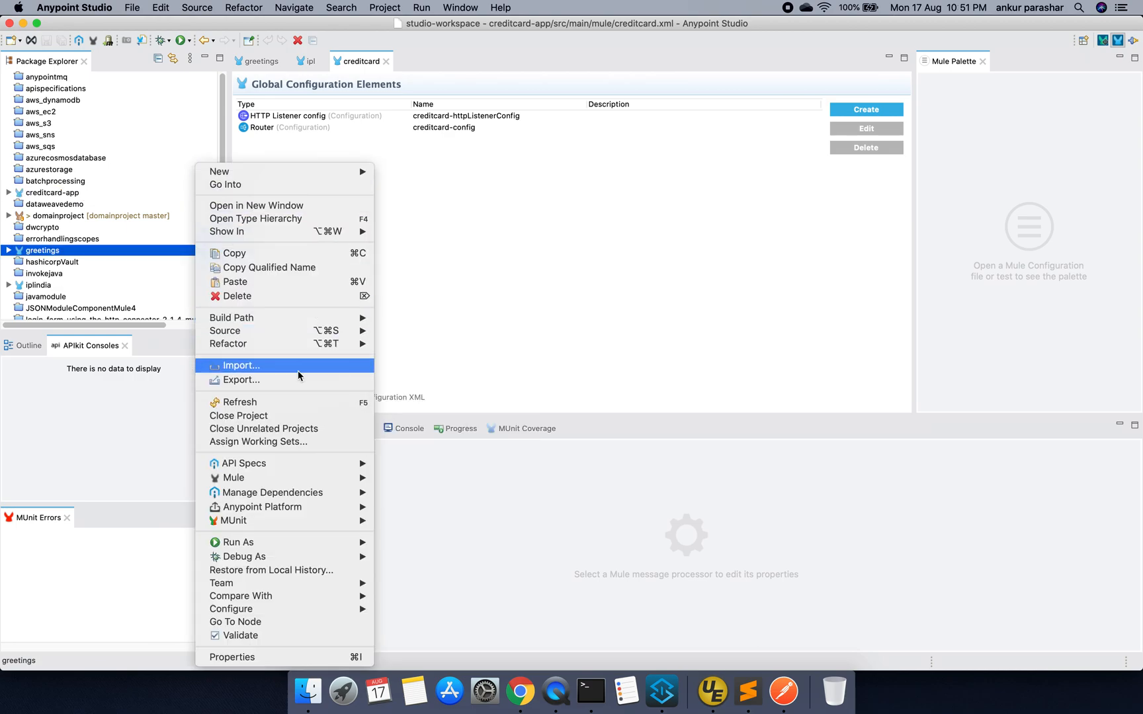
pyautogui.moveTo(219, 171)
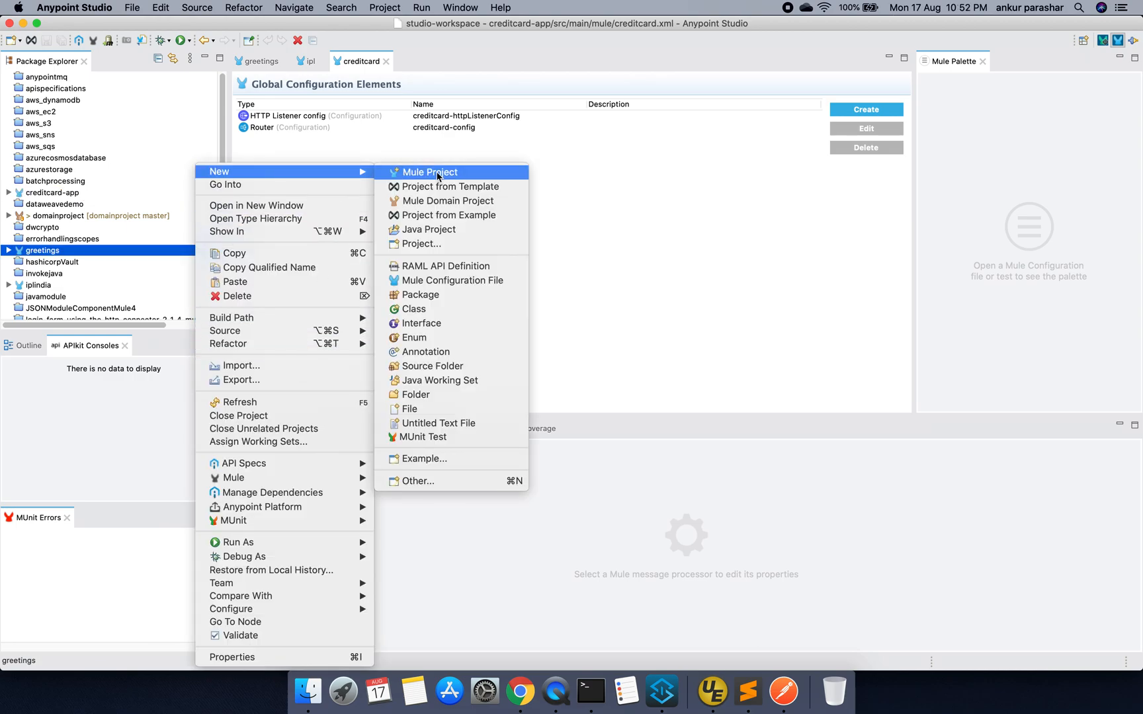
# Create Mule project 'cricketteam-app' from the Exchange CricketTeam API with scaffolded flows
pyautogui.click(429, 172)
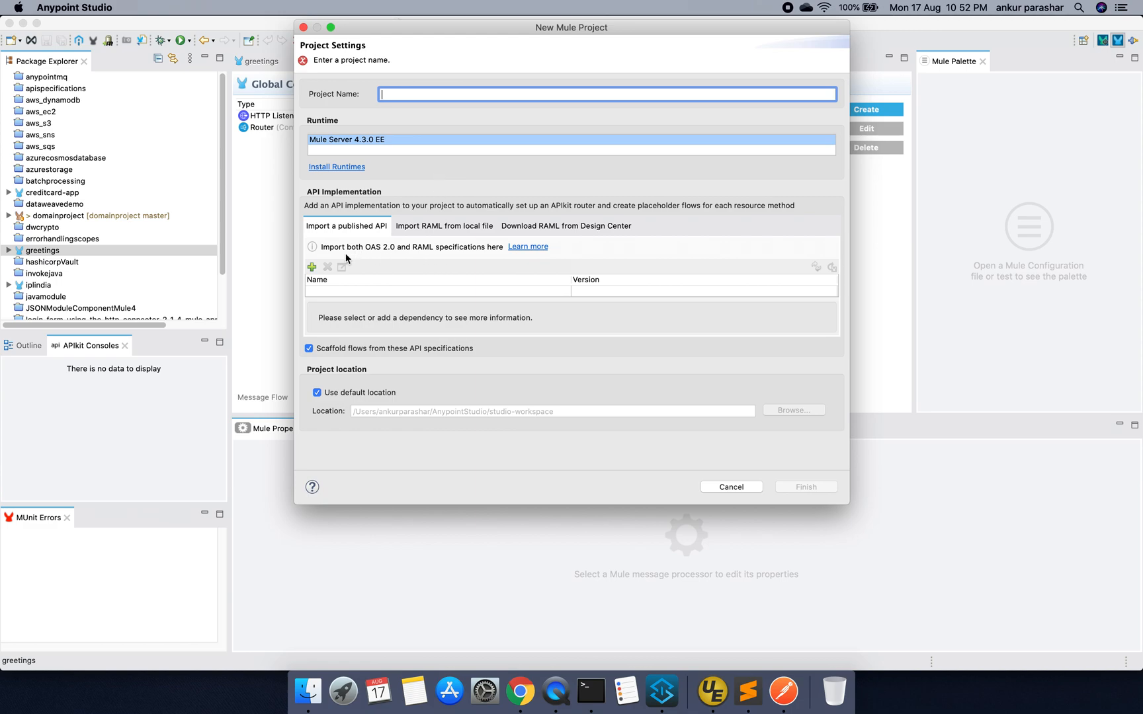
pyautogui.click(311, 267)
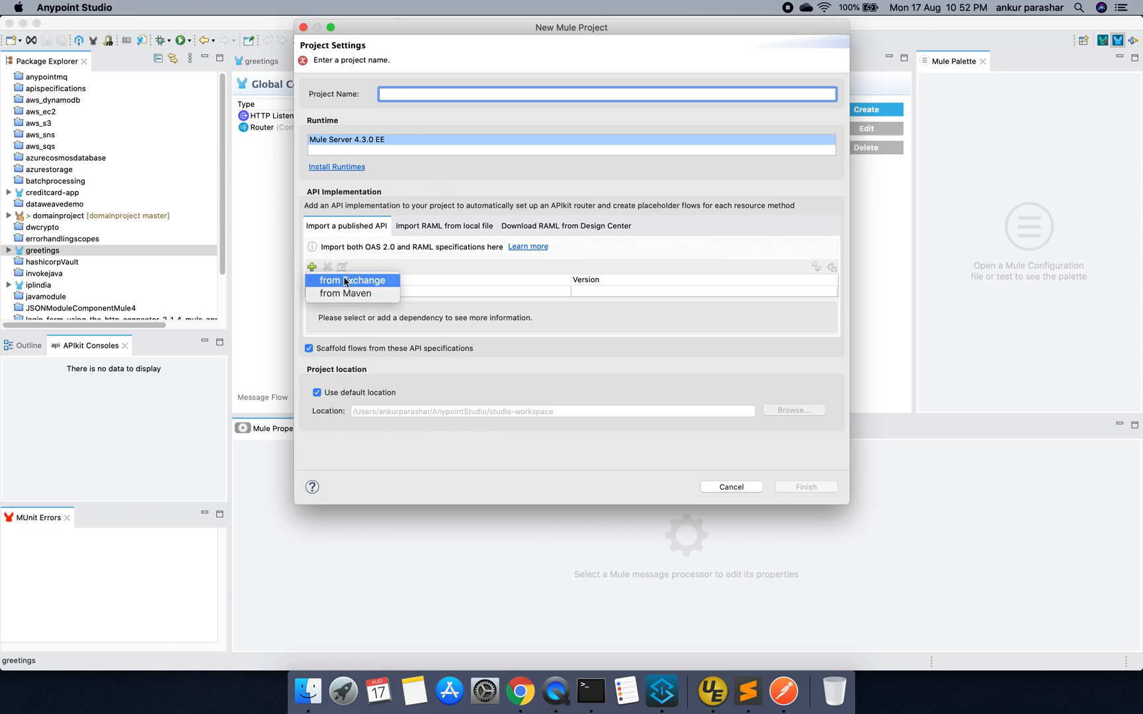
pyautogui.click(352, 281)
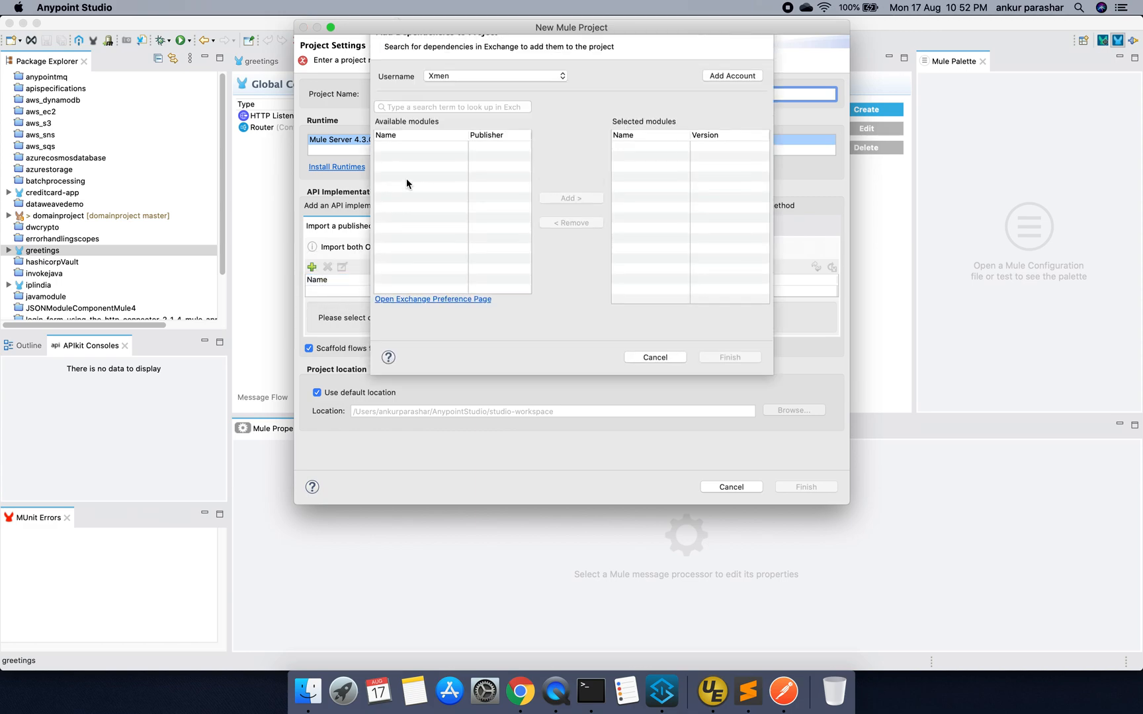
pyautogui.write('cricket')
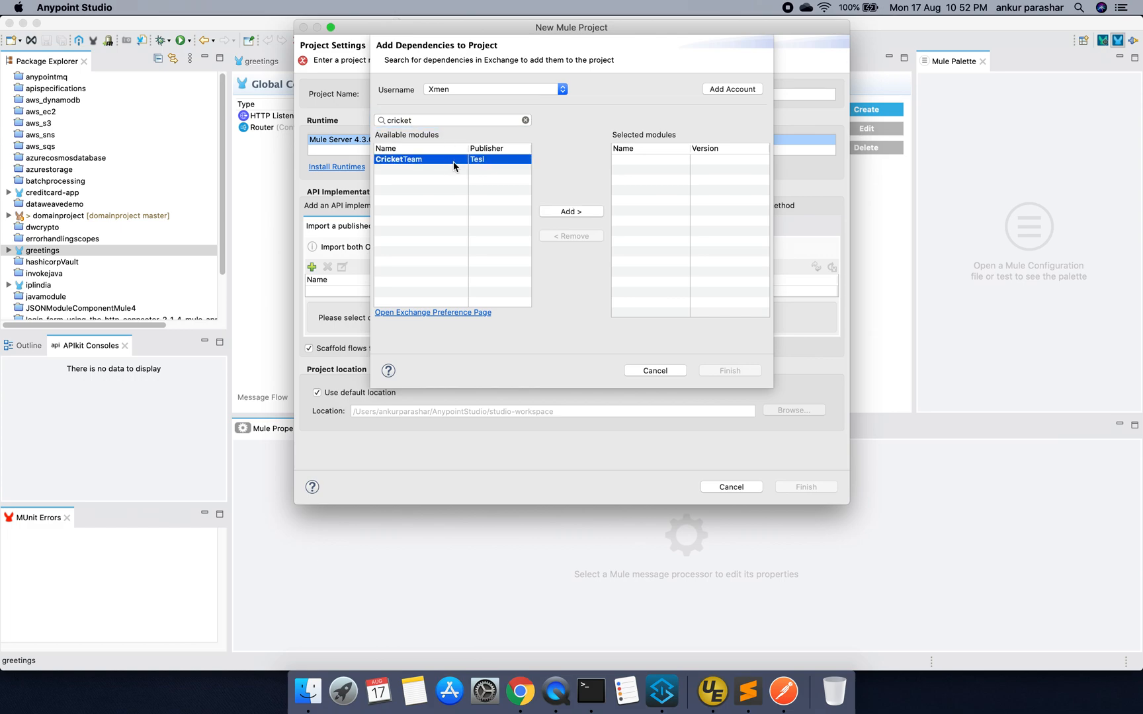
pyautogui.click(571, 211)
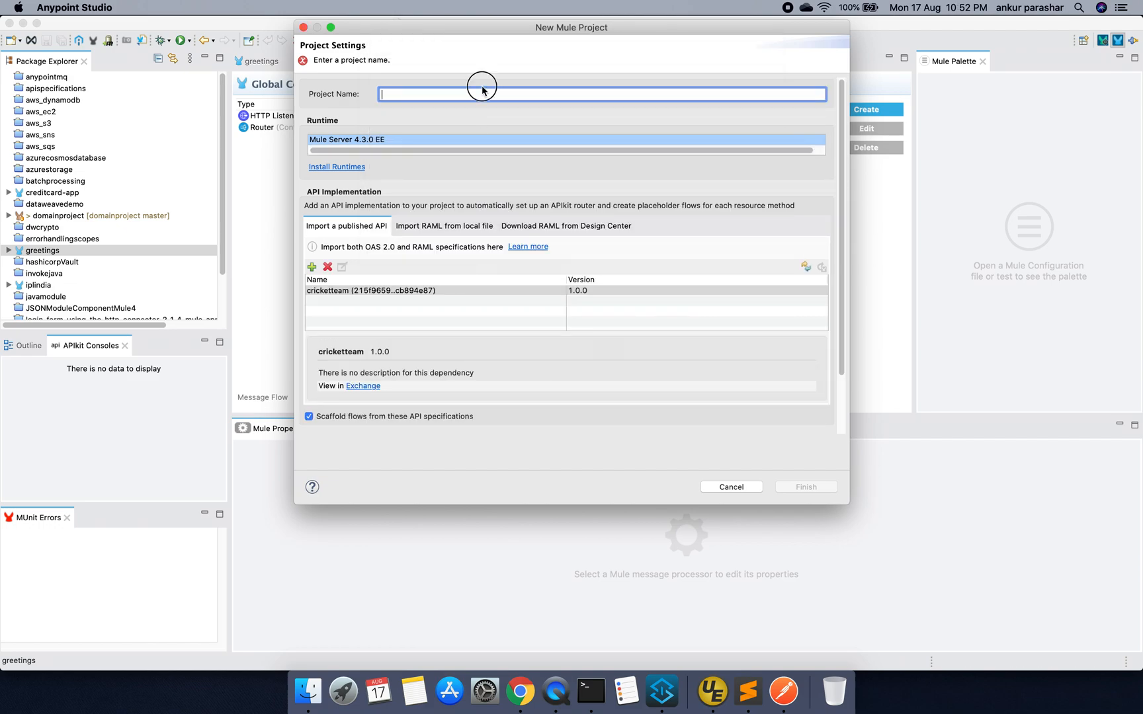
pyautogui.write('crickette')
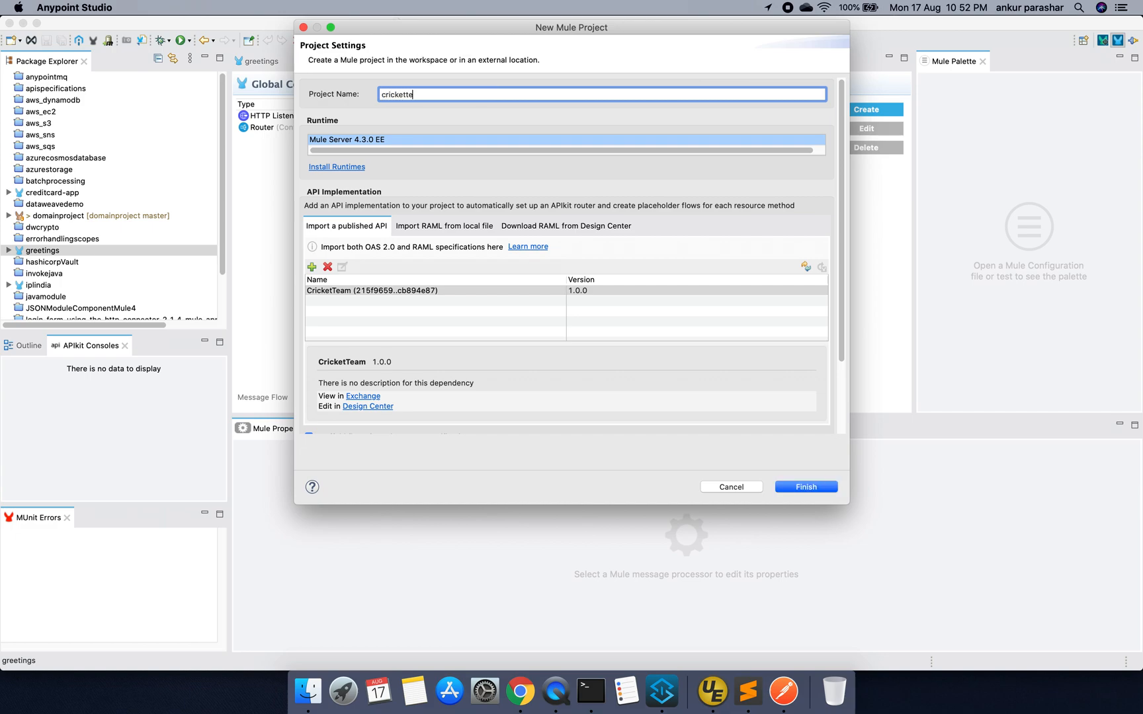
pyautogui.write('cricketteam-app')
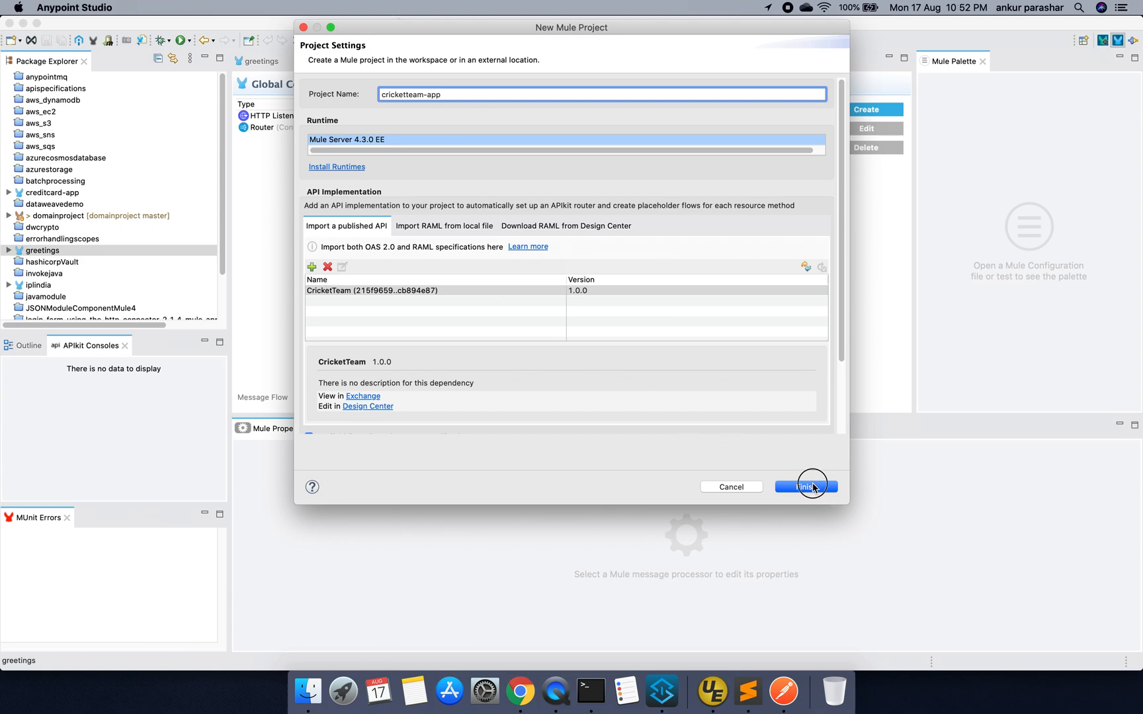
pyautogui.click(806, 487)
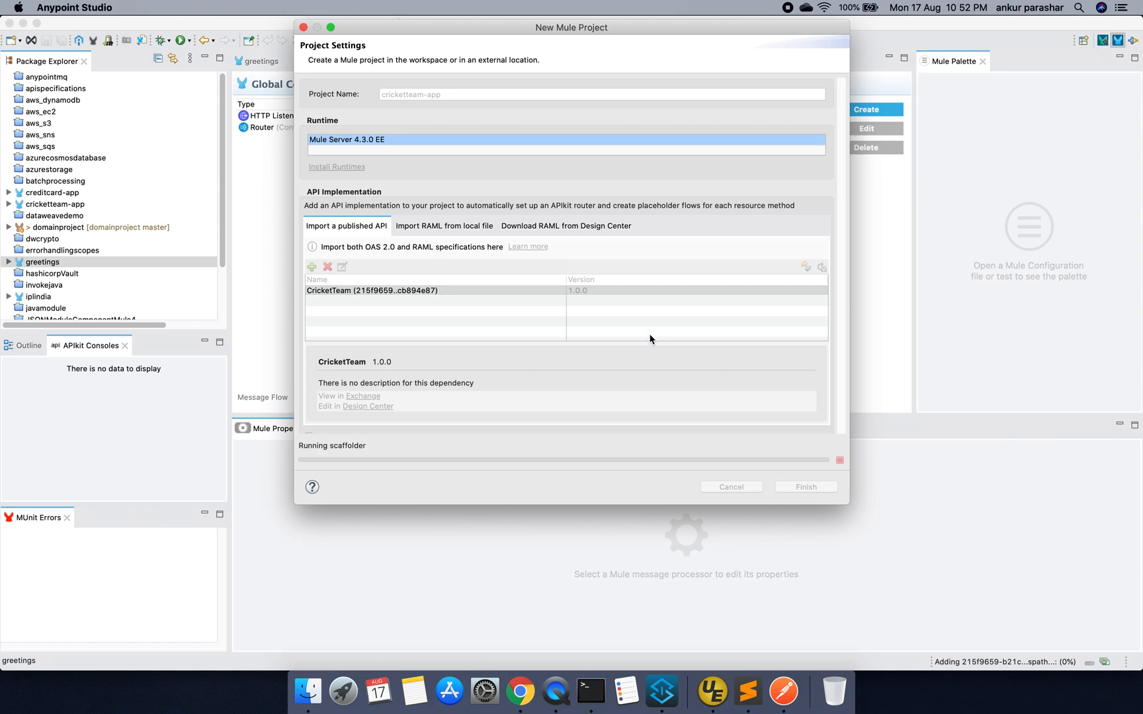
pyautogui.click(806, 487)
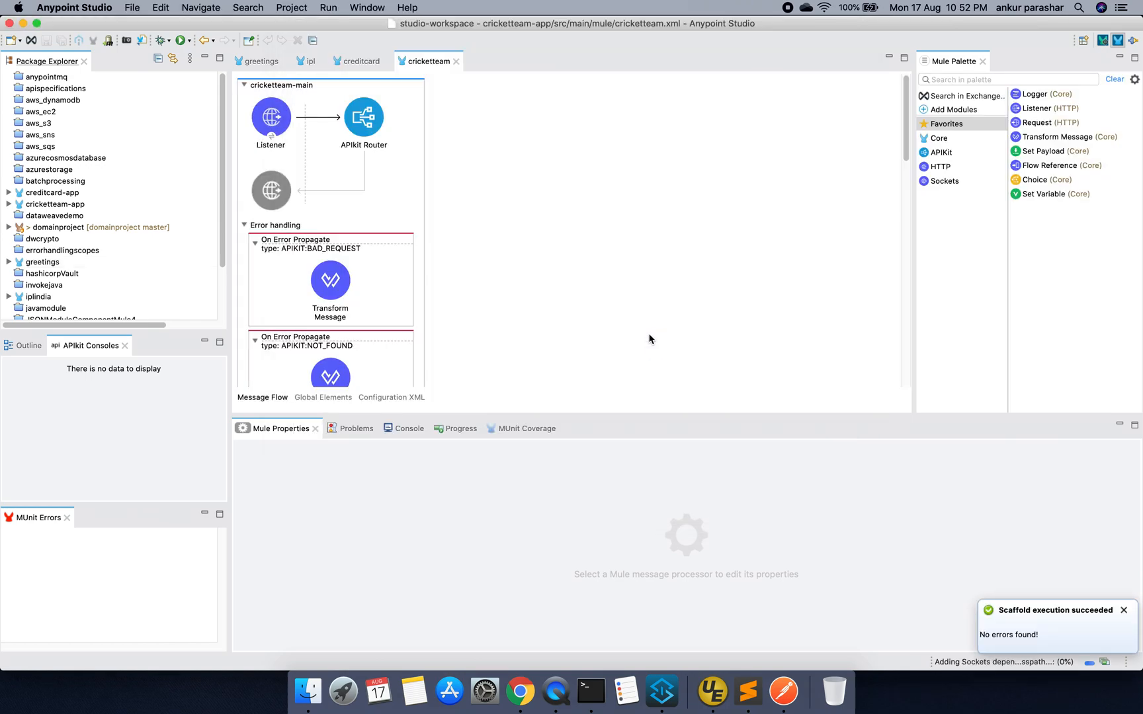
# Review the Listener and APIkit Router settings, then open the playerDetails Transform Message
pyautogui.click(7, 203)
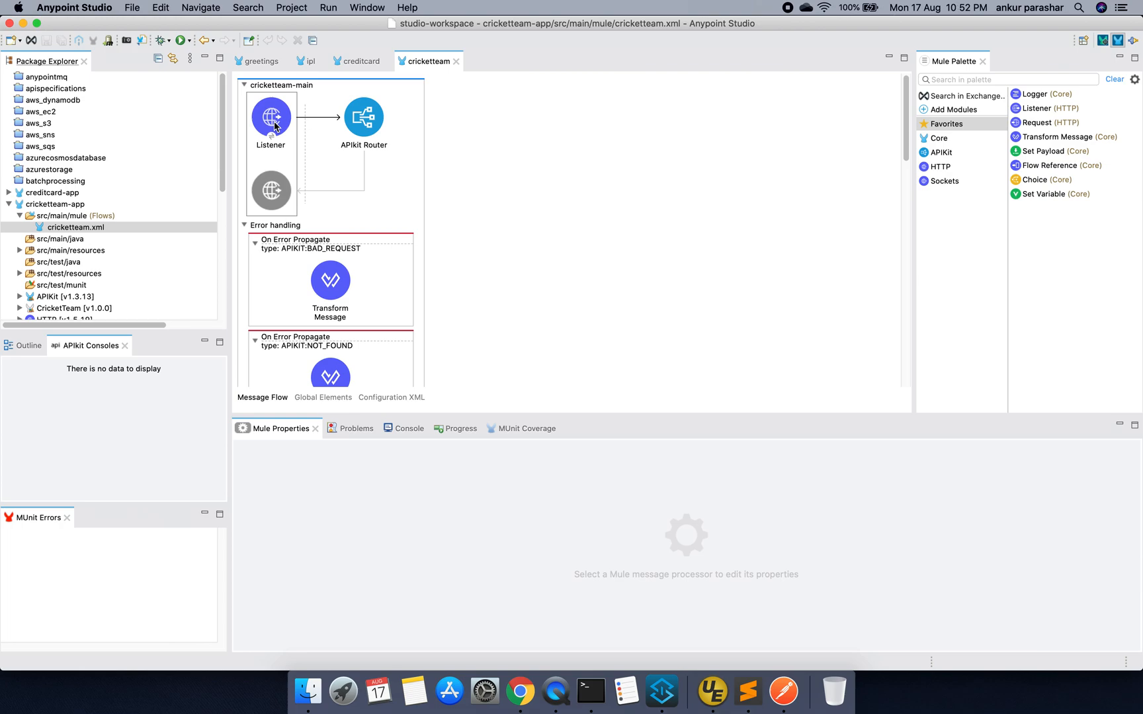
pyautogui.moveTo(456, 226)
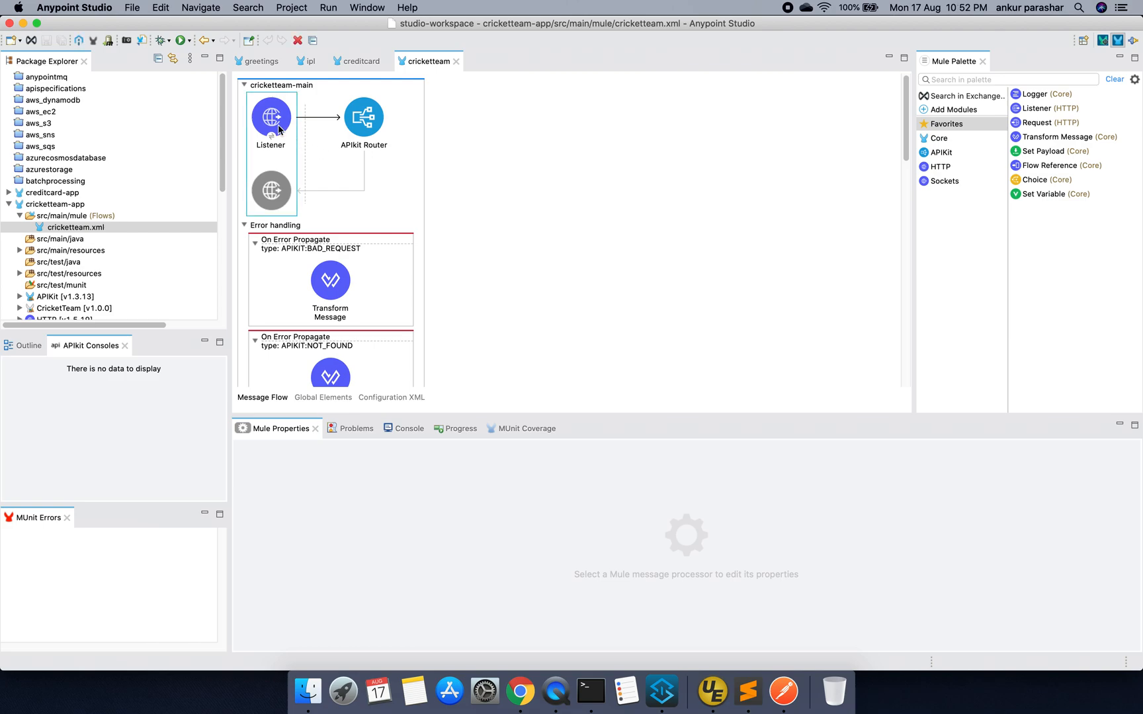
pyautogui.click(270, 119)
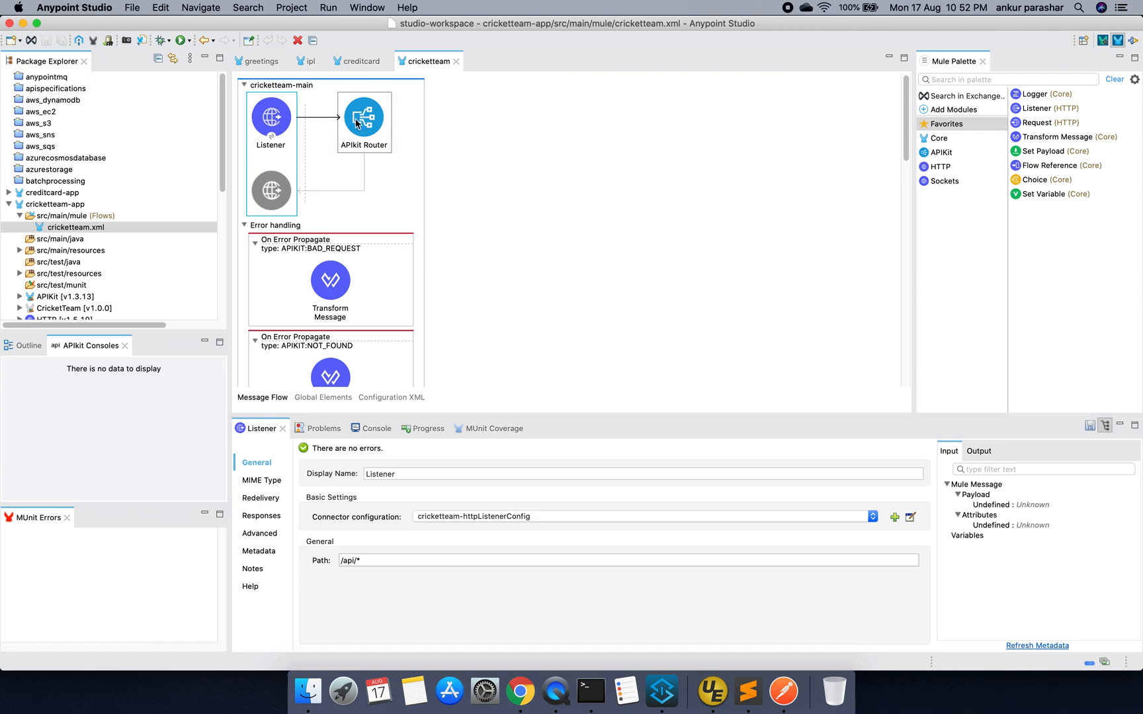
pyautogui.click(364, 118)
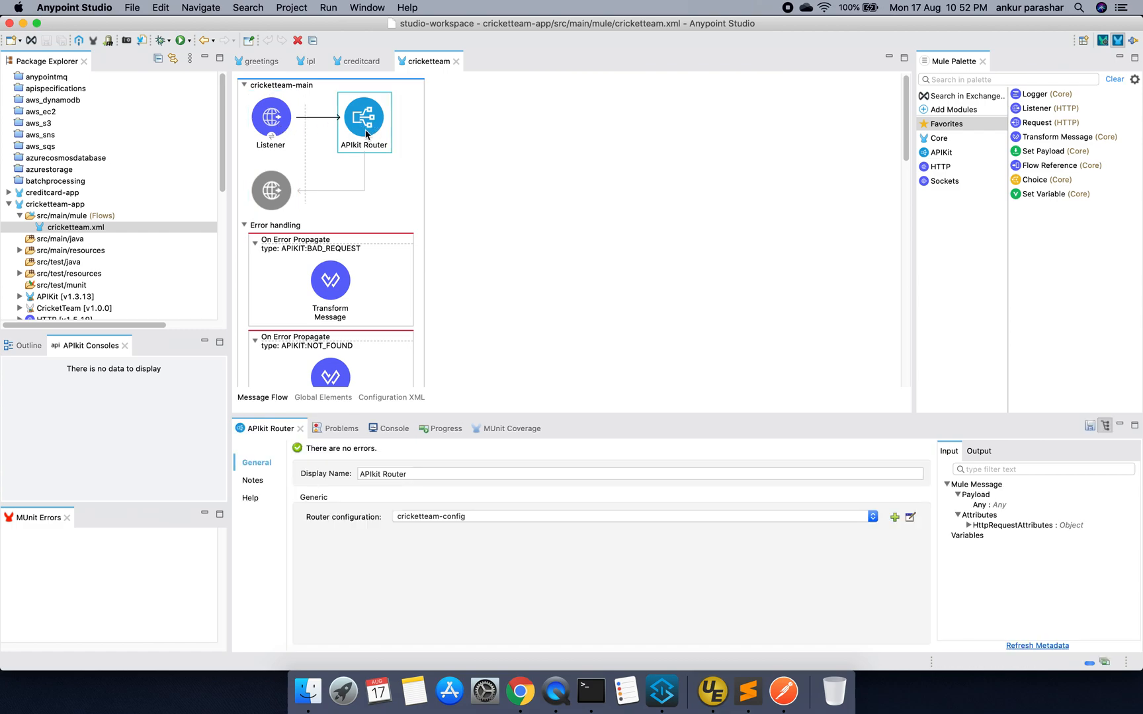
pyautogui.scroll(-3)
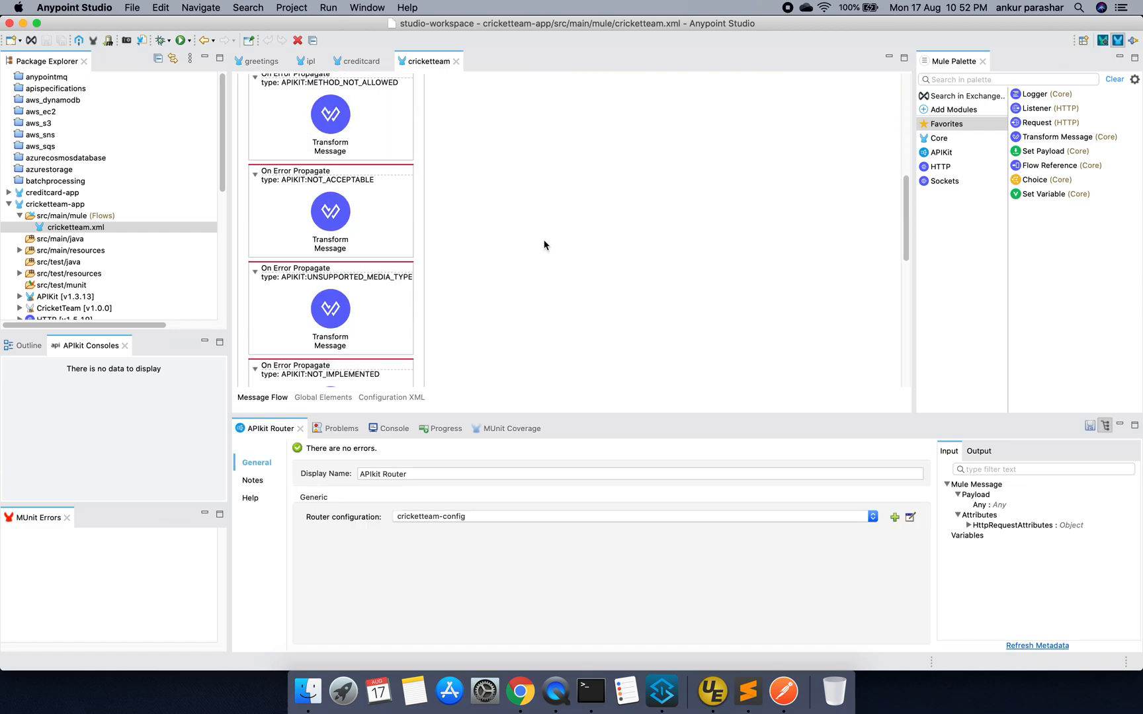
pyautogui.scroll(-3)
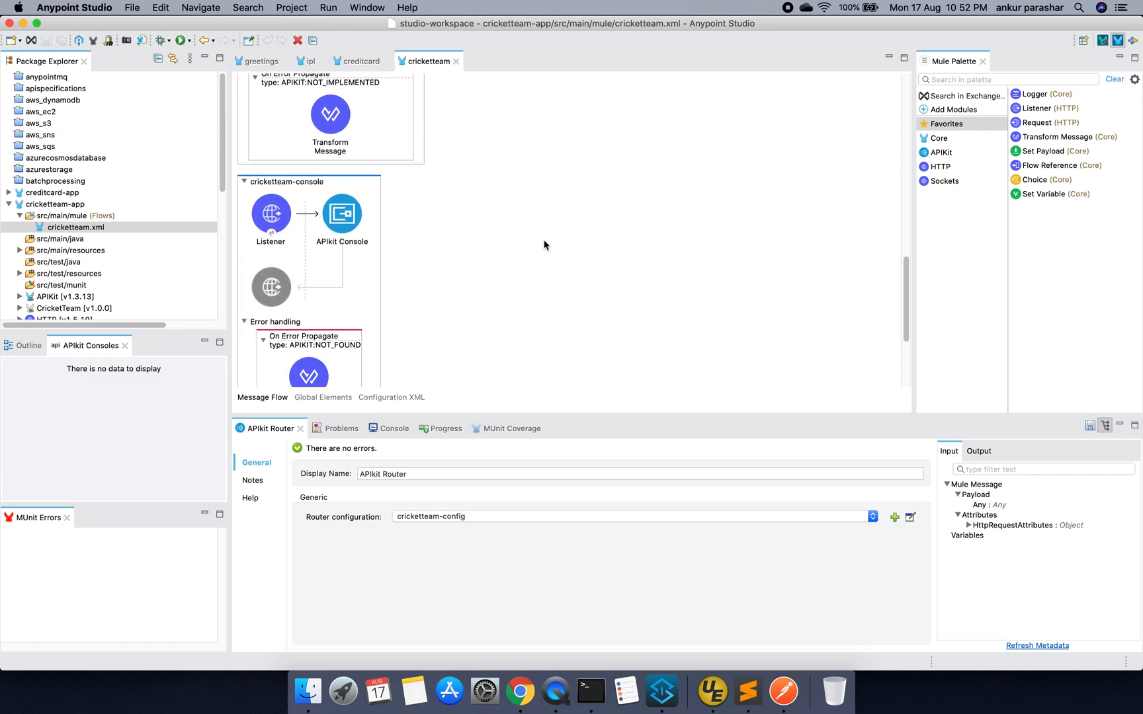
pyautogui.scroll(-3)
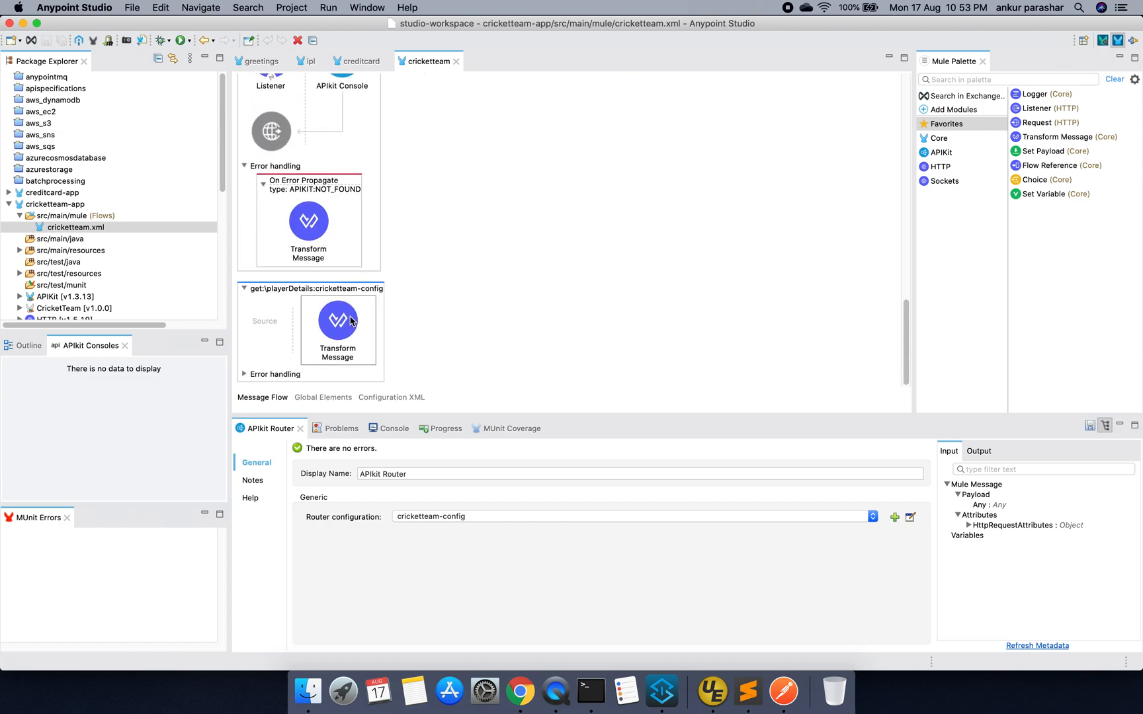
pyautogui.click(337, 321)
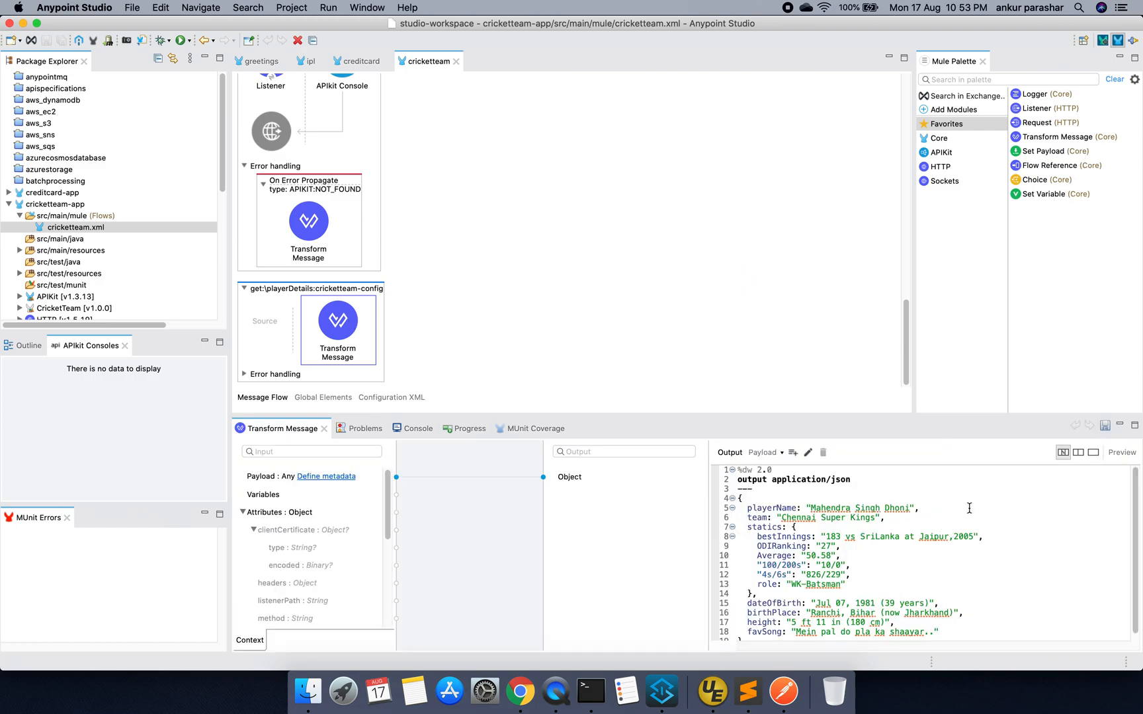
pyautogui.moveTo(1037, 95)
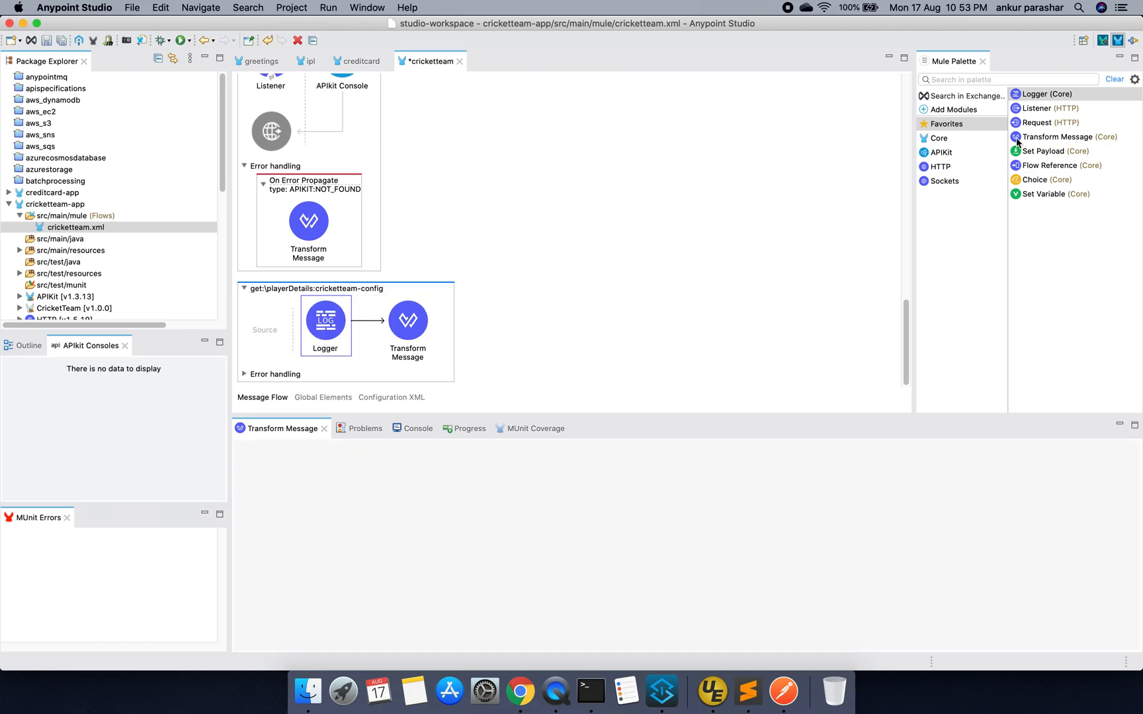
# Set the first Logger's message to 'Request received at app'
pyautogui.click(325, 320)
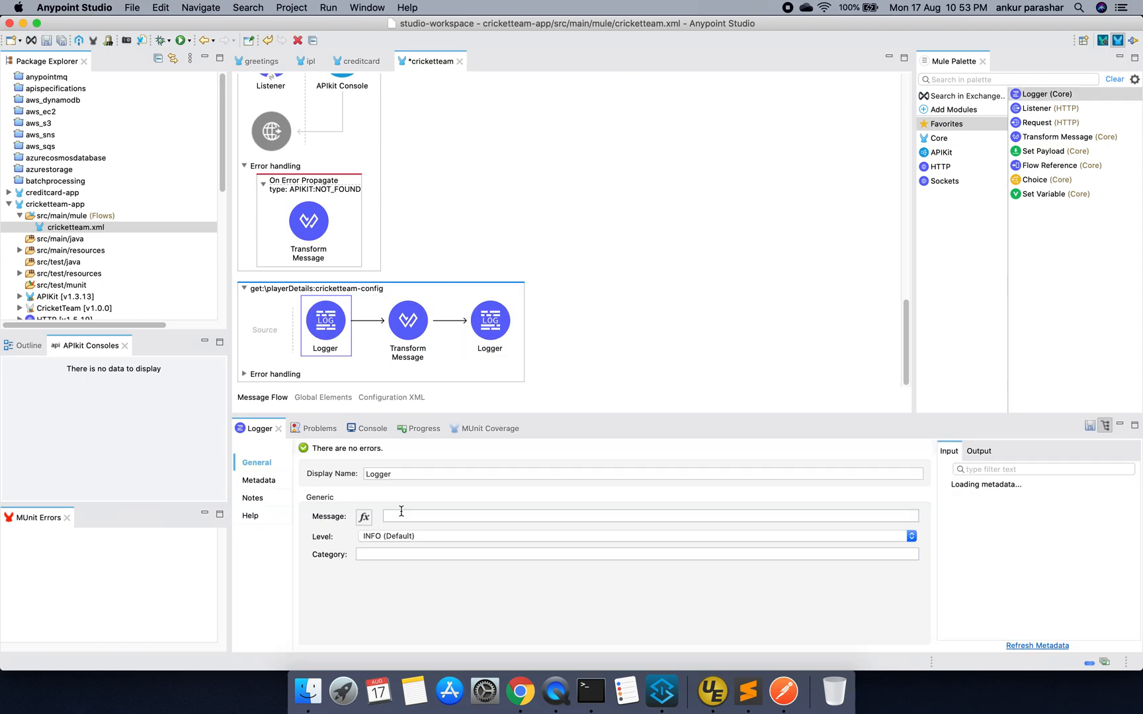
pyautogui.write('REquest receiv')
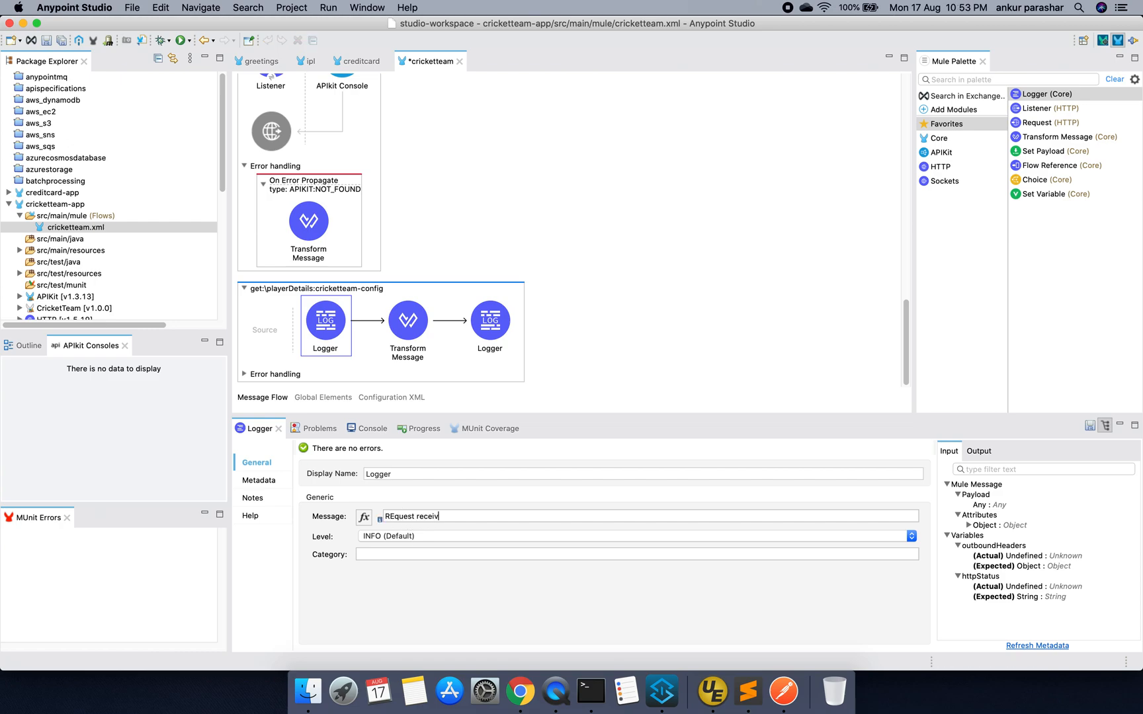
pyautogui.write('ed')
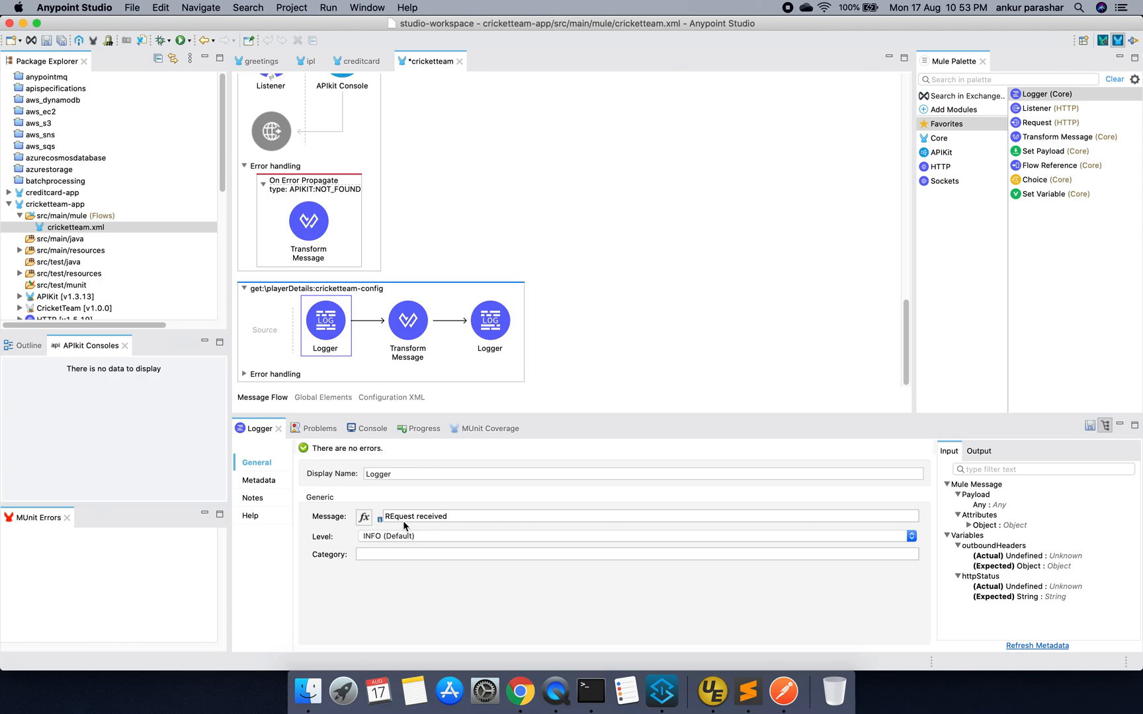
pyautogui.write('Request received')
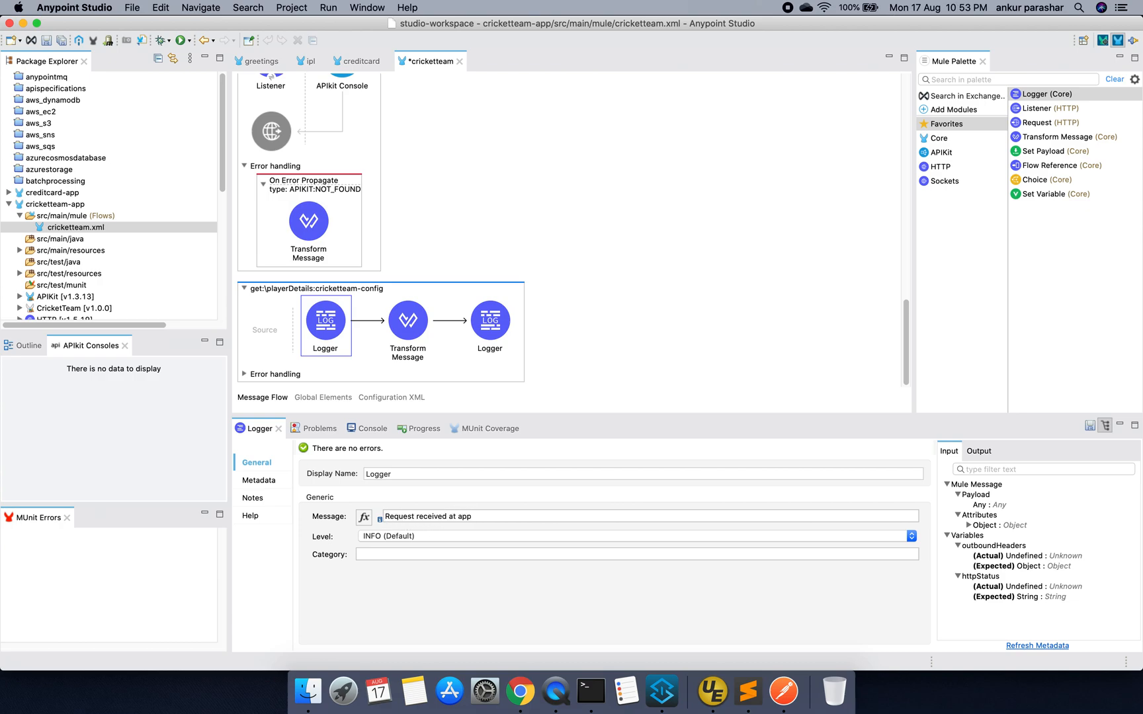
# Set the second Logger's message to 'Response sent by app : #[payload]'
pyautogui.click(491, 321)
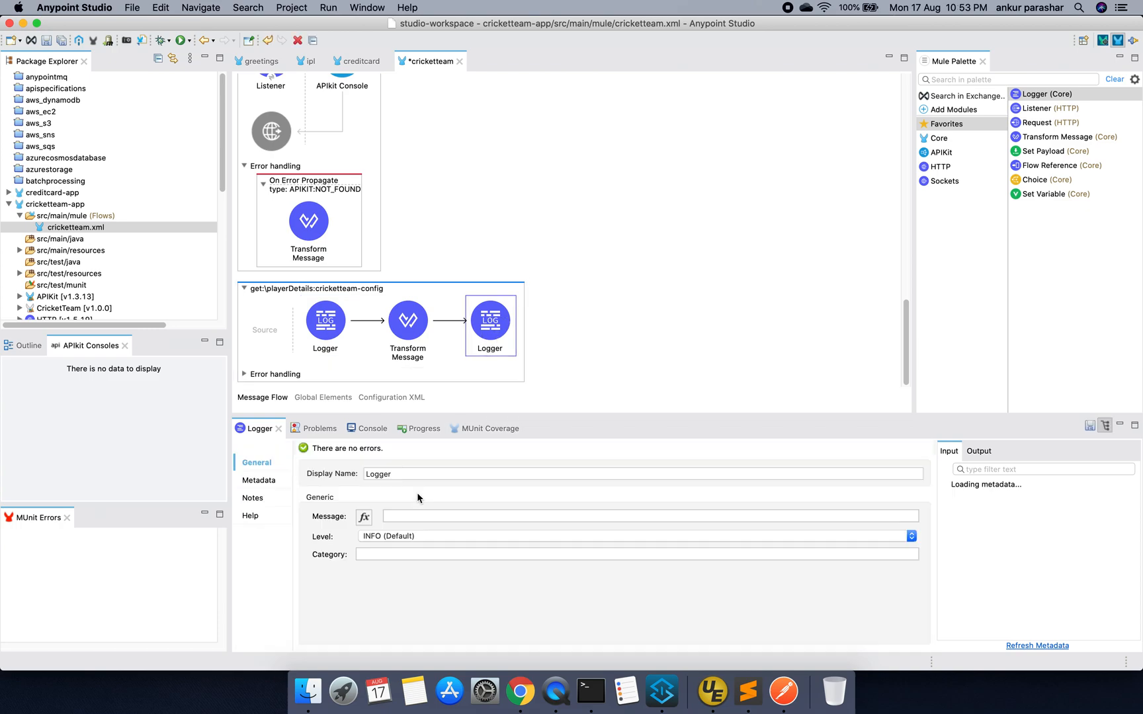
pyautogui.write('Resp')
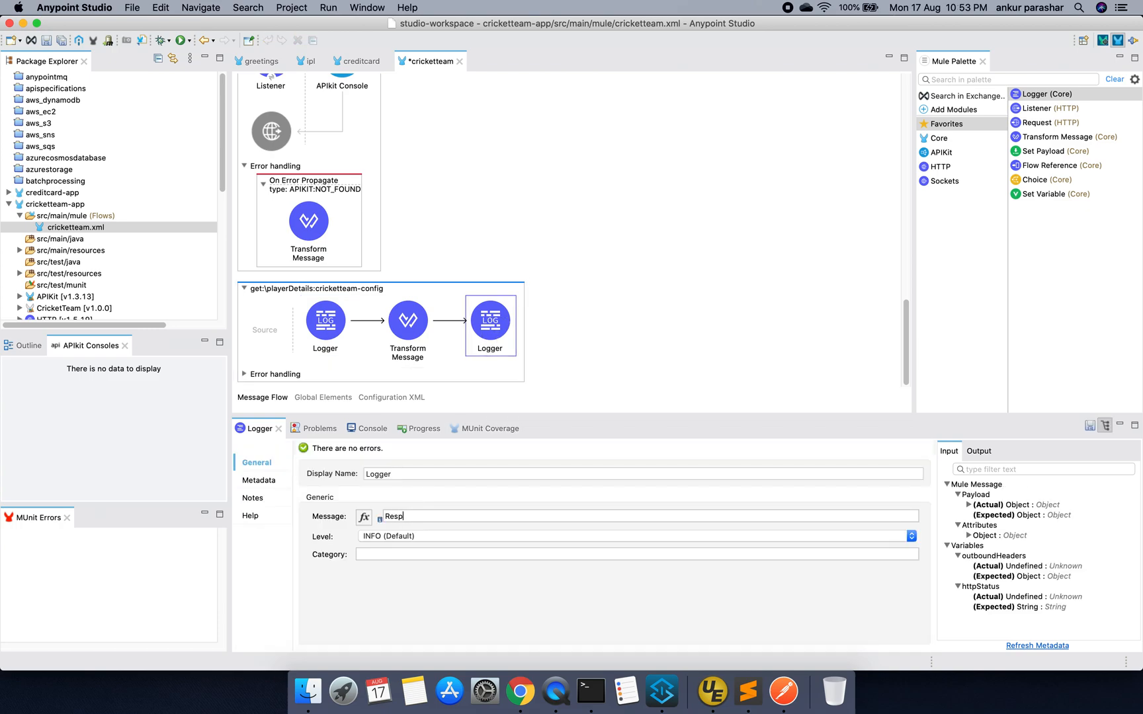
pyautogui.write('Response sent')
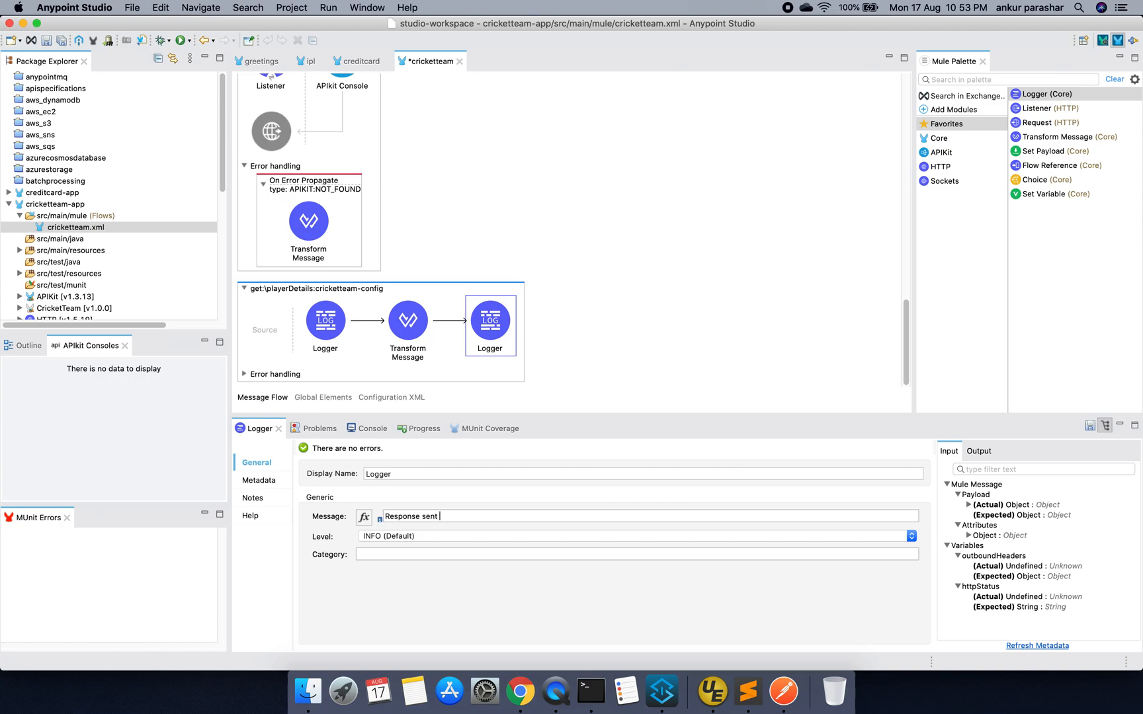
pyautogui.write('by app : #')
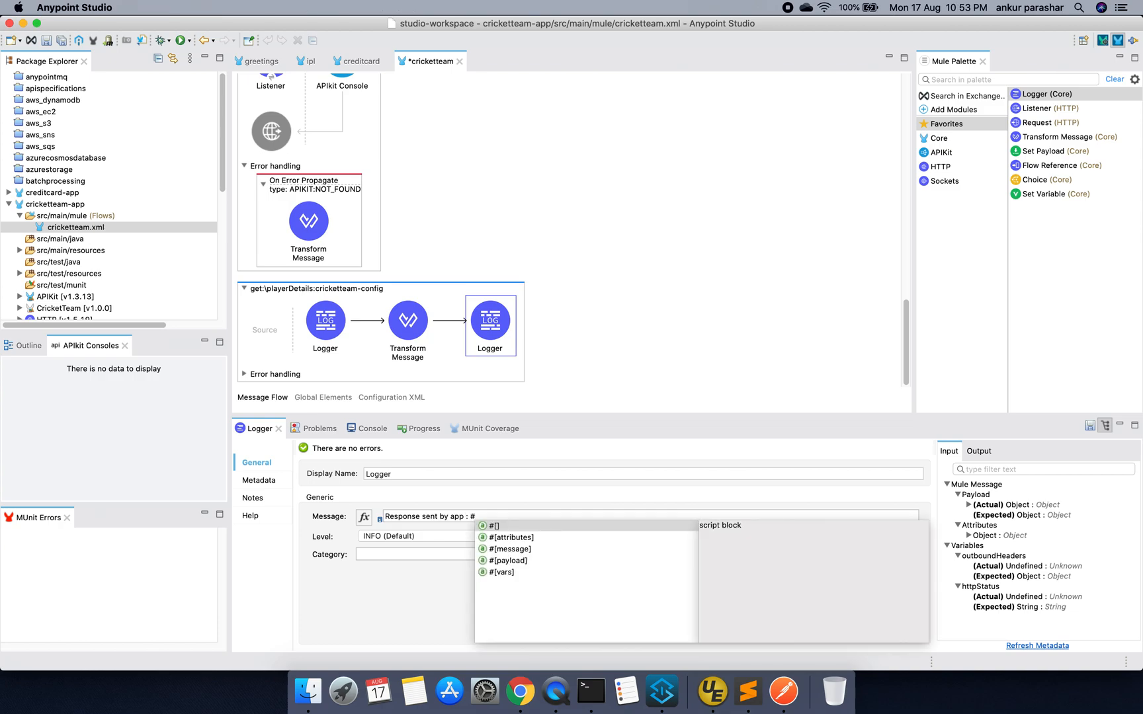
pyautogui.click(509, 560)
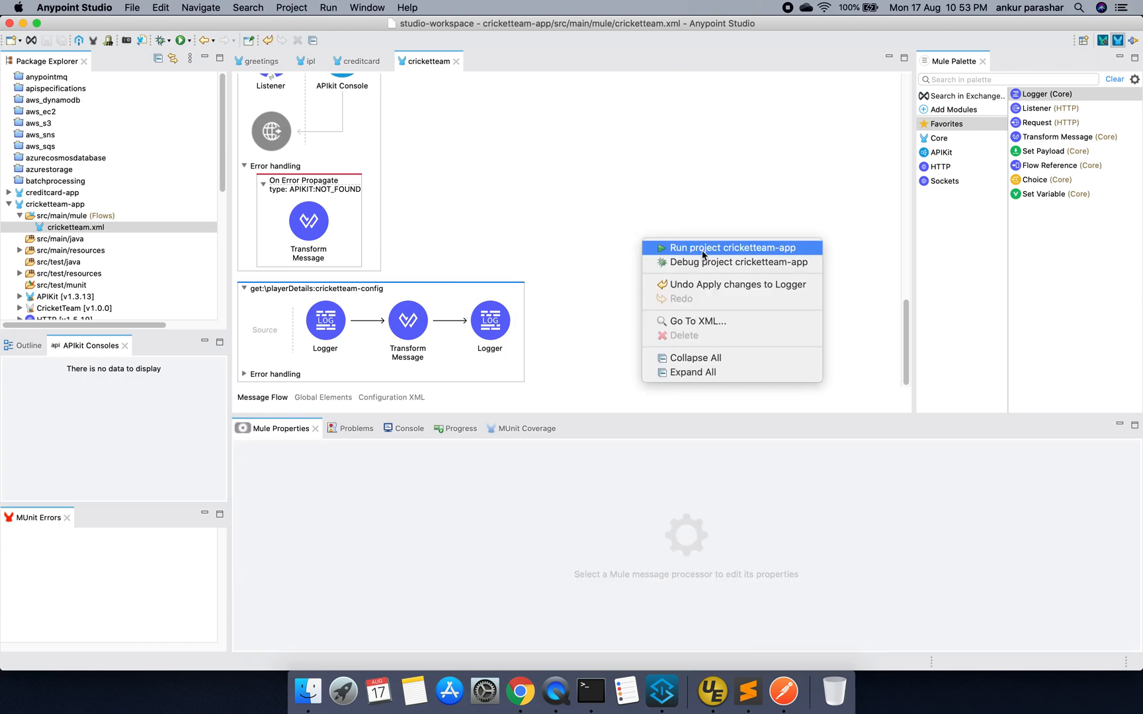
# Run the cricketteam-app project from the canvas context menu
pyautogui.click(730, 248)
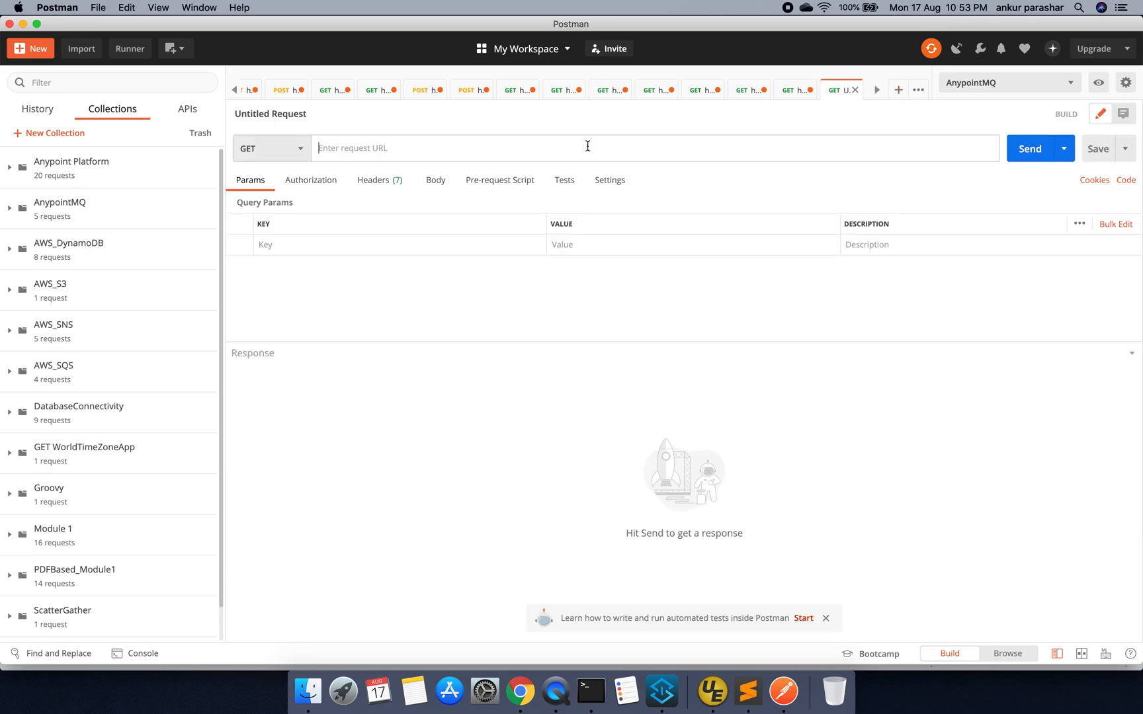
# Send GET localhost:8081/api/playerDetails?playerName=xmen and find the logger output in the console
pyautogui.write('http://localhost:8081/')
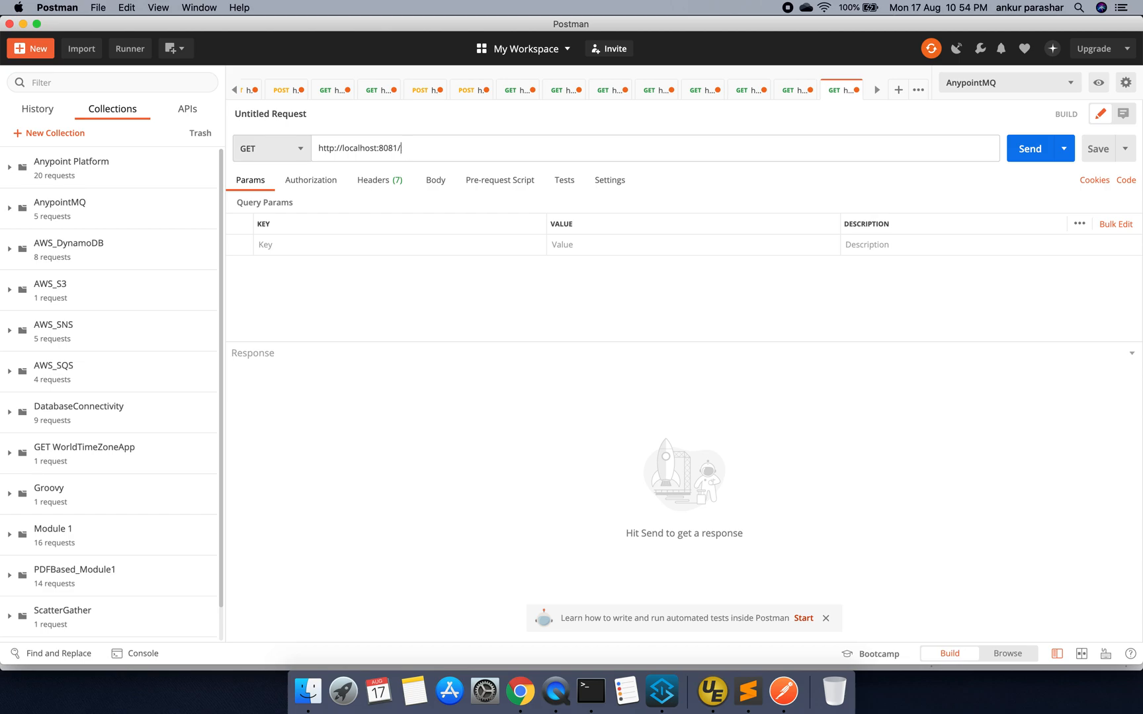
pyautogui.write('api/')
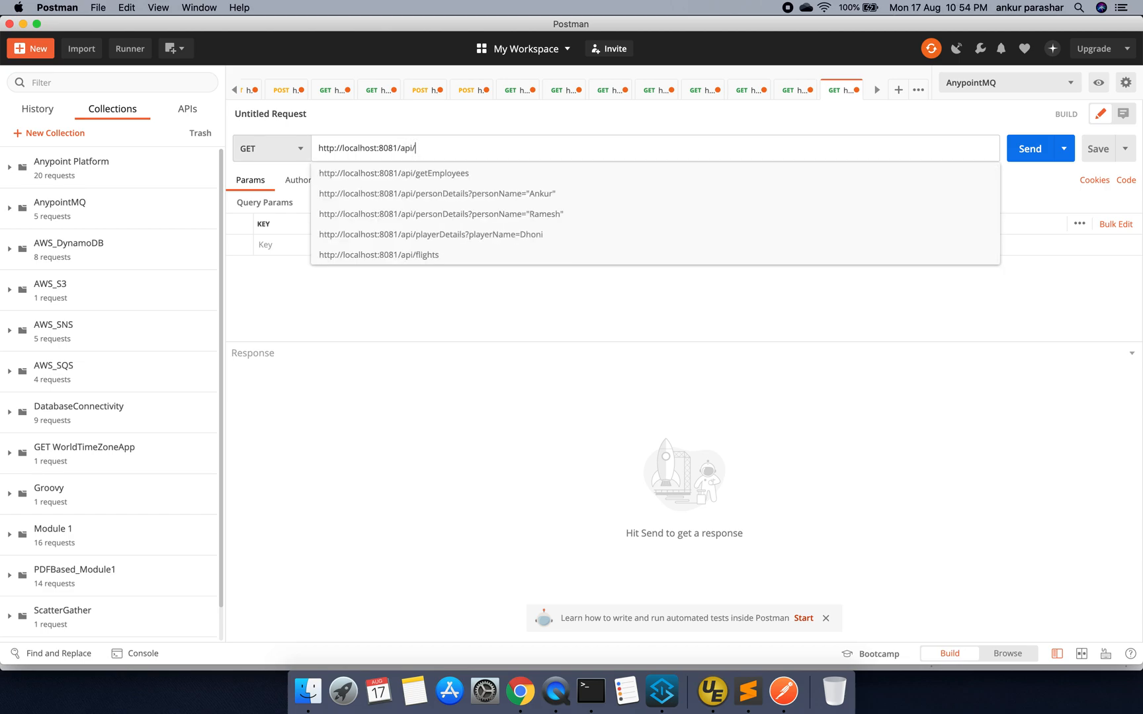
pyautogui.click(795, 90)
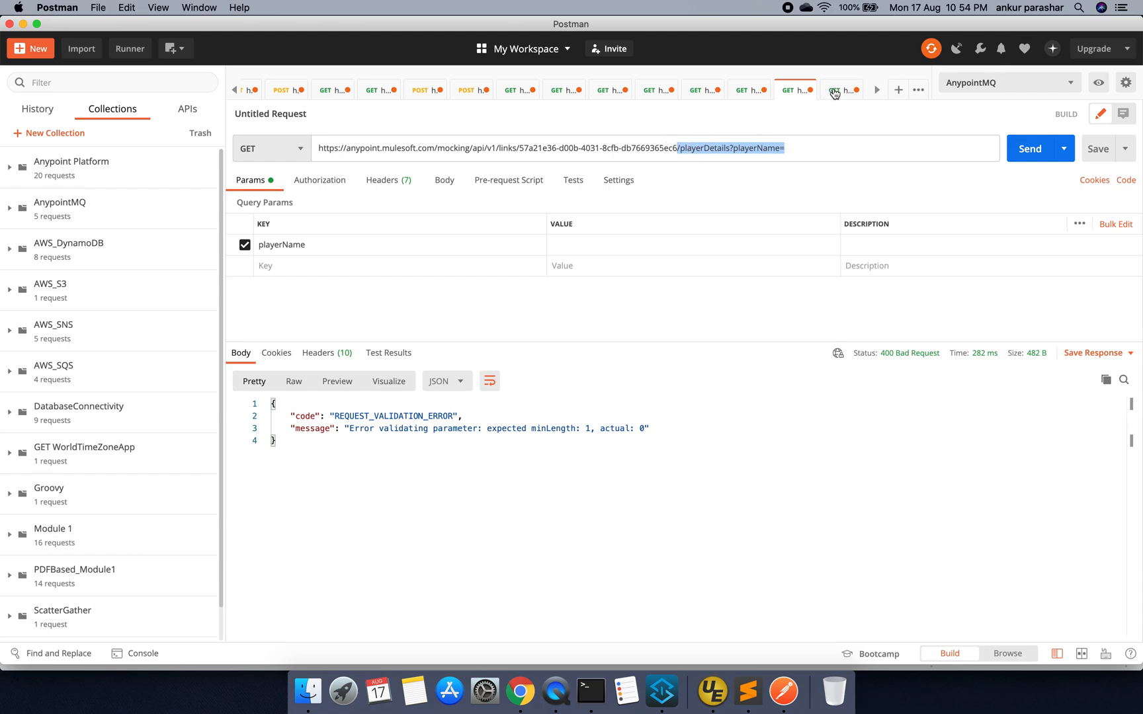
pyautogui.click(841, 90)
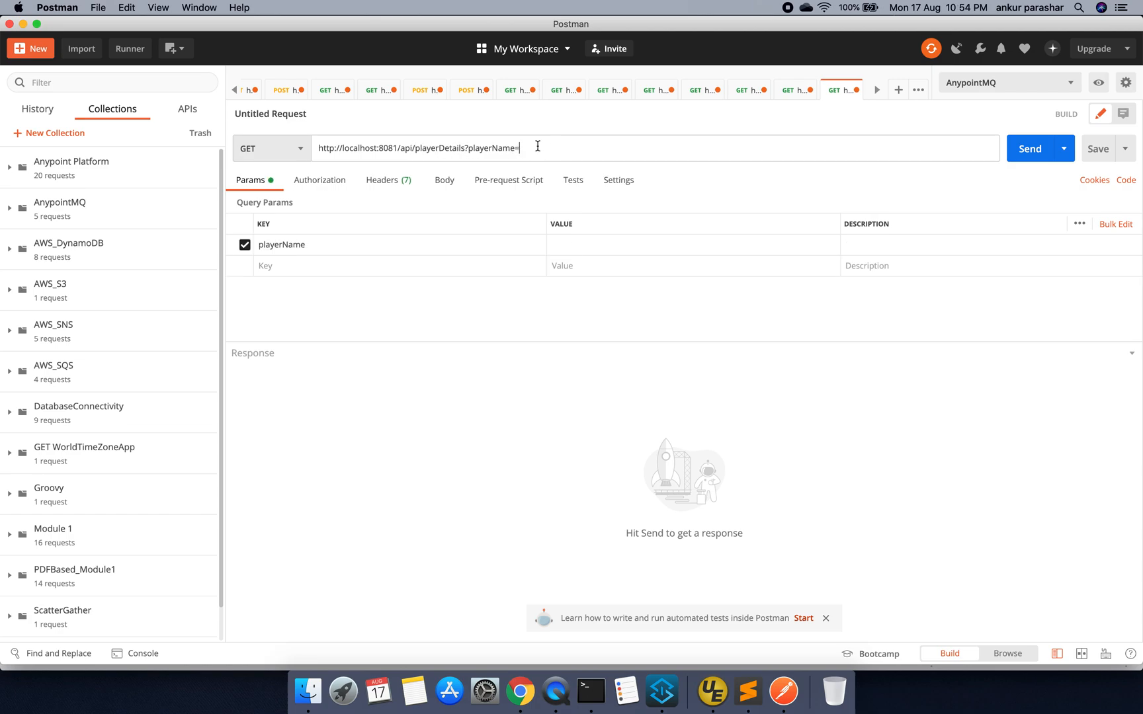
pyautogui.write('xmen')
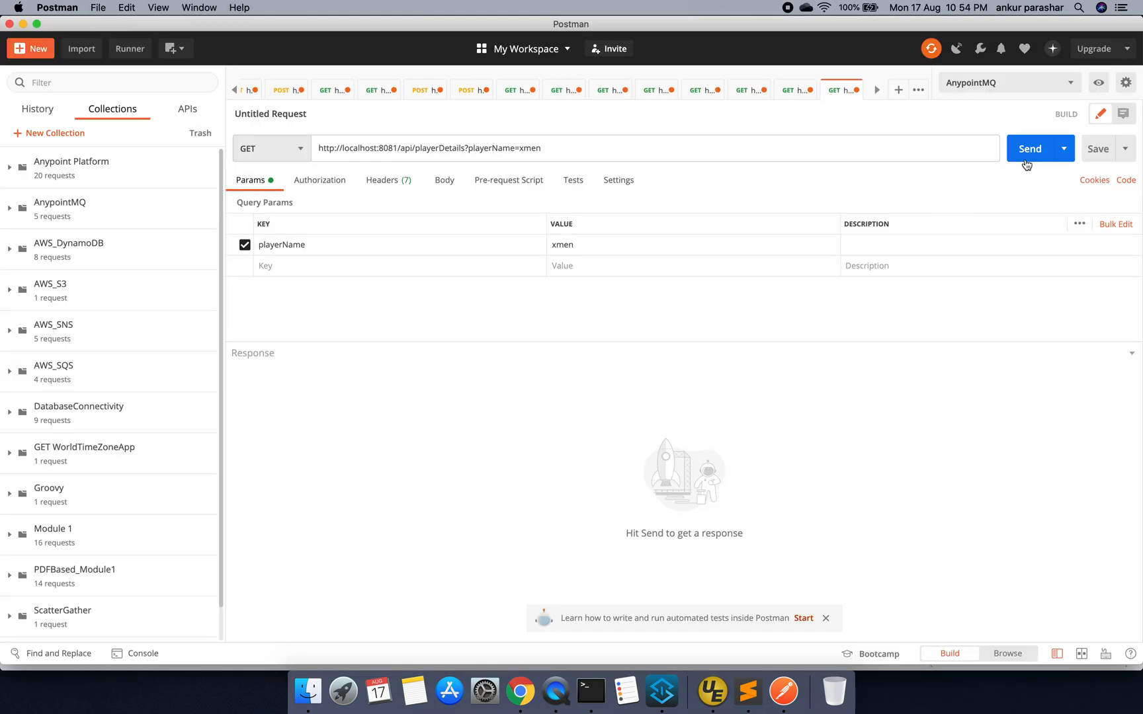
pyautogui.click(1029, 149)
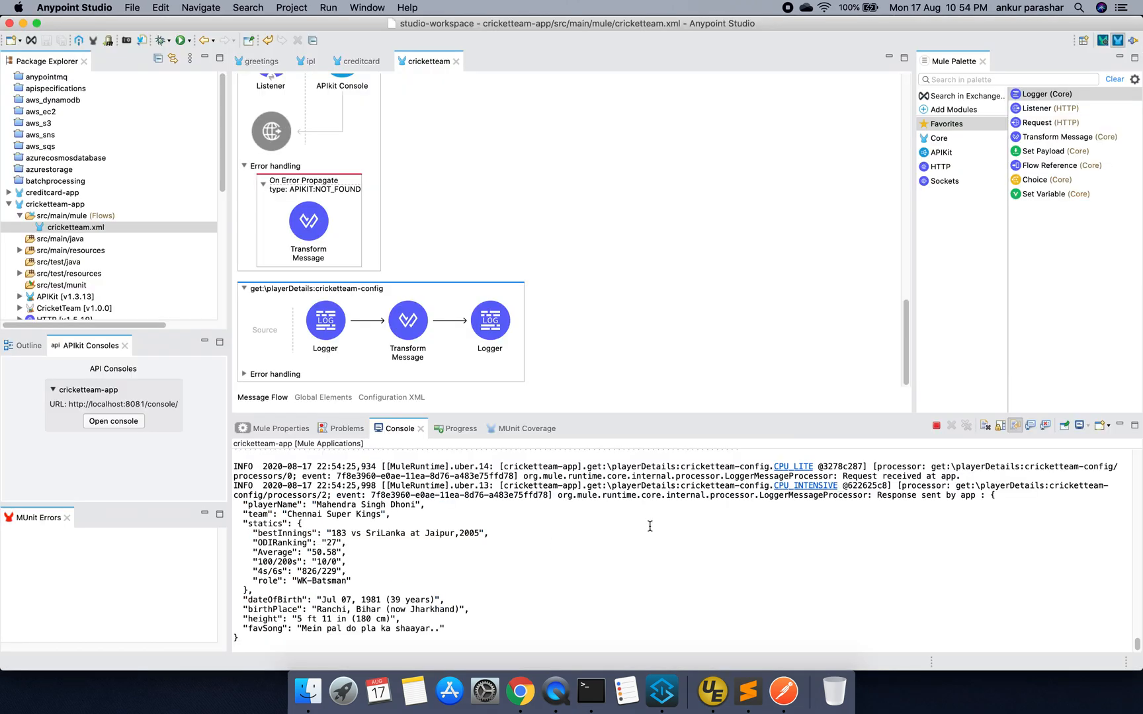
pyautogui.doubleClick(904, 476)
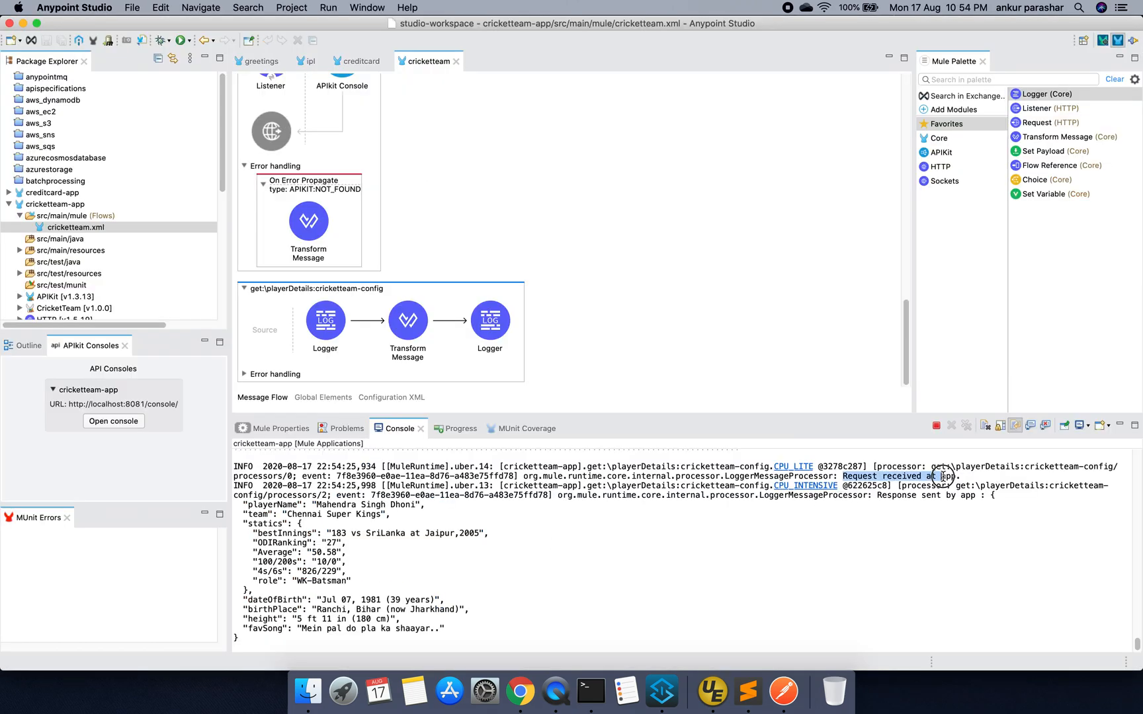